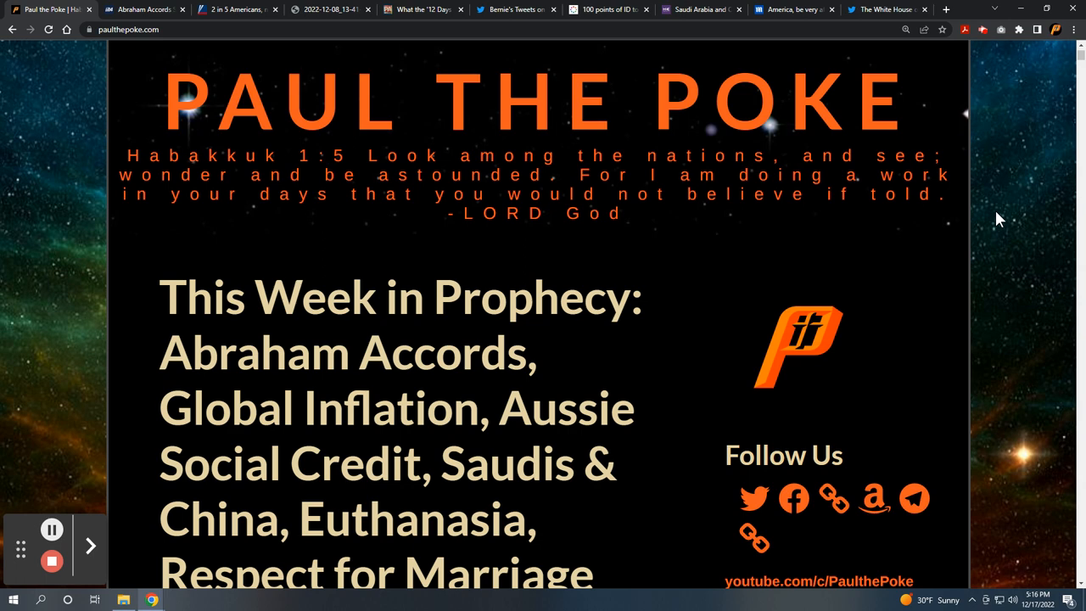
# Scroll the paulthepoke.com post past the title, tags and ad to 'Dateline Rome, Italy'
pyautogui.scroll(-3)
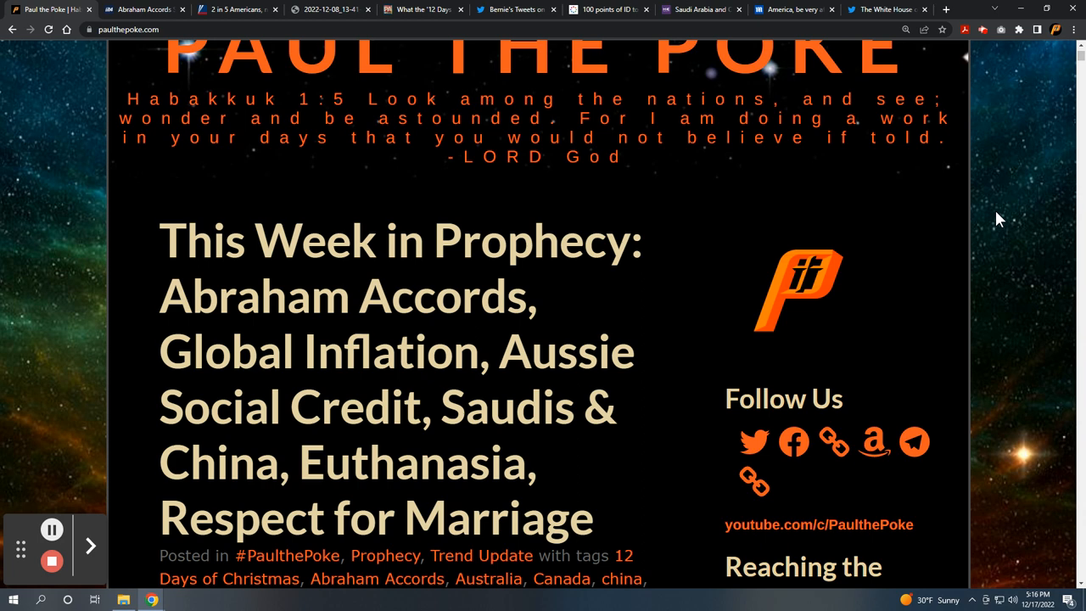
pyautogui.moveTo(1009, 220)
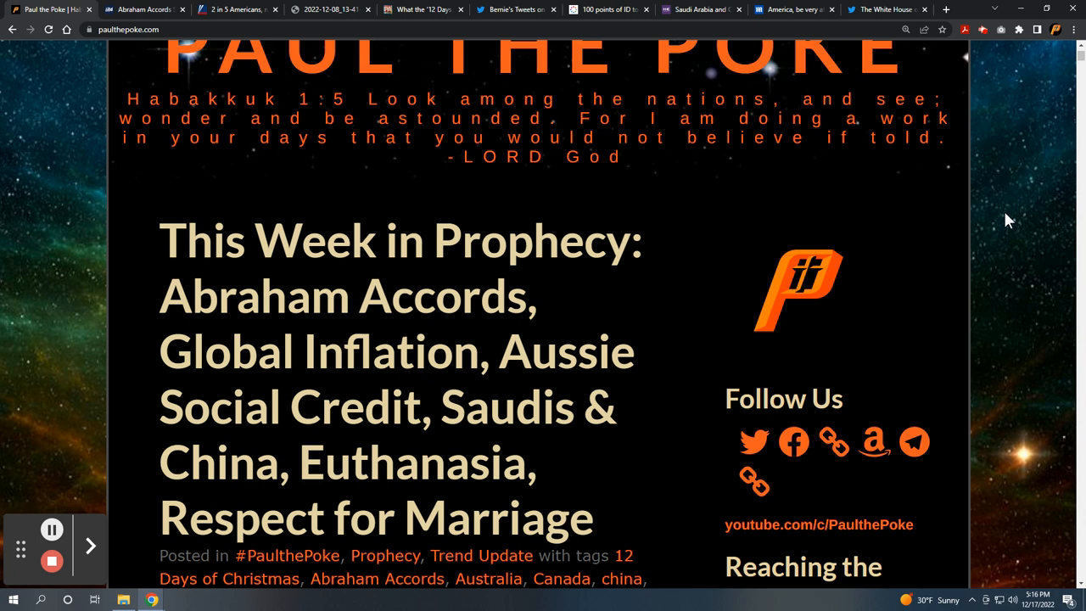
pyautogui.scroll(-3)
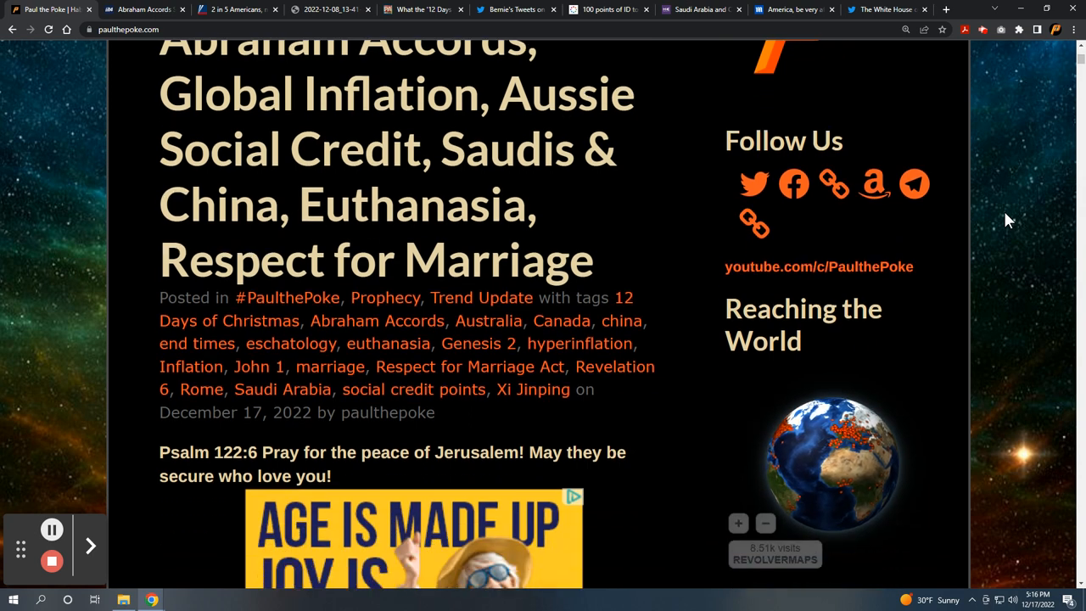
pyautogui.scroll(-3)
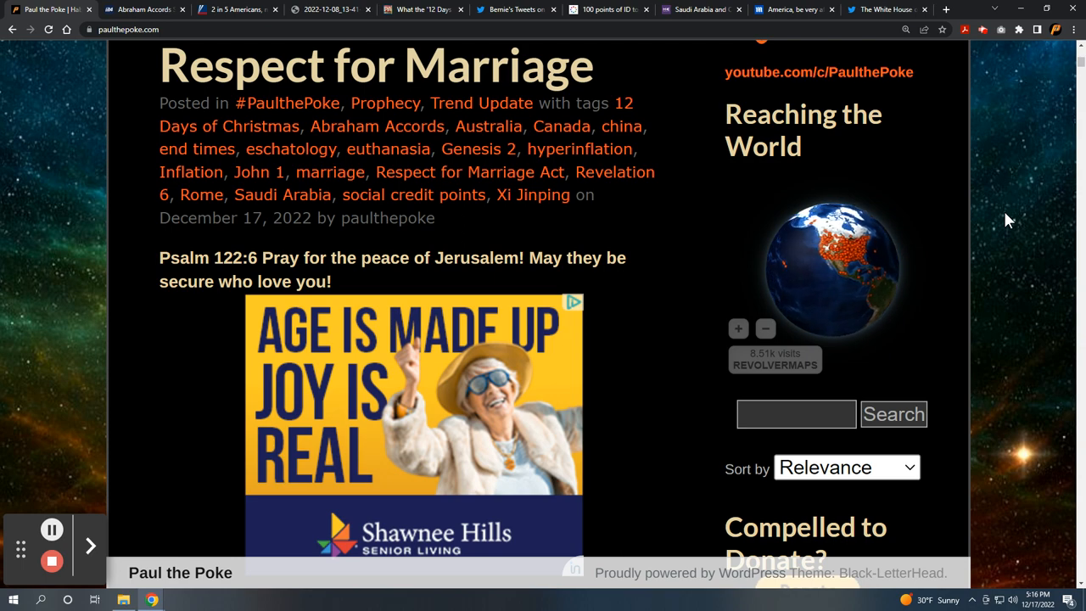
pyautogui.scroll(-3)
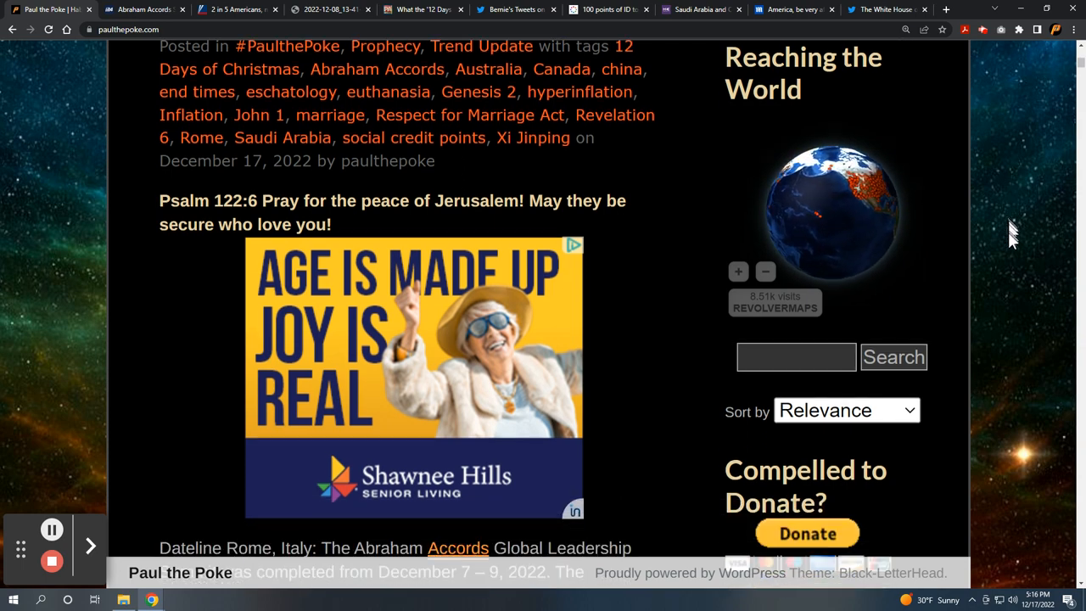
pyautogui.scroll(-3)
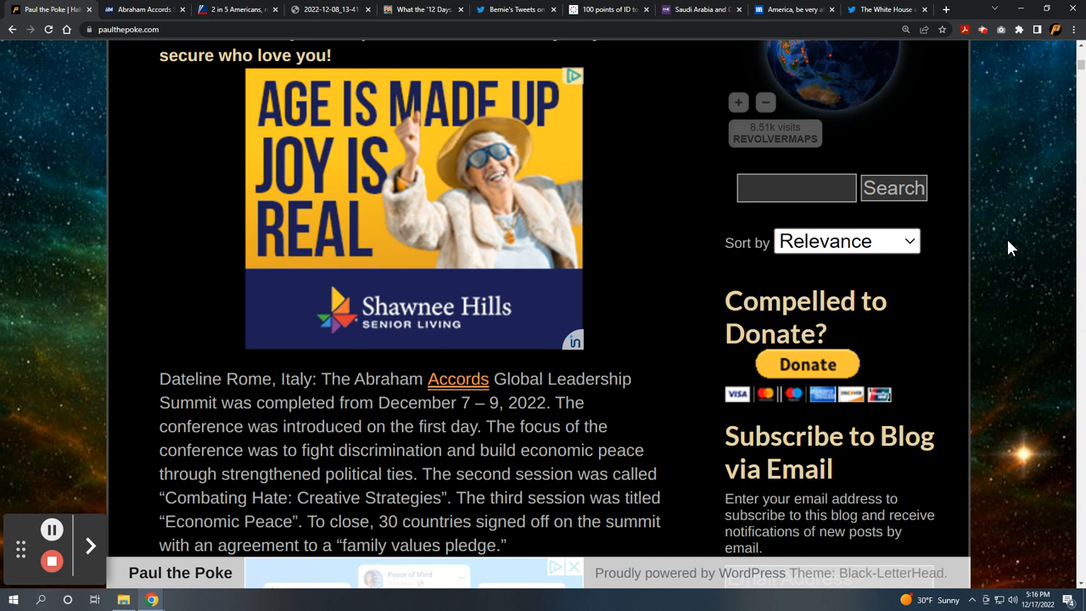
pyautogui.scroll(-3)
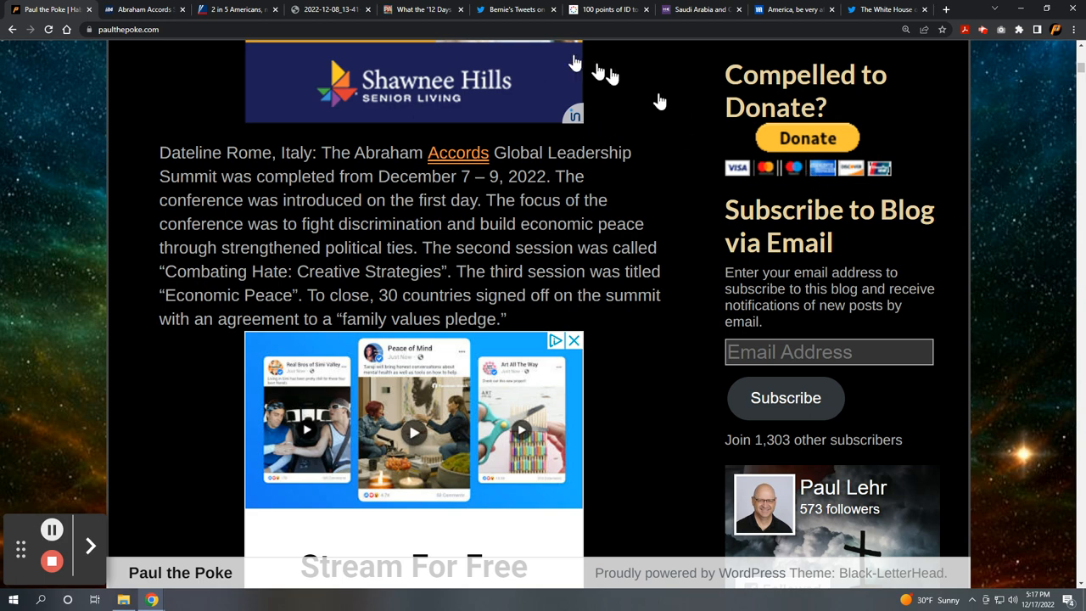
# Switch to the i24NEWS Abraham Accords Summit article and scroll into its body
pyautogui.click(145, 9)
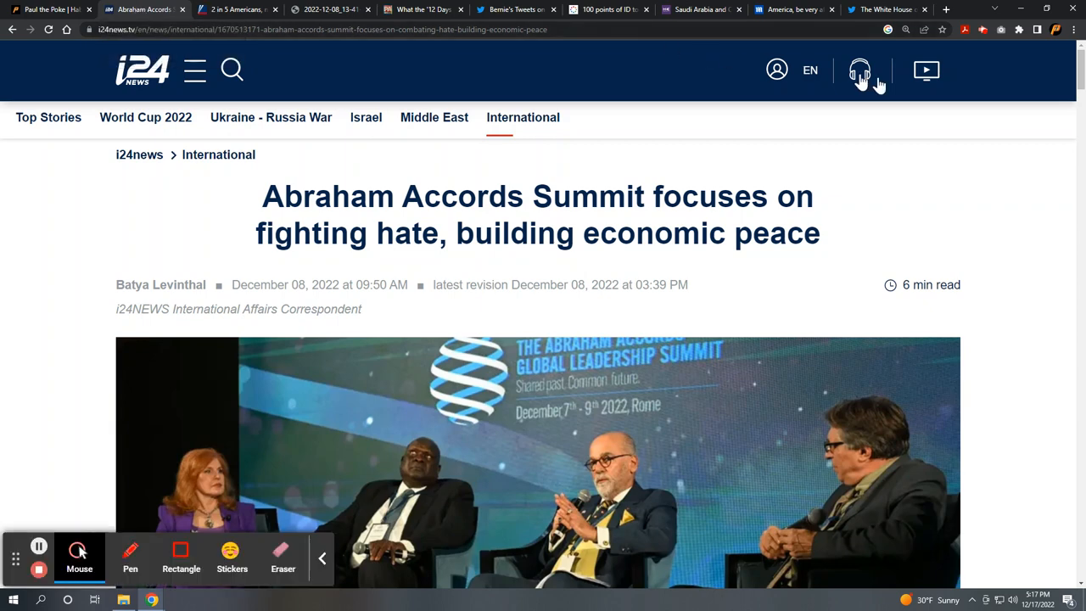
pyautogui.moveTo(327, 567)
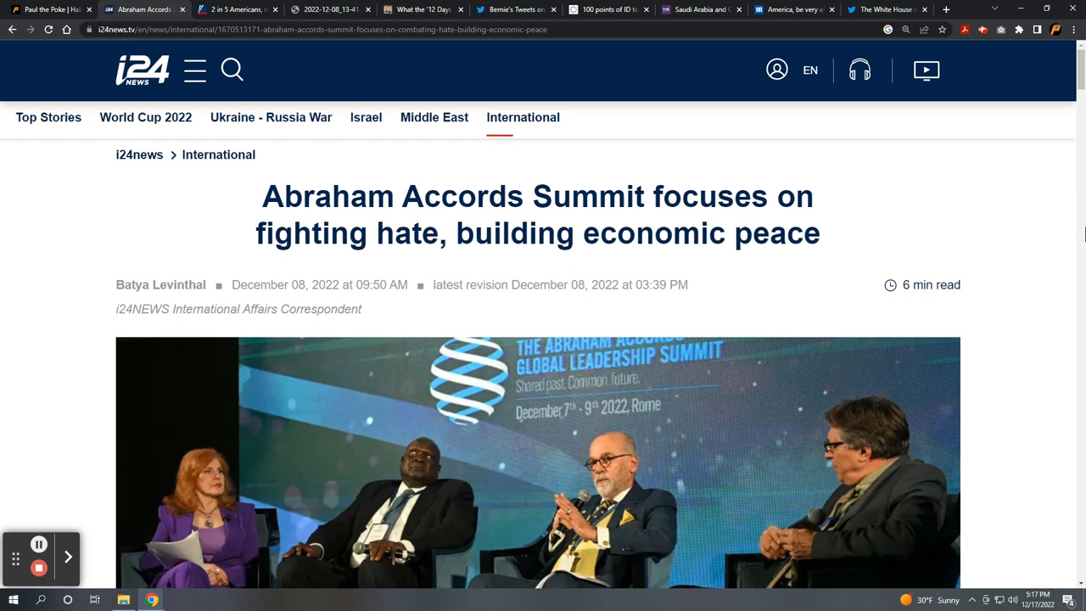
pyautogui.scroll(-3)
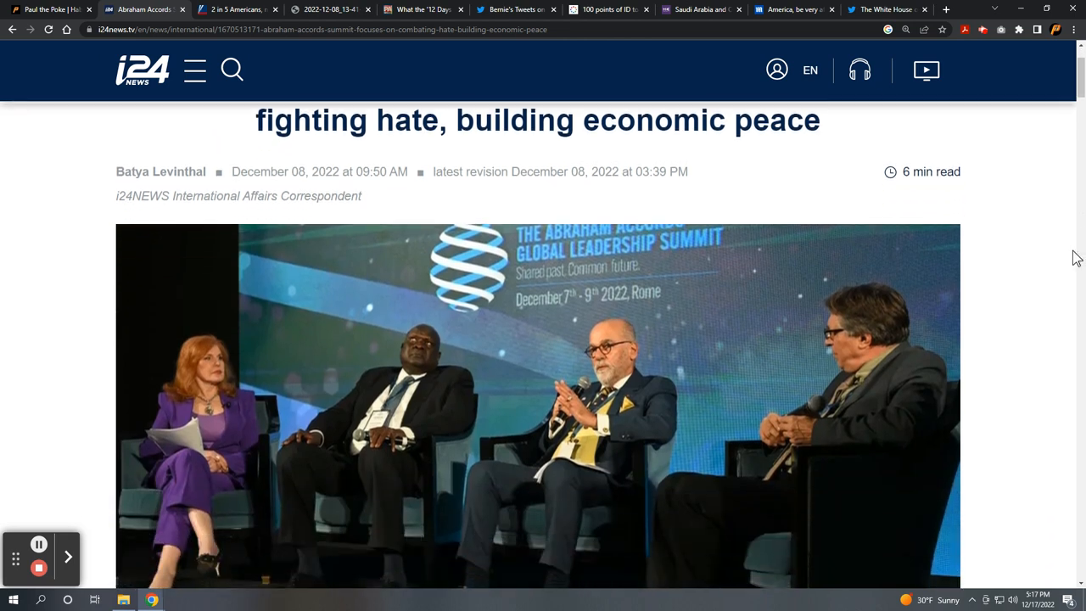
pyautogui.scroll(-3)
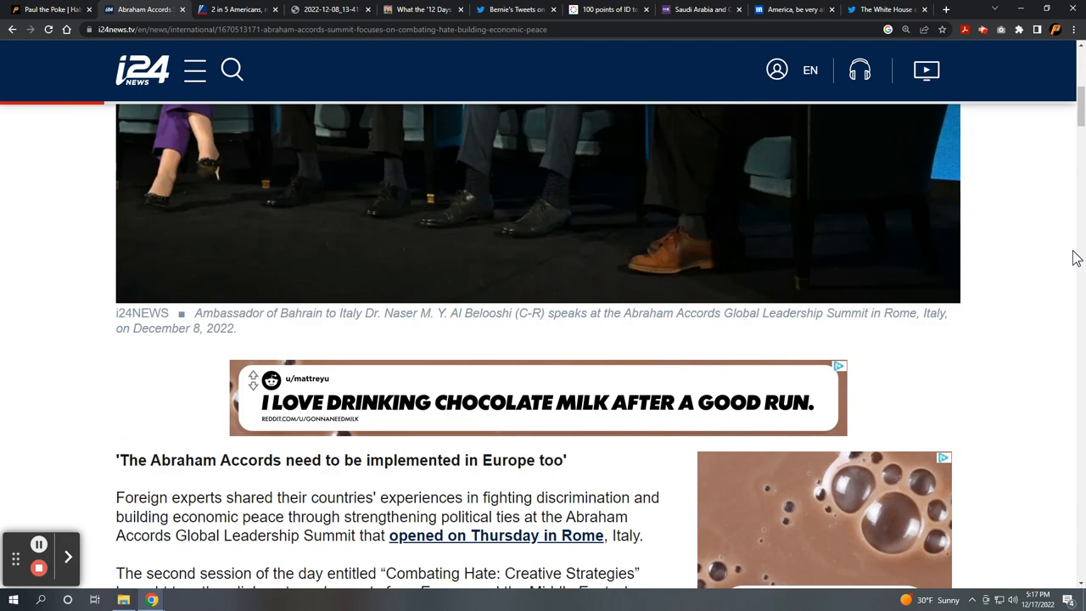
pyautogui.scroll(-3)
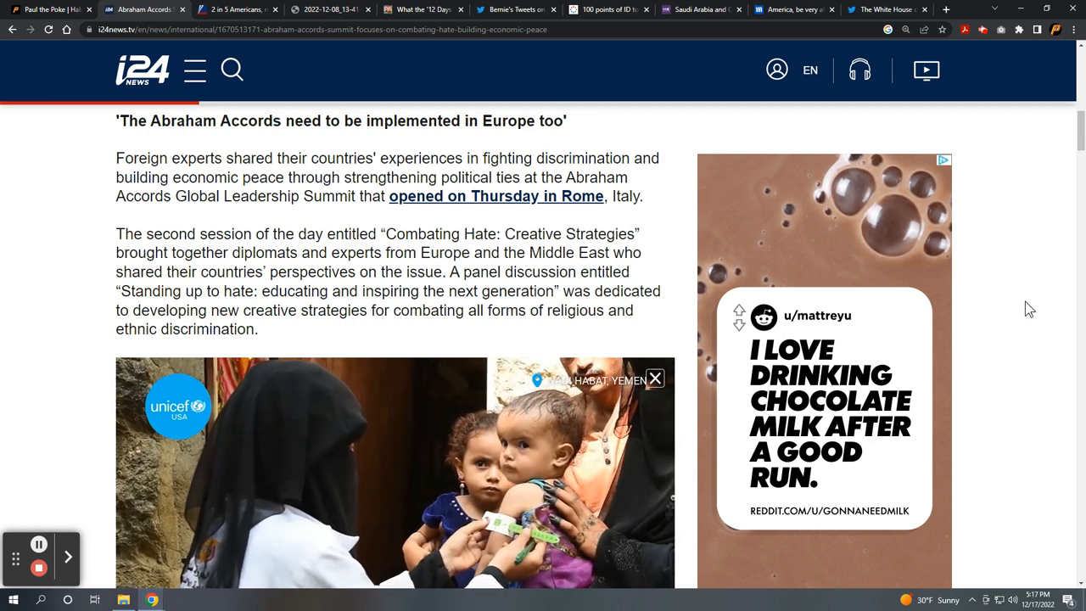
pyautogui.scroll(-3)
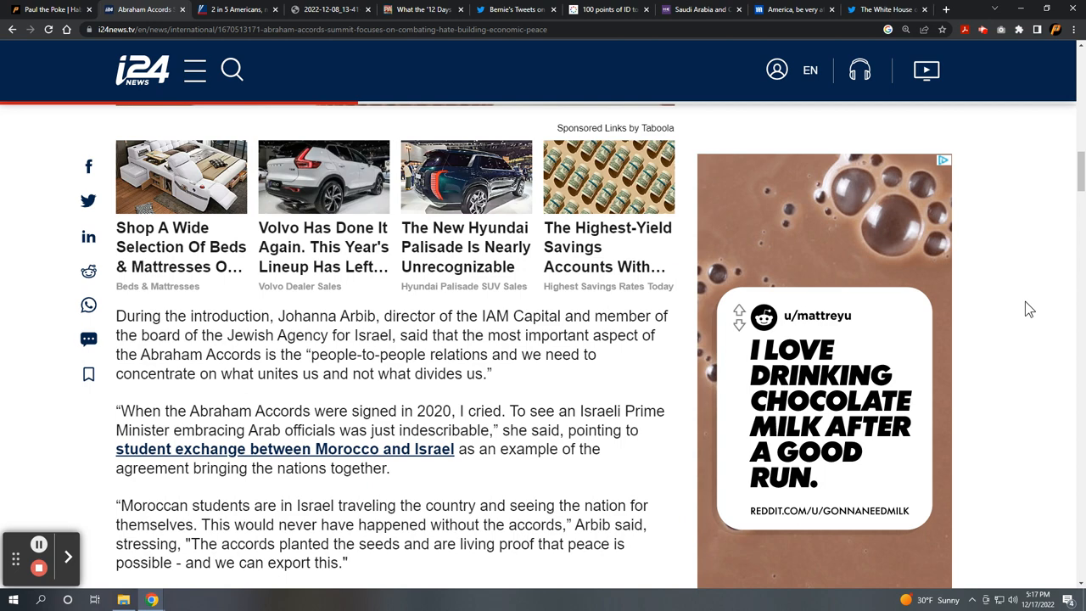
pyautogui.scroll(-3)
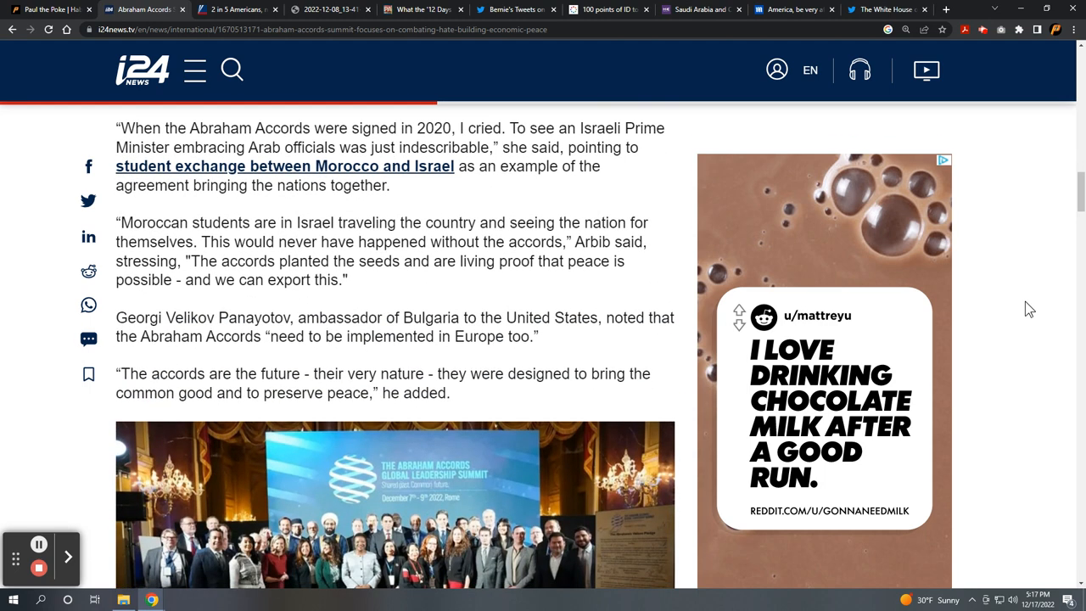
pyautogui.scroll(-3)
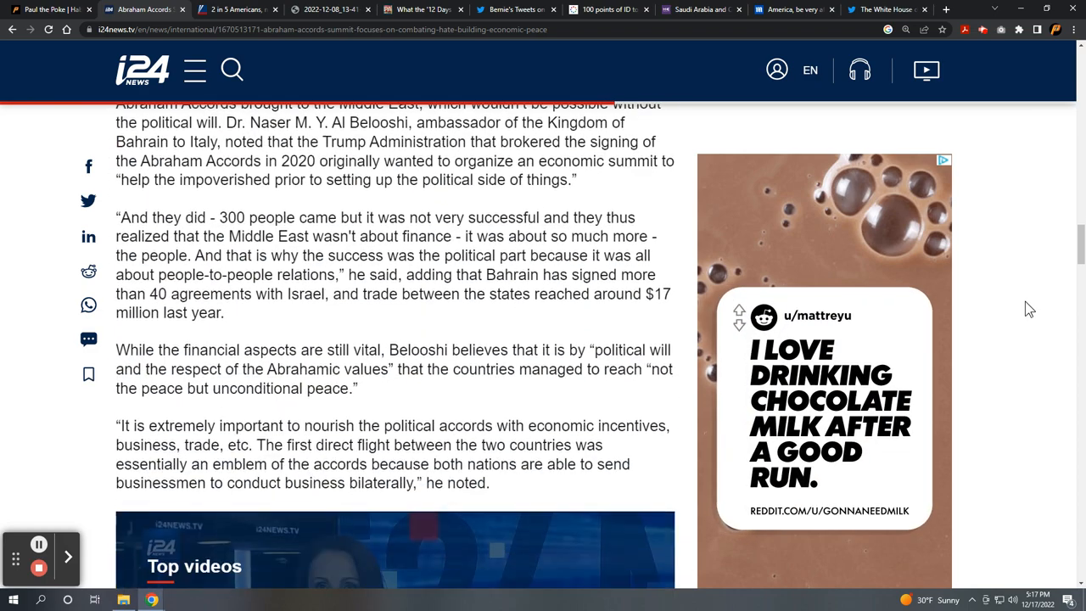
pyautogui.scroll(-3)
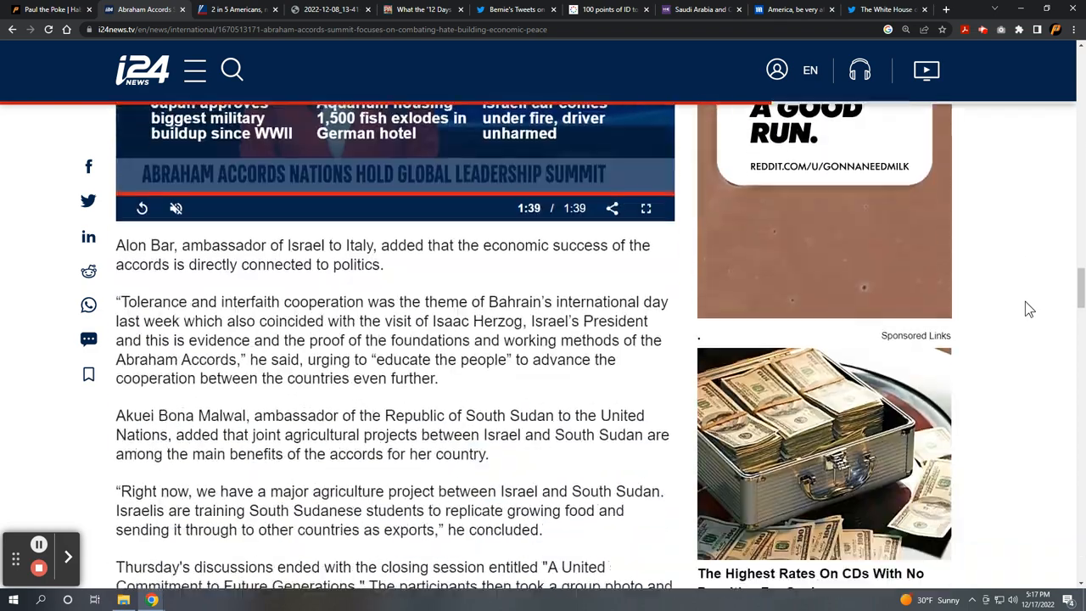
pyautogui.scroll(-3)
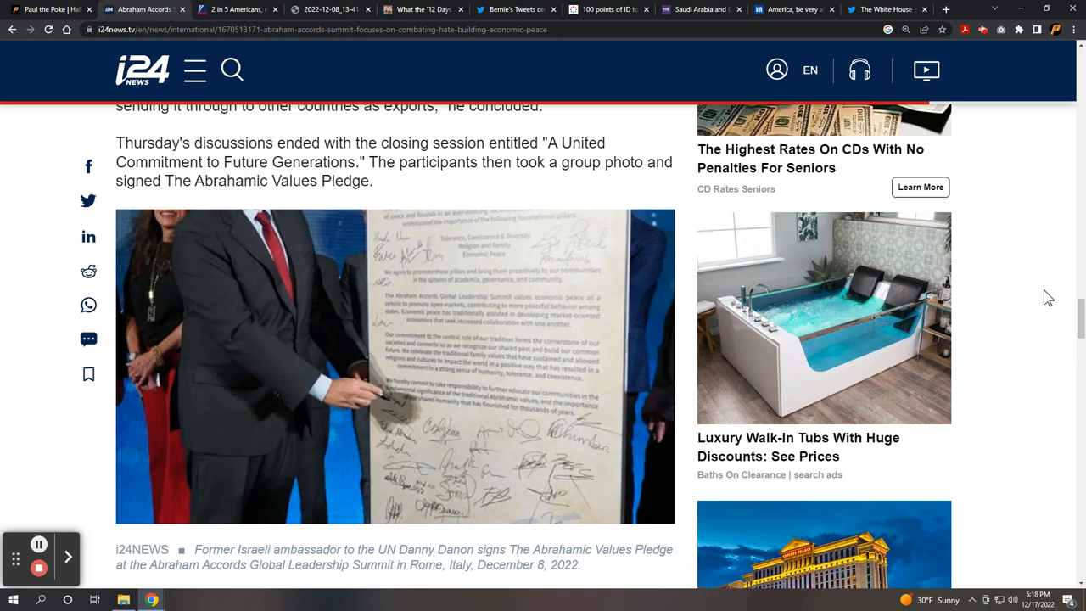
pyautogui.moveTo(989, 310)
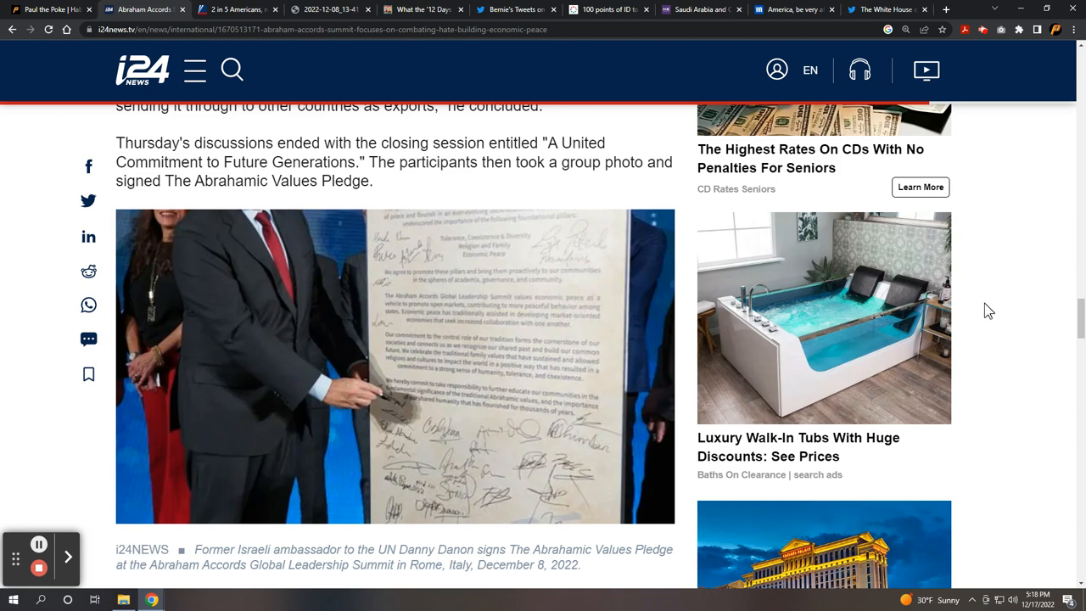
pyautogui.moveTo(1004, 317)
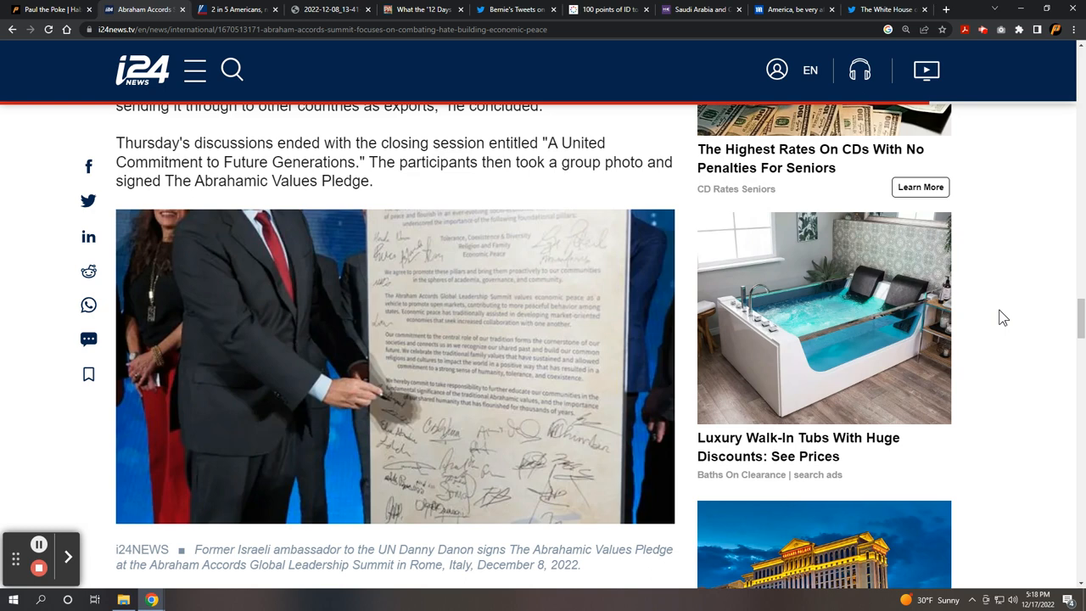
# Continue down to the Abrahamic Values Pledge signing photo, then scroll back up slightly
pyautogui.scroll(-3)
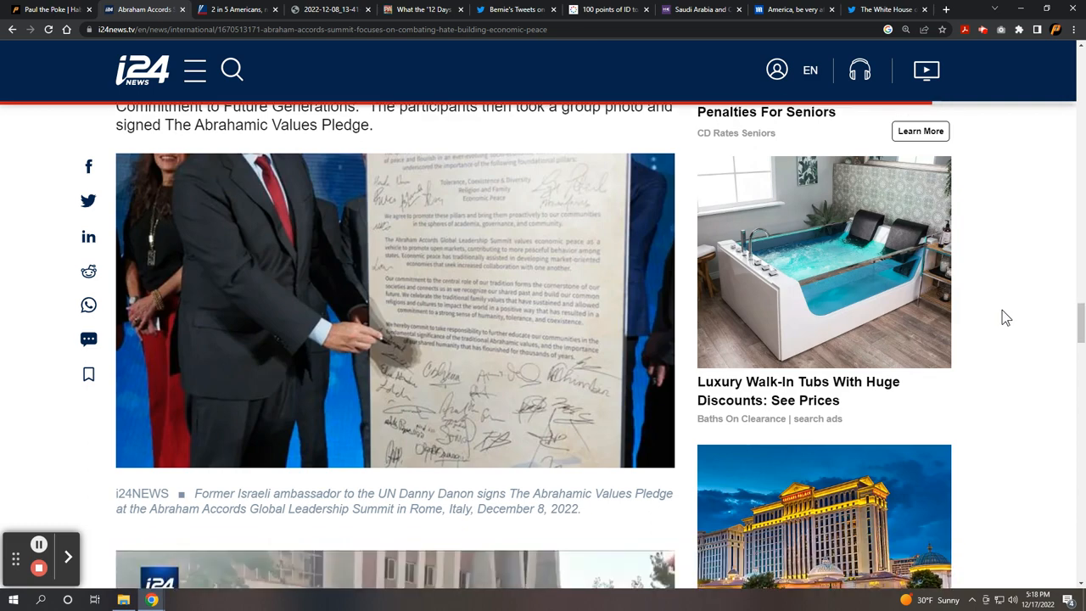
pyautogui.scroll(-3)
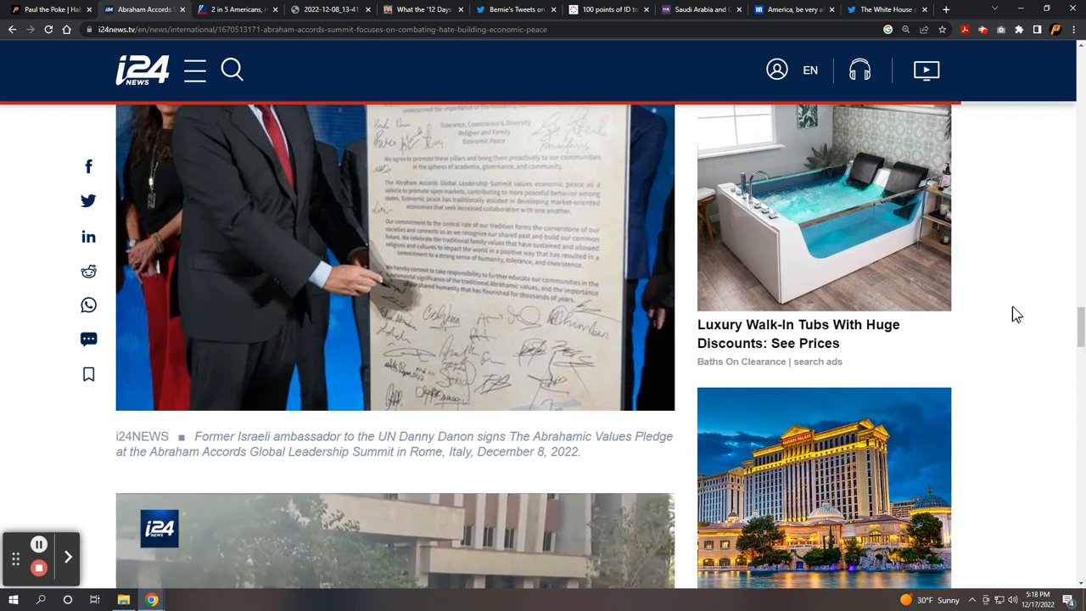
pyautogui.scroll(-3)
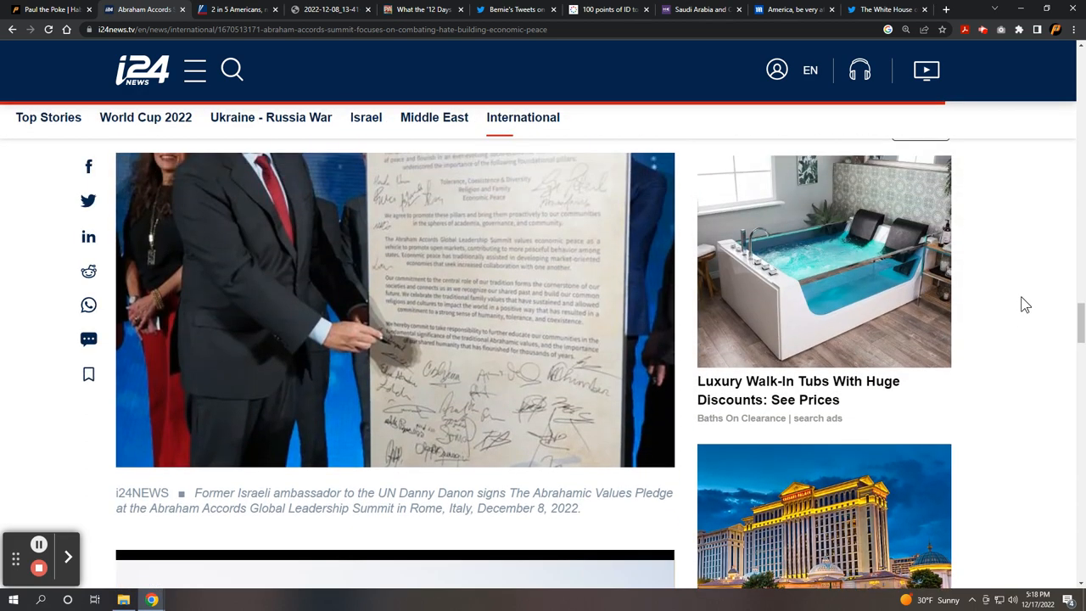
pyautogui.scroll(3)
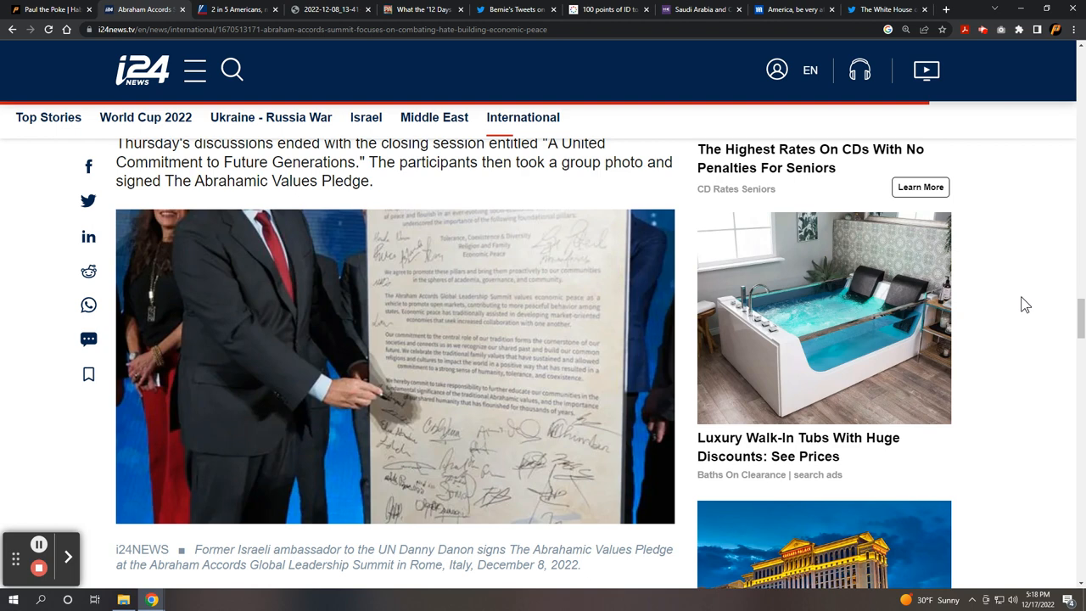
pyautogui.moveTo(1048, 355)
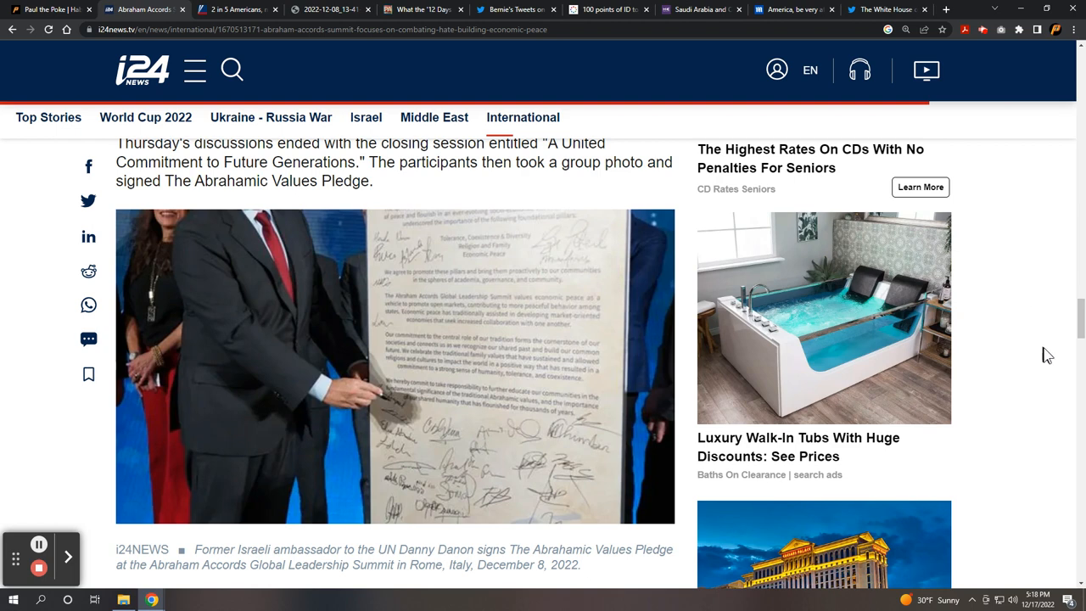
pyautogui.scroll(3)
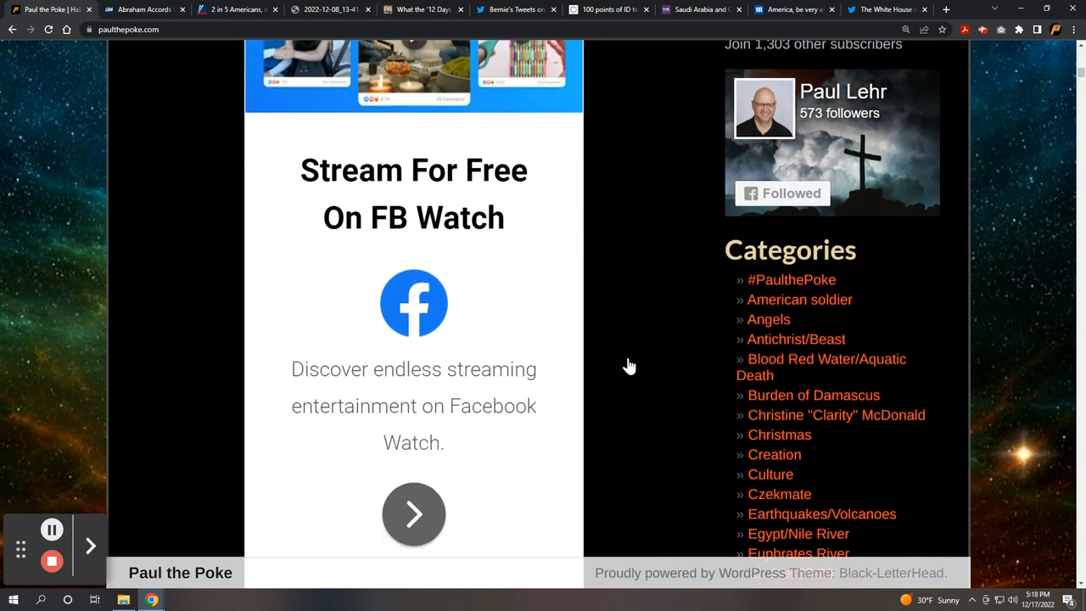
# Scroll the paulthepoke.com post from the Rome summit paragraph to the Pew Research poll paragraph
pyautogui.scroll(-3)
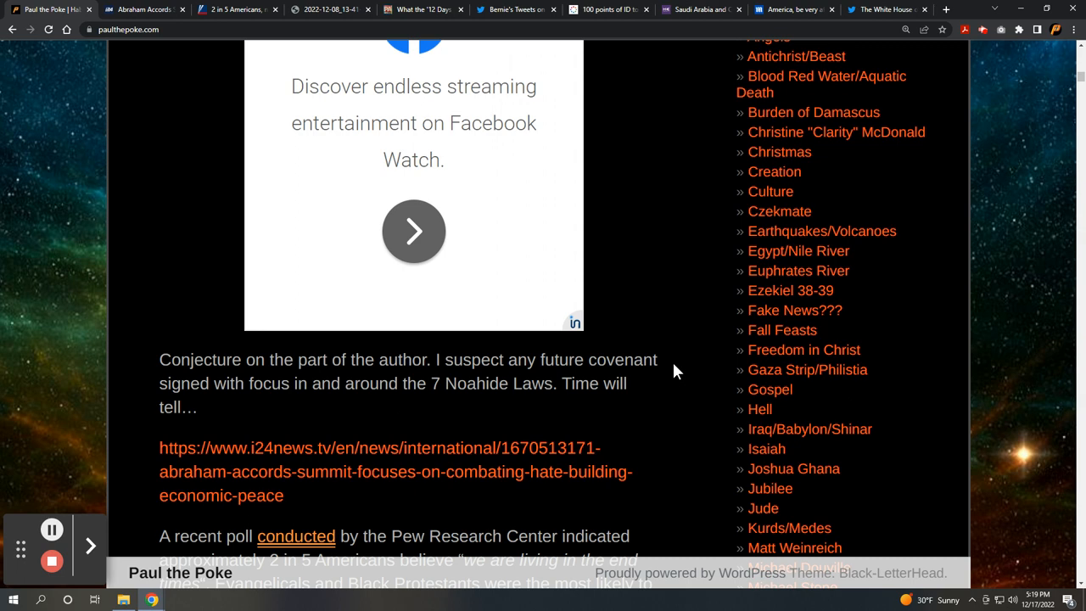
pyautogui.moveTo(688, 372)
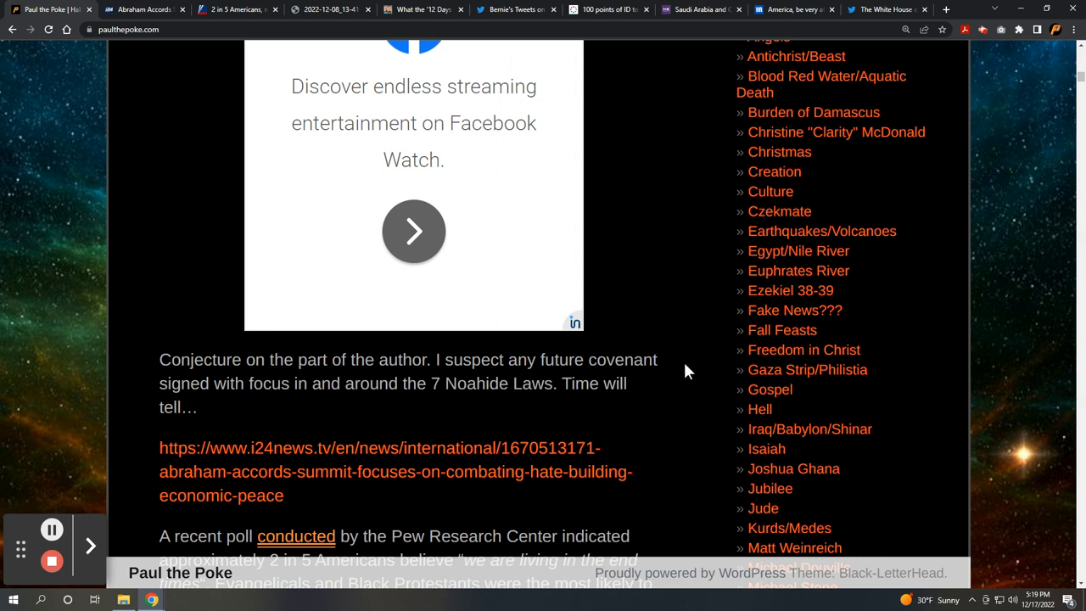
pyautogui.scroll(-3)
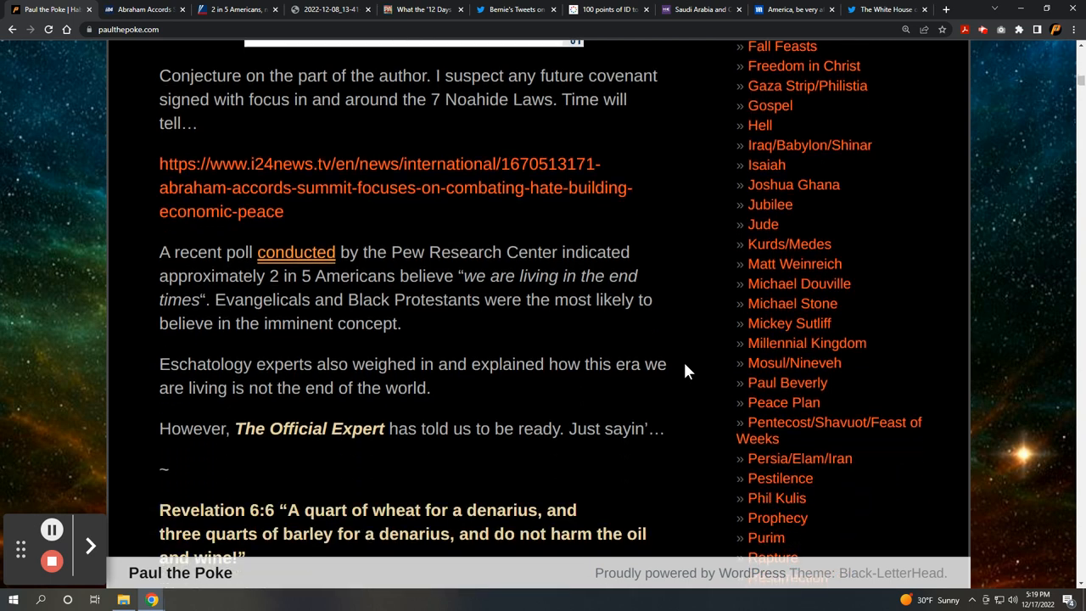
pyautogui.scroll(-3)
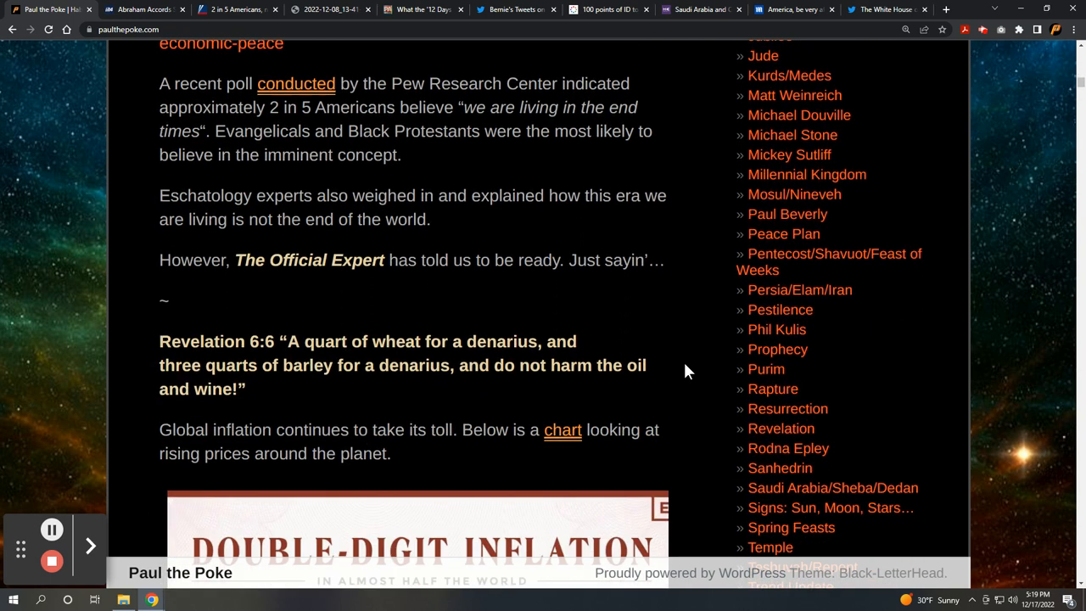
pyautogui.moveTo(615, 215)
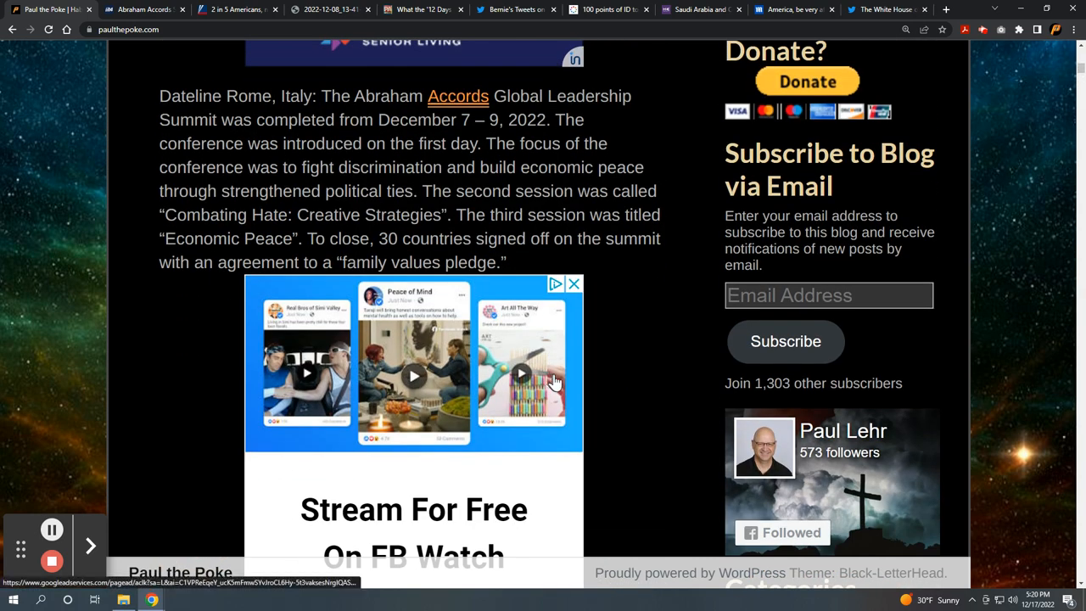
pyautogui.scroll(-3)
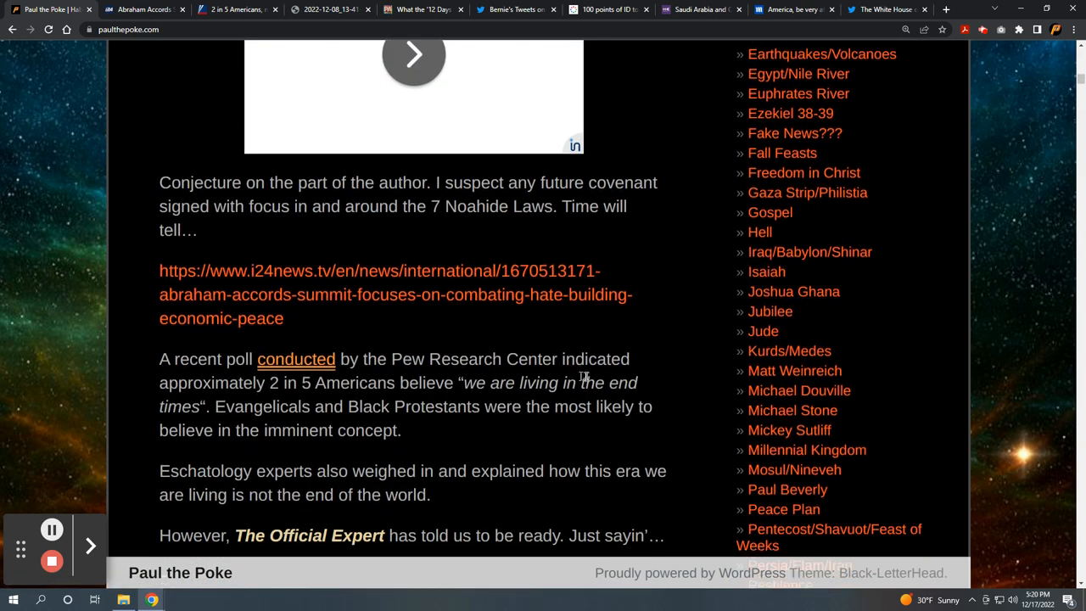
pyautogui.scroll(-3)
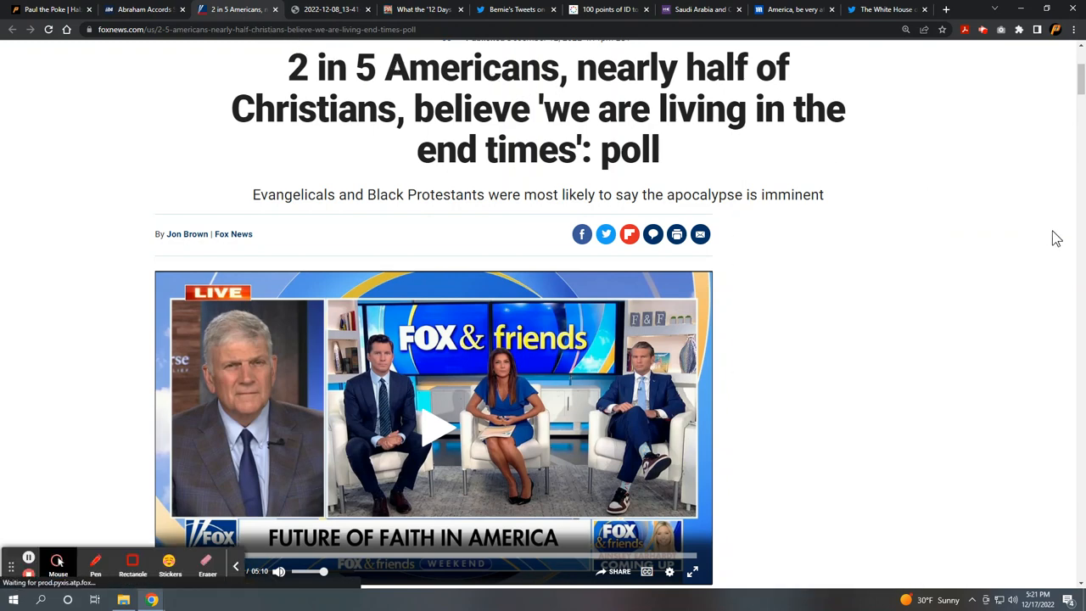
# Scroll the Fox News '2 in 5 Americans' article down to the Black Protestants (76%) paragraph
pyautogui.scroll(-3)
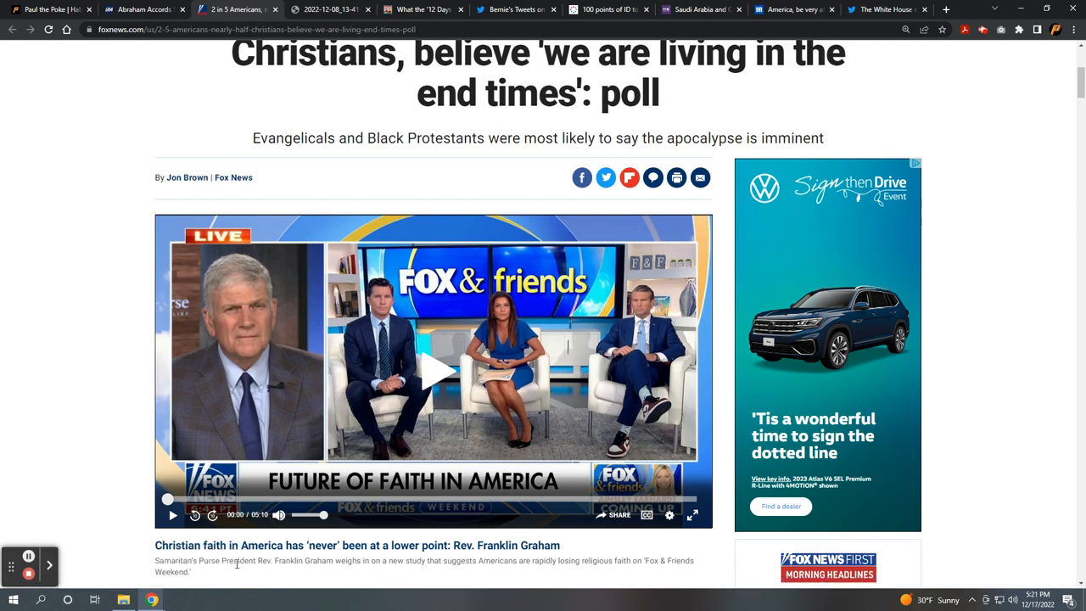
pyautogui.scroll(-3)
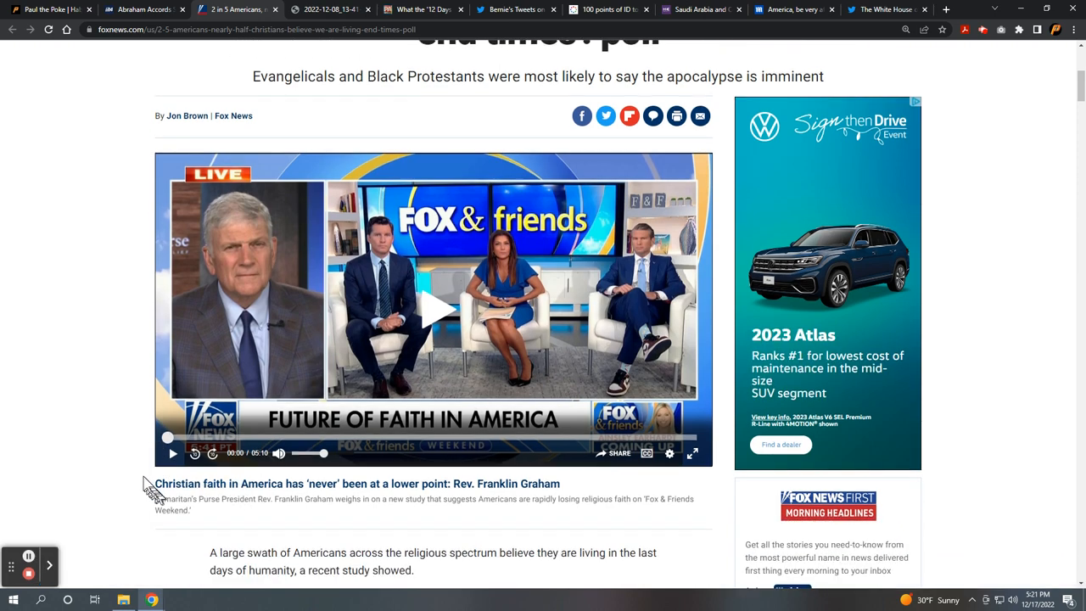
pyautogui.scroll(-3)
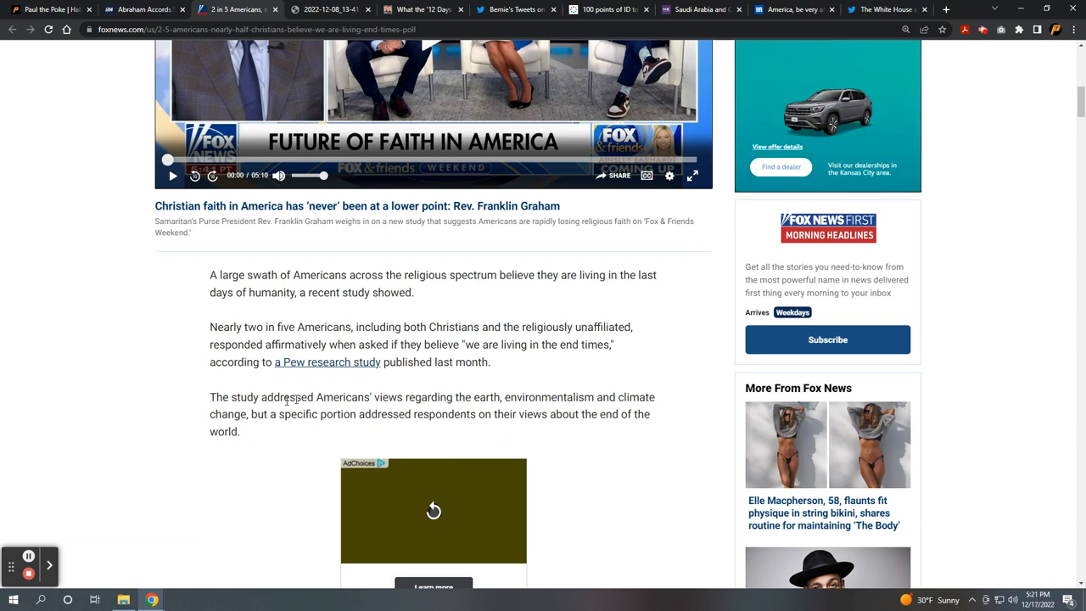
pyautogui.moveTo(322, 368)
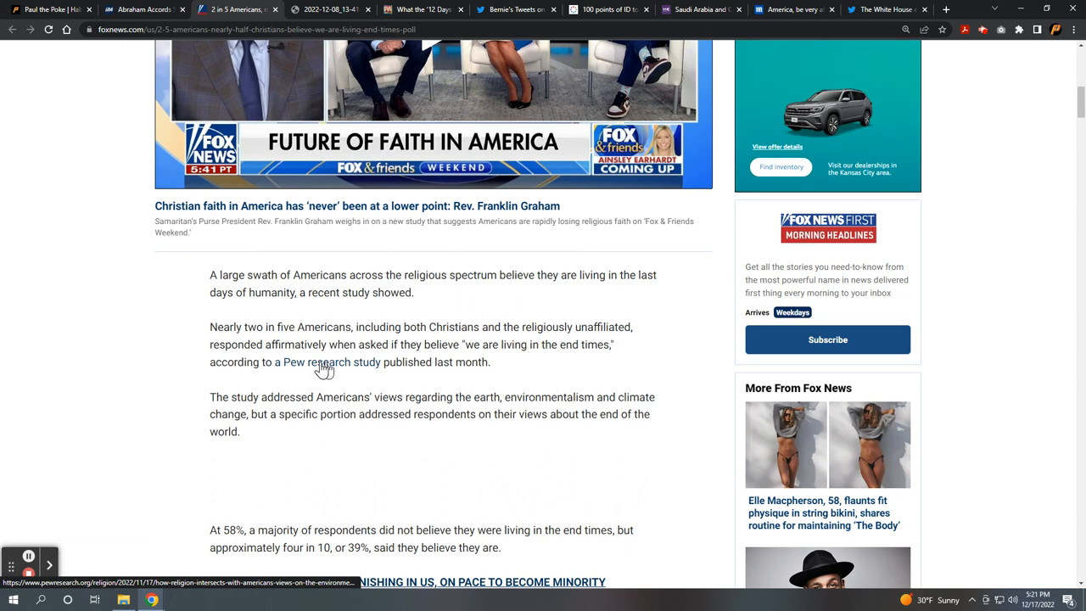
pyautogui.scroll(-3)
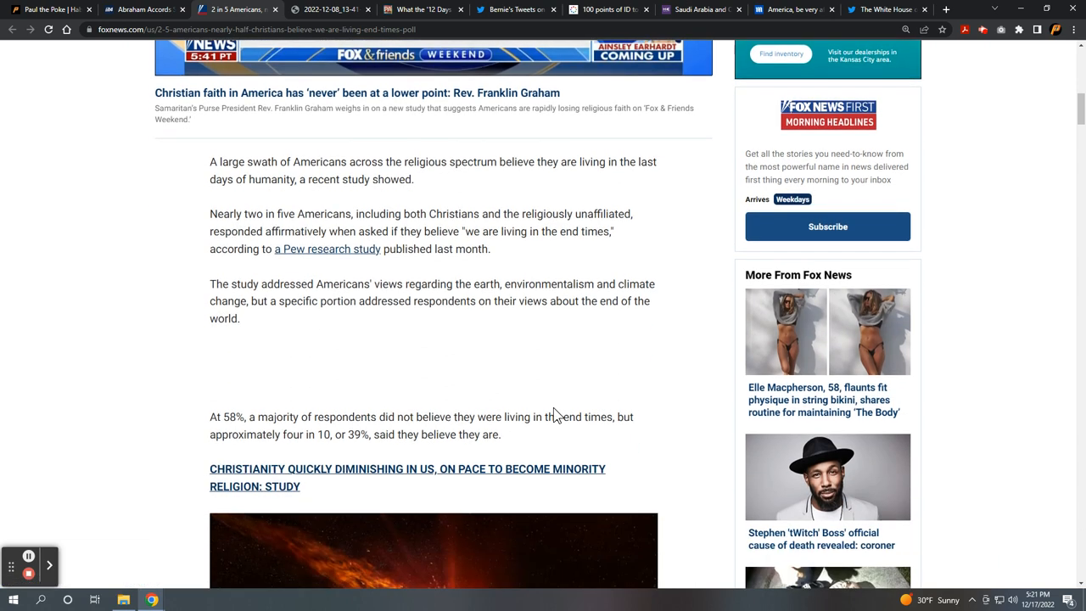
pyautogui.scroll(-3)
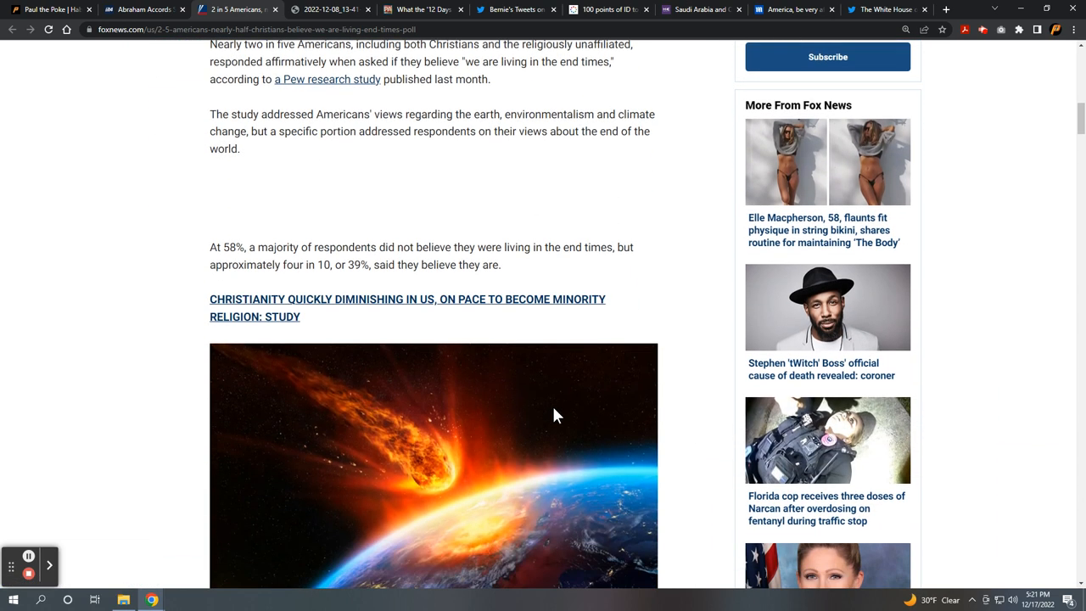
pyautogui.moveTo(598, 420)
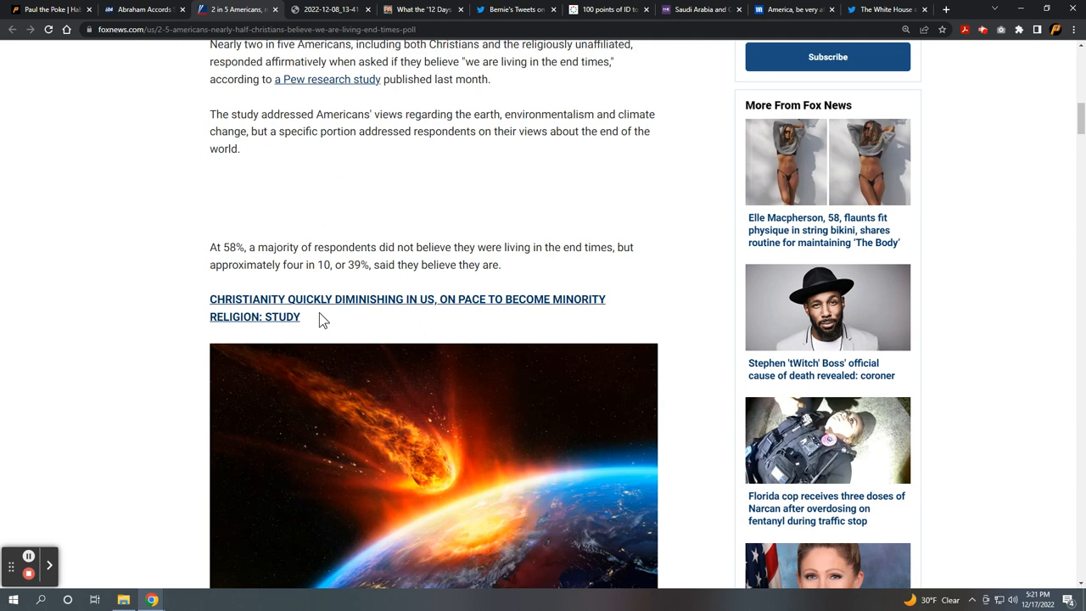
pyautogui.moveTo(662, 303)
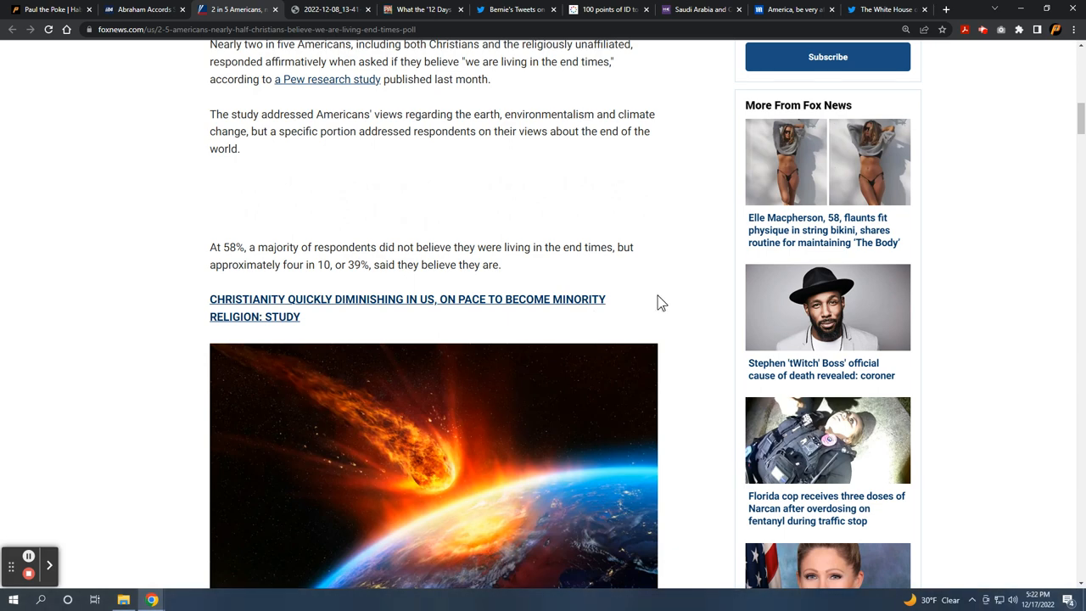
pyautogui.scroll(-3)
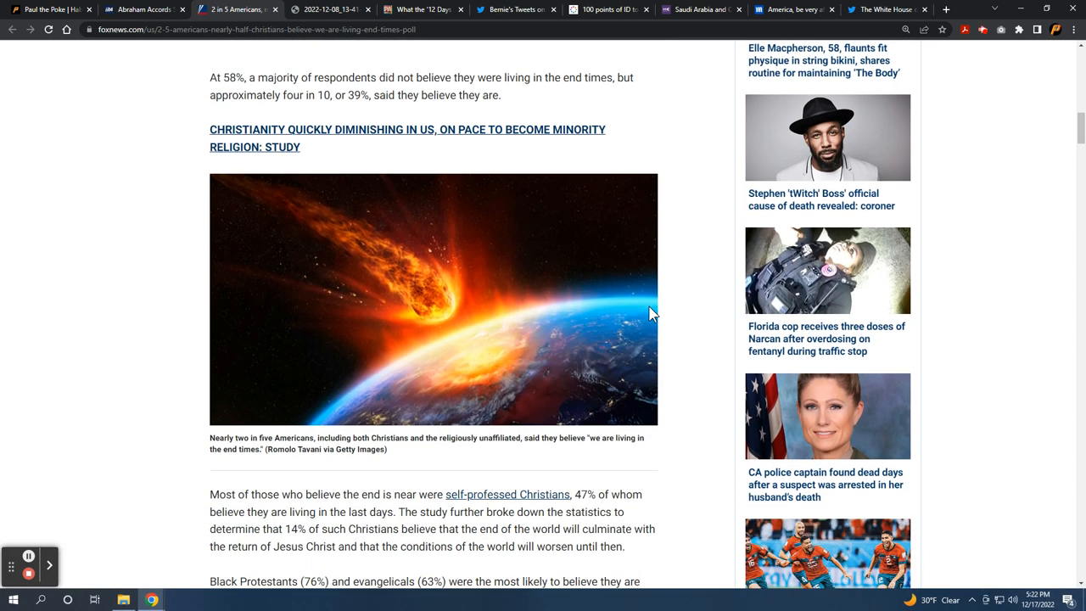
pyautogui.moveTo(76, 297)
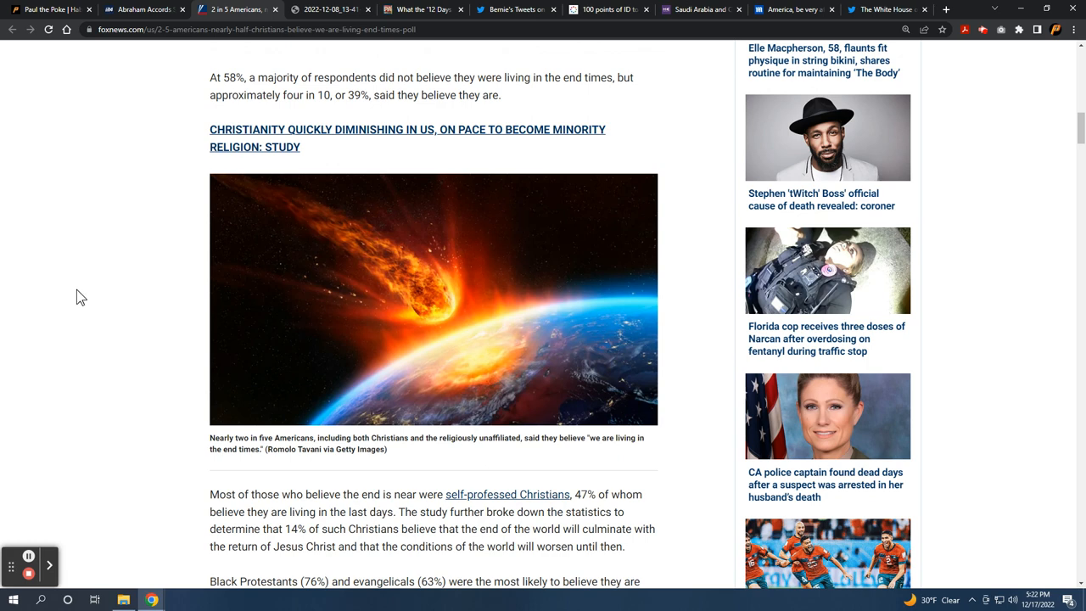
pyautogui.scroll(-3)
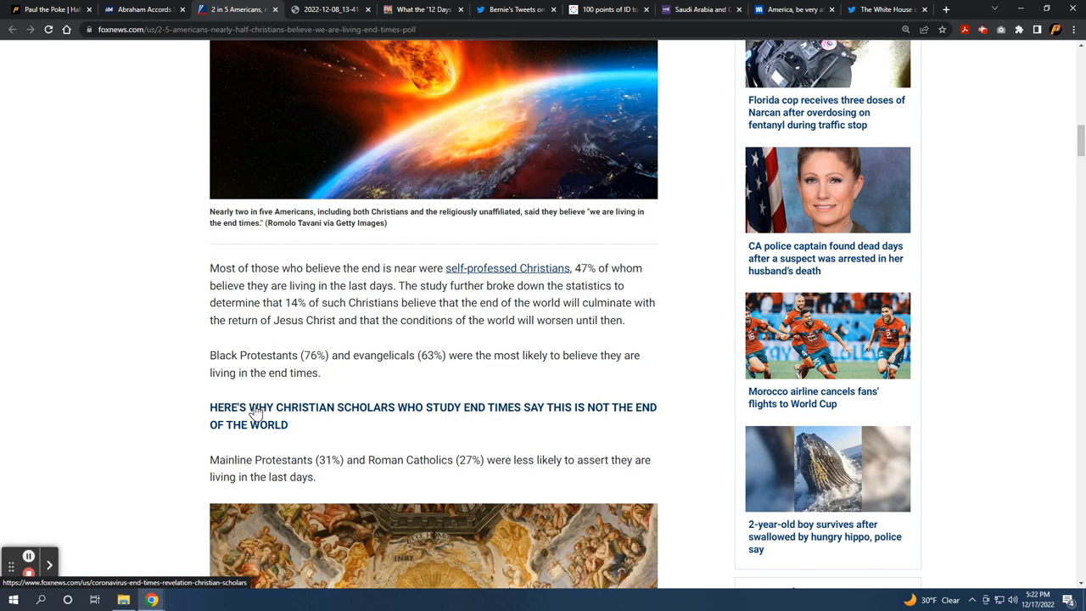
pyautogui.moveTo(143, 367)
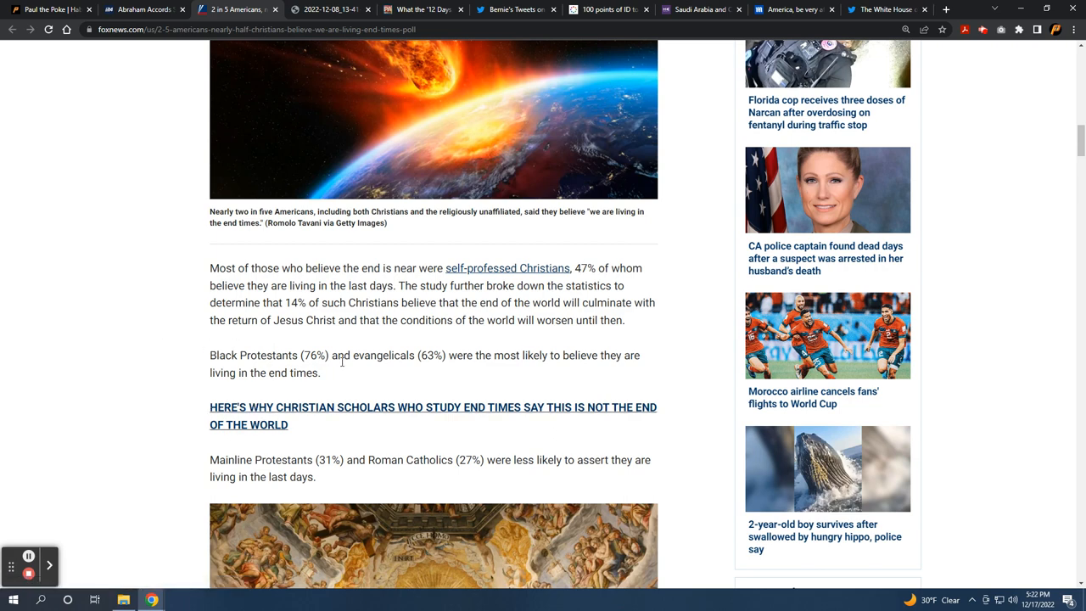
pyautogui.moveTo(70, 76)
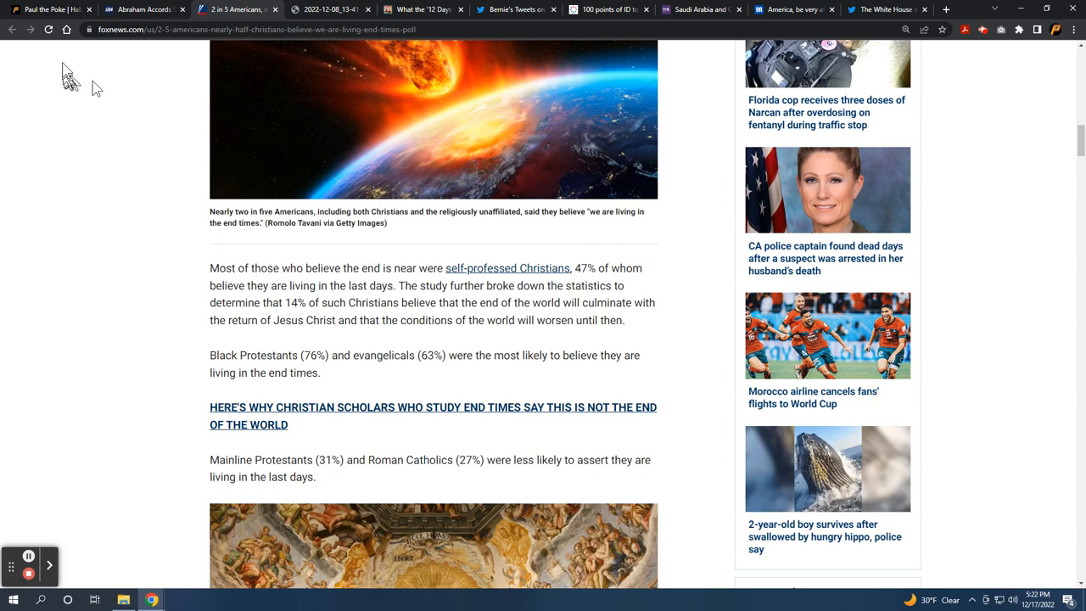
# Return to the Paul the Poke tab and scroll to the Double-Digit Inflation chart
pyautogui.click(46, 9)
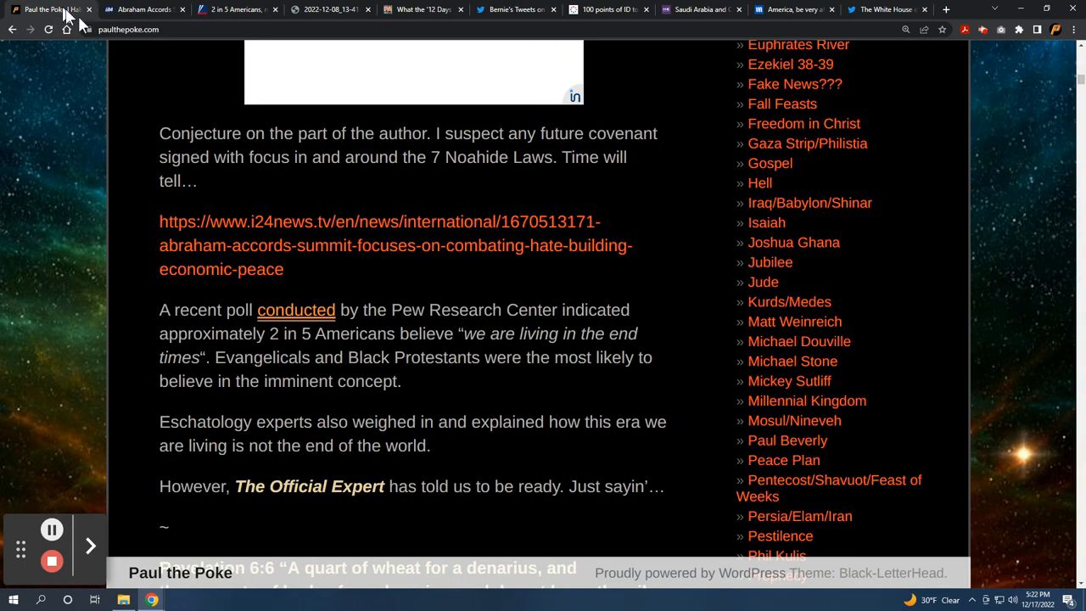
pyautogui.scroll(-3)
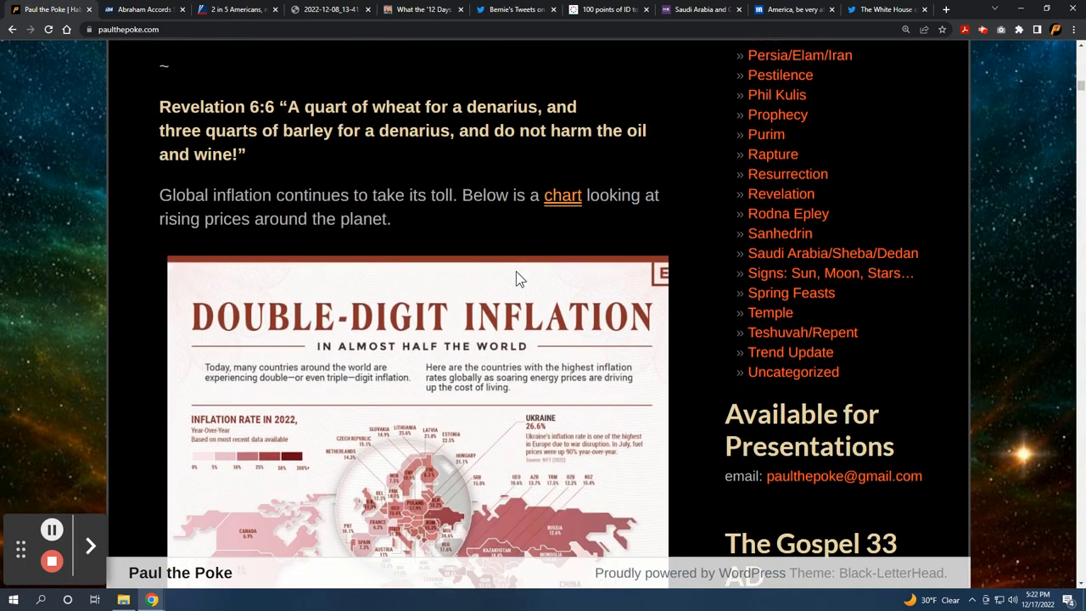
pyautogui.scroll(-3)
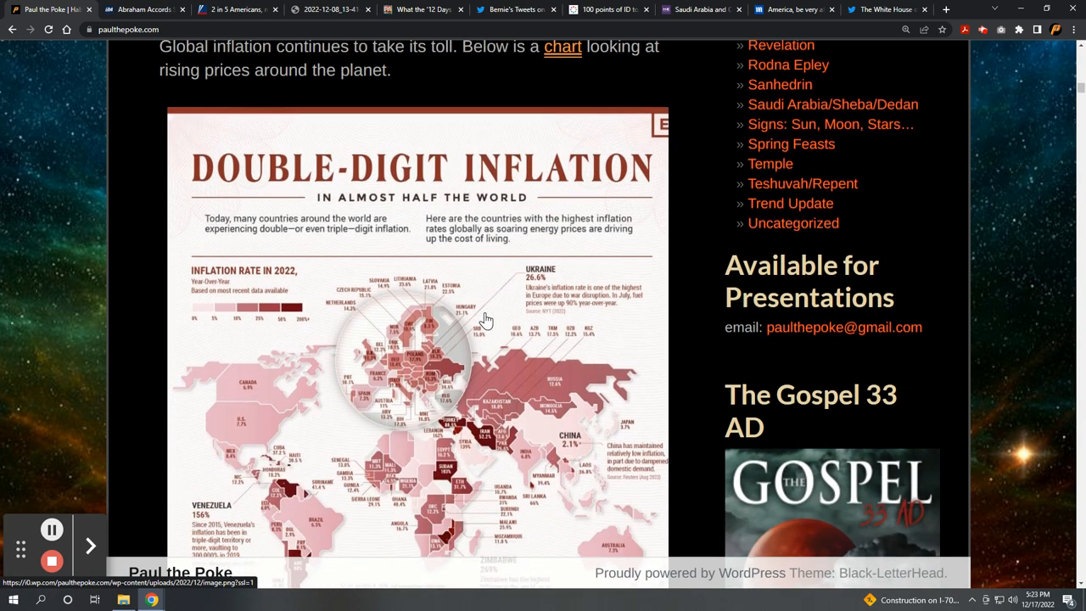
pyautogui.scroll(-3)
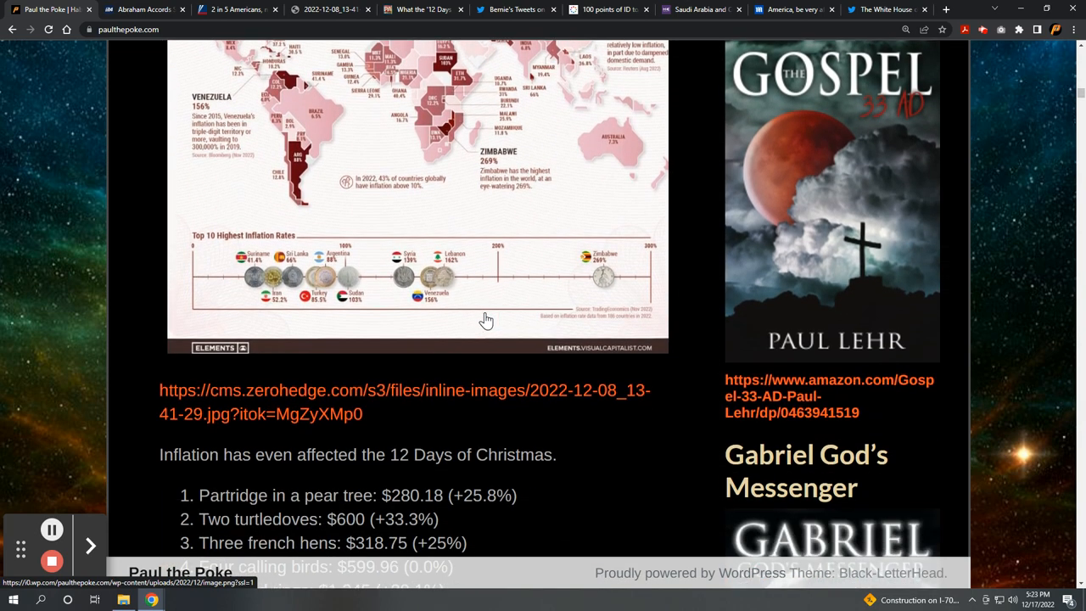
pyautogui.scroll(-3)
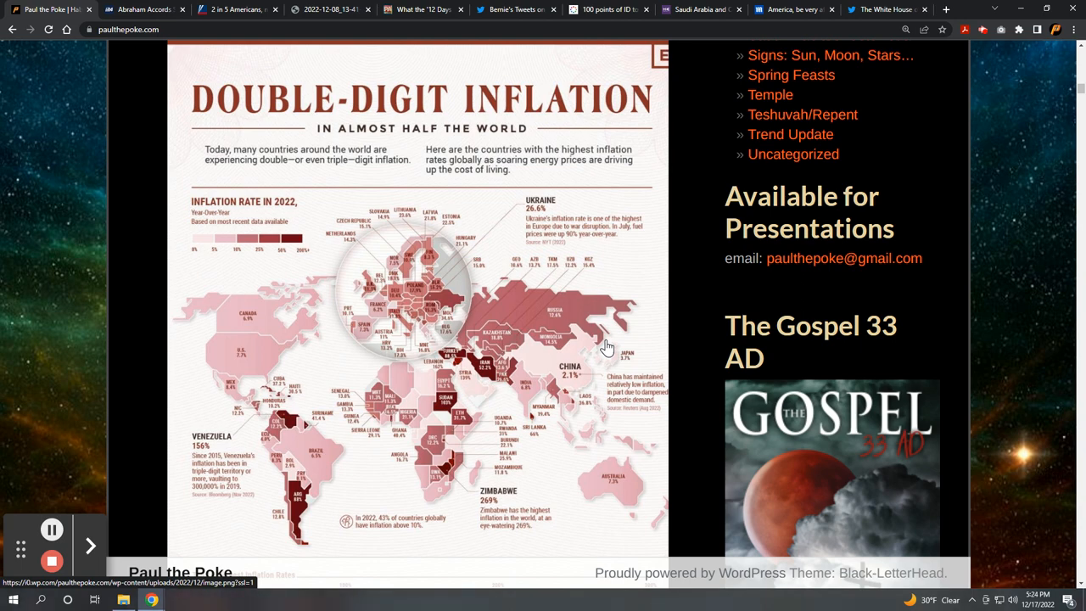
pyautogui.scroll(-3)
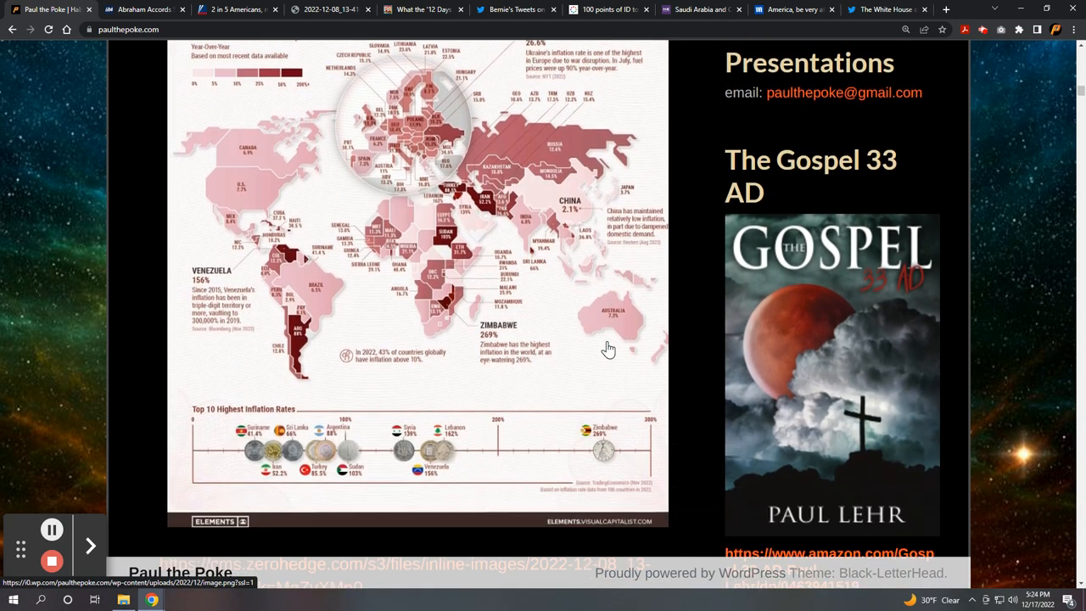
pyautogui.scroll(-3)
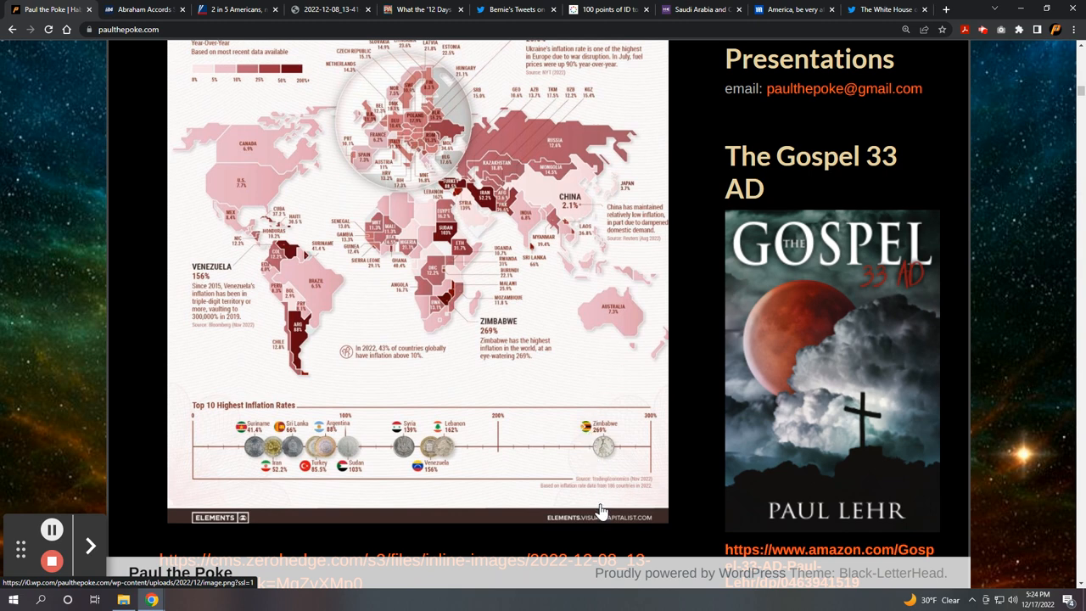
pyautogui.moveTo(609, 508)
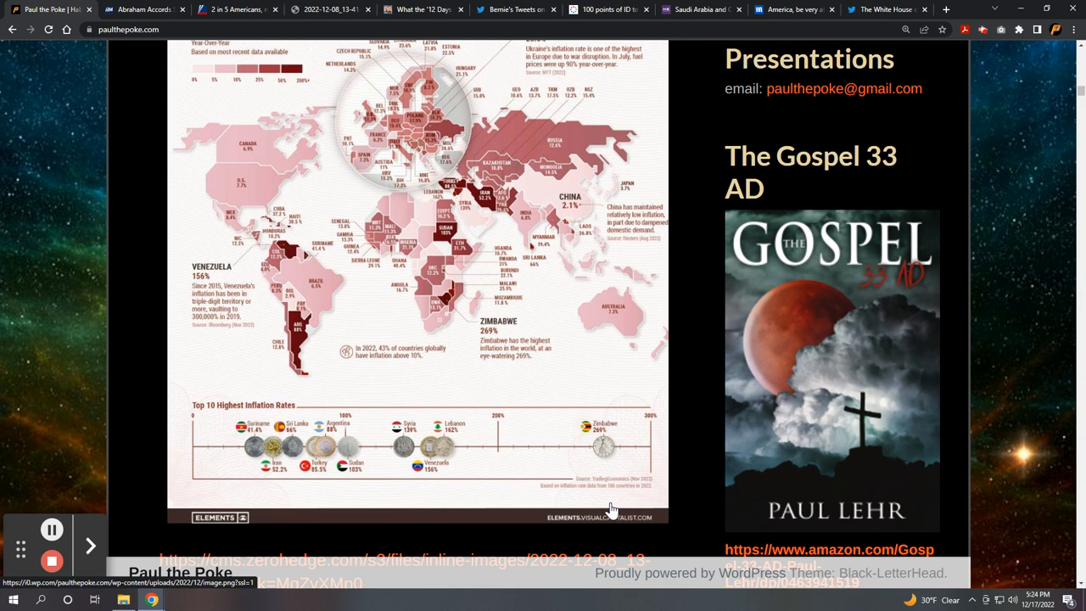
pyautogui.moveTo(266, 467)
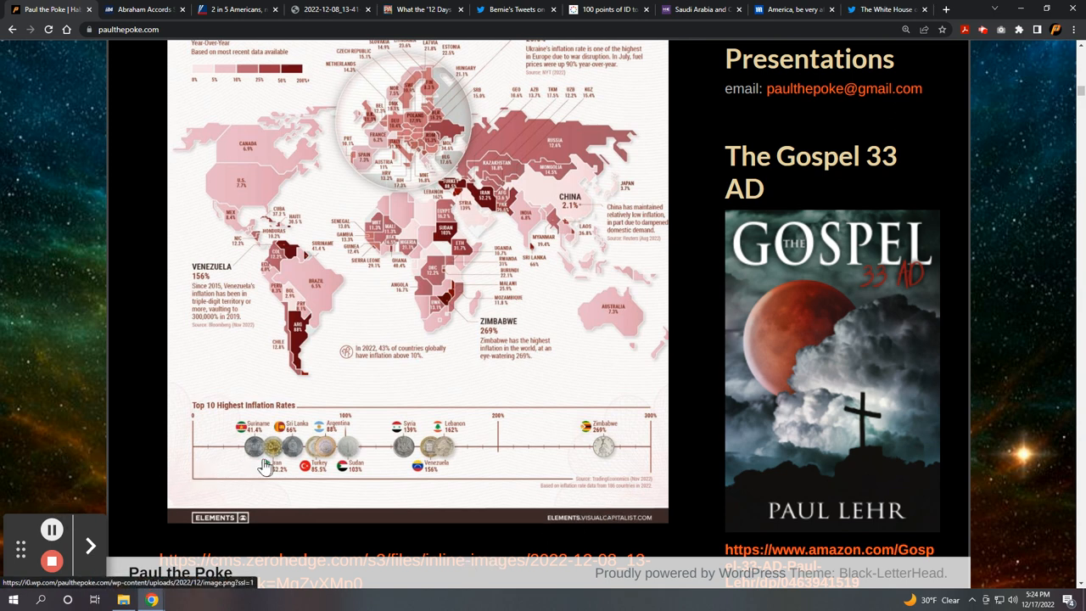
pyautogui.moveTo(280, 480)
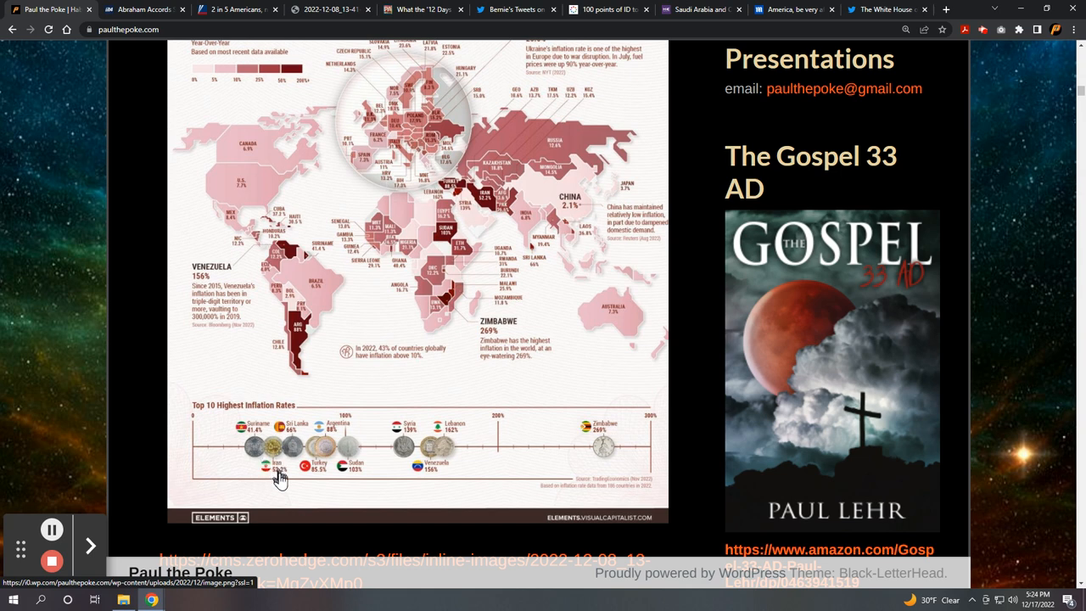
pyautogui.moveTo(262, 476)
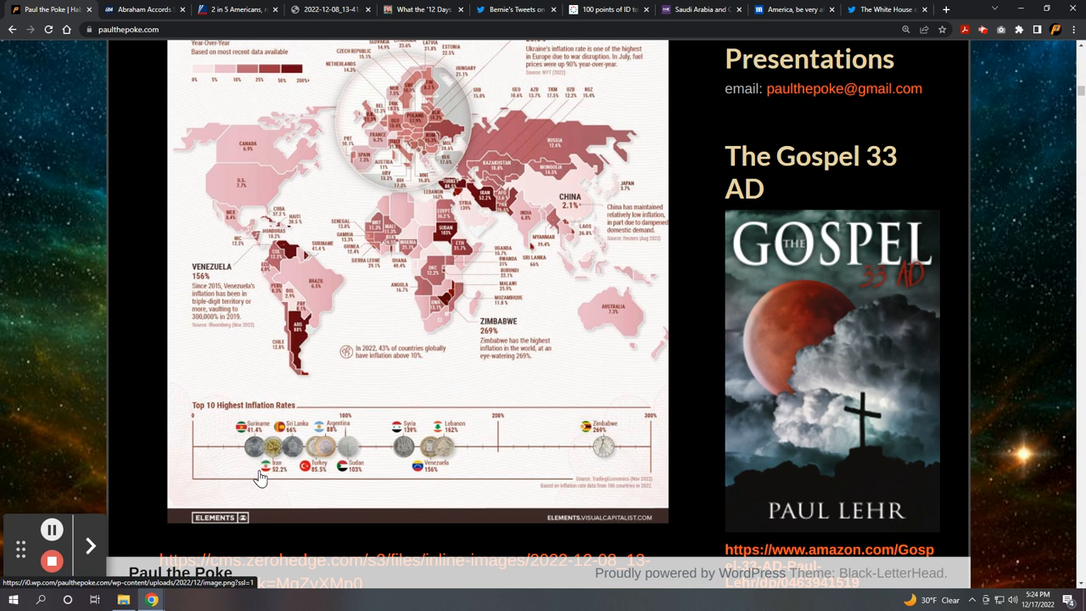
pyautogui.moveTo(339, 471)
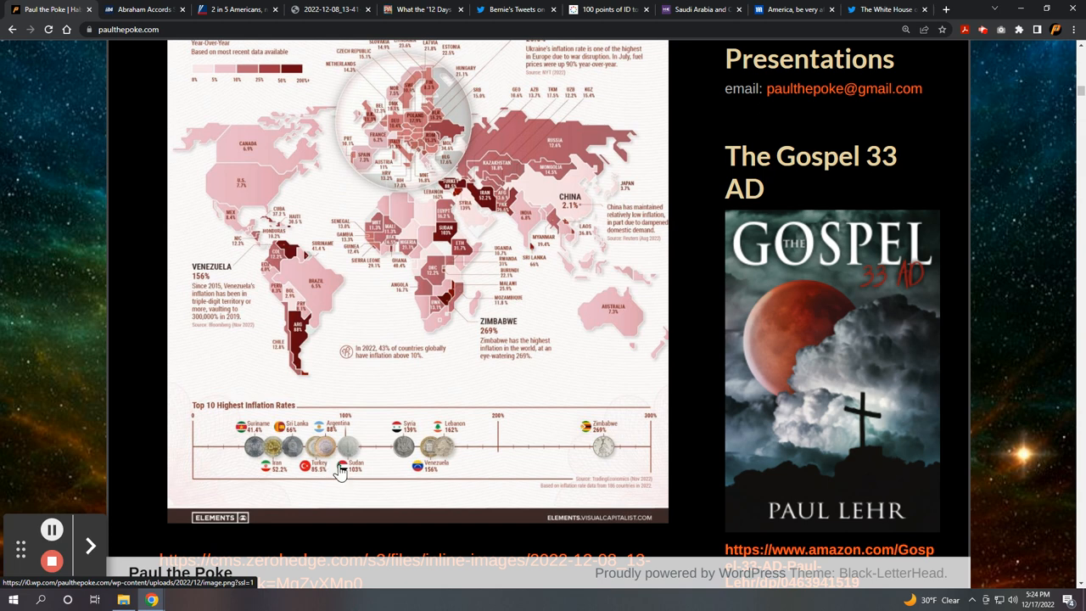
pyautogui.moveTo(329, 477)
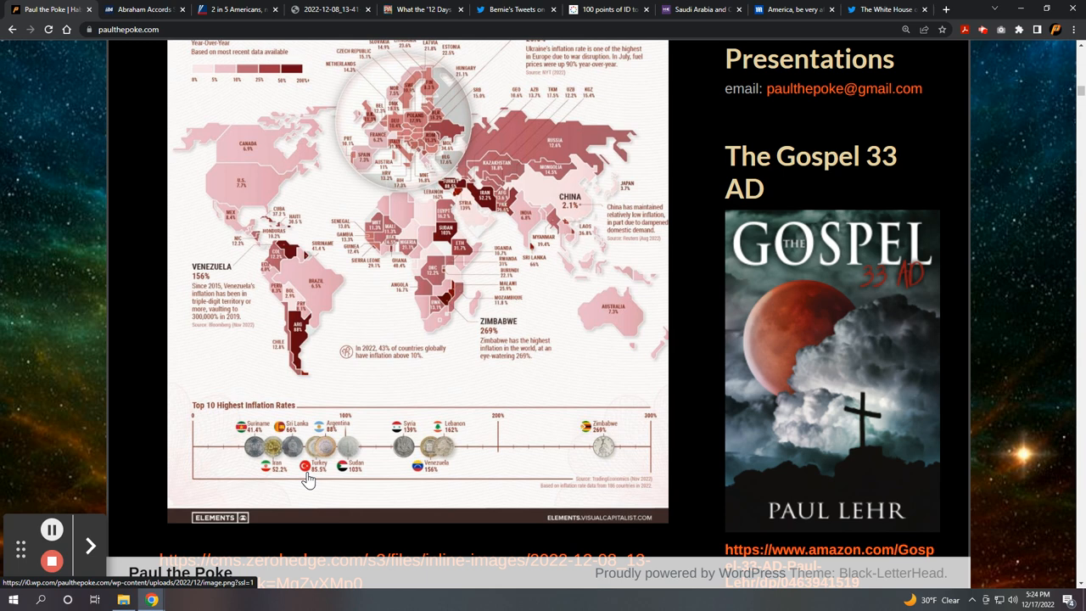
pyautogui.moveTo(334, 493)
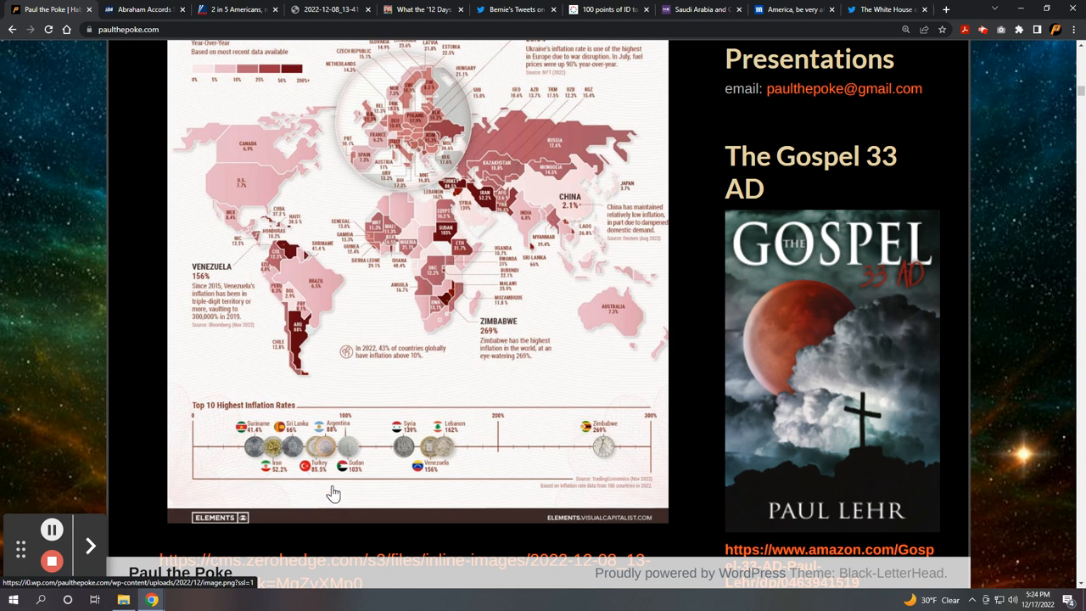
pyautogui.moveTo(316, 482)
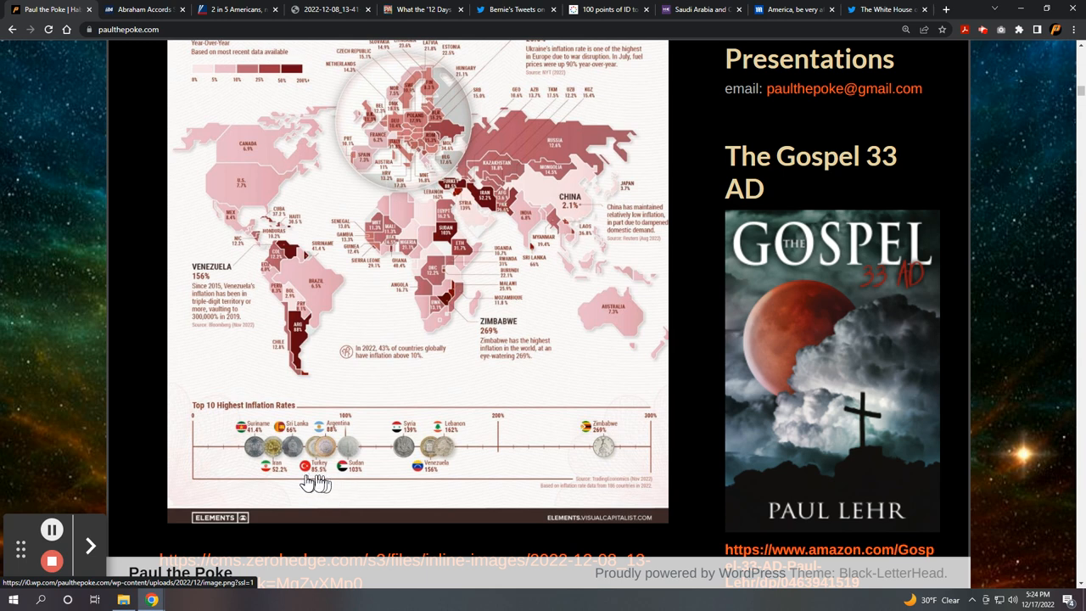
pyautogui.moveTo(313, 476)
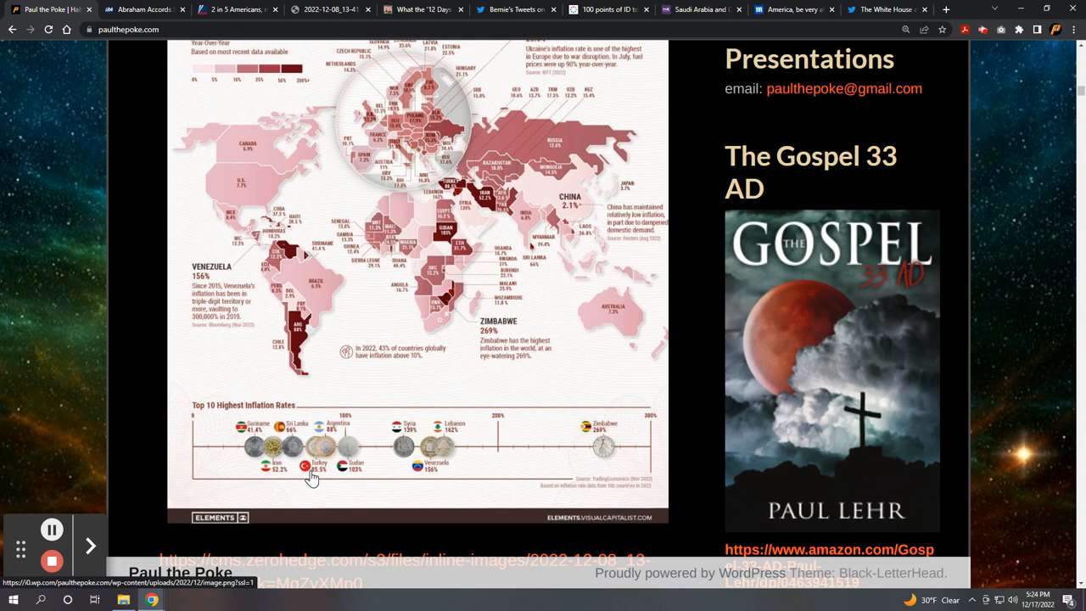
pyautogui.moveTo(416, 454)
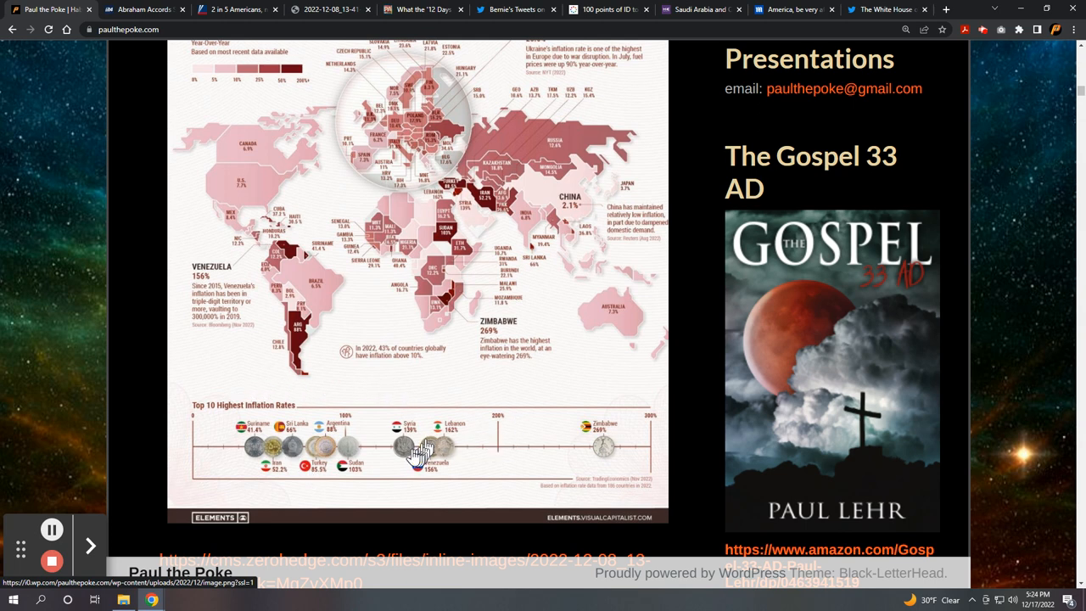
pyautogui.moveTo(382, 459)
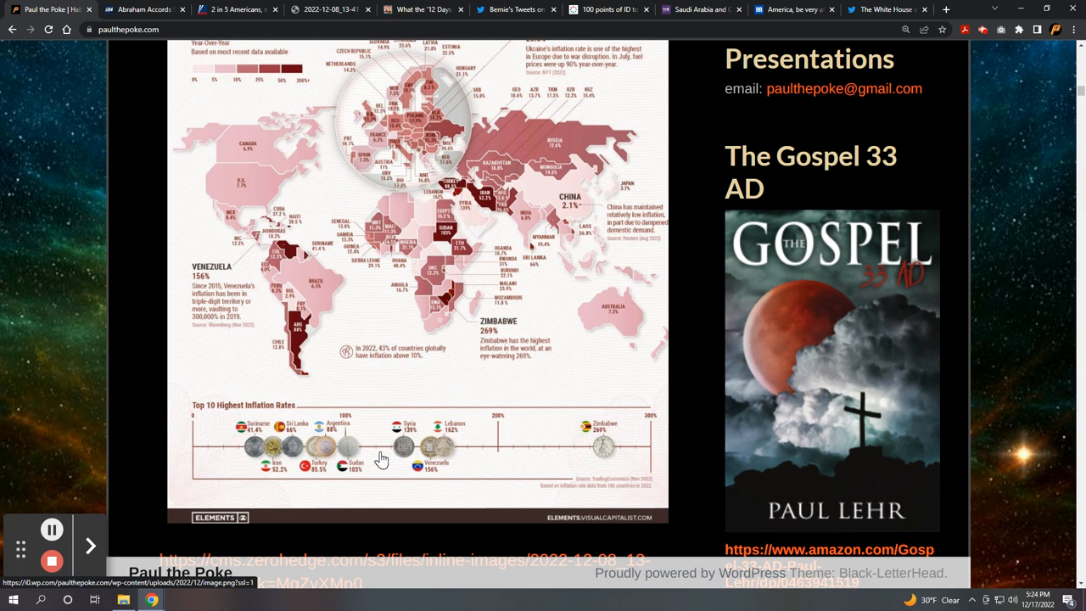
pyautogui.moveTo(424, 450)
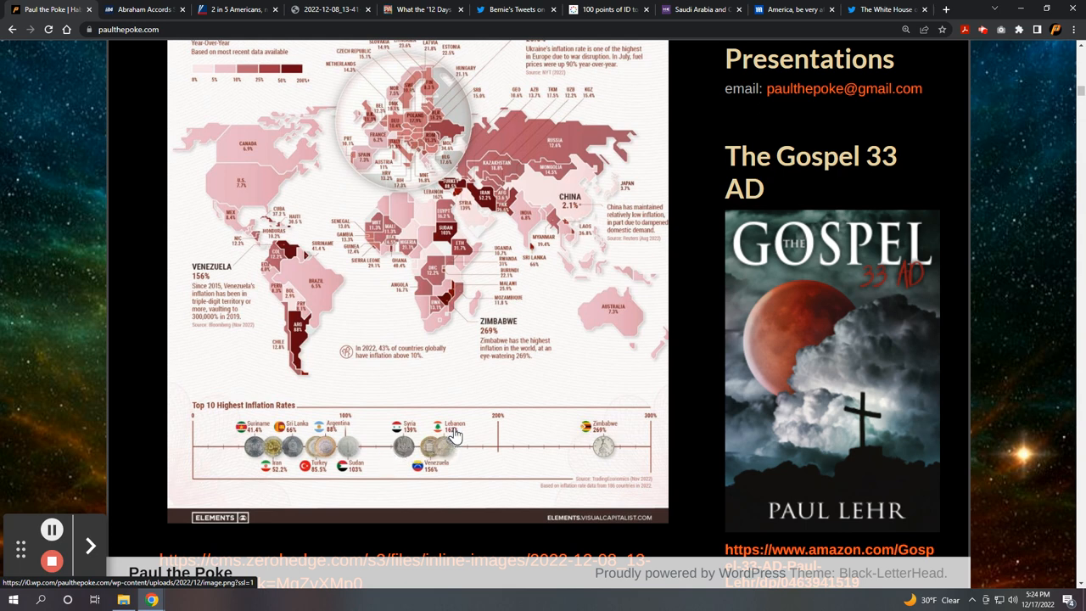
pyautogui.moveTo(445, 451)
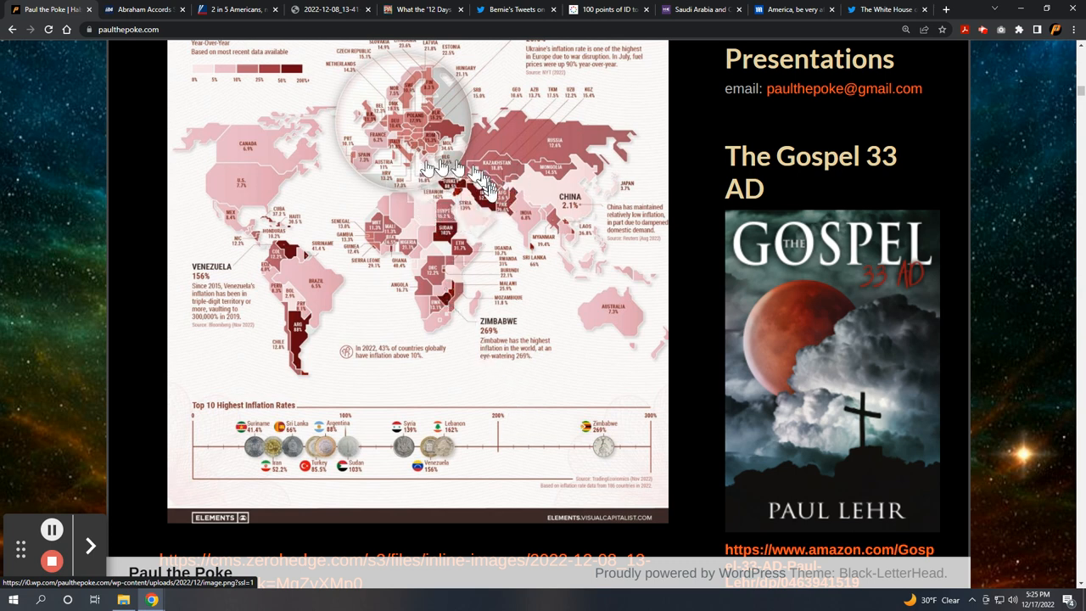
pyautogui.moveTo(539, 145)
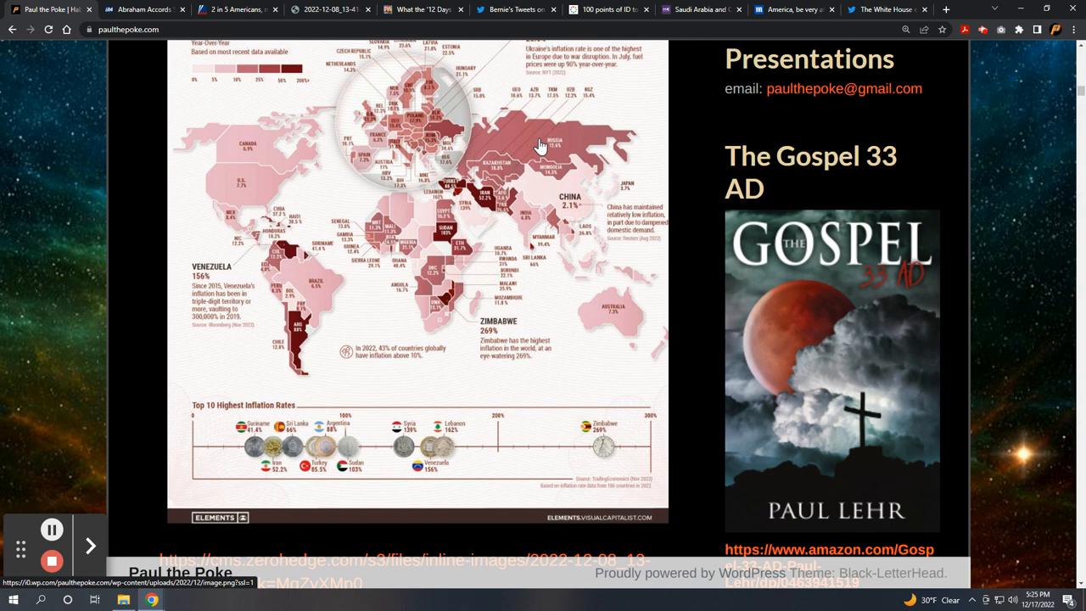
pyautogui.moveTo(547, 139)
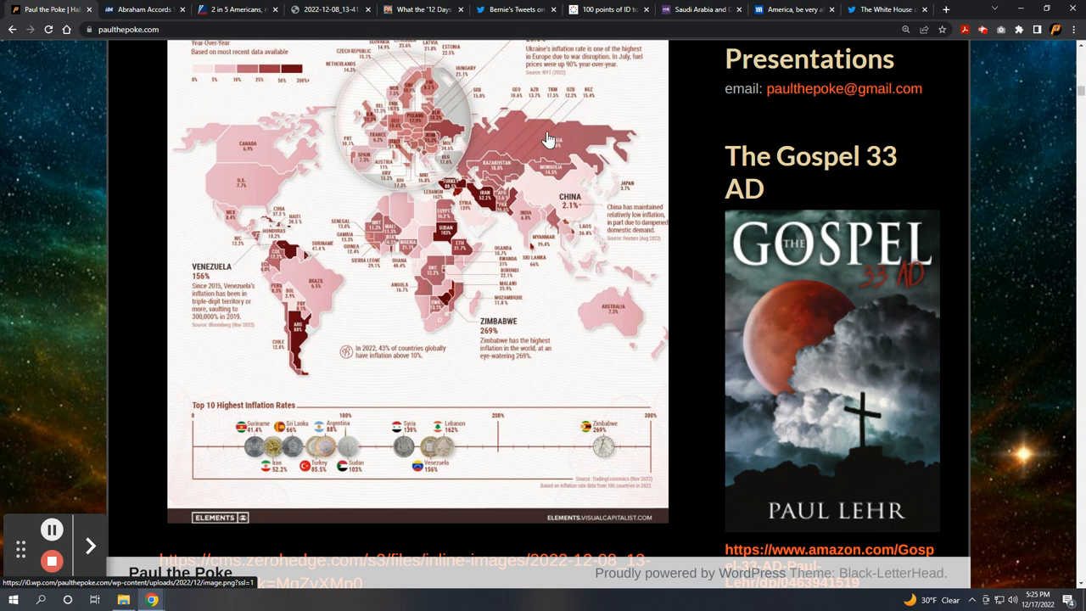
pyautogui.moveTo(472, 176)
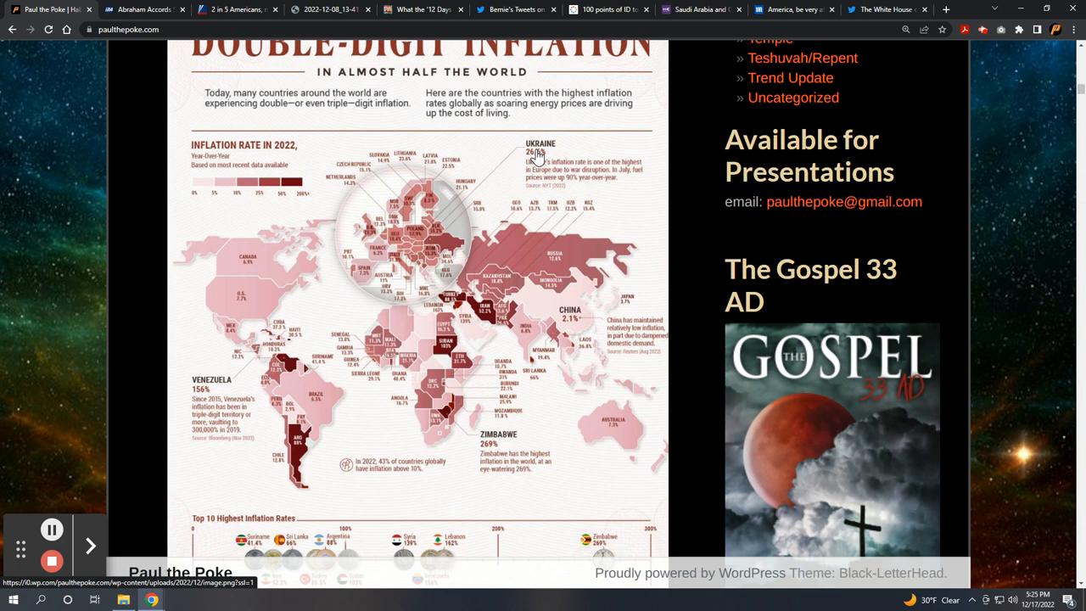
pyautogui.moveTo(542, 161)
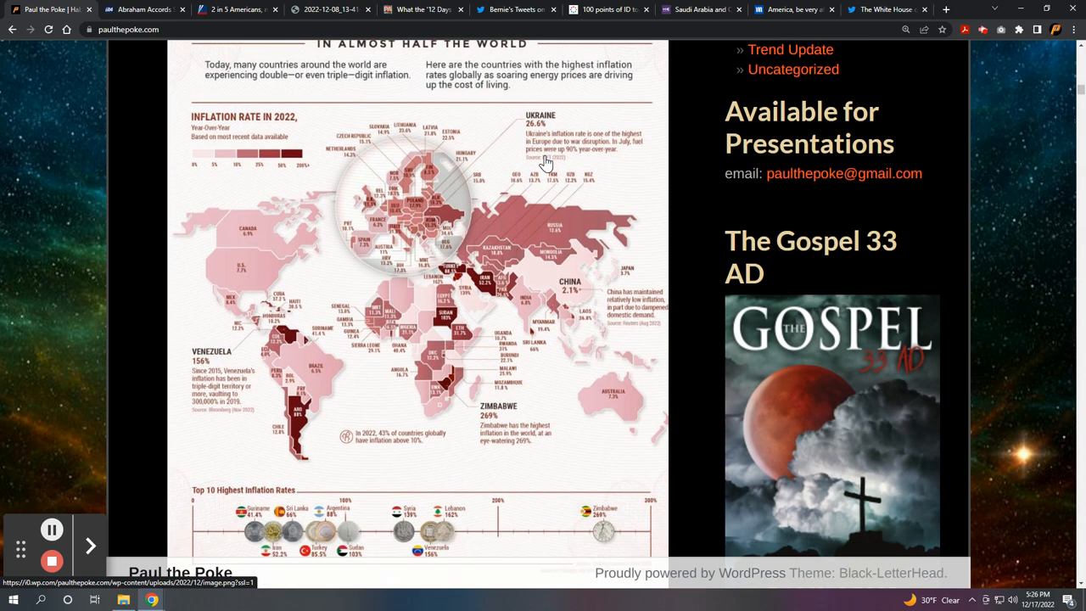
pyautogui.scroll(-3)
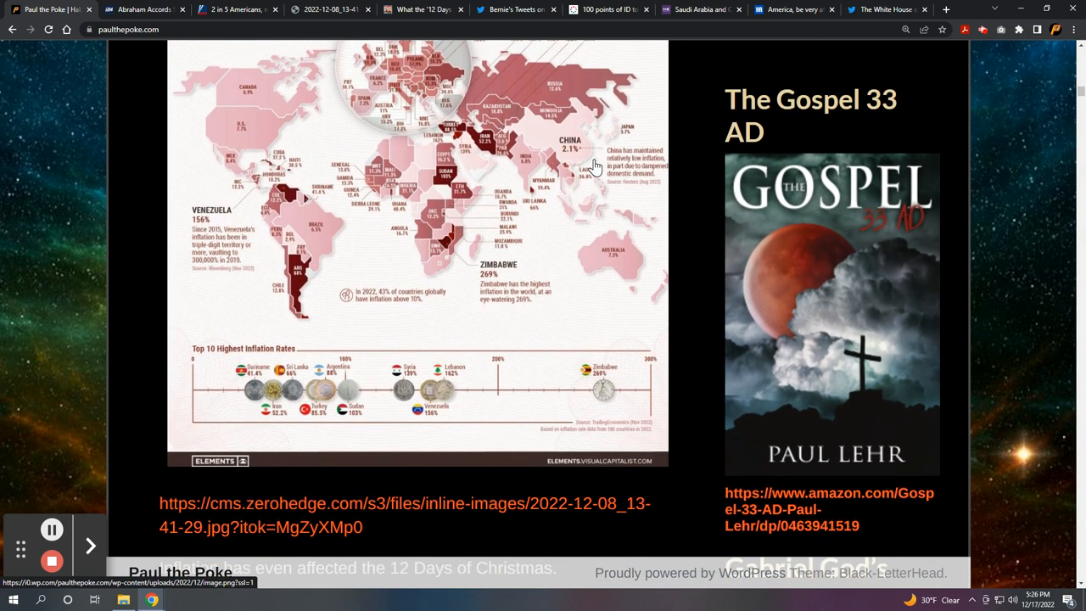
pyautogui.scroll(-3)
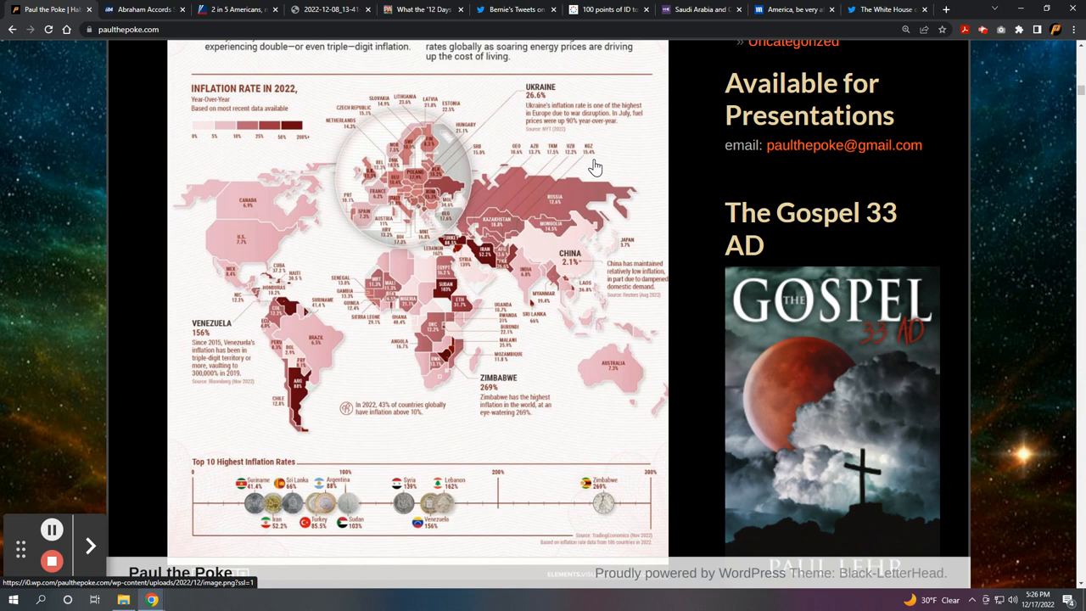
pyautogui.moveTo(601, 170)
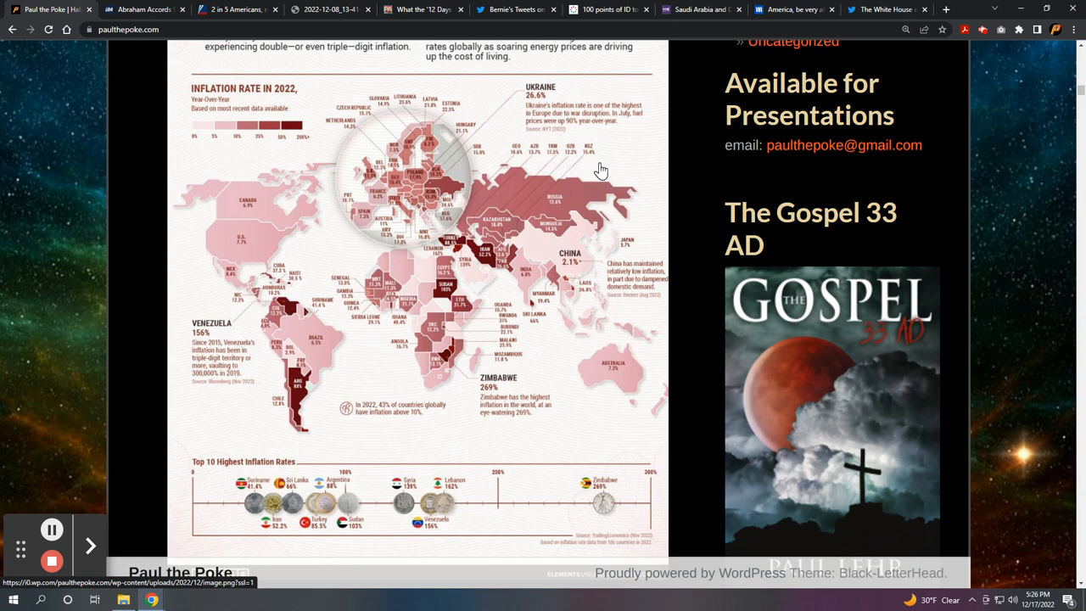
pyautogui.moveTo(310, 461)
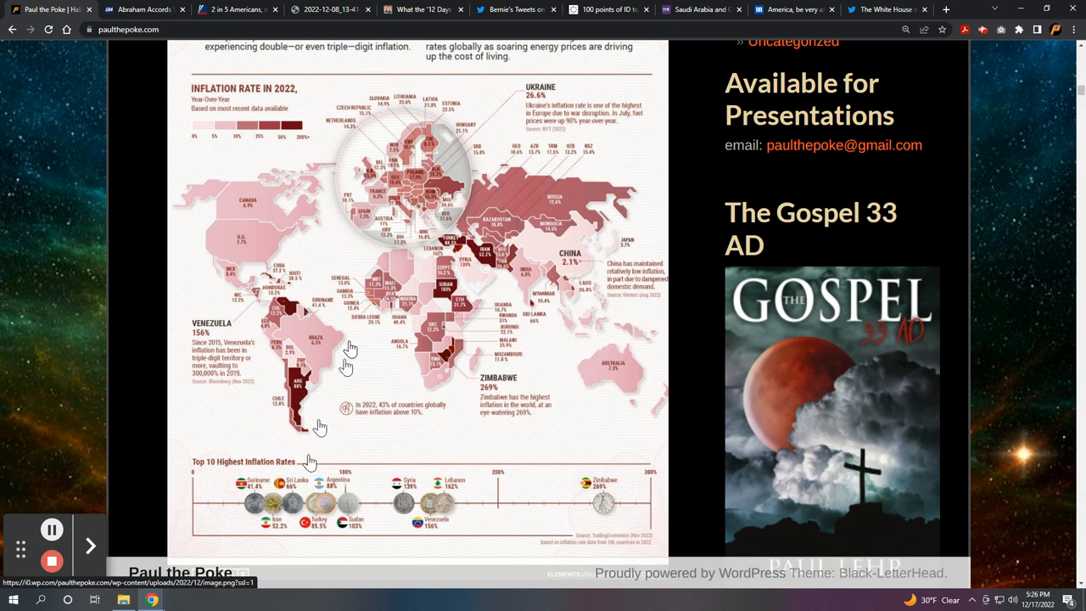
pyautogui.moveTo(365, 307)
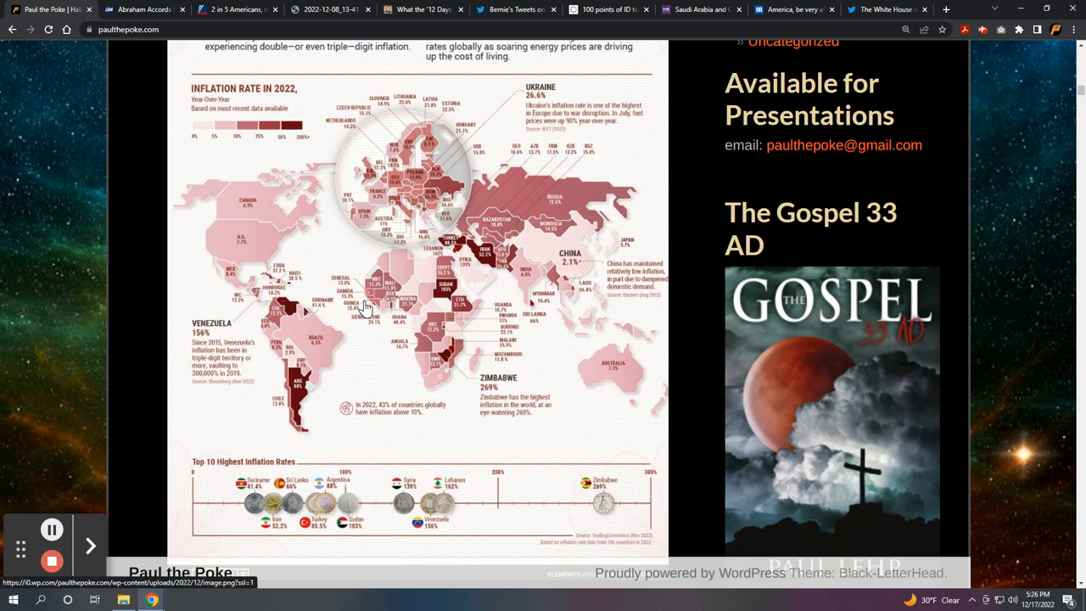
pyautogui.scroll(-3)
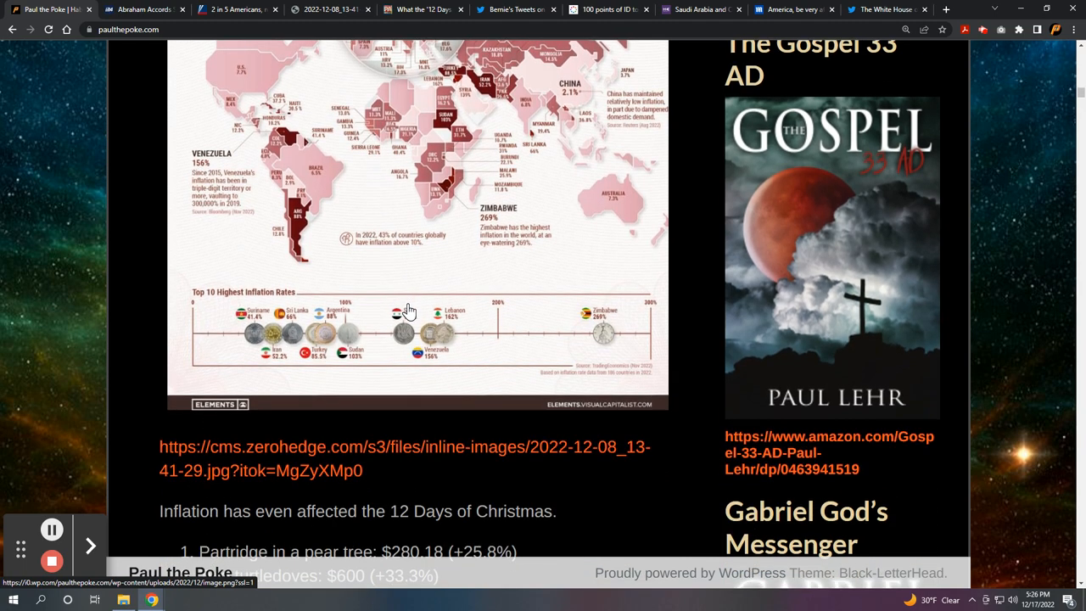
pyautogui.moveTo(514, 458)
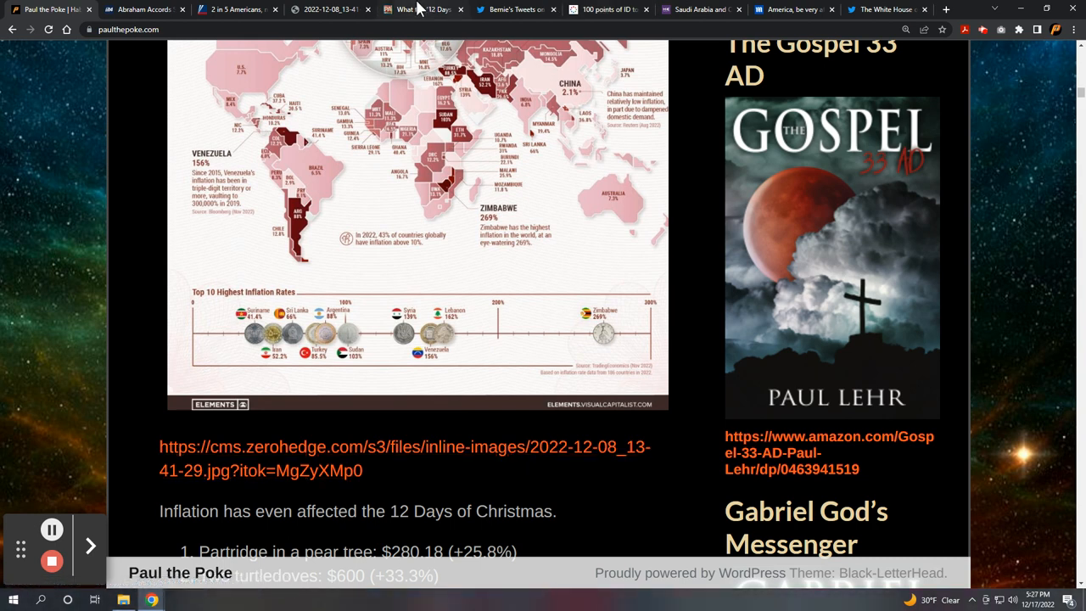
# Open the Double-Digit Inflation infographic on its own and zoom in to read the figures
pyautogui.click(405, 458)
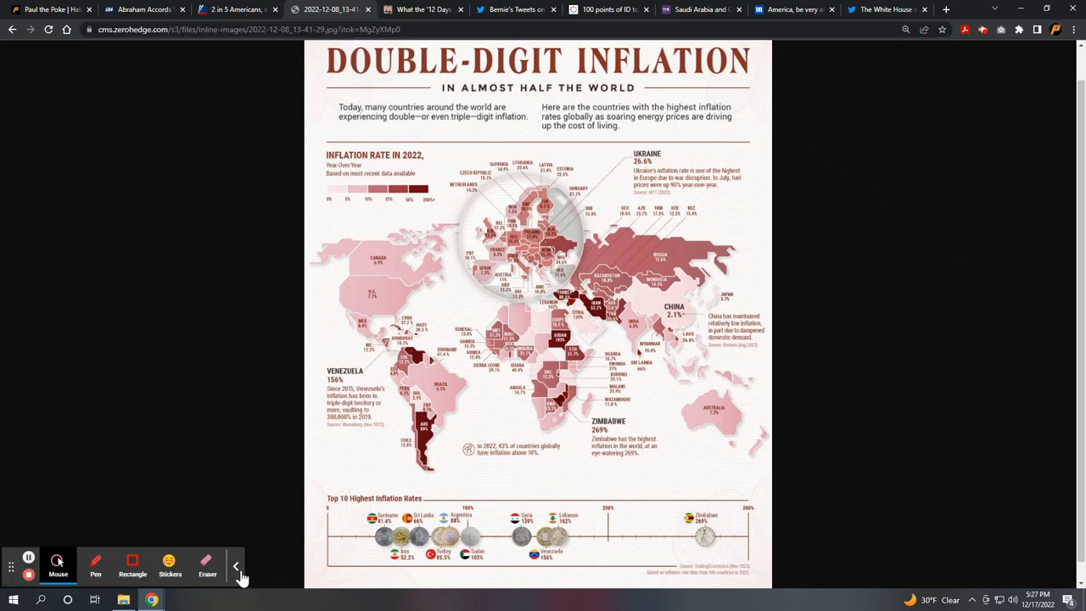
pyautogui.click(236, 565)
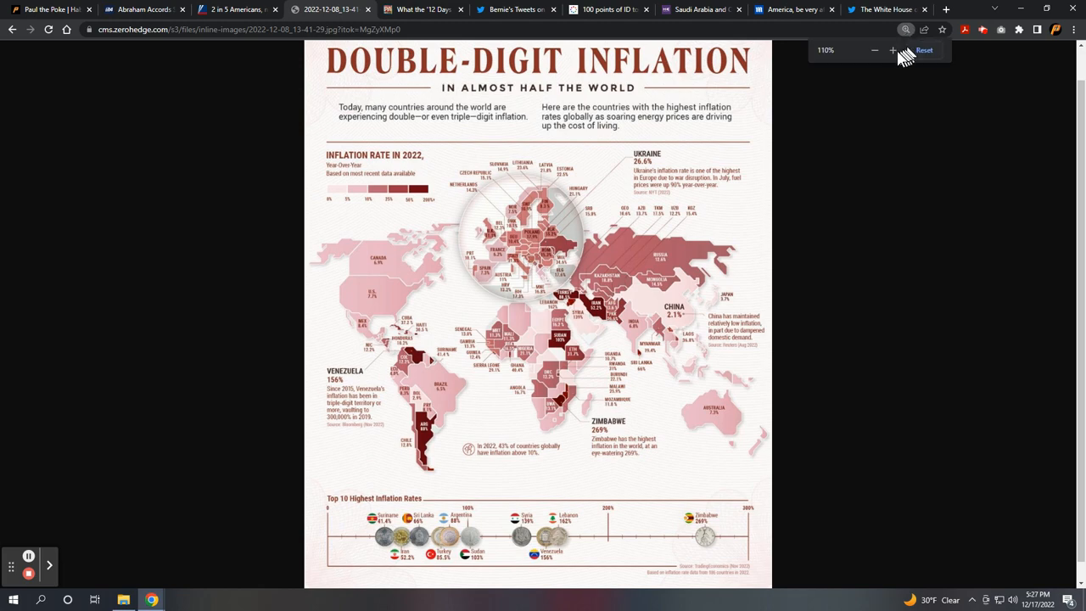
pyautogui.click(892, 50)
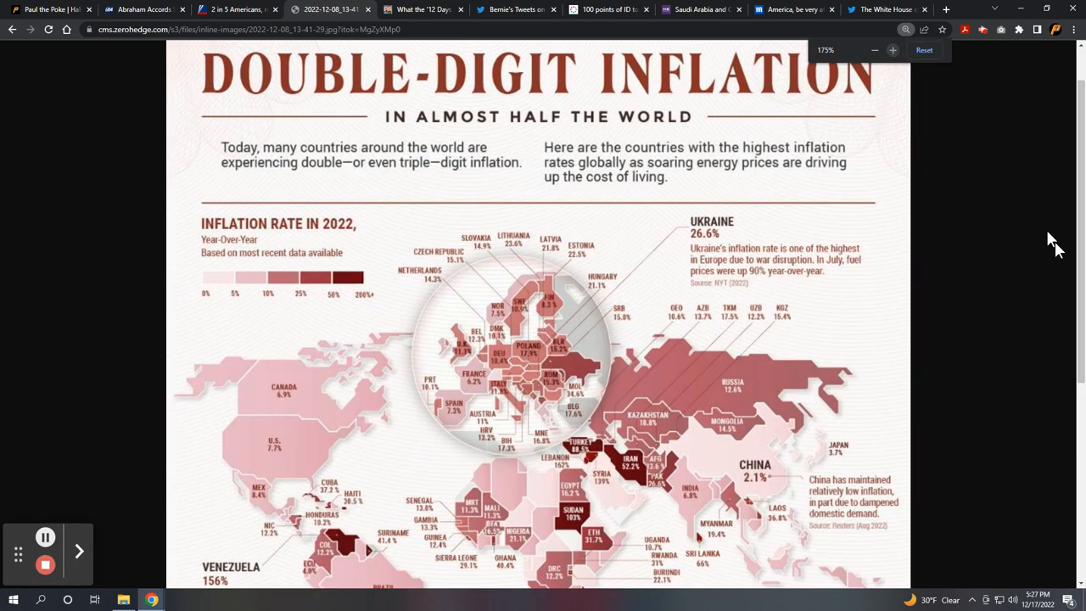
pyautogui.scroll(-3)
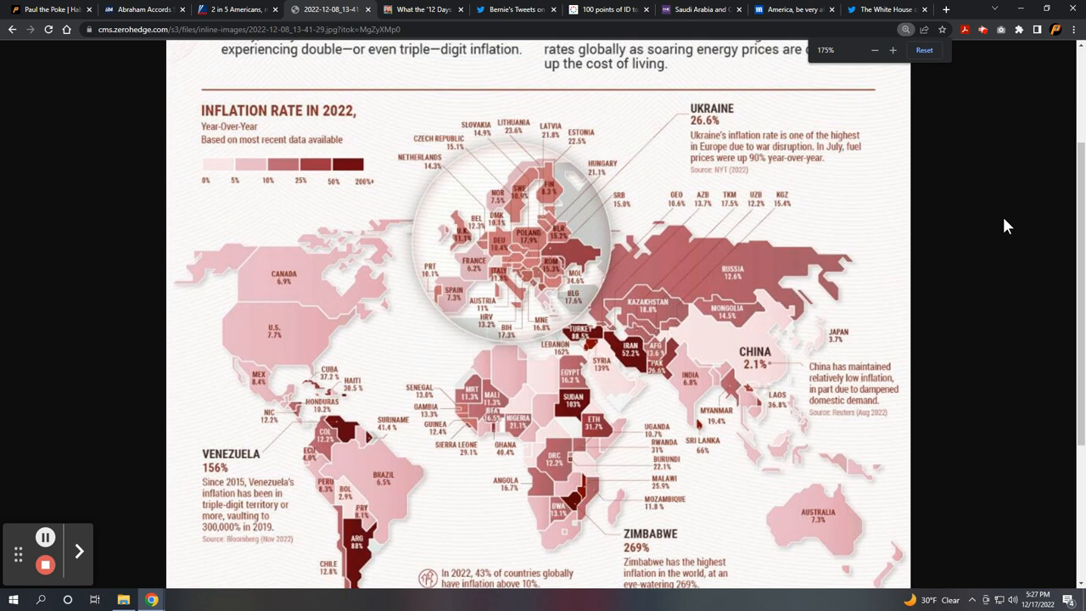
pyautogui.moveTo(899, 64)
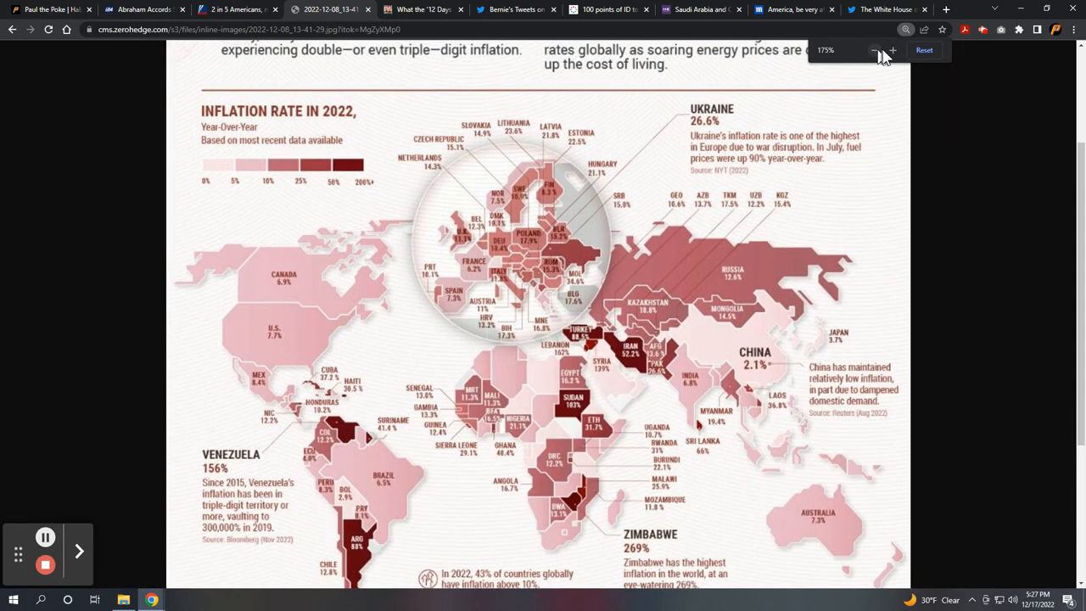
# Zoom in further, then reduce zoom to 125% and scroll to the top-10 inflation chart
pyautogui.click(892, 49)
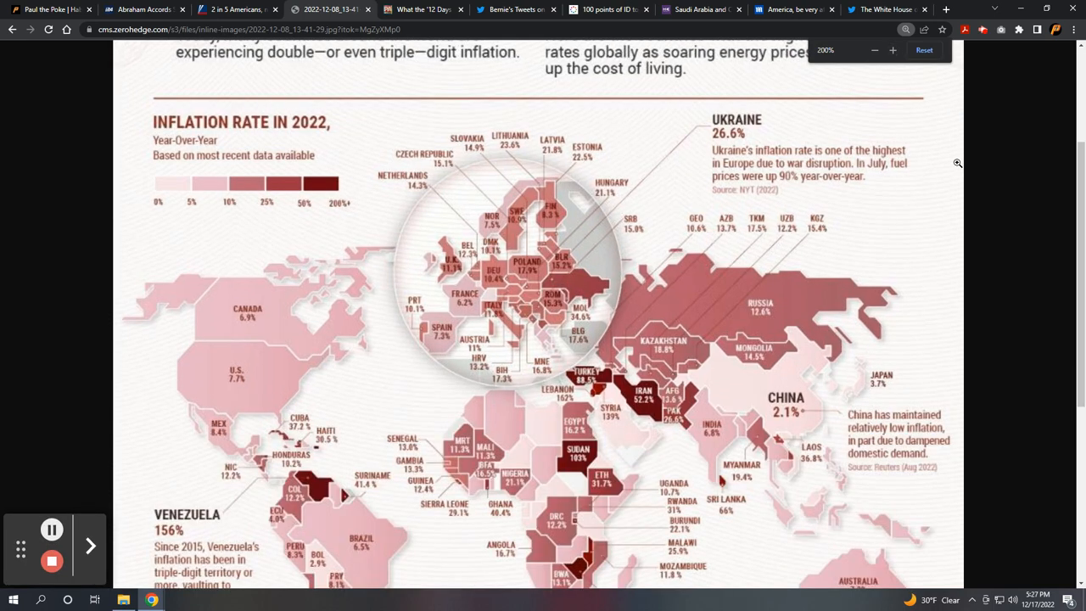
pyautogui.scroll(-3)
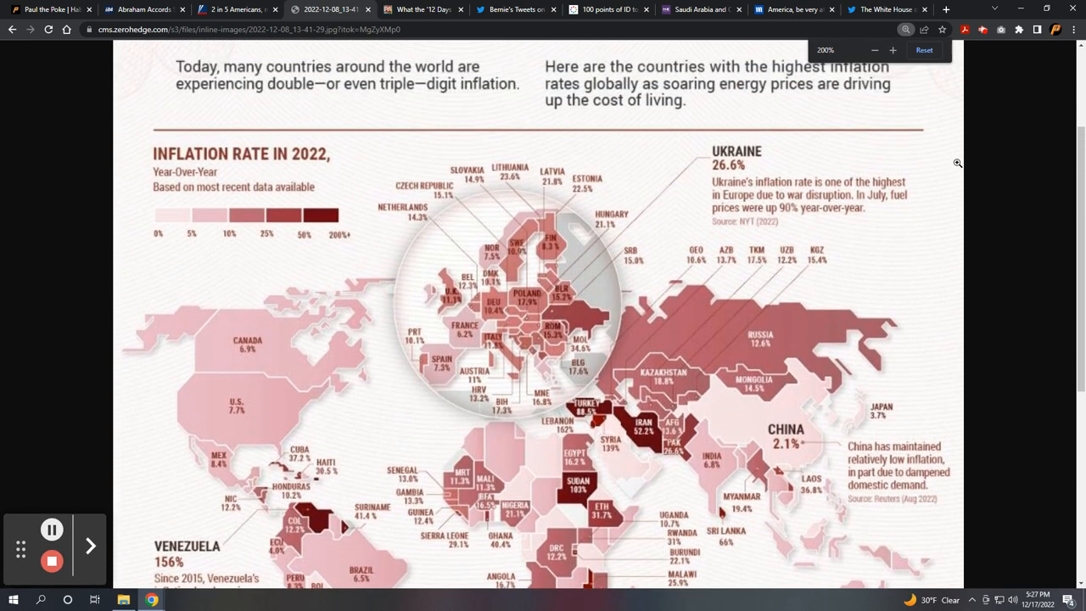
pyautogui.scroll(3)
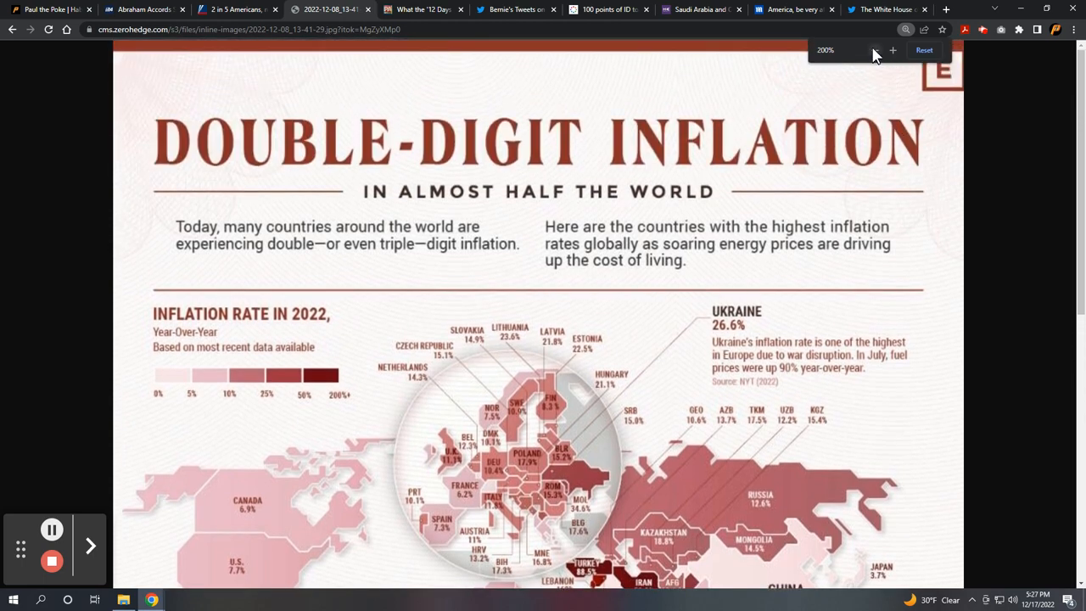
pyautogui.click(875, 50)
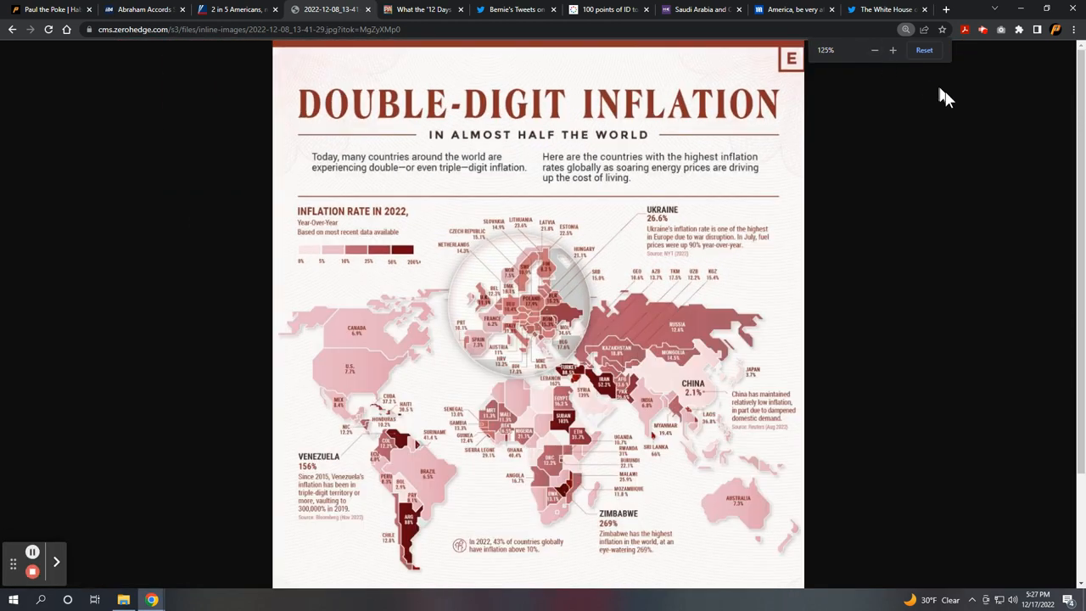
pyautogui.scroll(-3)
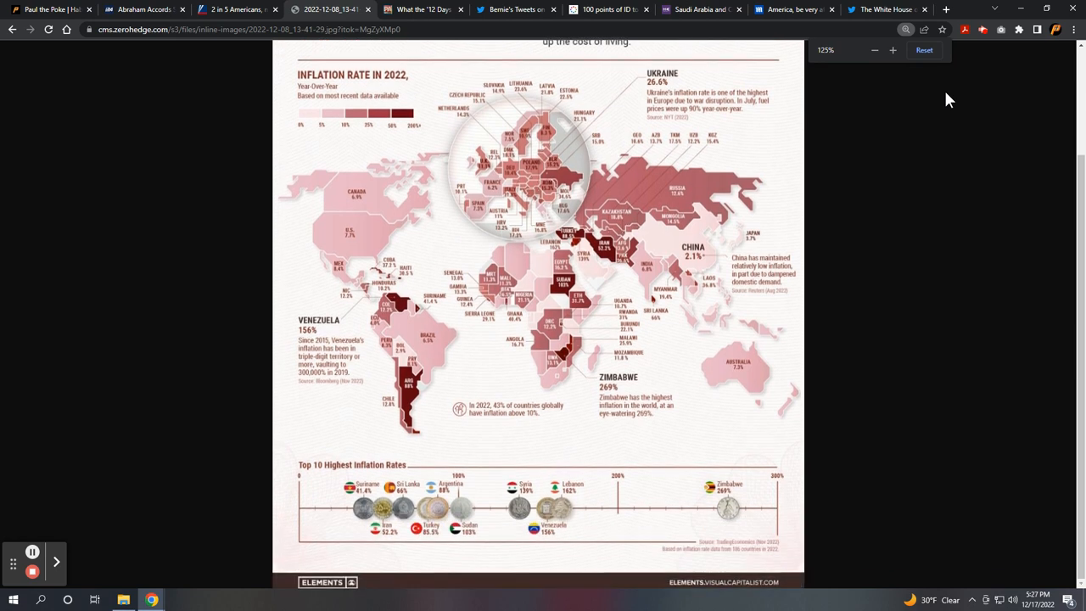
pyautogui.moveTo(849, 144)
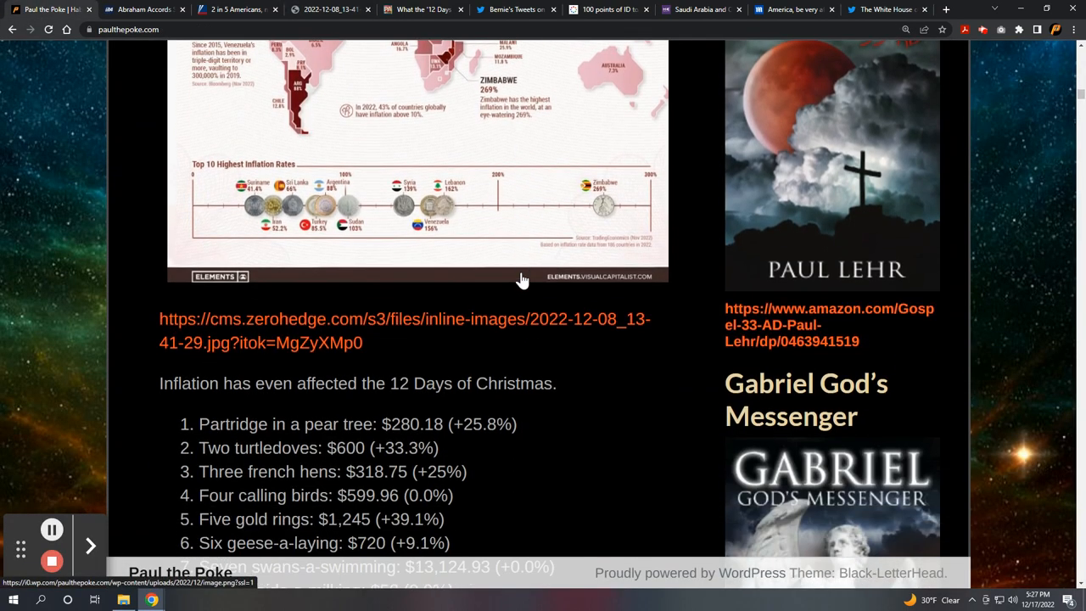
# Scroll past the infographic to the 12 Days of Christmas list, then switch to that article's tab
pyautogui.scroll(-3)
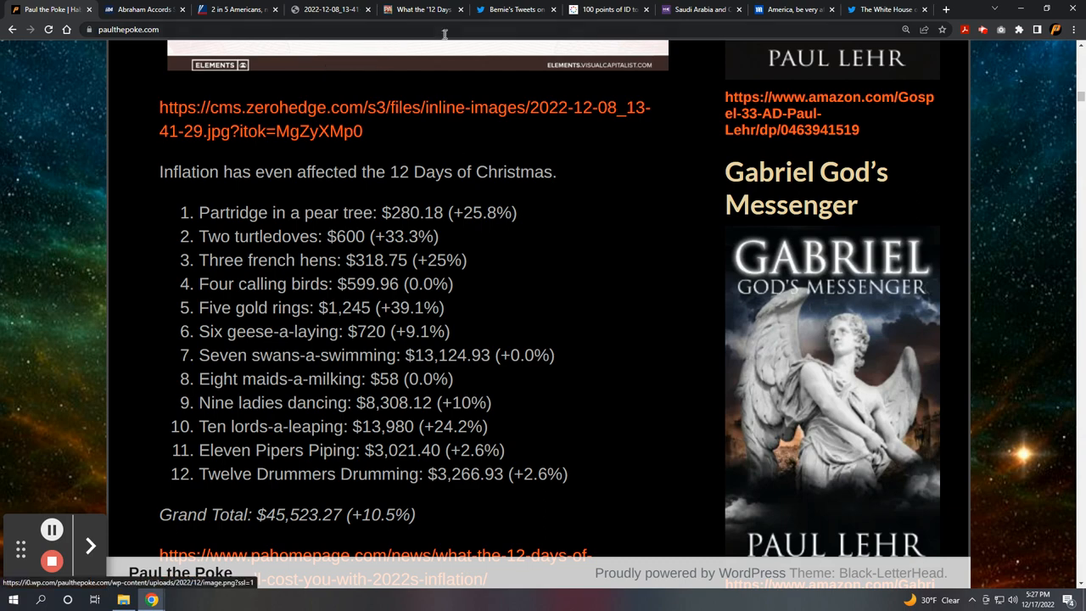
pyautogui.click(423, 10)
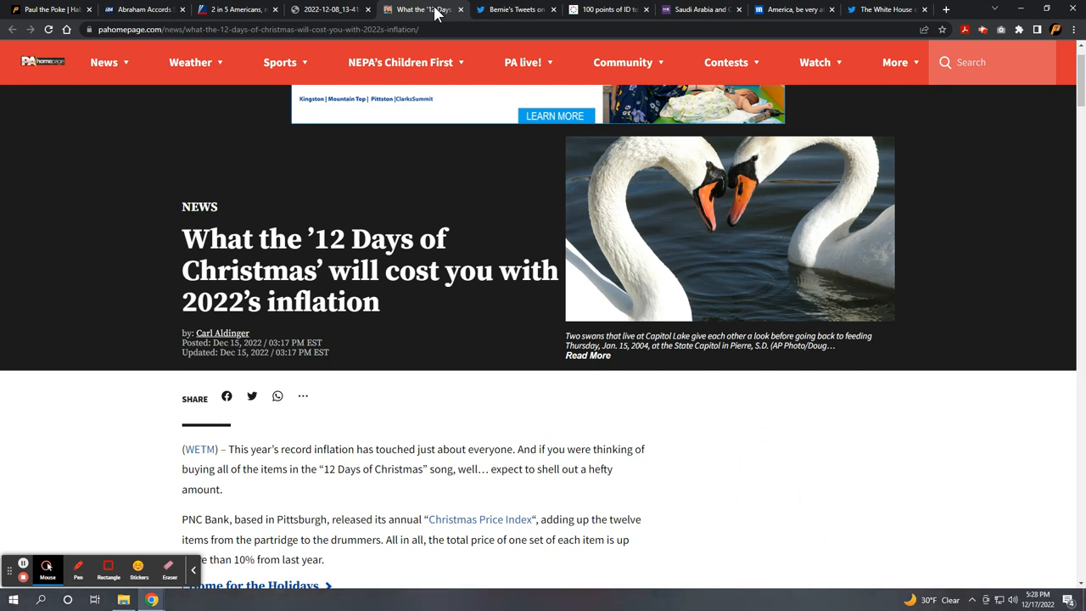
pyautogui.moveTo(72, 541)
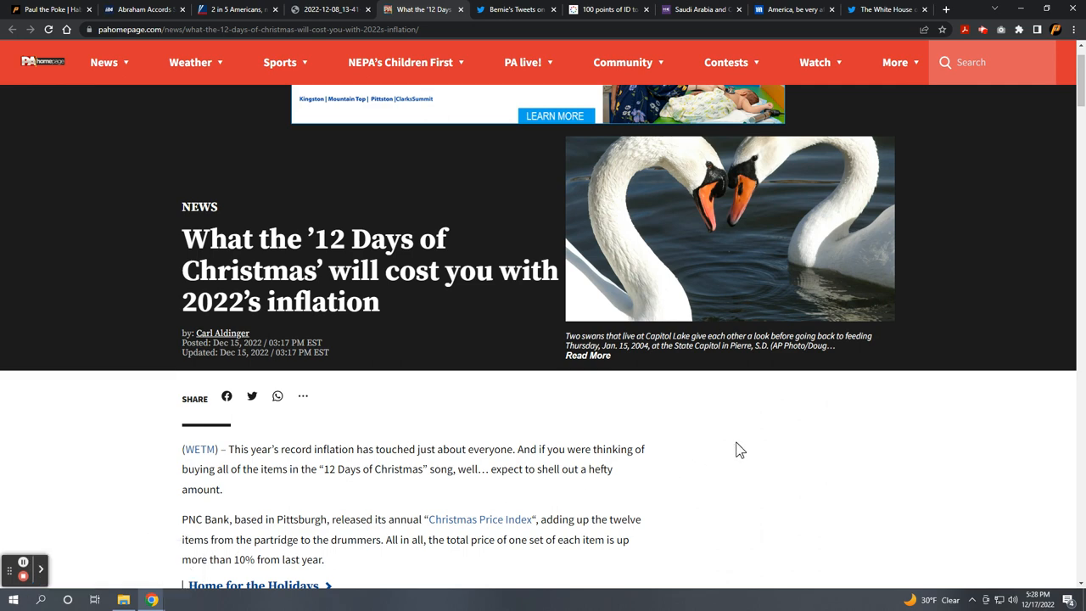
# Scroll the pahomepage.com article past the ads to the twelve-item list and $45,523.27 Grand Total
pyautogui.scroll(-3)
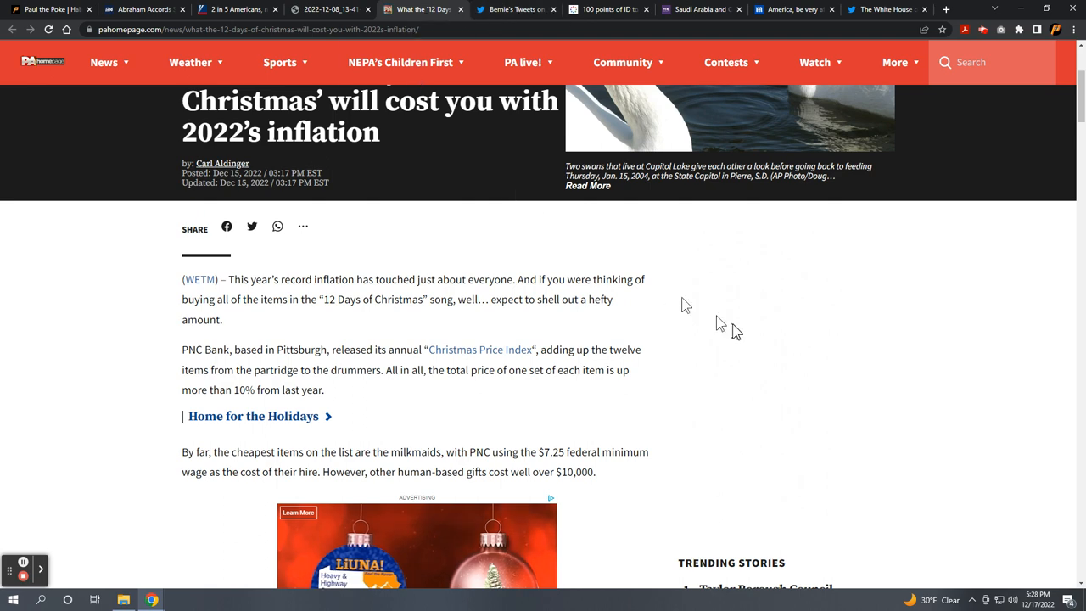
pyautogui.scroll(-3)
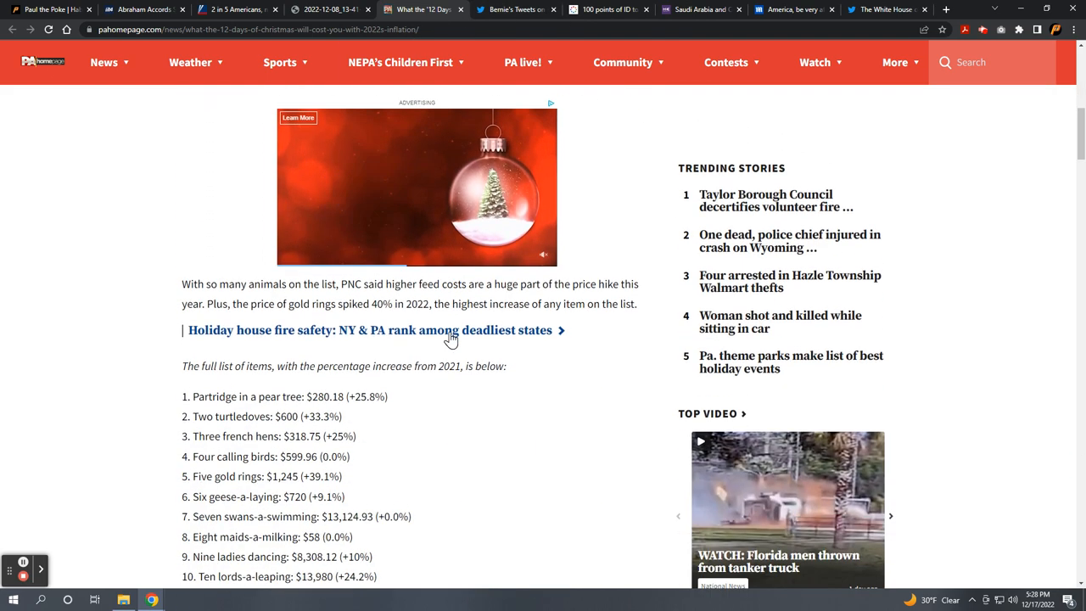
pyautogui.scroll(-3)
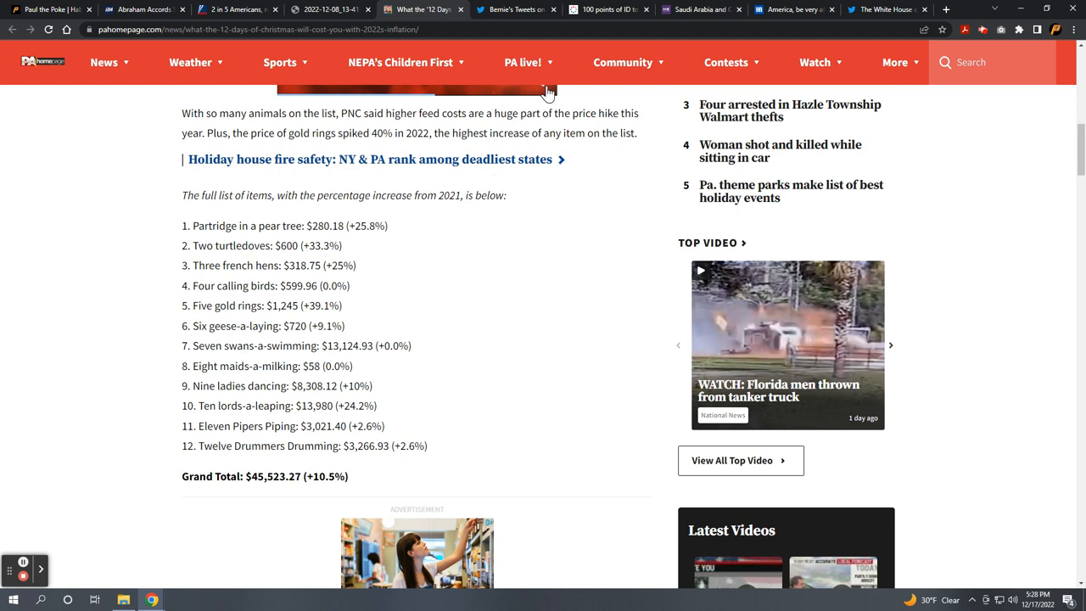
pyautogui.moveTo(551, 94)
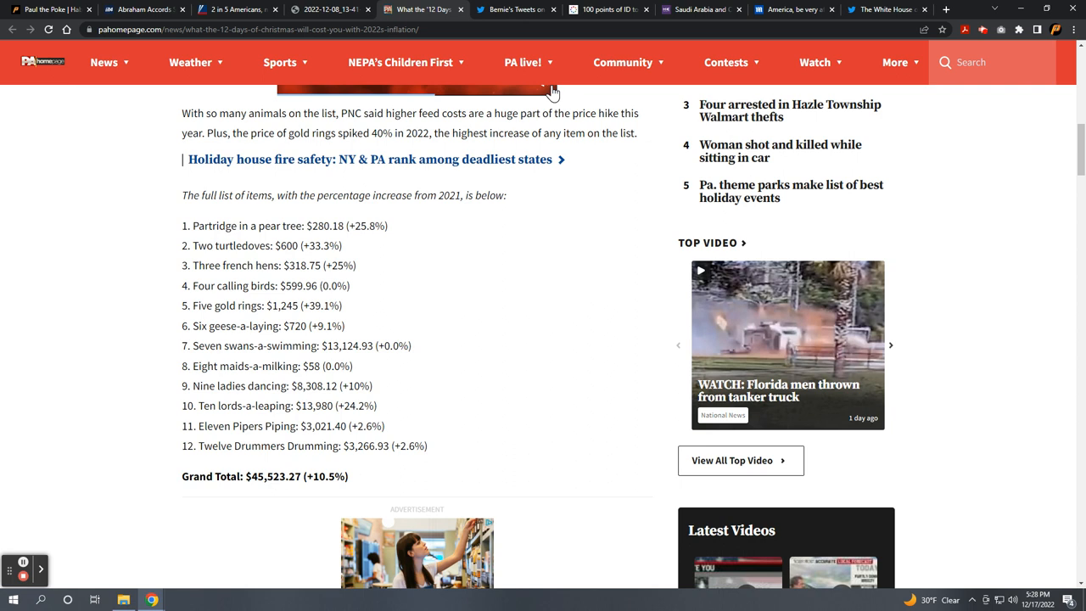
pyautogui.moveTo(560, 119)
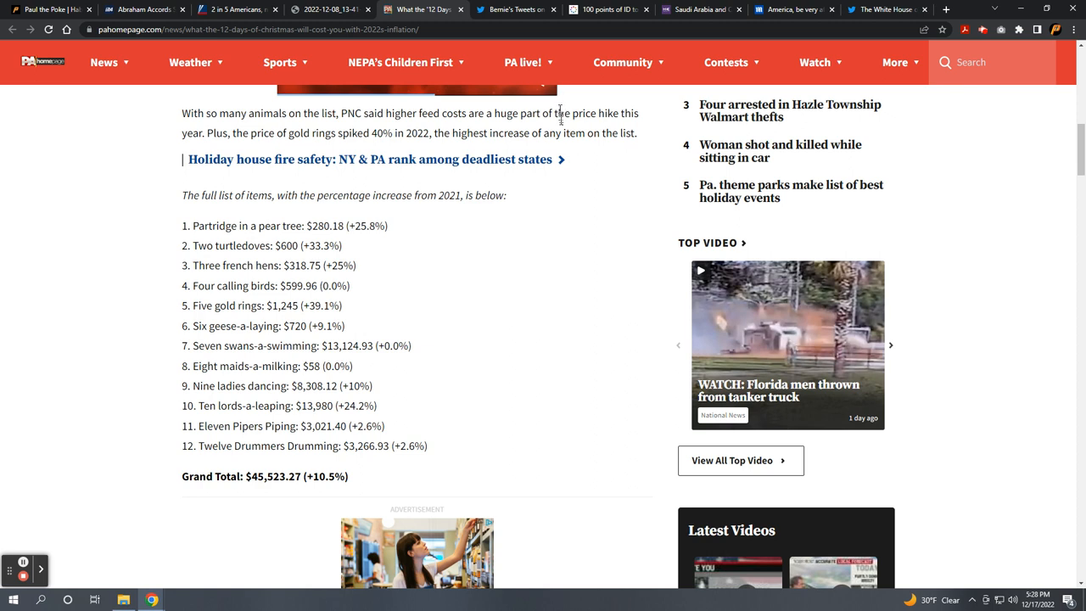
pyautogui.moveTo(330, 496)
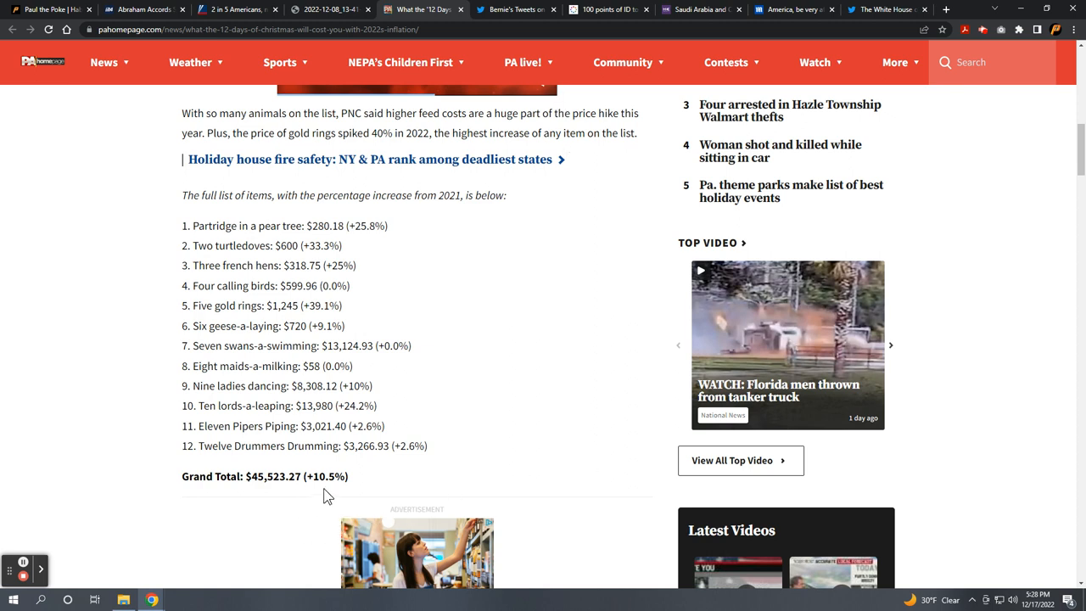
pyautogui.moveTo(381, 495)
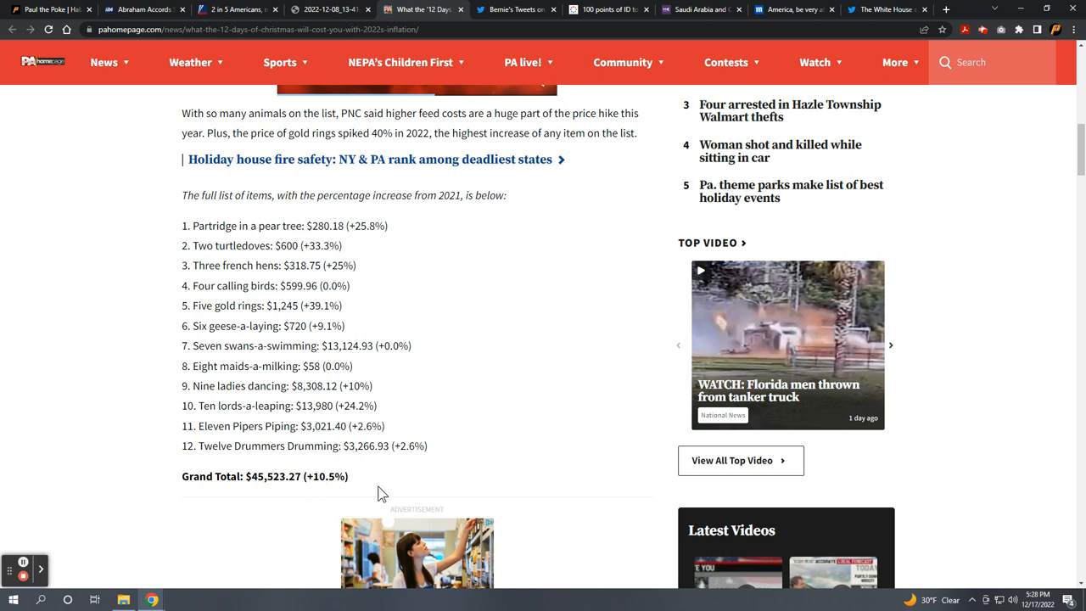
pyautogui.moveTo(399, 490)
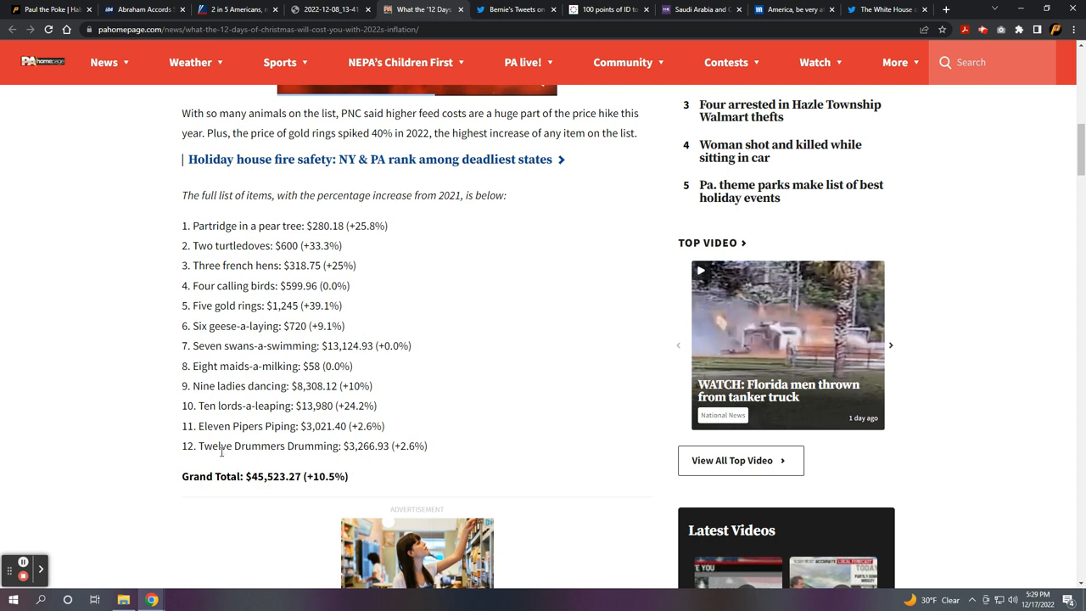
pyautogui.moveTo(272, 382)
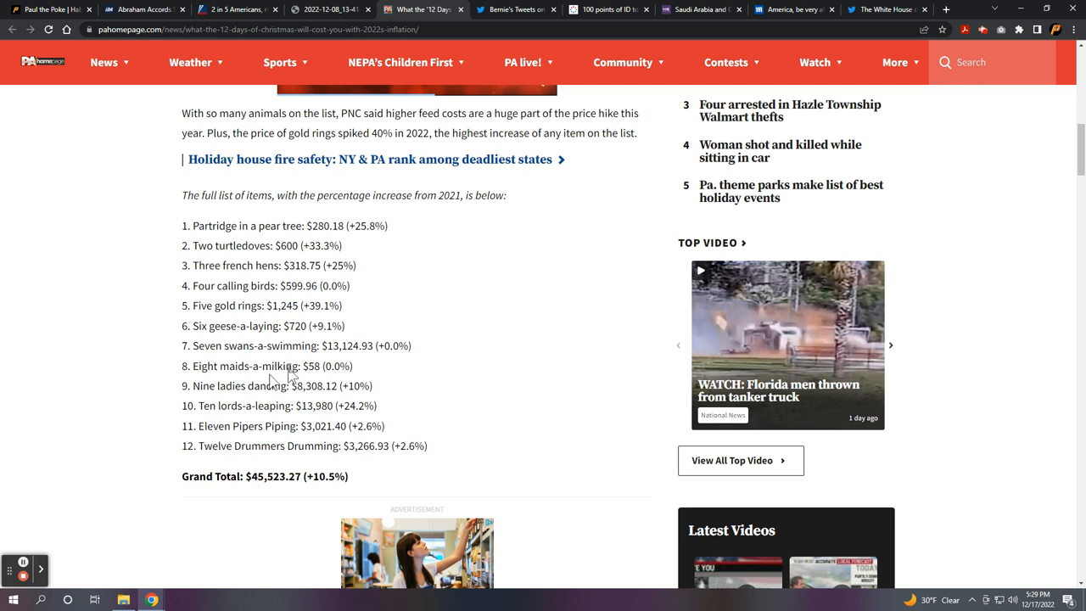
pyautogui.moveTo(389, 416)
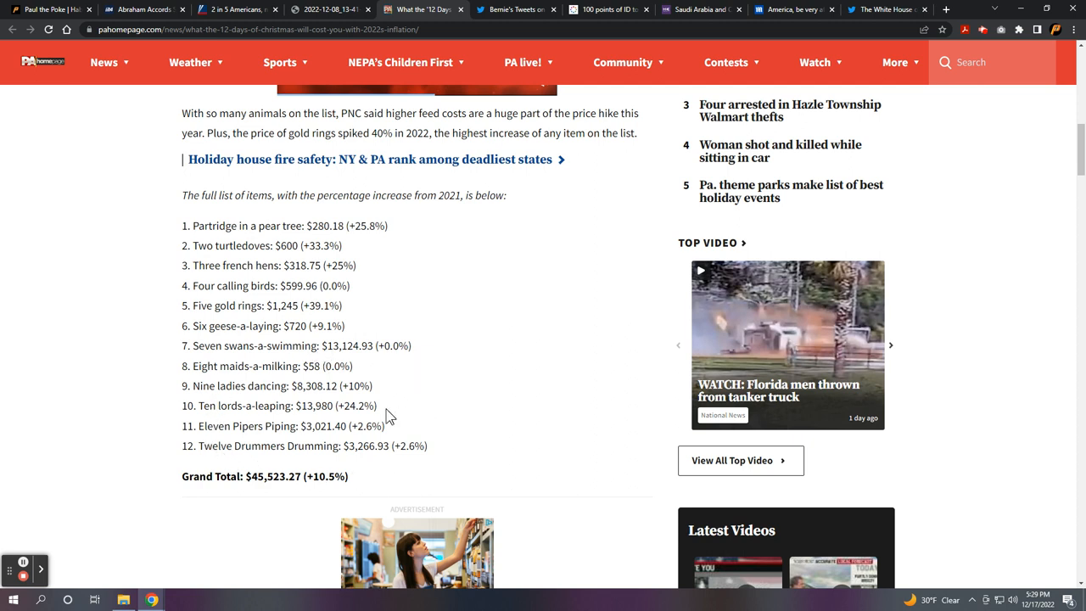
pyautogui.moveTo(393, 417)
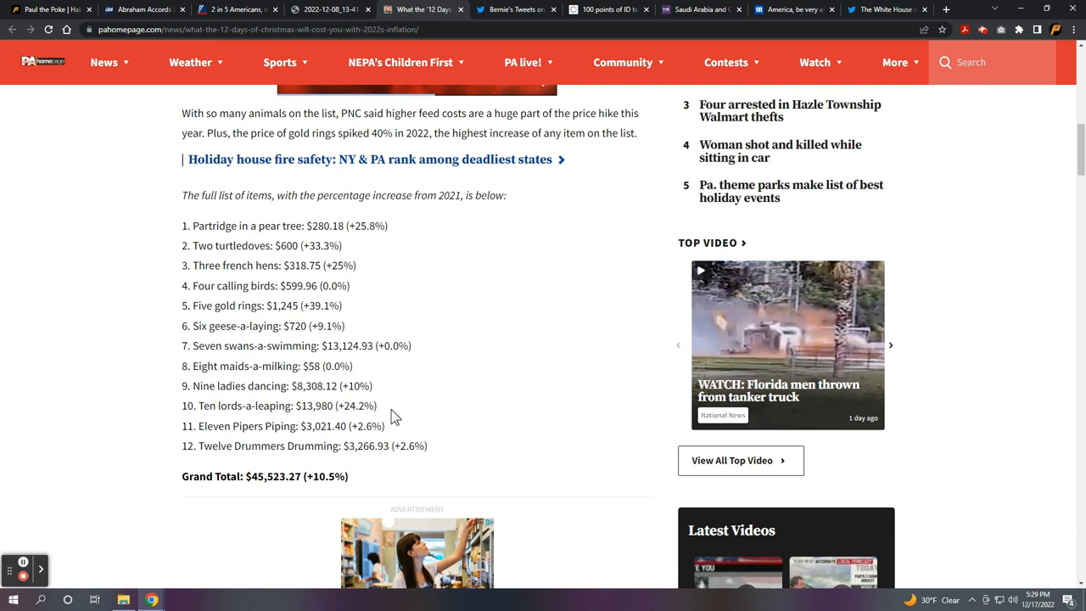
pyautogui.moveTo(620, 325)
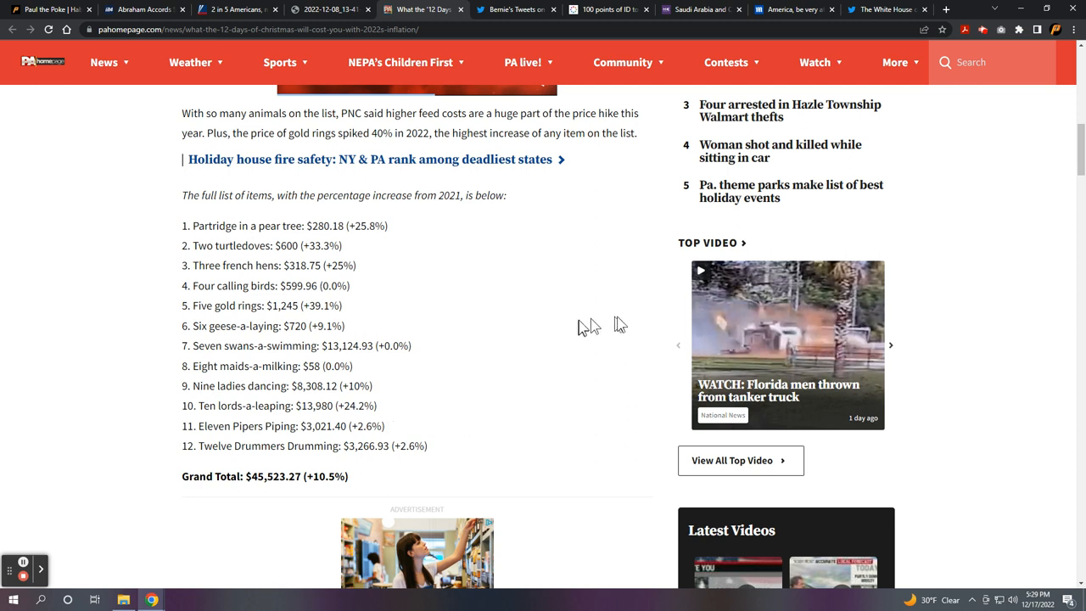
pyautogui.moveTo(267, 273)
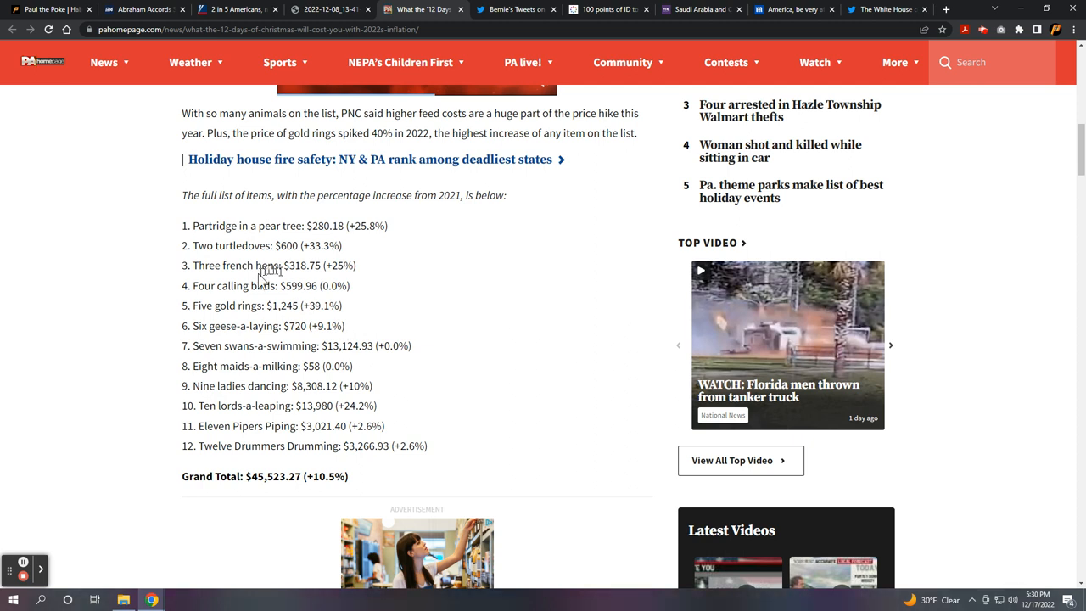
pyautogui.moveTo(303, 304)
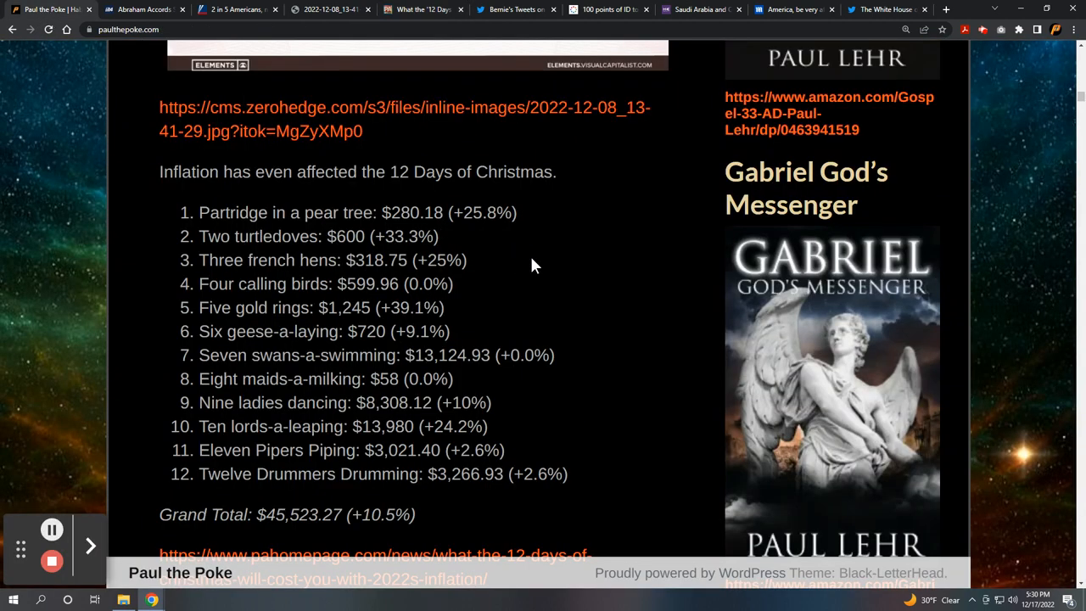
# Scroll the Paul the Poke post past the 12 Days price list and pahomepage.com link
pyautogui.scroll(-3)
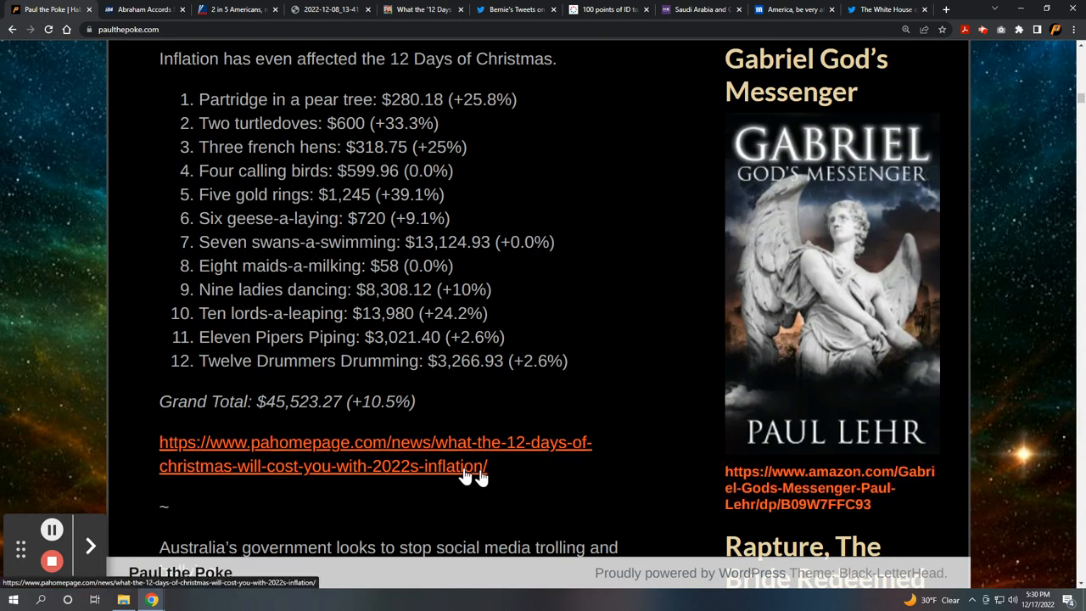
pyautogui.moveTo(467, 446)
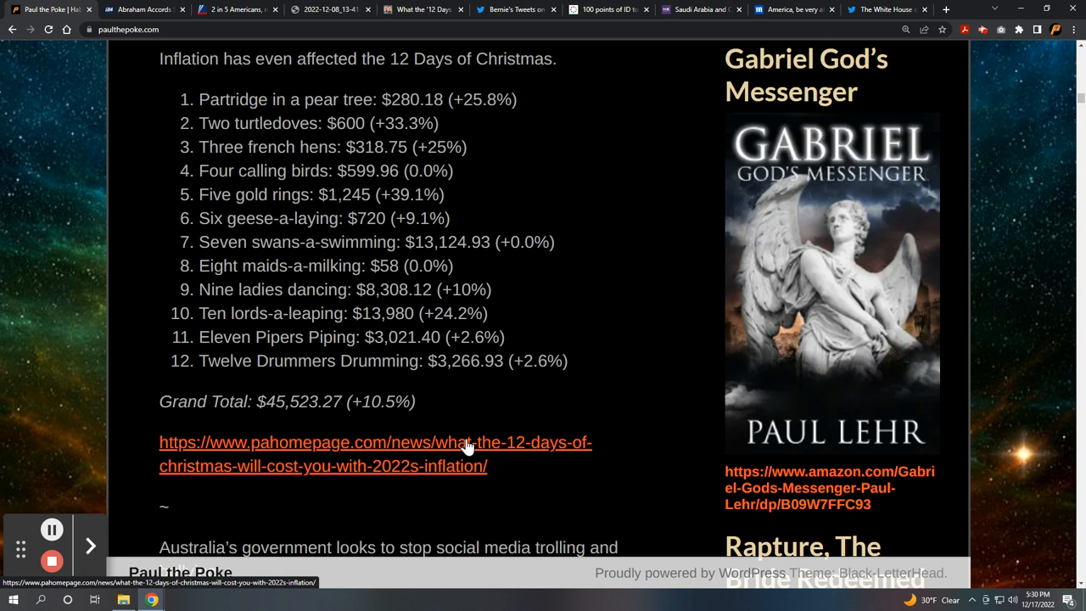
pyautogui.moveTo(532, 416)
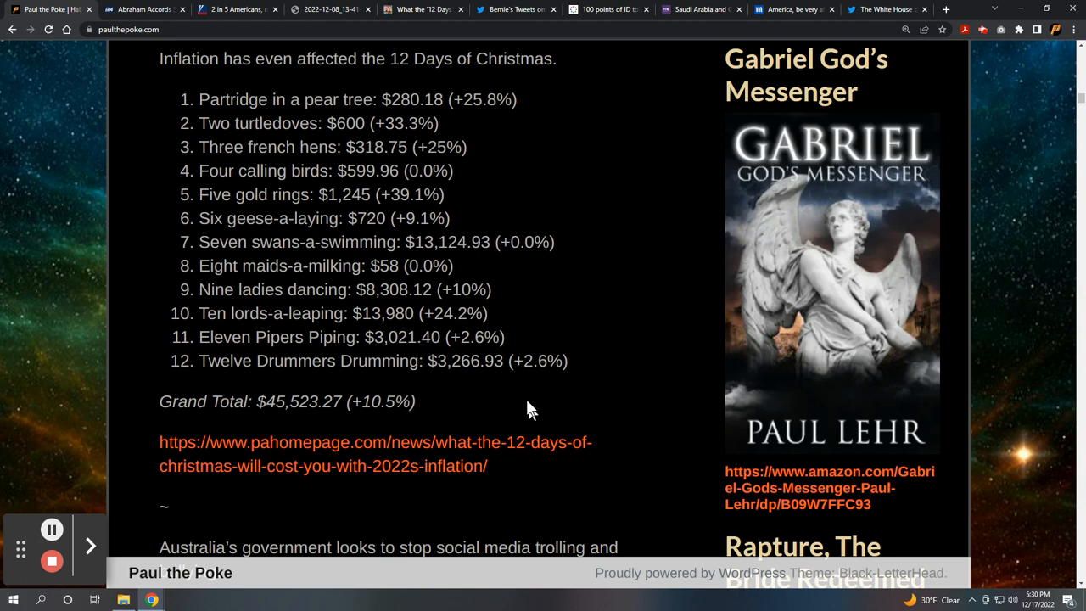
pyautogui.moveTo(530, 411)
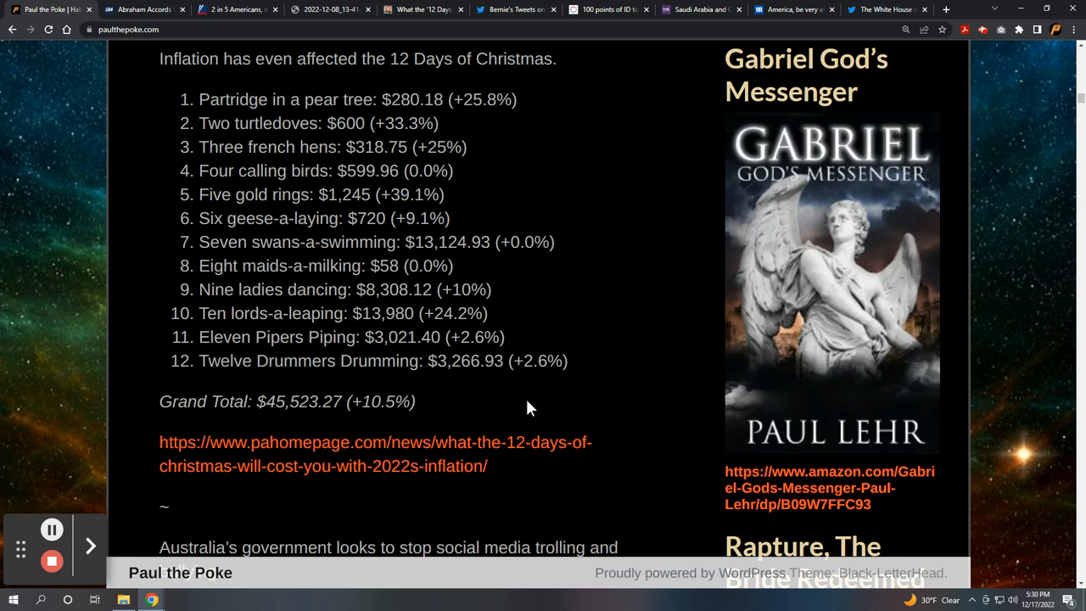
pyautogui.moveTo(507, 433)
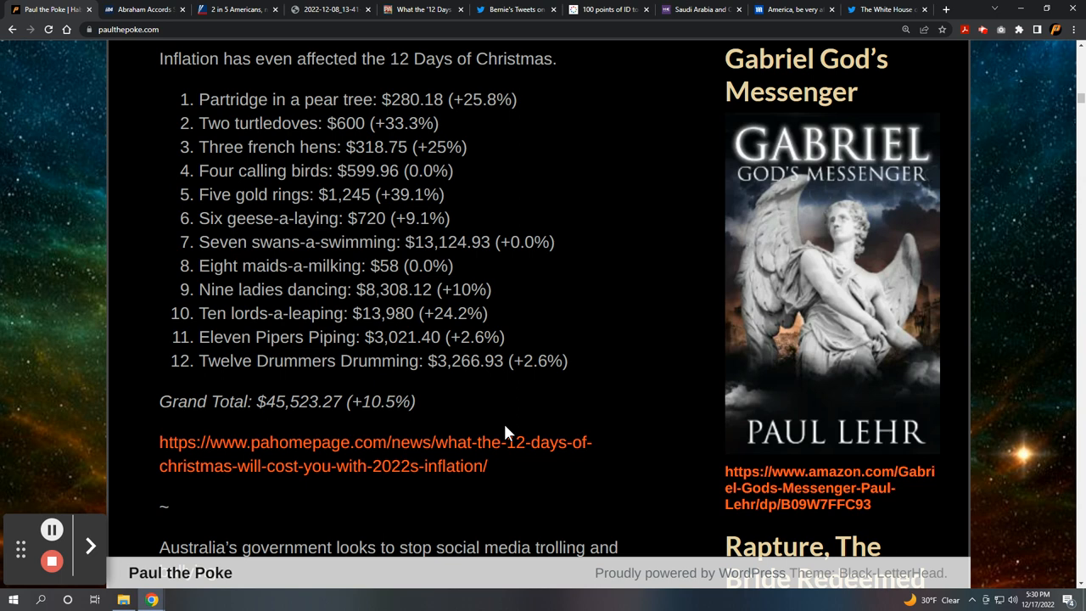
pyautogui.moveTo(519, 426)
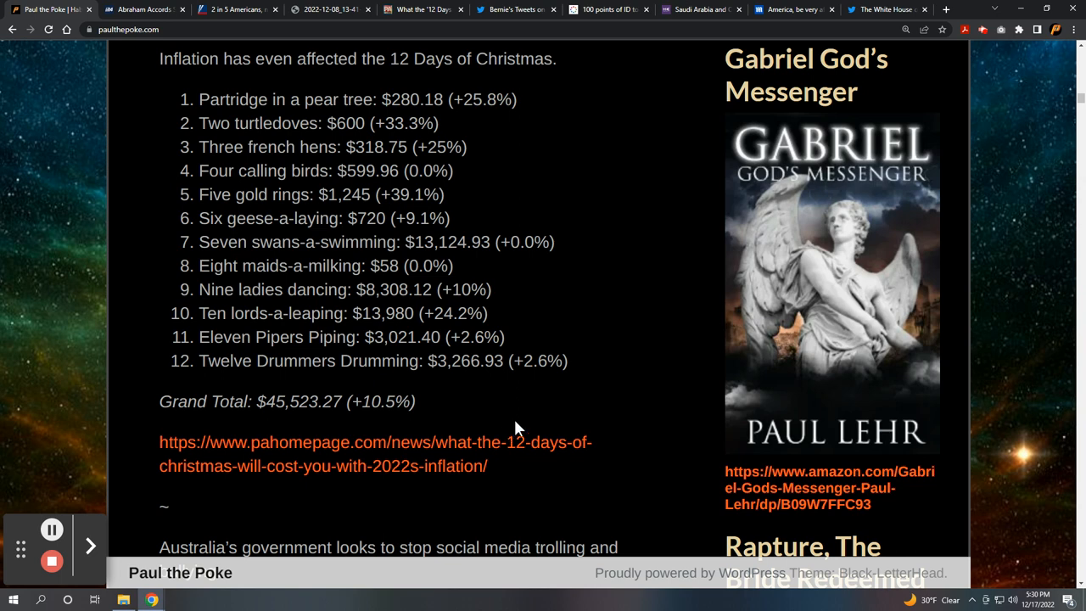
pyautogui.moveTo(517, 428)
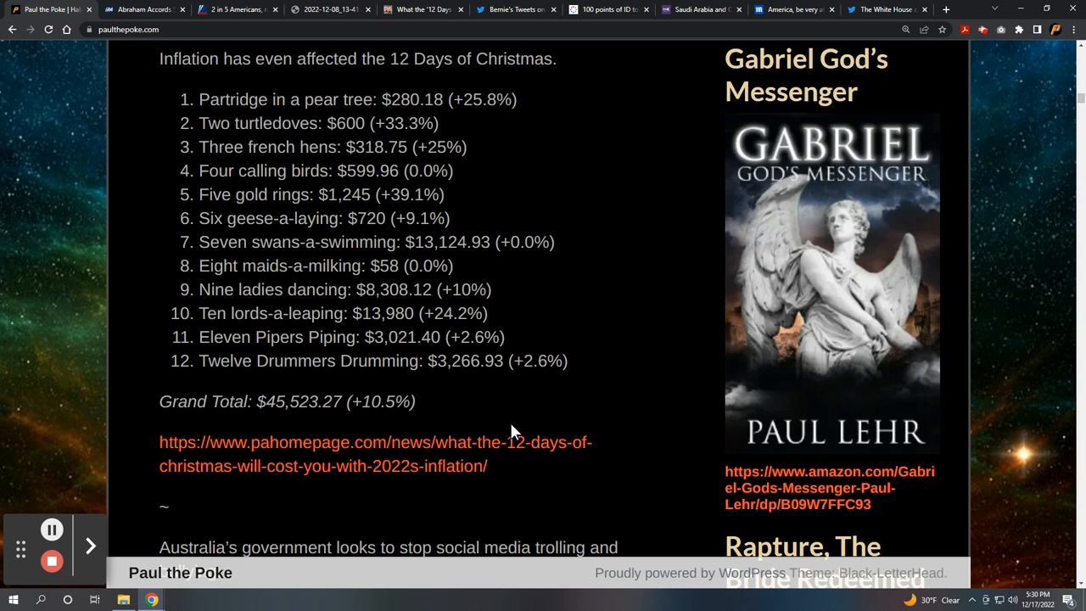
pyautogui.scroll(-3)
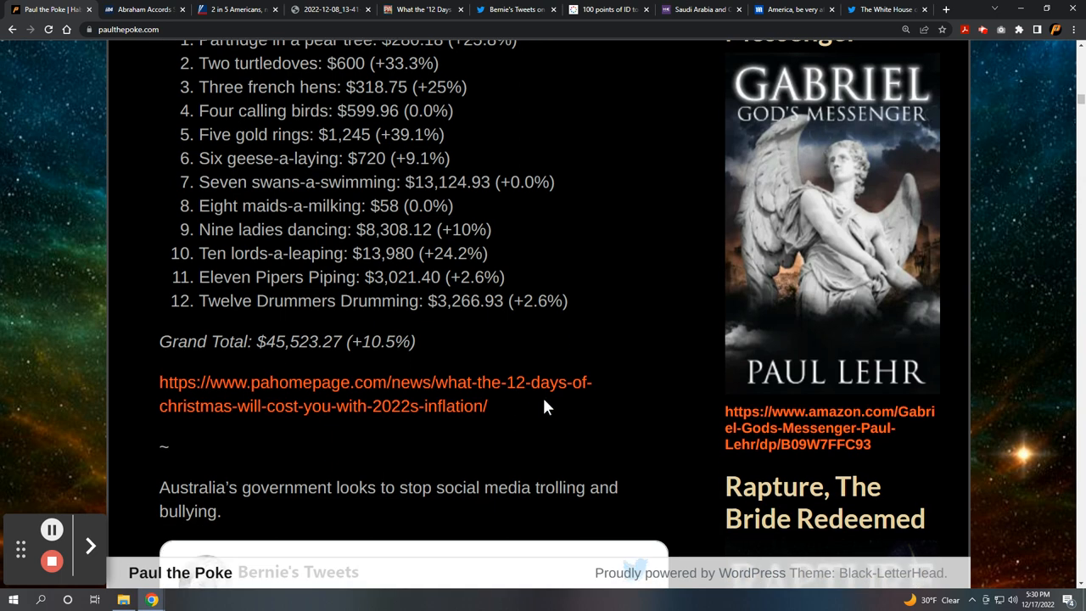
# Scroll through the embedded Bernie's Tweets post on Australia's digital ID to its likes and replies
pyautogui.scroll(-3)
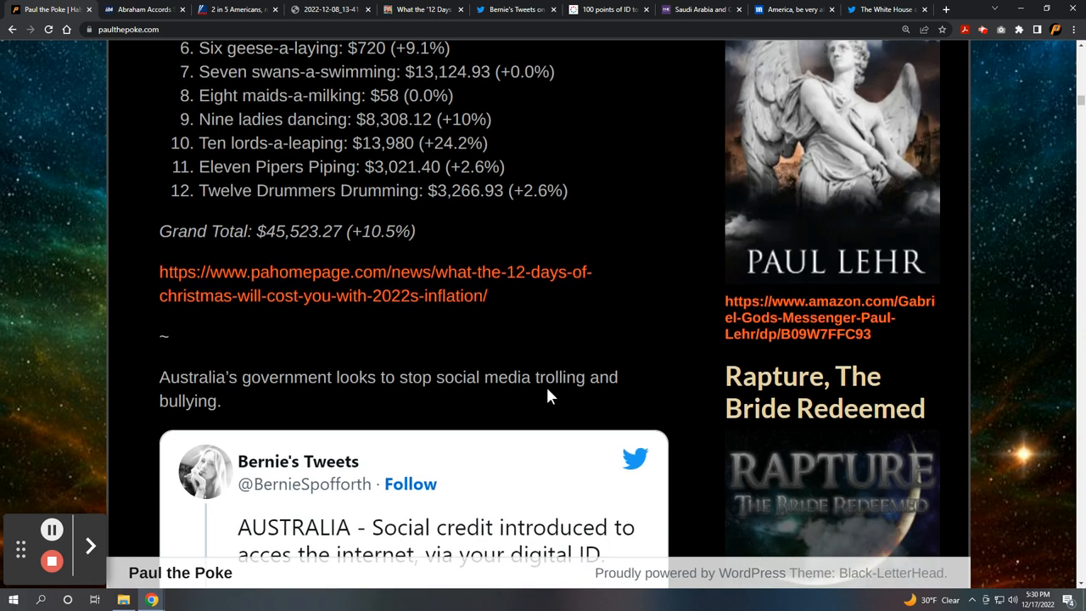
pyautogui.scroll(-3)
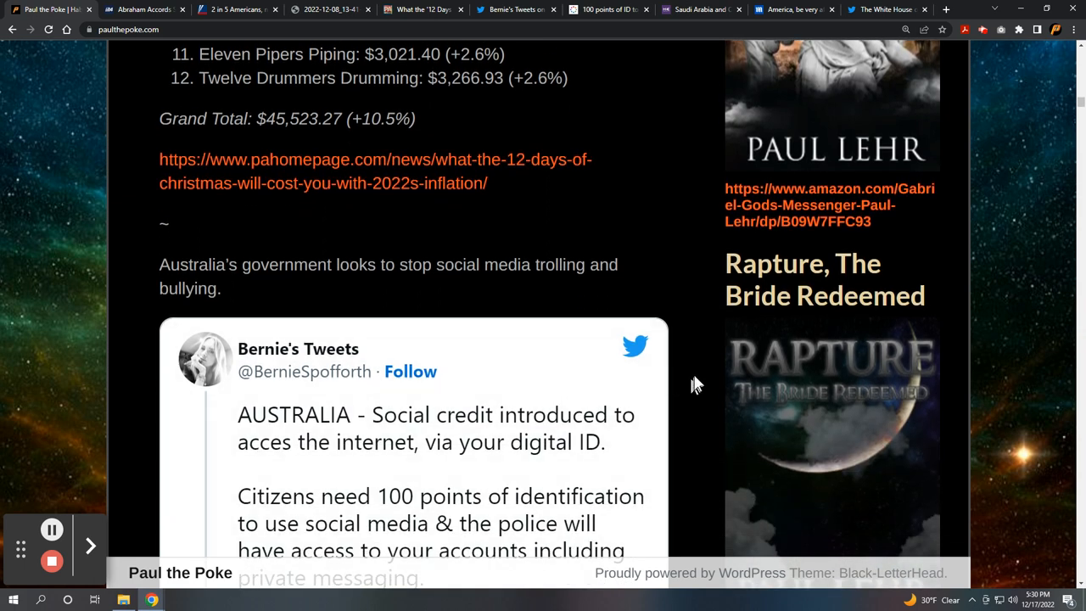
pyautogui.moveTo(694, 383)
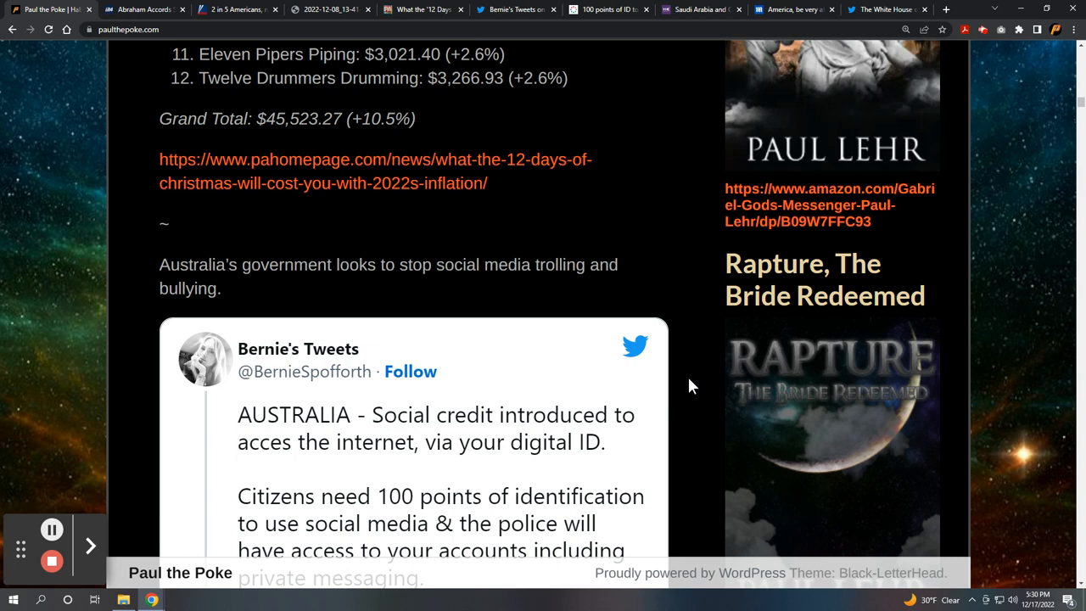
pyautogui.scroll(-3)
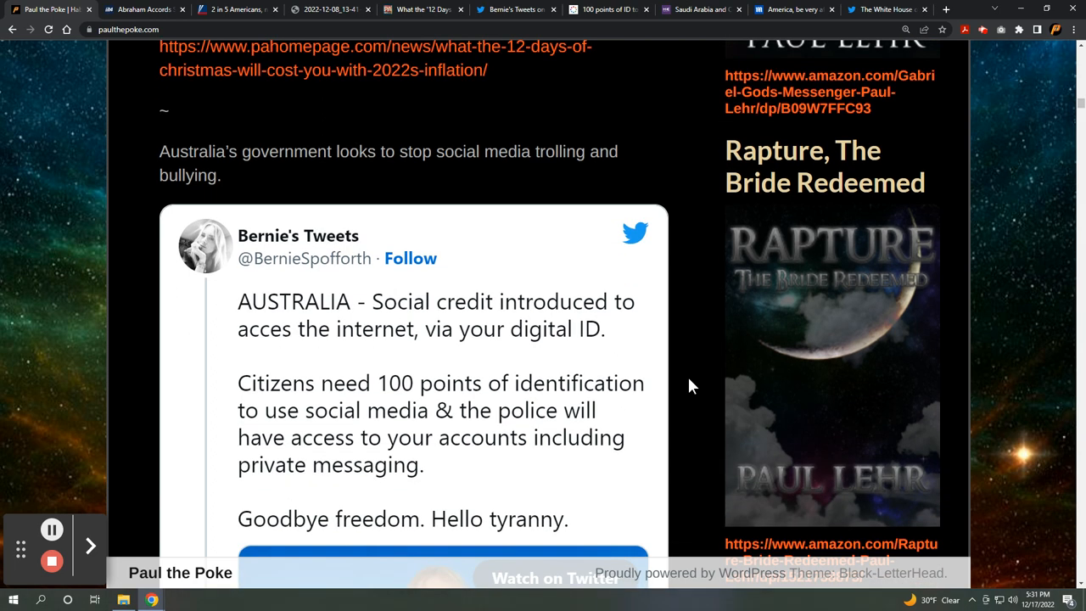
pyautogui.scroll(-3)
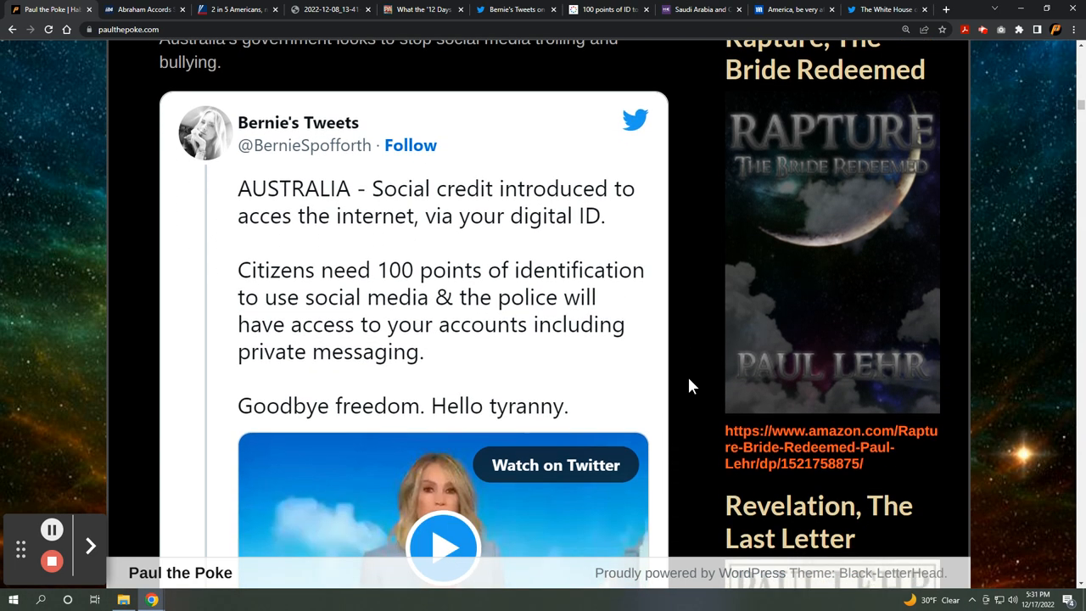
pyautogui.scroll(-3)
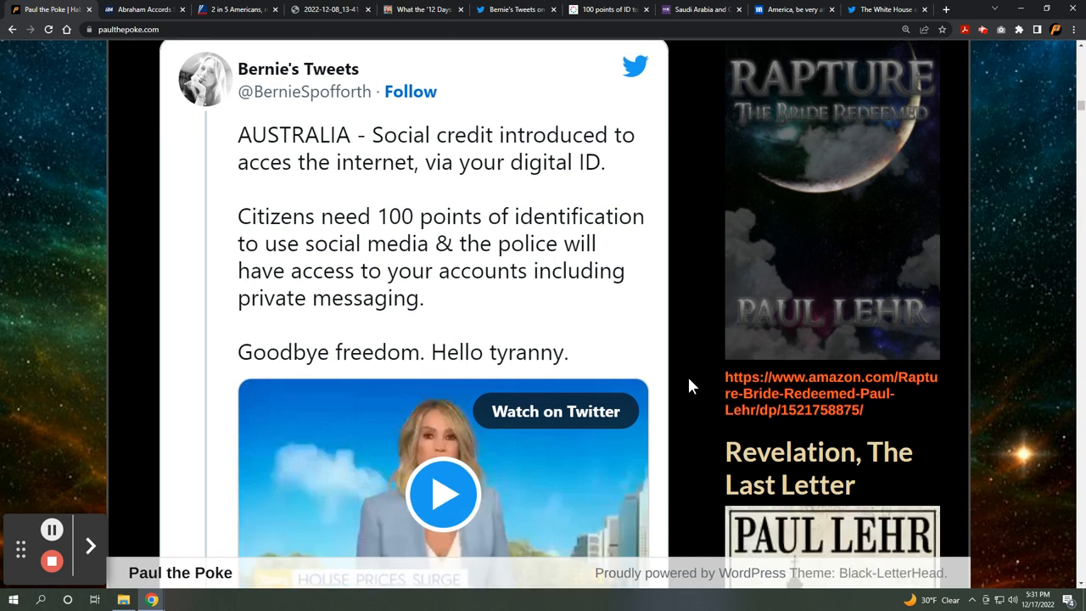
pyautogui.scroll(-3)
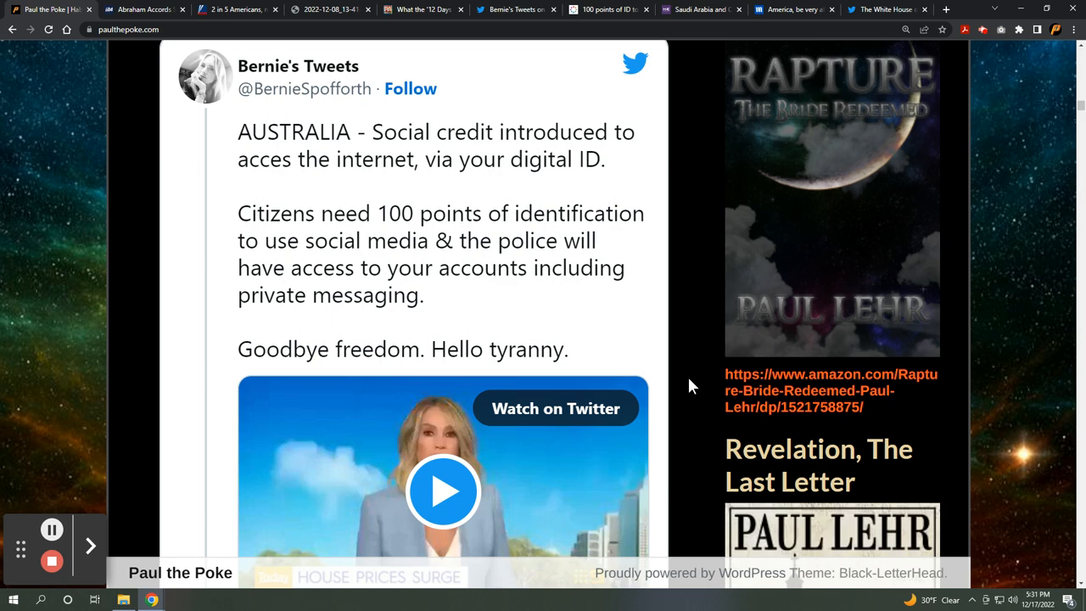
pyautogui.scroll(-3)
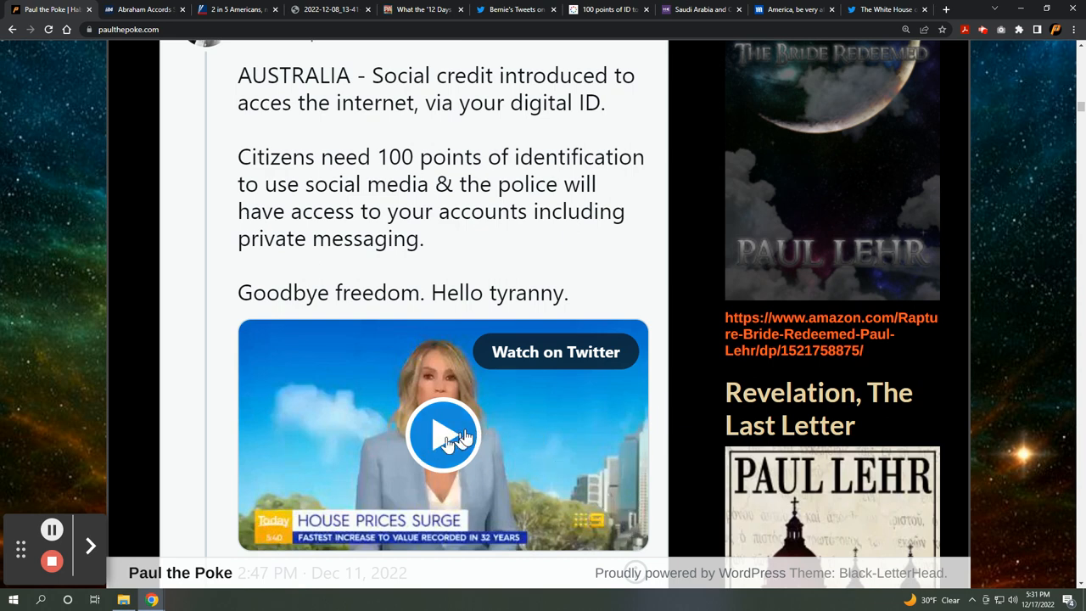
pyautogui.scroll(-3)
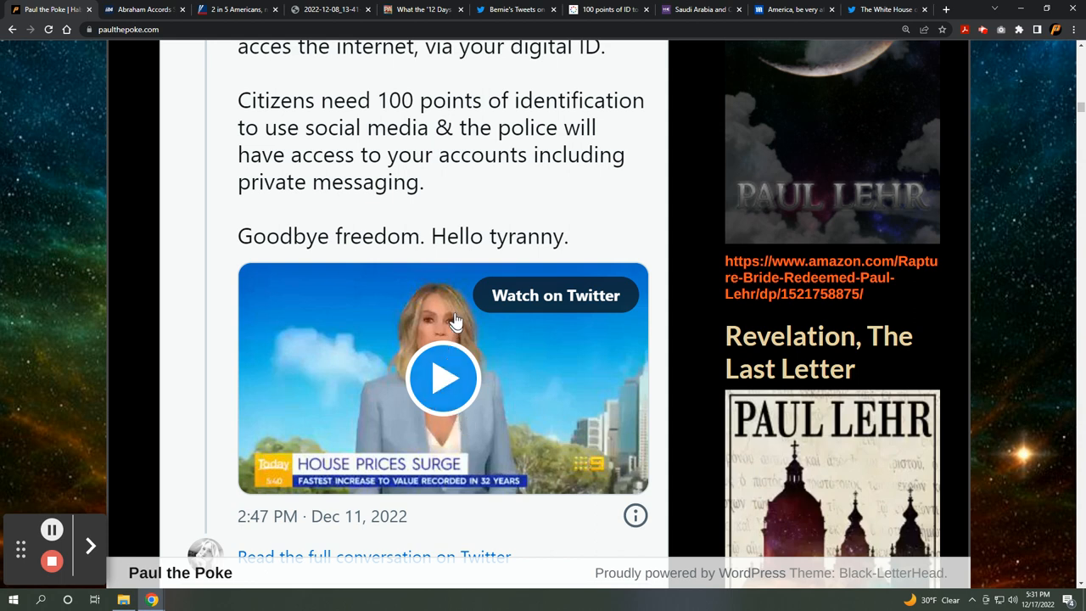
pyautogui.scroll(-3)
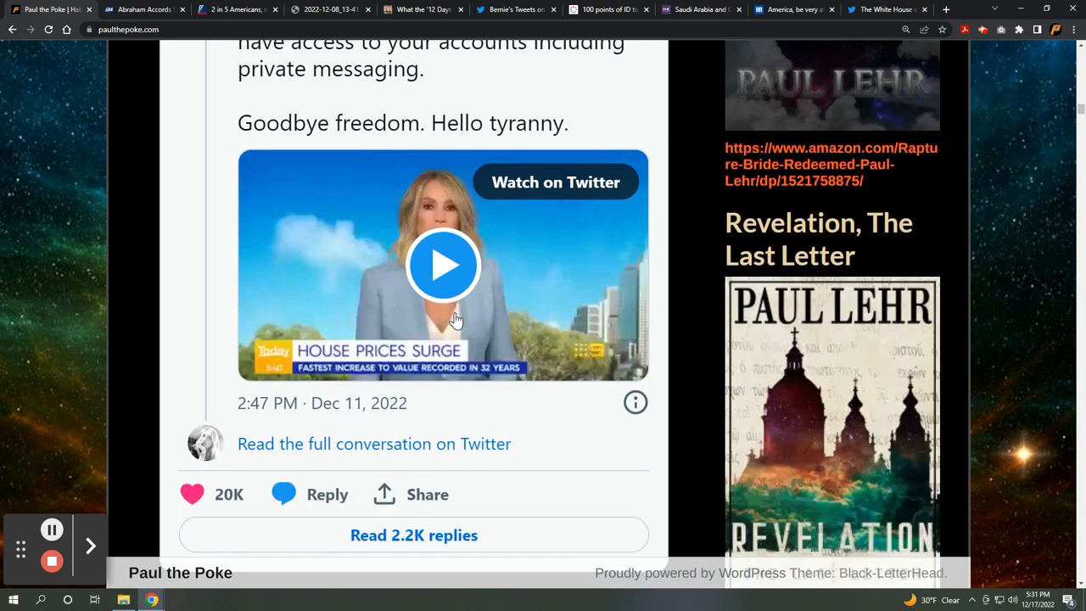
pyautogui.scroll(-3)
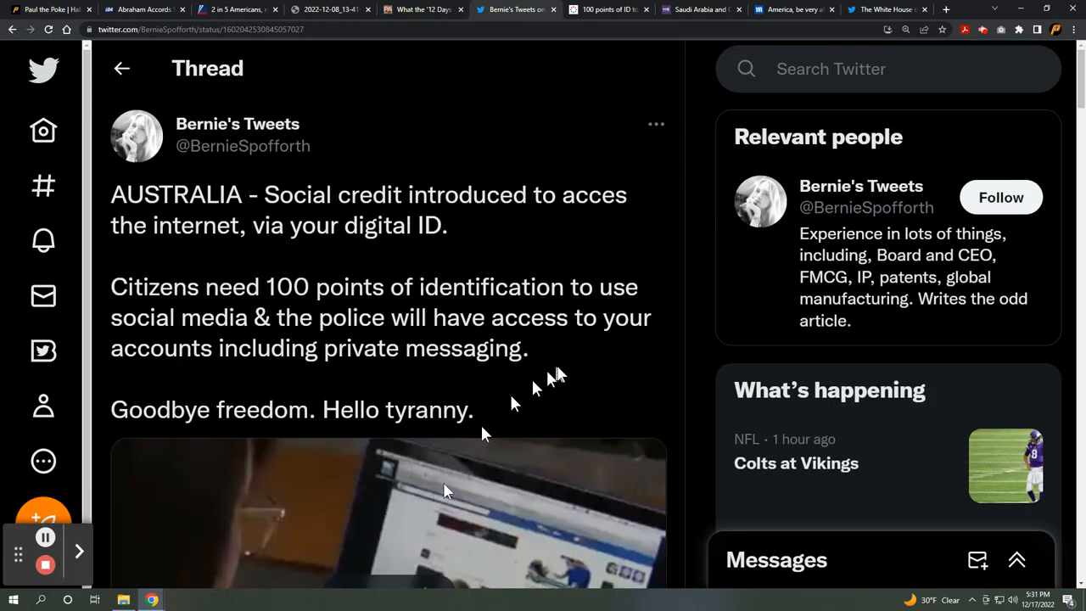
# Scroll the social credit tweet thread past its news video to the readers' added context note
pyautogui.scroll(-3)
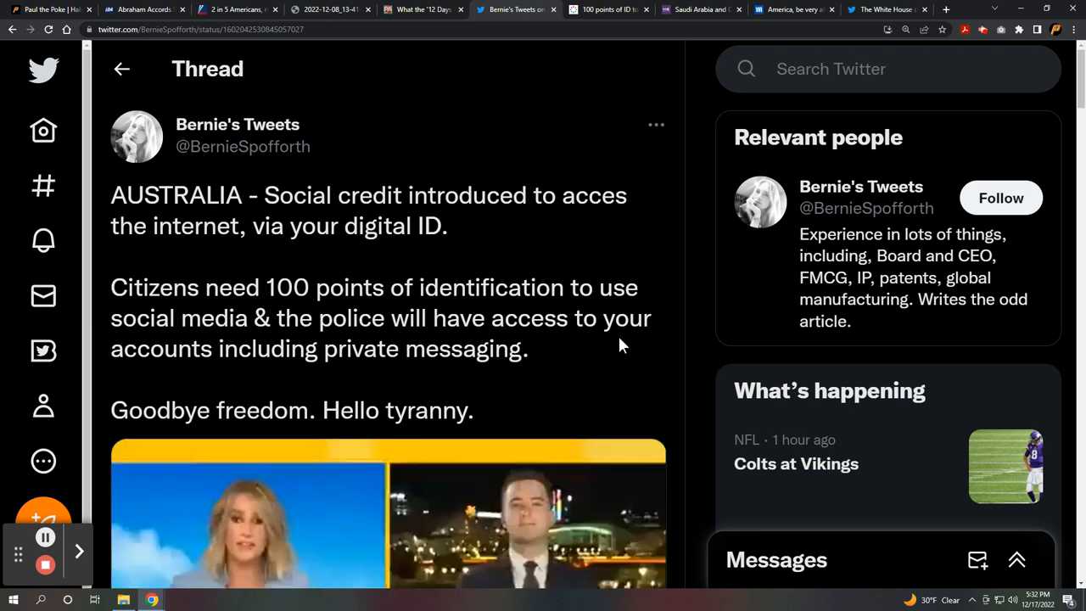
pyautogui.scroll(-3)
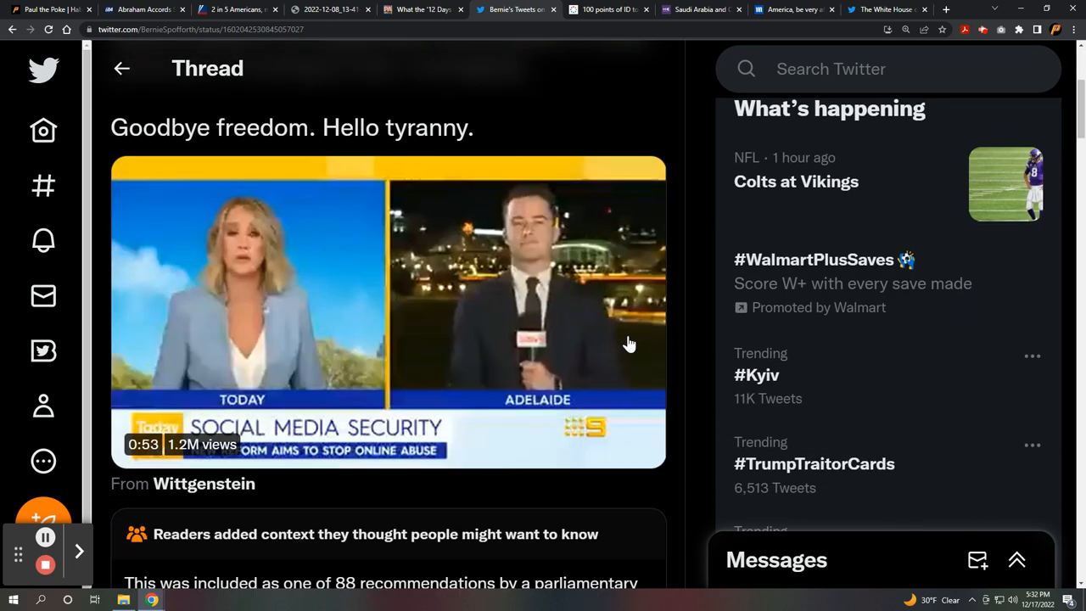
pyautogui.scroll(-3)
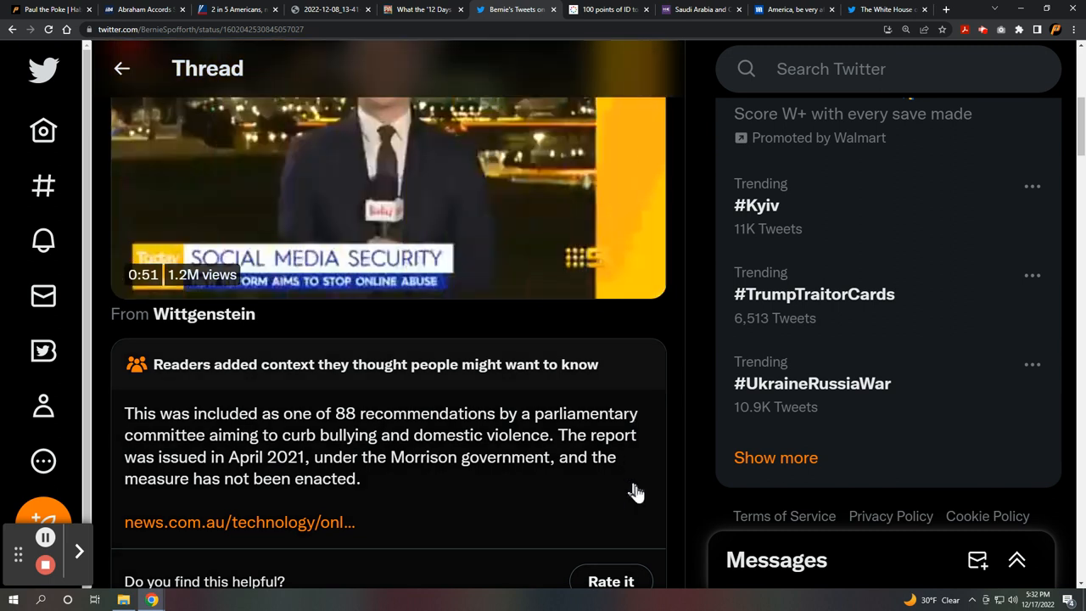
pyautogui.scroll(-3)
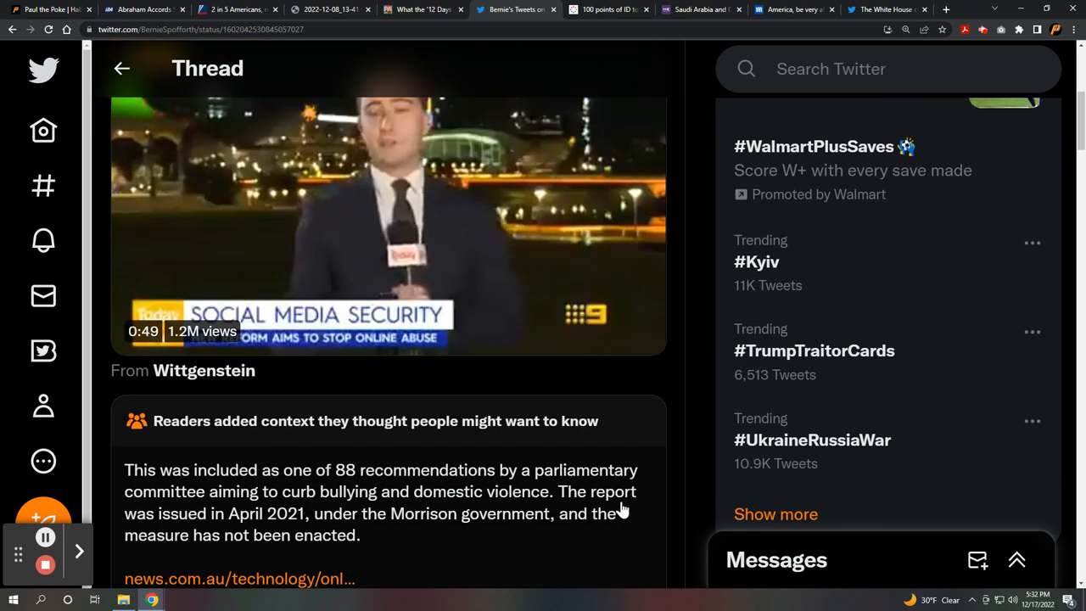
pyautogui.scroll(-3)
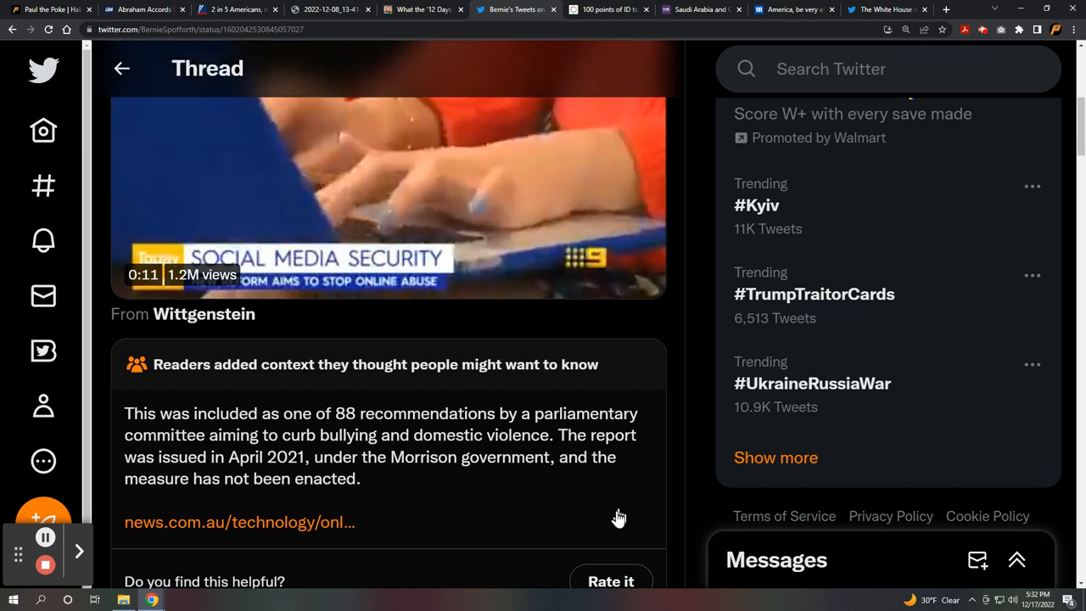
pyautogui.scroll(-3)
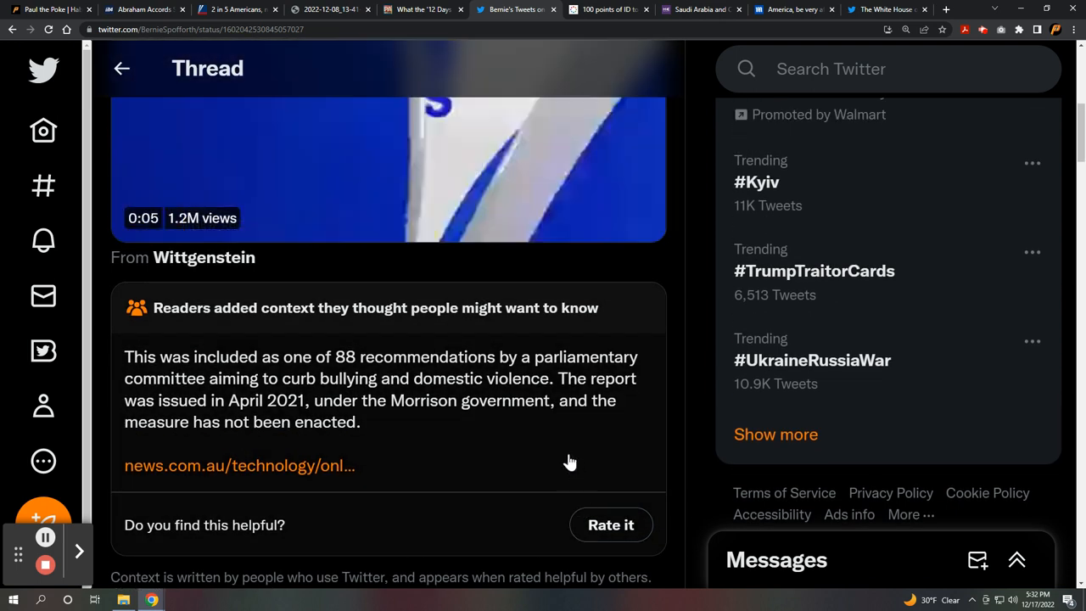
# Return to the Paul the Poke post and scroll to the news.com.au link below the embedded tweet
pyautogui.click(47, 9)
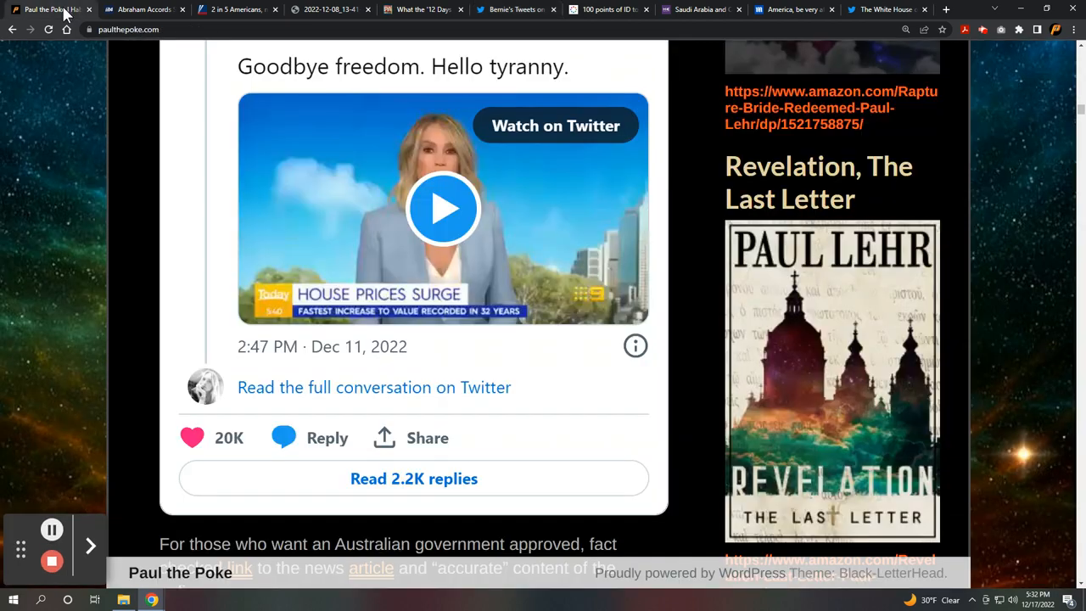
pyautogui.scroll(-3)
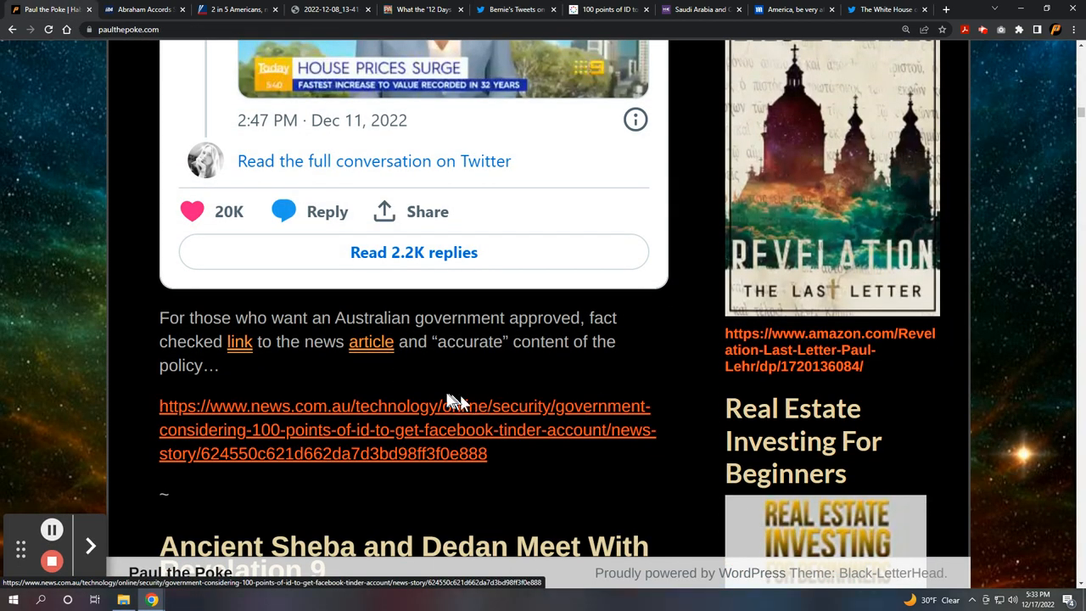
pyautogui.moveTo(480, 375)
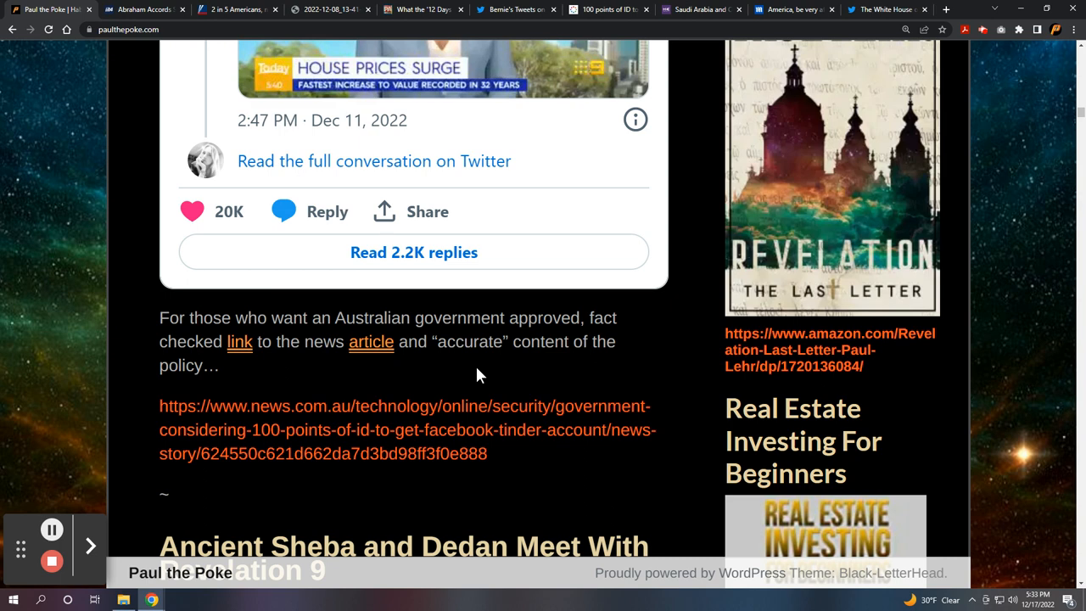
pyautogui.moveTo(458, 371)
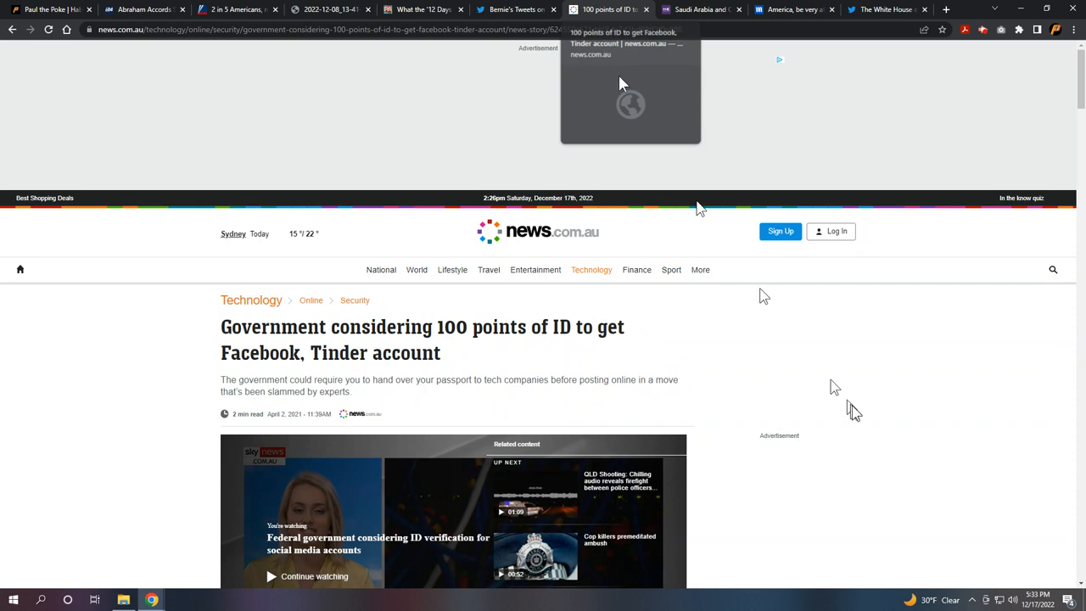
pyautogui.moveTo(933, 442)
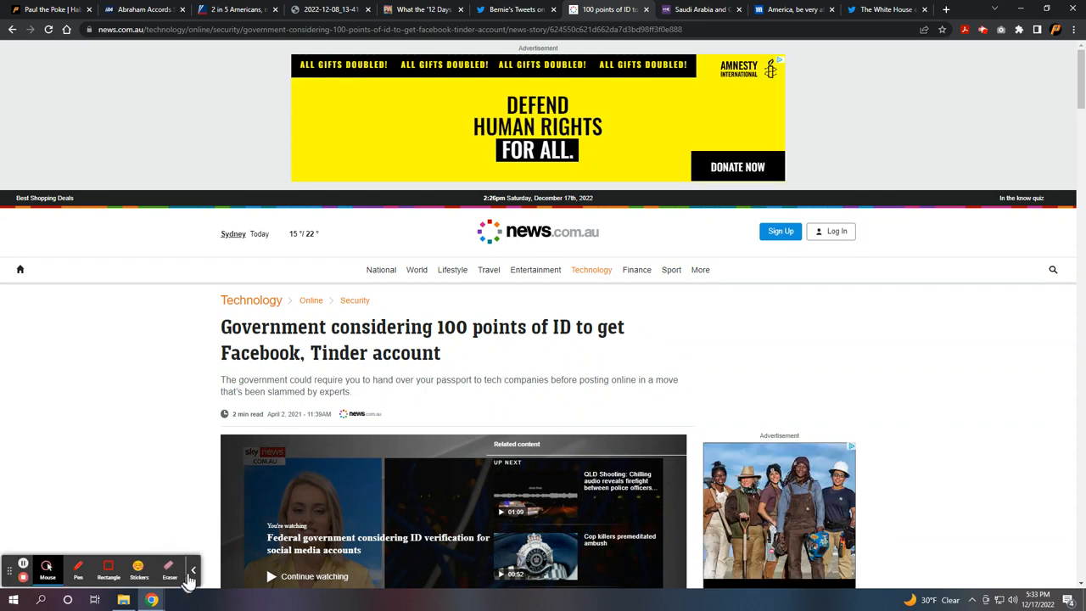
# Scroll the news.com.au 100-points-of-ID article past its video, reaction tweets and expert quotes
pyautogui.click(192, 569)
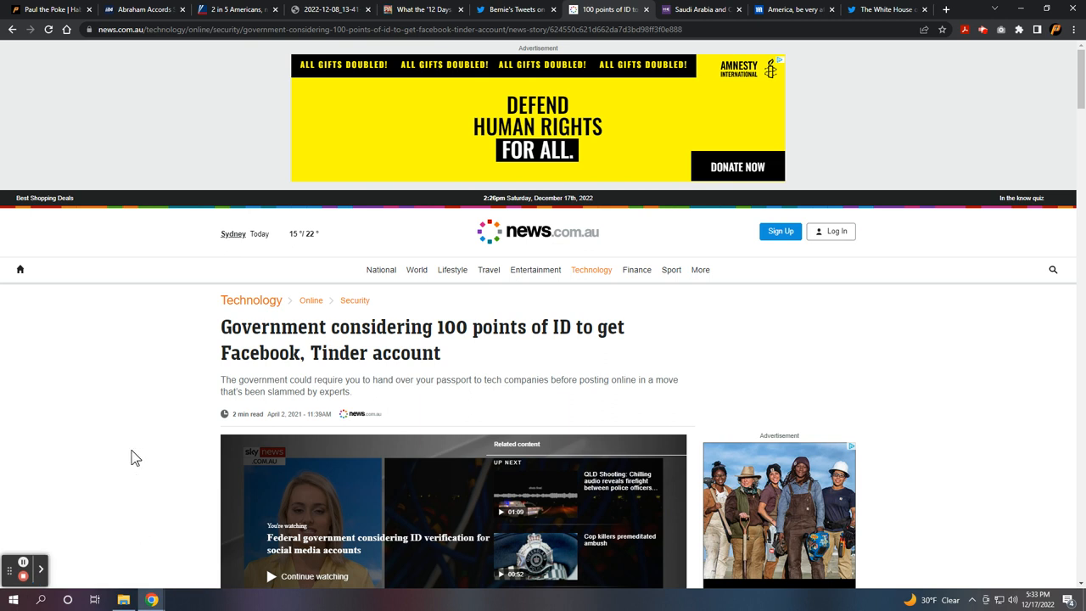
pyautogui.moveTo(143, 448)
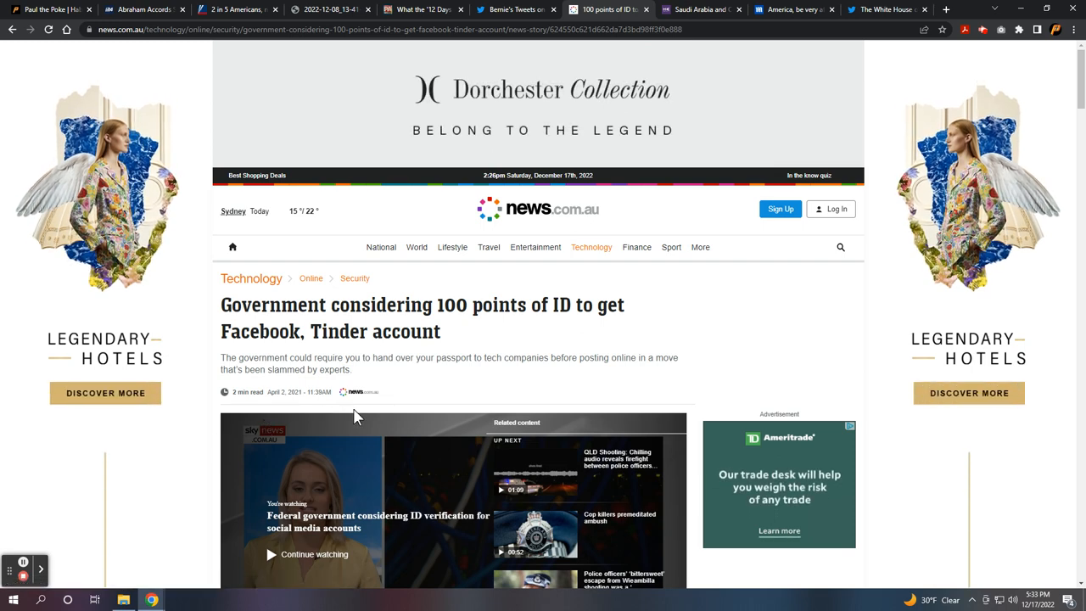
pyautogui.scroll(-3)
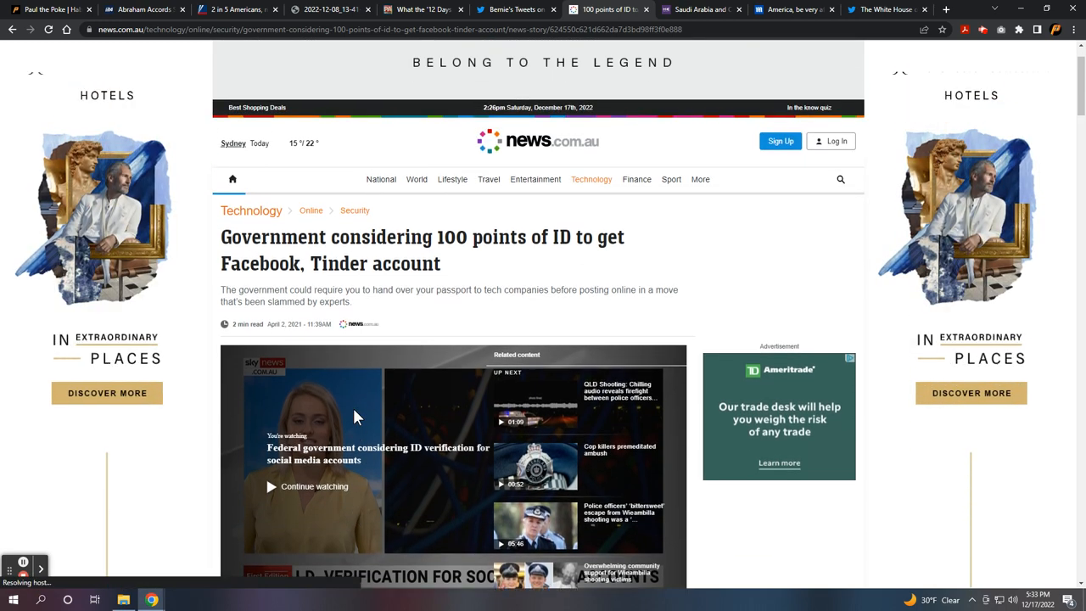
pyautogui.scroll(-3)
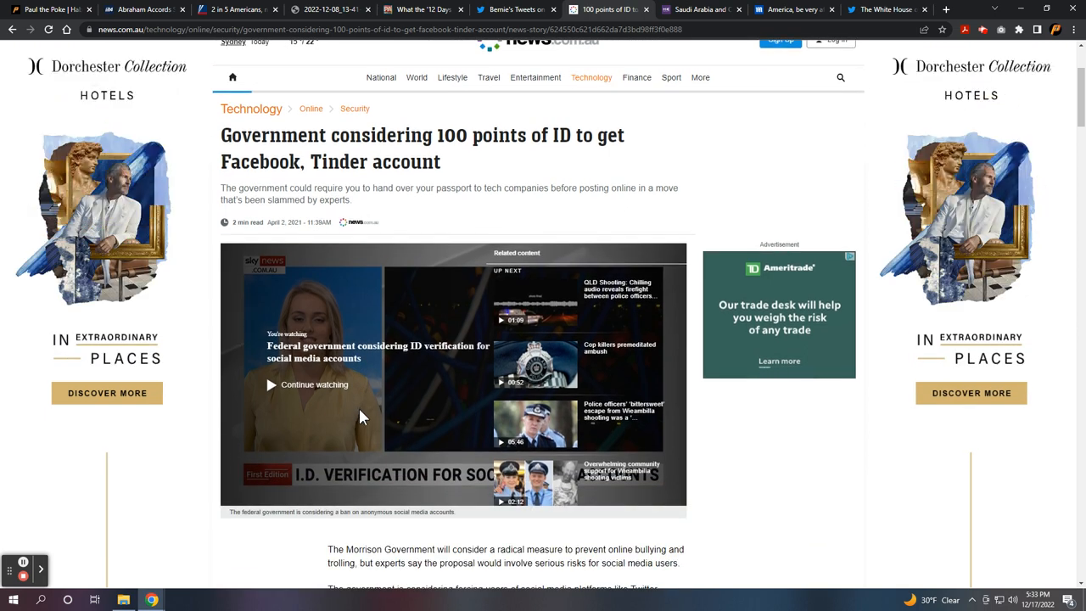
pyautogui.moveTo(416, 395)
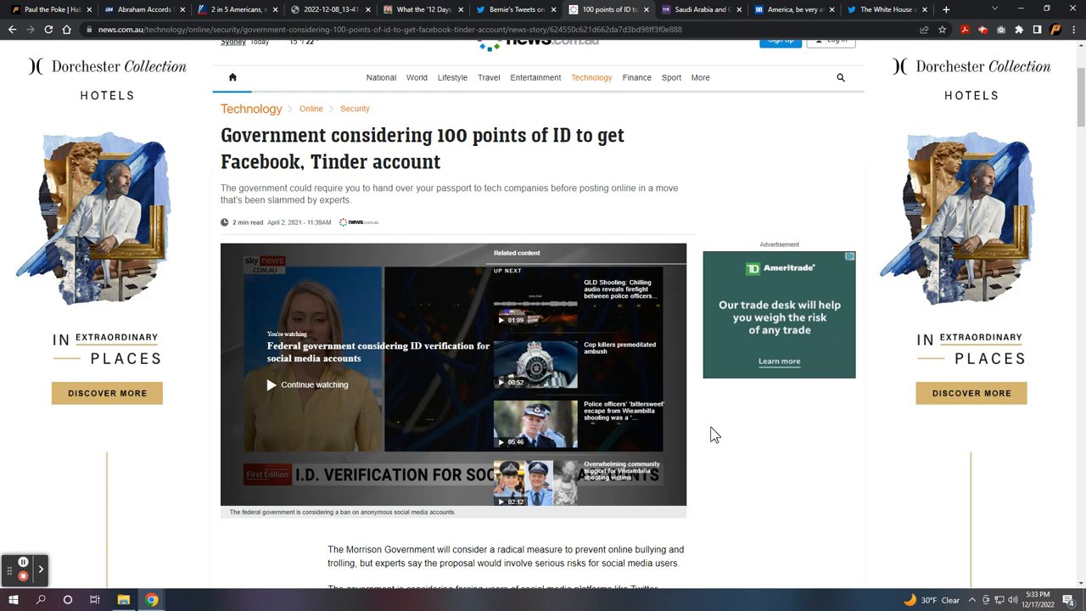
pyautogui.scroll(-3)
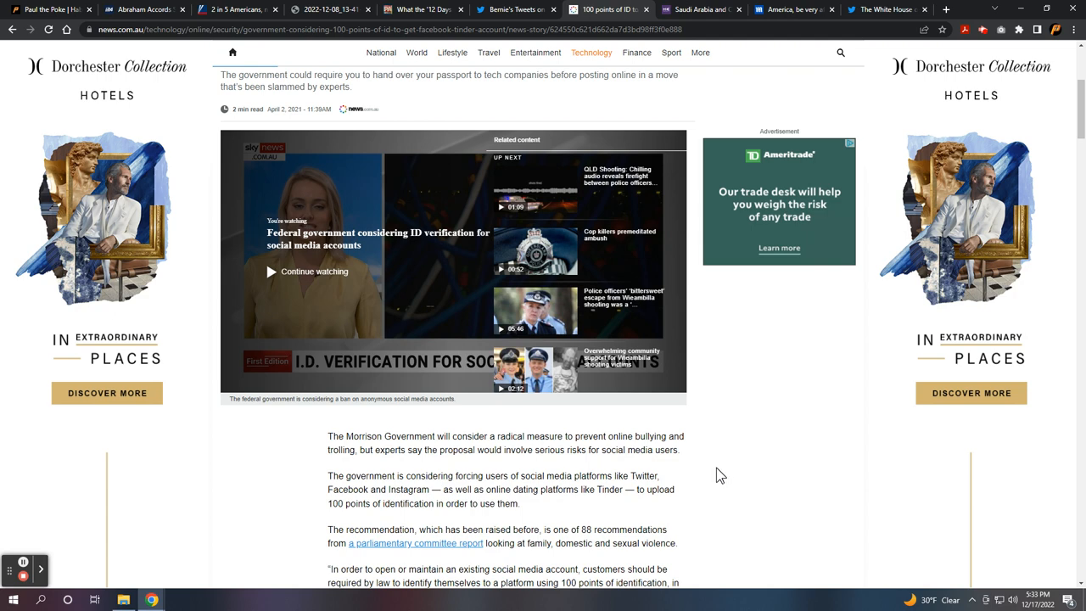
pyautogui.scroll(-3)
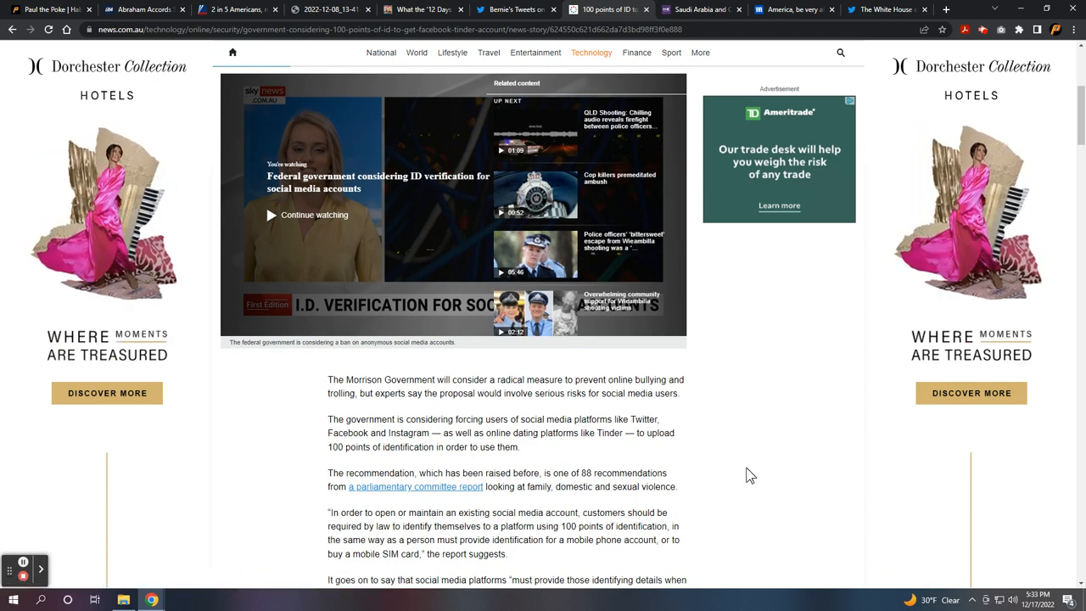
pyautogui.scroll(-3)
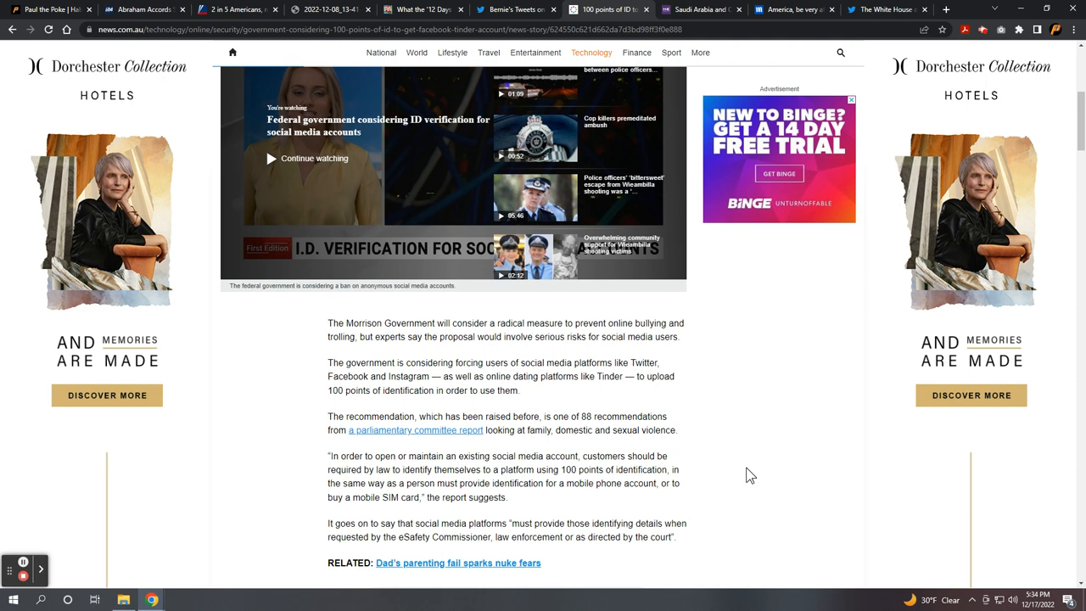
pyautogui.moveTo(428, 433)
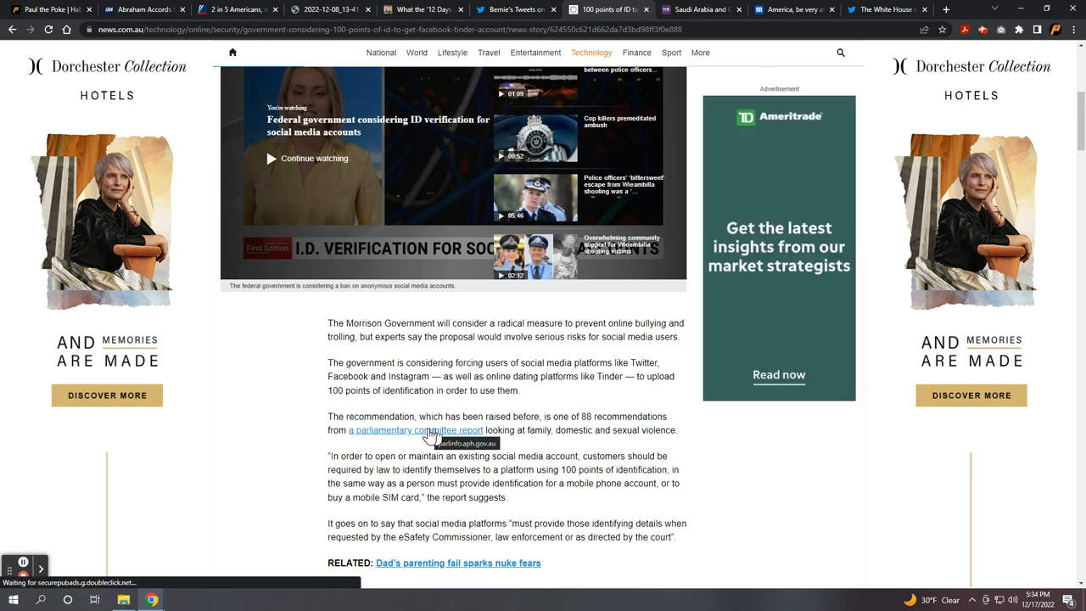
pyautogui.moveTo(246, 491)
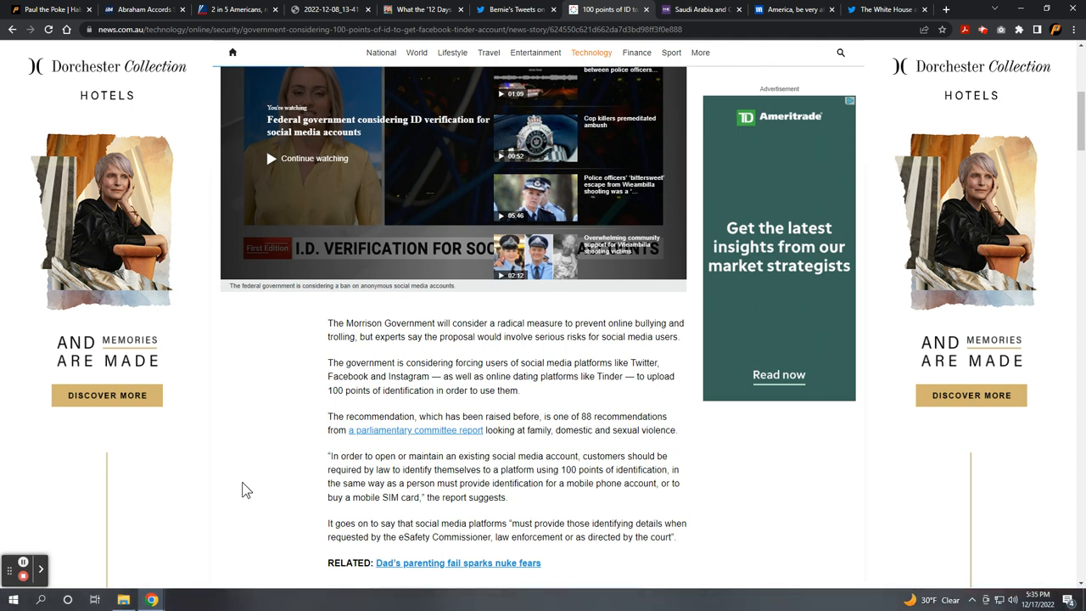
pyautogui.moveTo(415, 430)
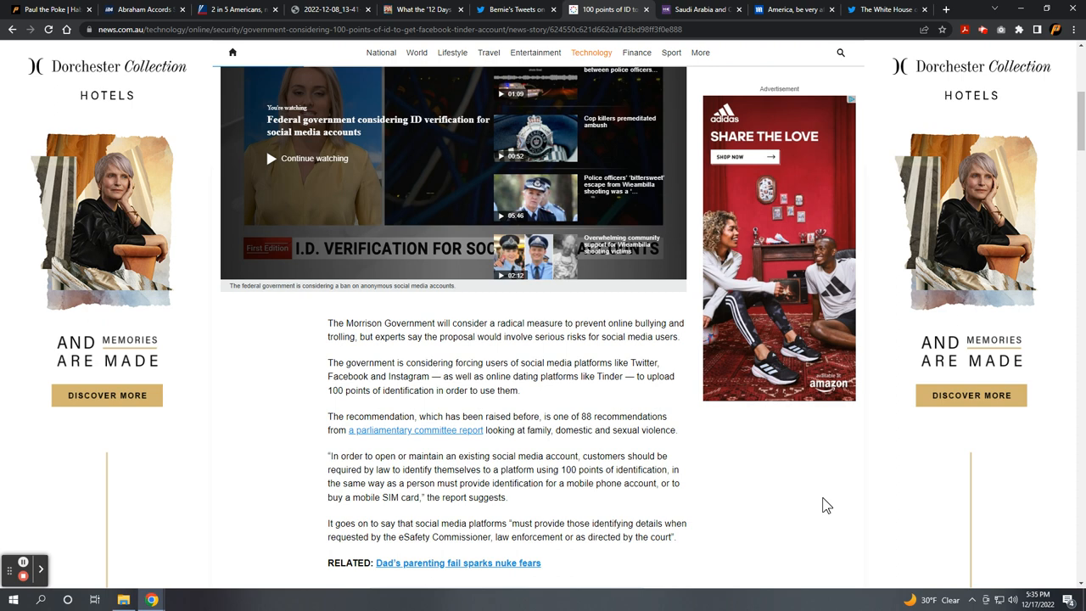
pyautogui.scroll(-3)
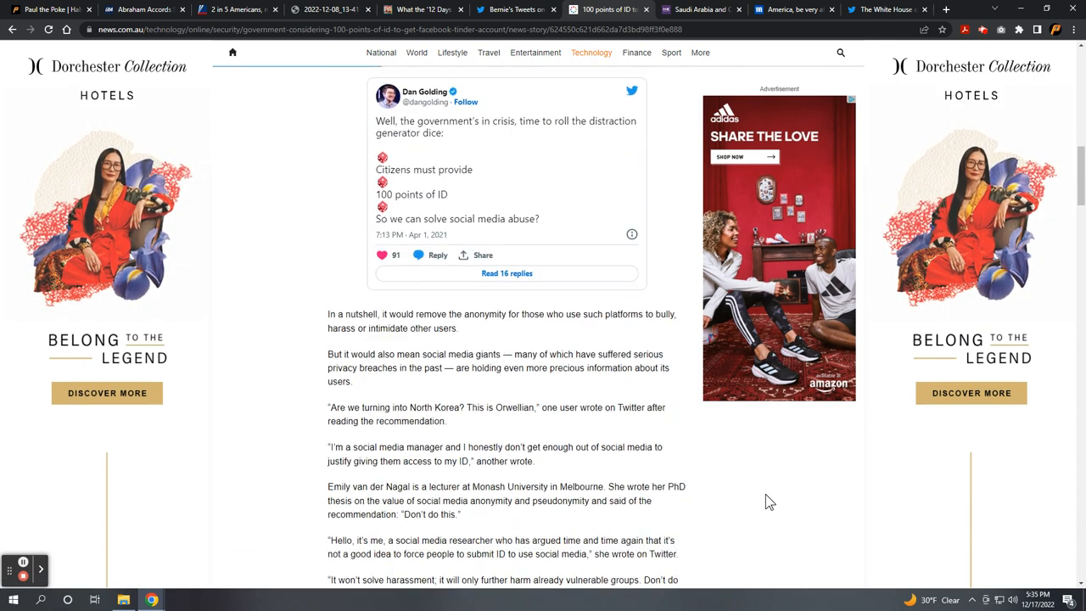
pyautogui.scroll(3)
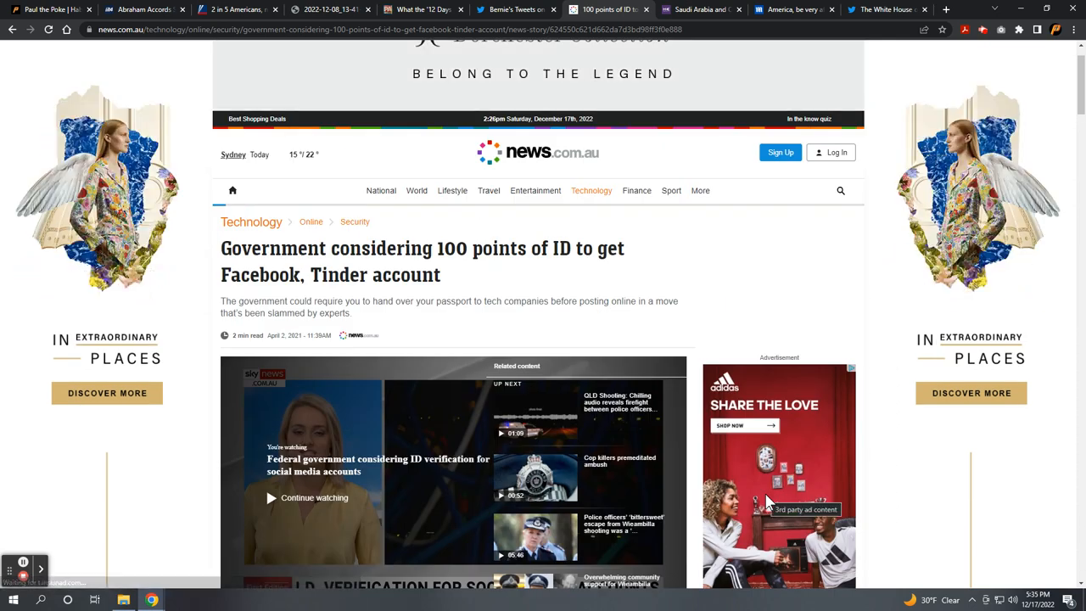
pyautogui.scroll(-3)
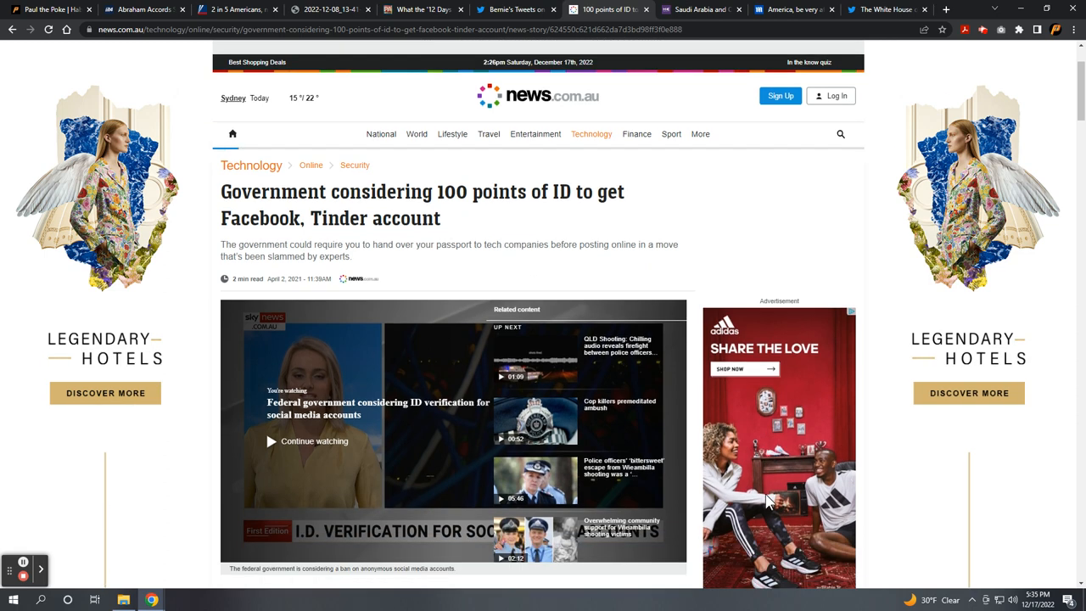
pyautogui.moveTo(664, 436)
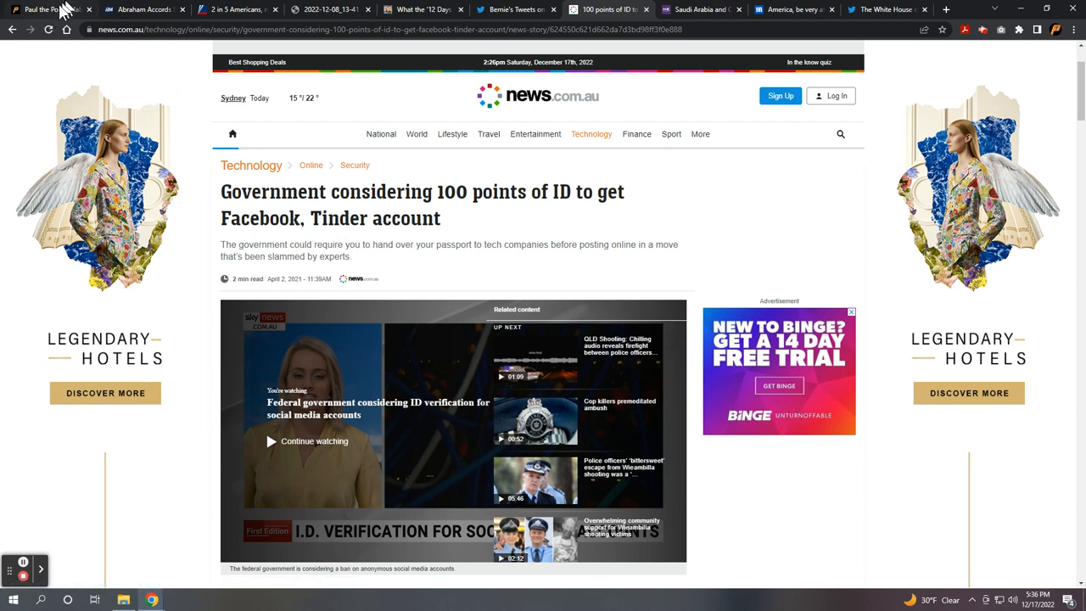
# Back on Paul the Poke, scroll into the Sheba and Dedan section about Xi Jinping's Riyadh visit
pyautogui.click(47, 9)
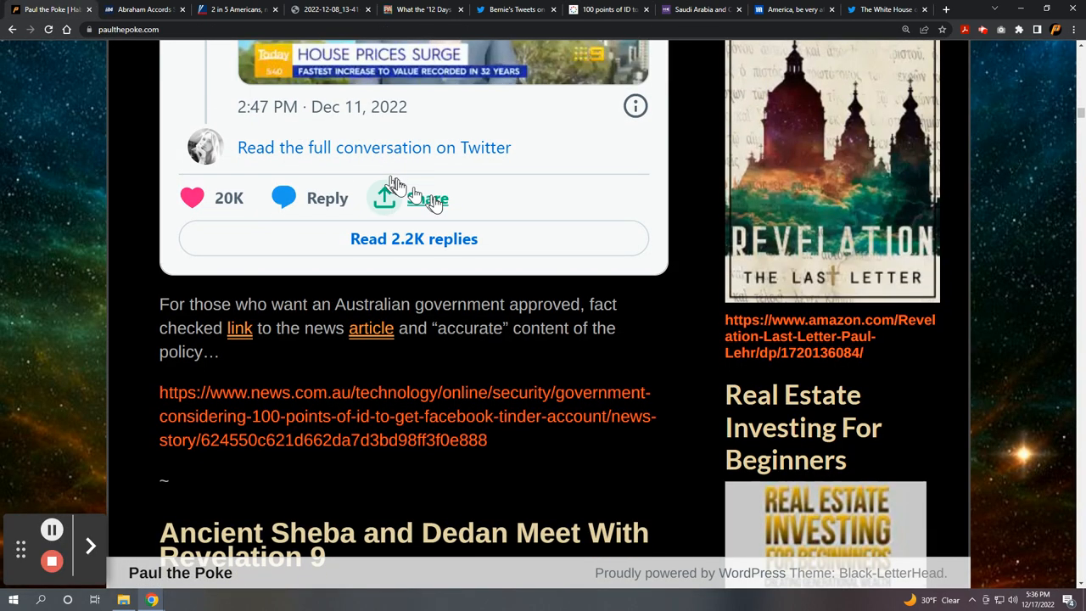
pyautogui.scroll(-3)
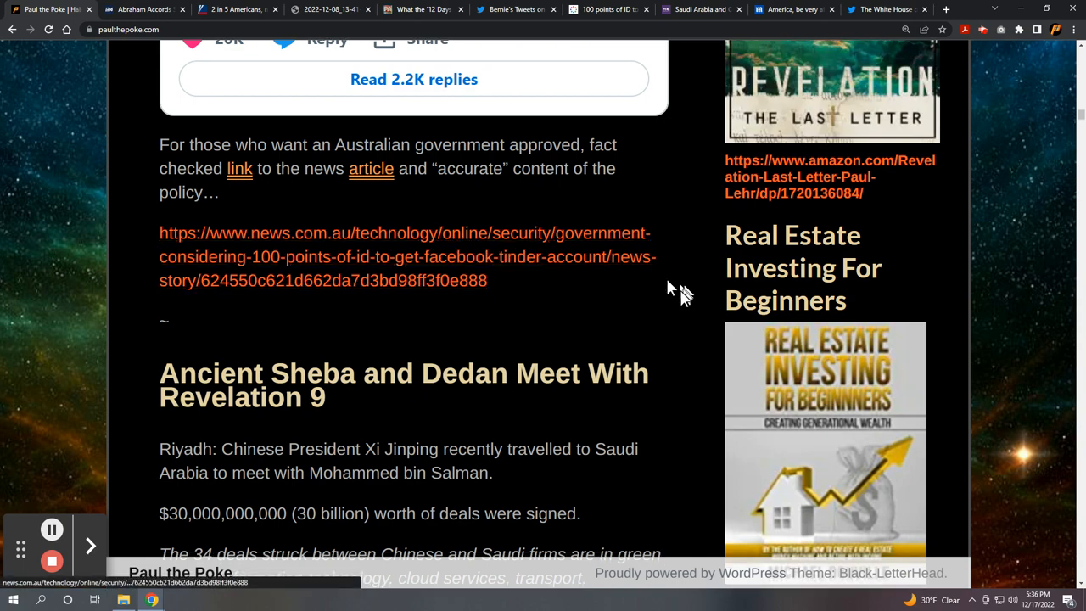
pyautogui.scroll(-3)
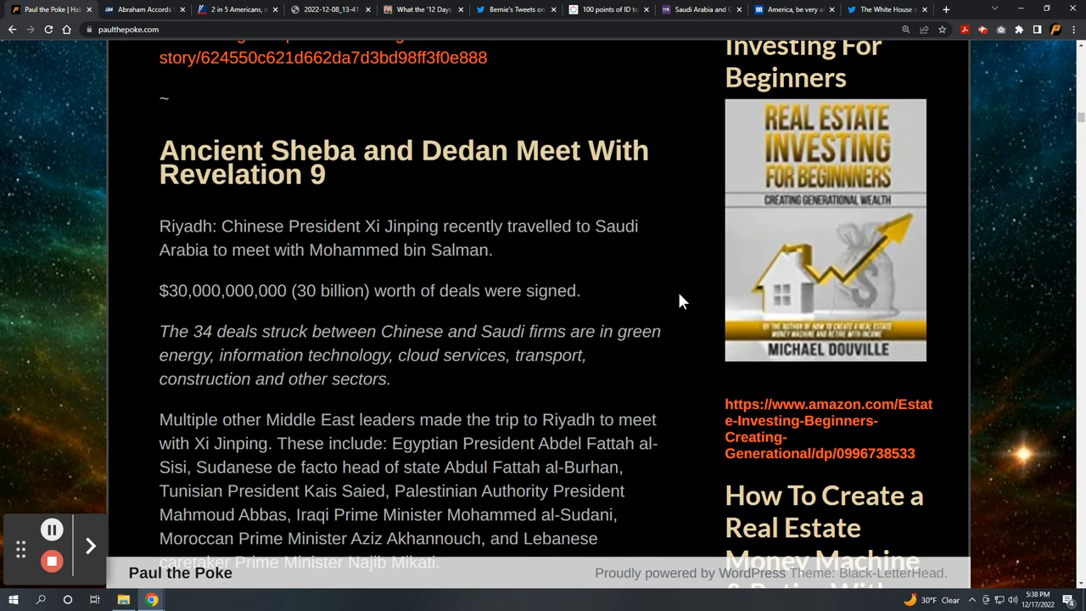
pyautogui.scroll(-3)
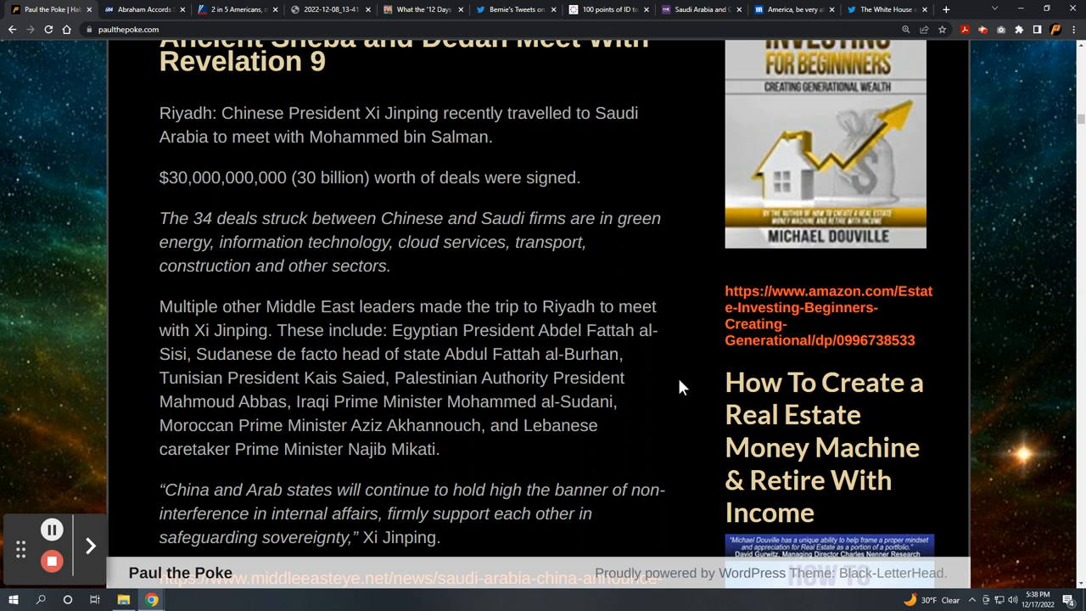
pyautogui.moveTo(670, 392)
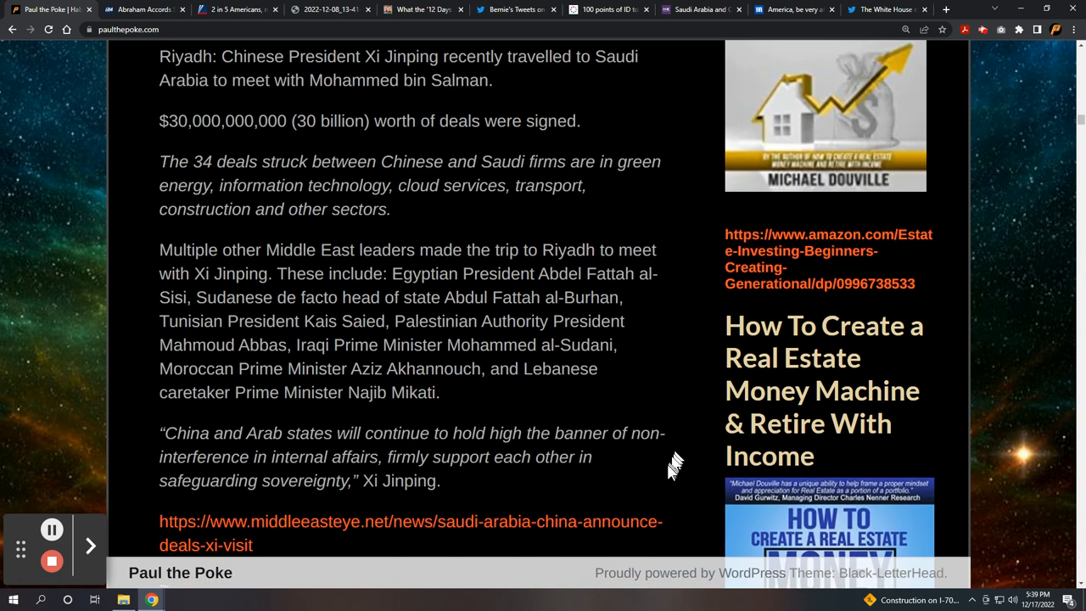
pyautogui.moveTo(671, 473)
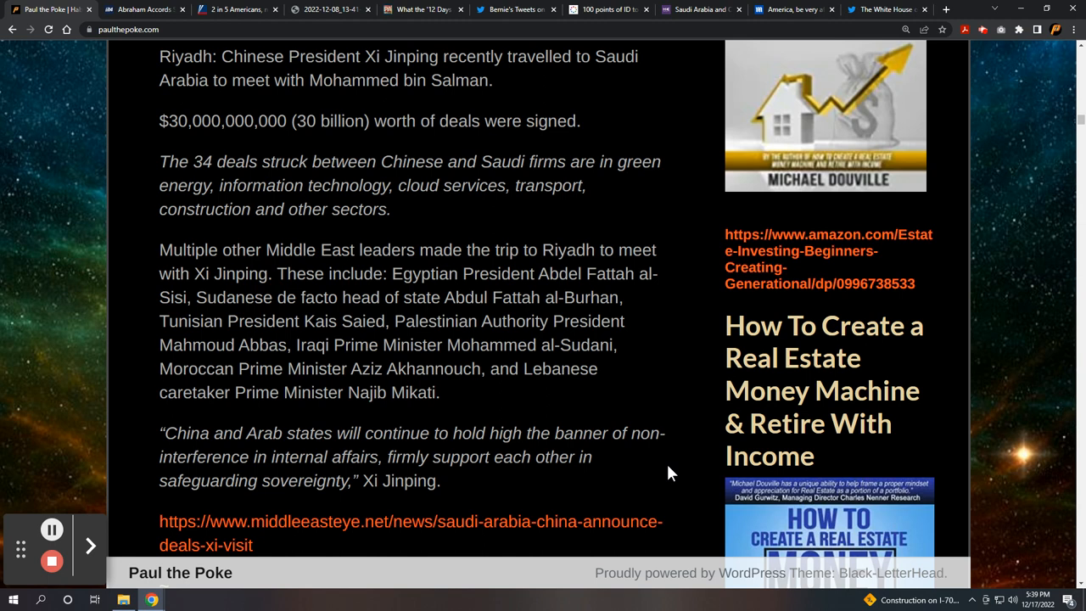
pyautogui.moveTo(647, 485)
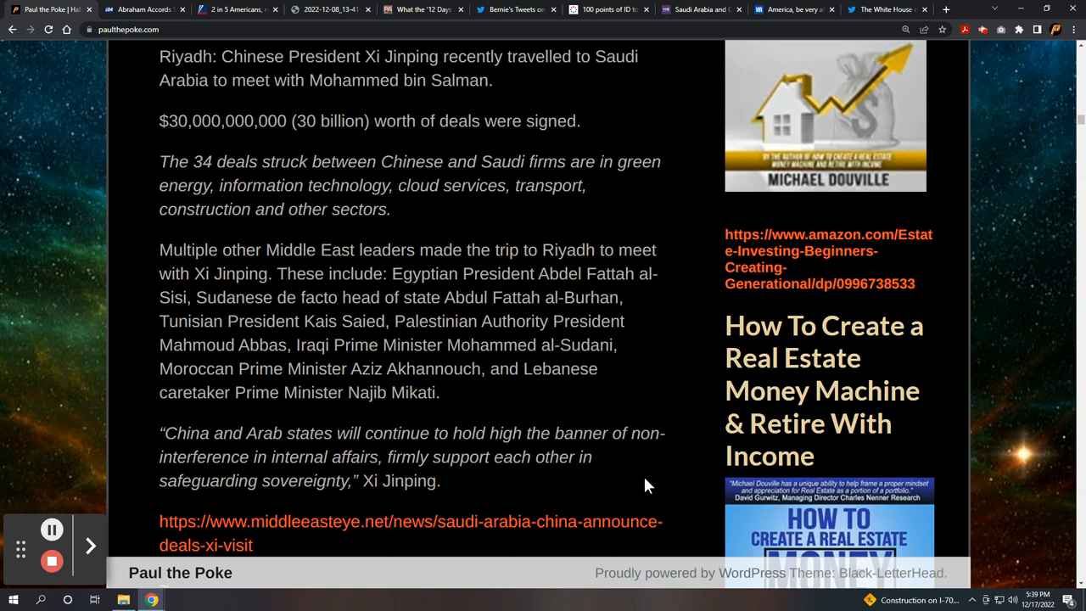
# Open the Middle East Eye Saudi-China deals article and scroll through its Middle East leaders section
pyautogui.click(700, 10)
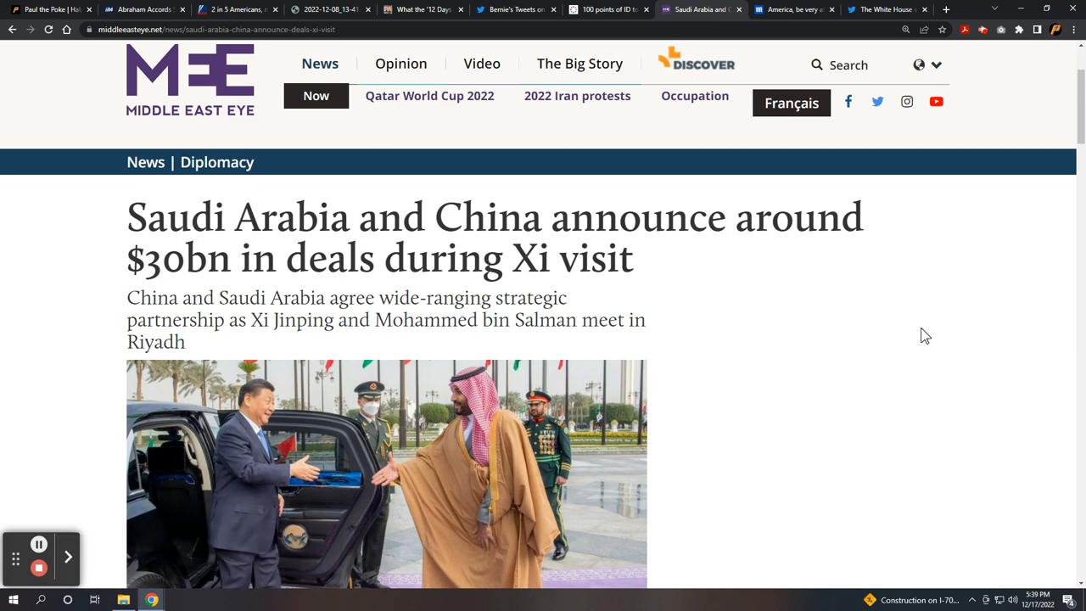
pyautogui.moveTo(1055, 337)
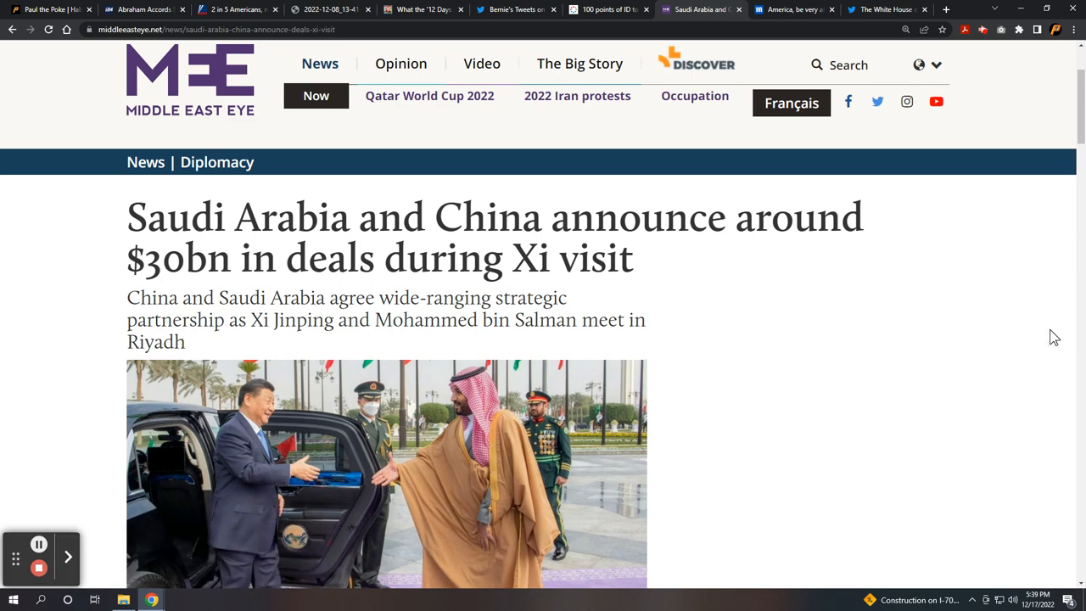
pyautogui.scroll(-3)
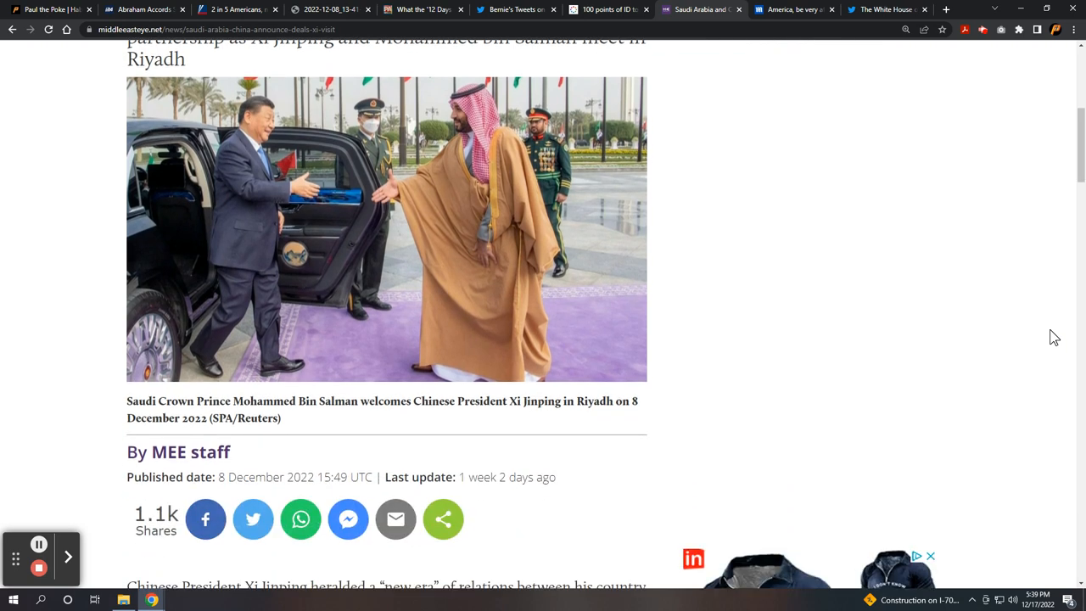
pyautogui.scroll(-3)
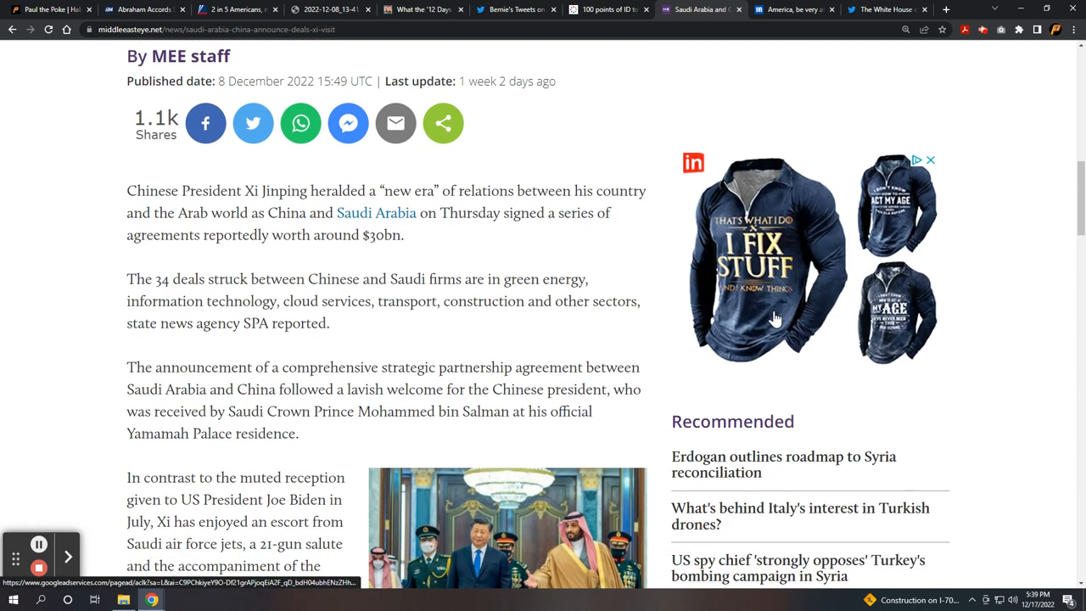
pyautogui.scroll(-3)
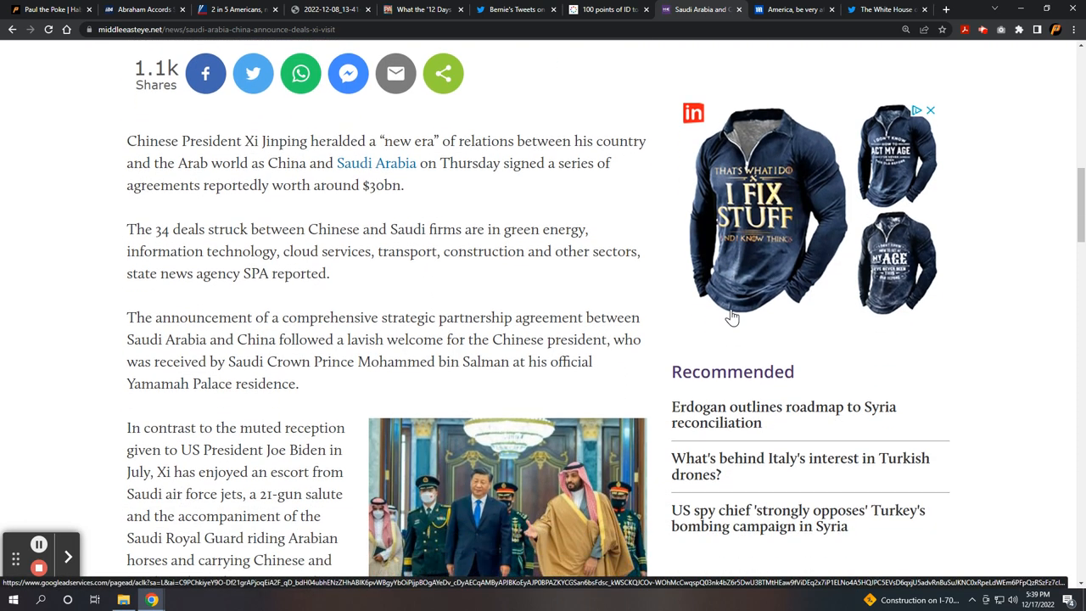
pyautogui.scroll(-3)
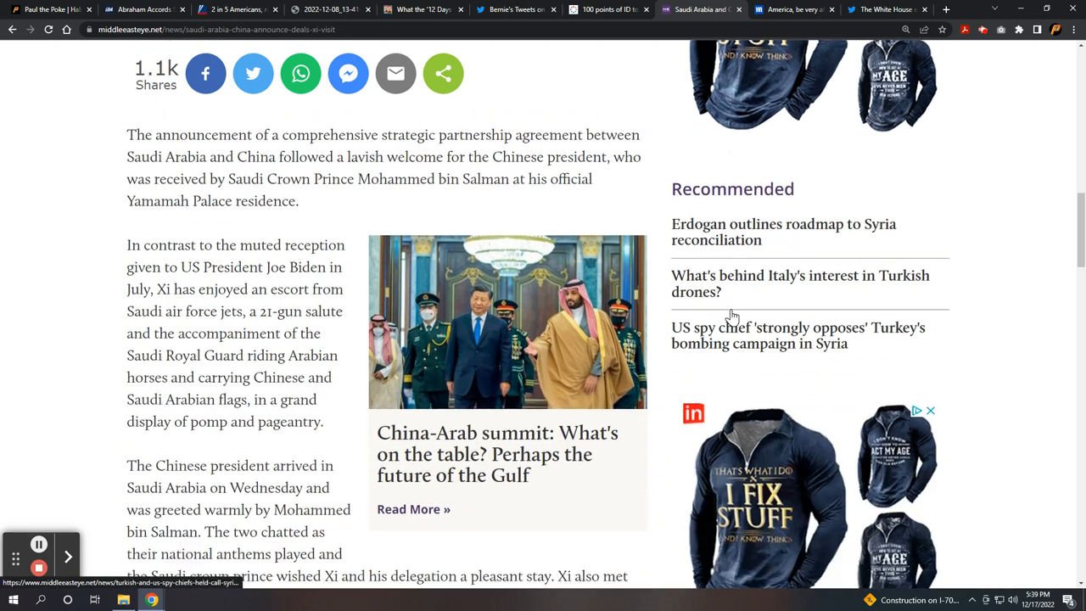
pyautogui.scroll(-3)
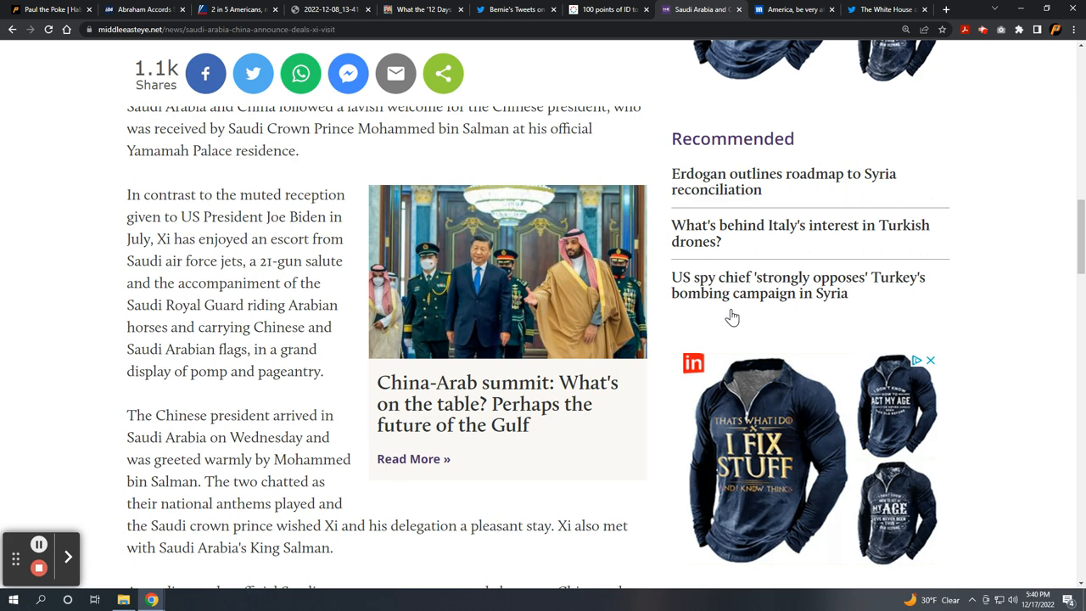
pyautogui.scroll(-3)
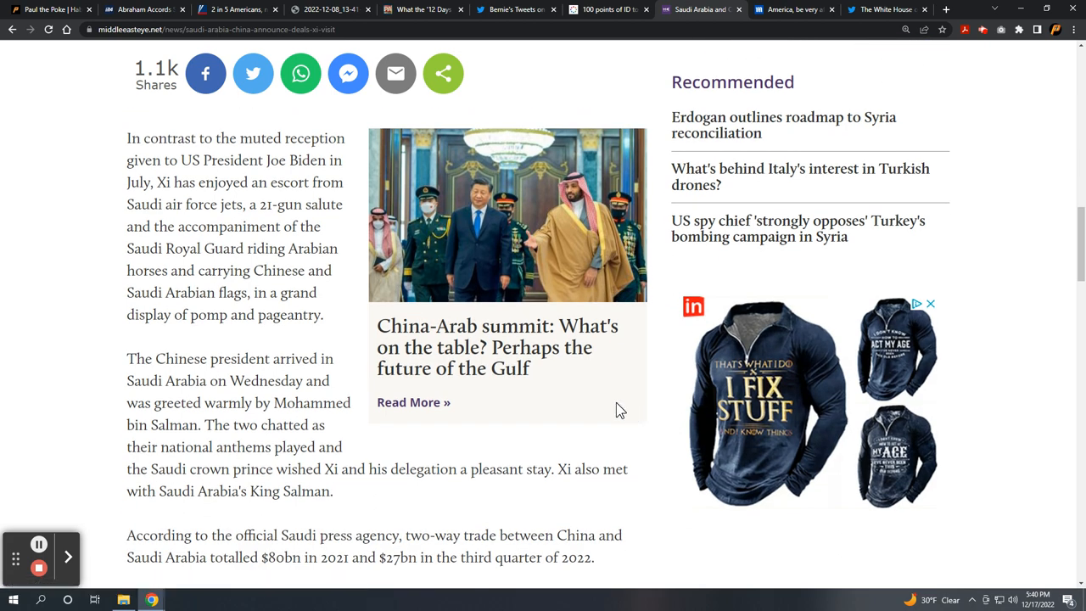
pyautogui.scroll(-3)
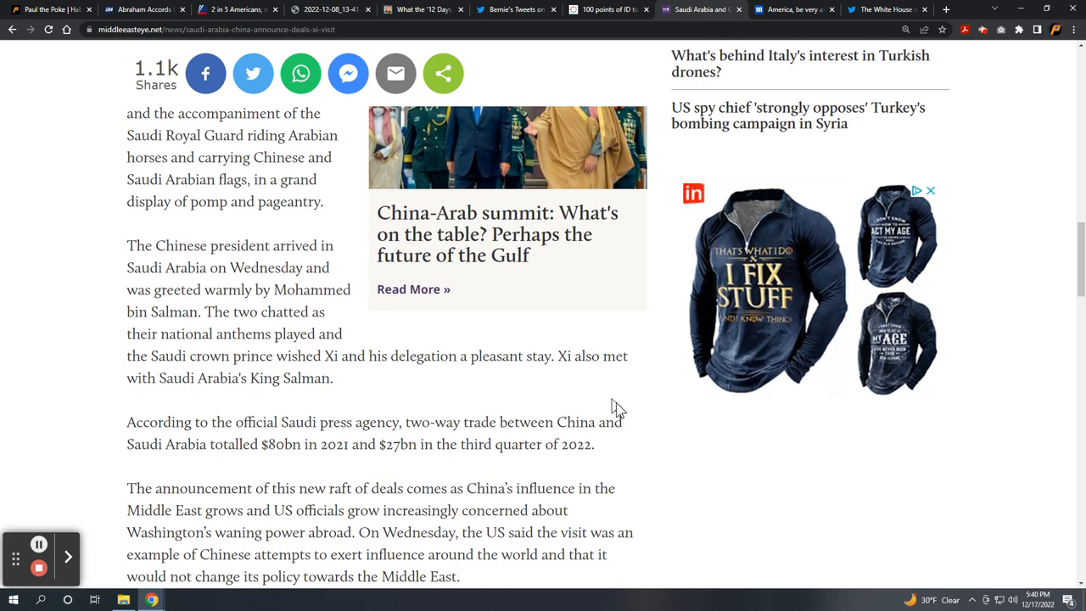
pyautogui.moveTo(655, 413)
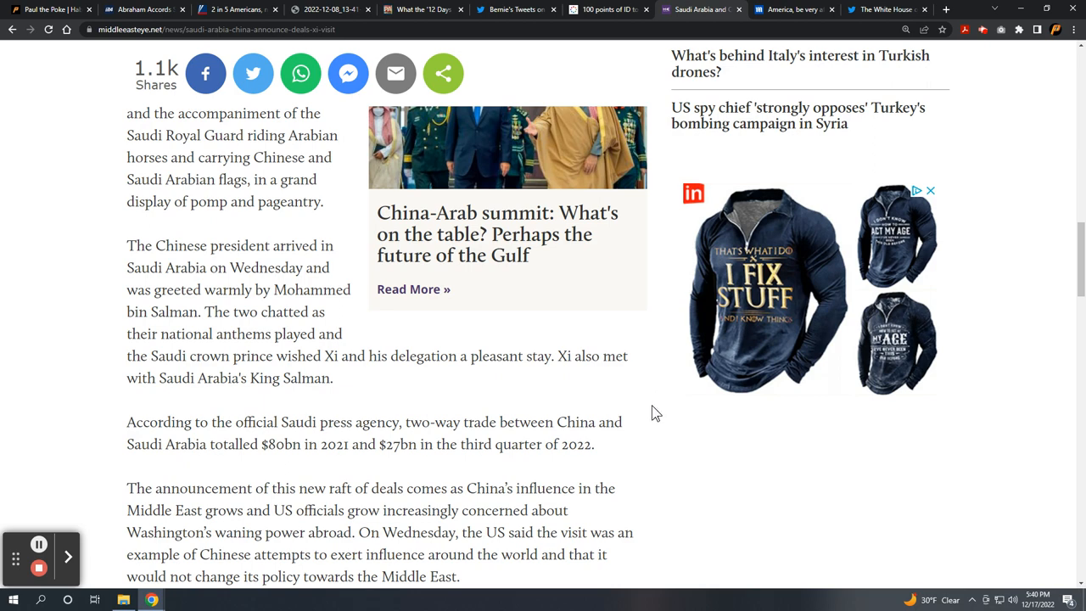
pyautogui.scroll(-3)
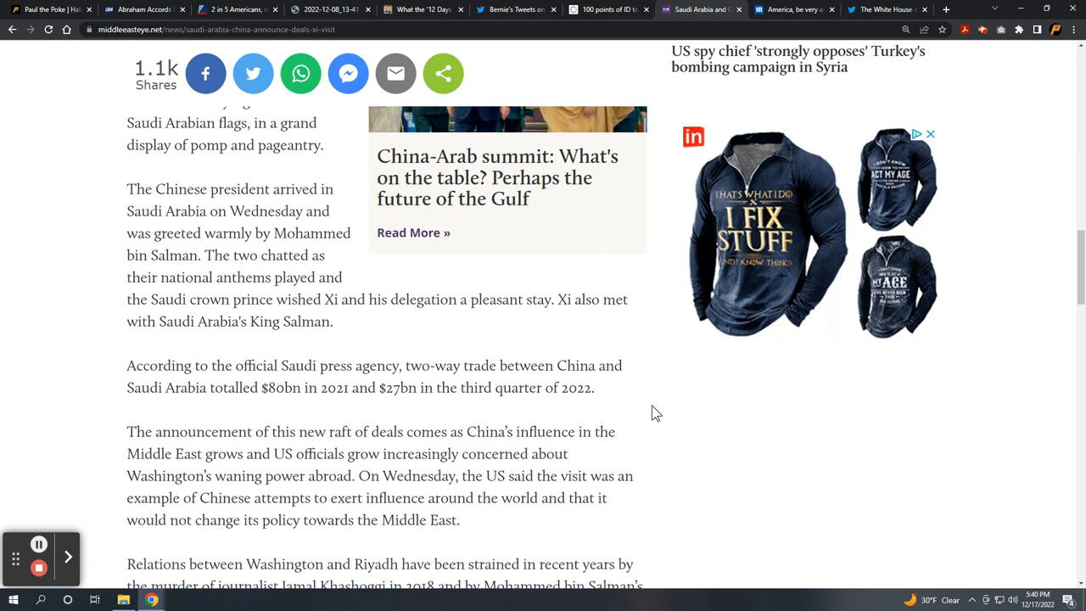
pyautogui.moveTo(688, 404)
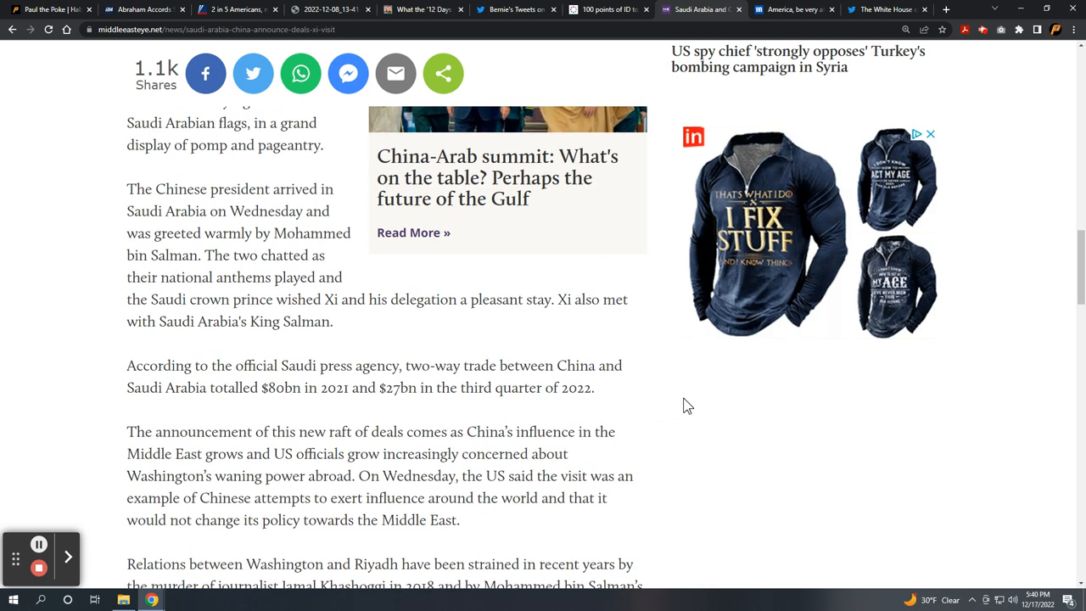
pyautogui.moveTo(692, 403)
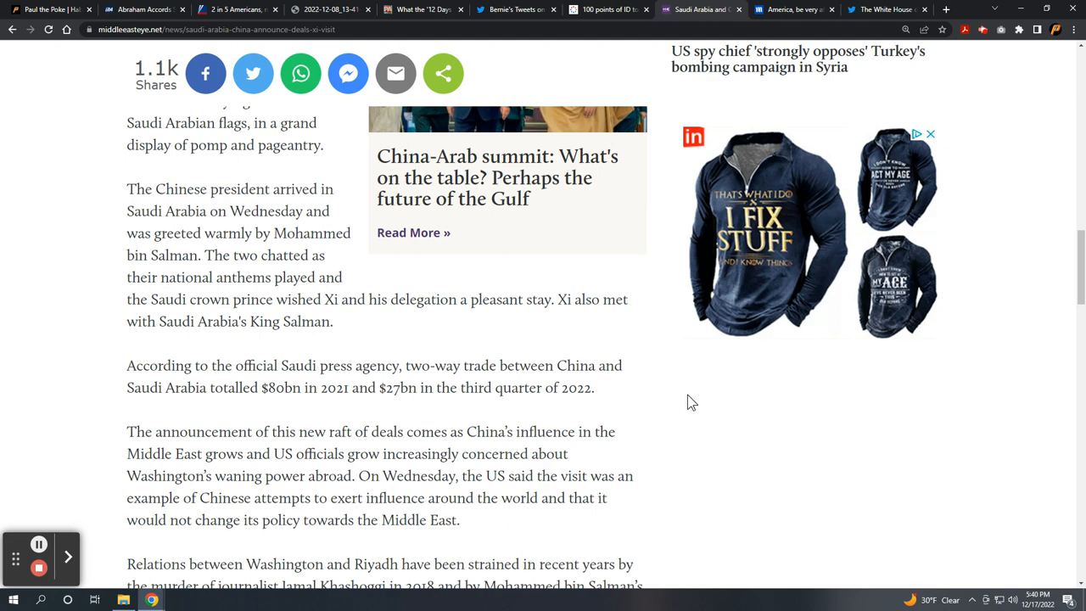
pyautogui.moveTo(681, 401)
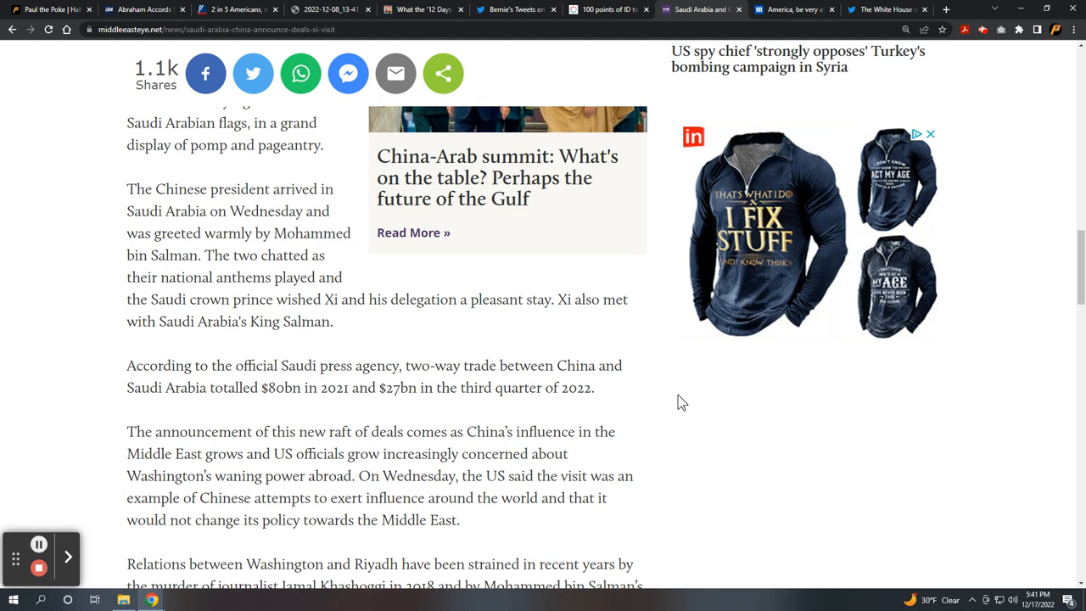
pyautogui.scroll(-3)
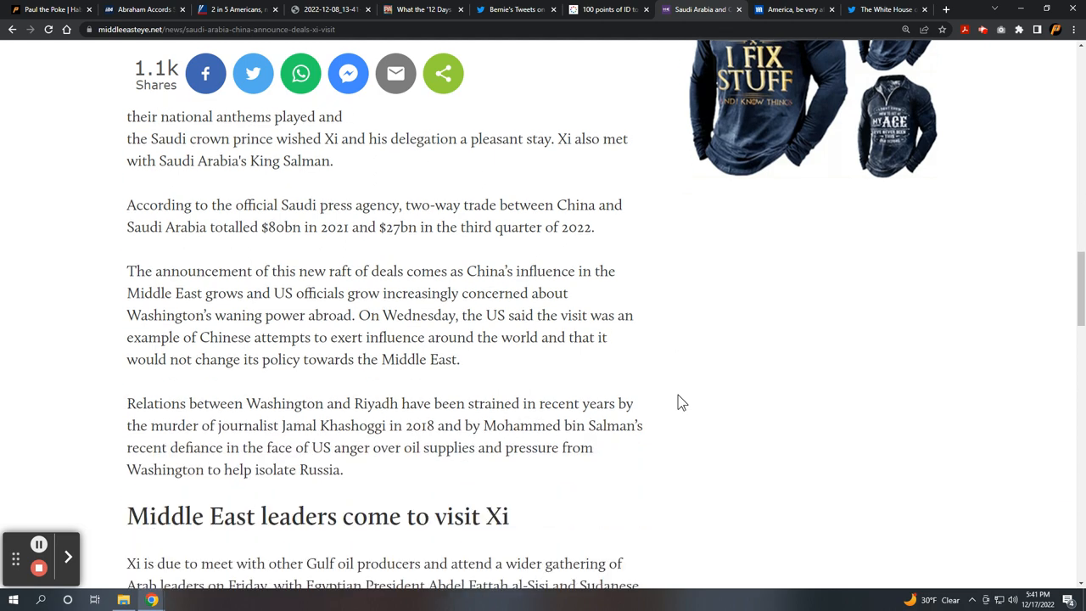
pyautogui.scroll(-3)
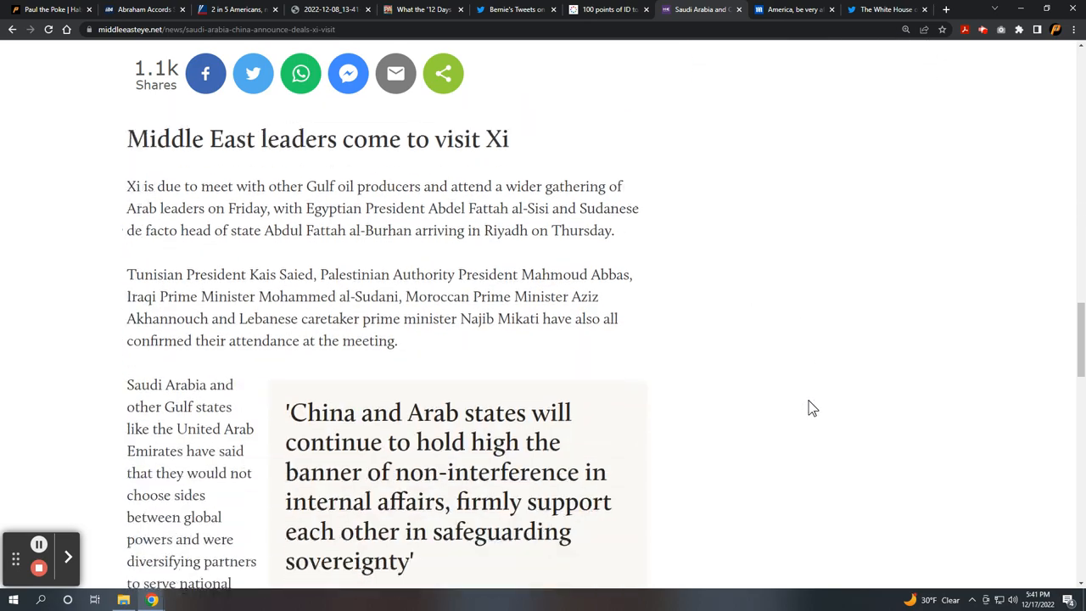
pyautogui.scroll(-3)
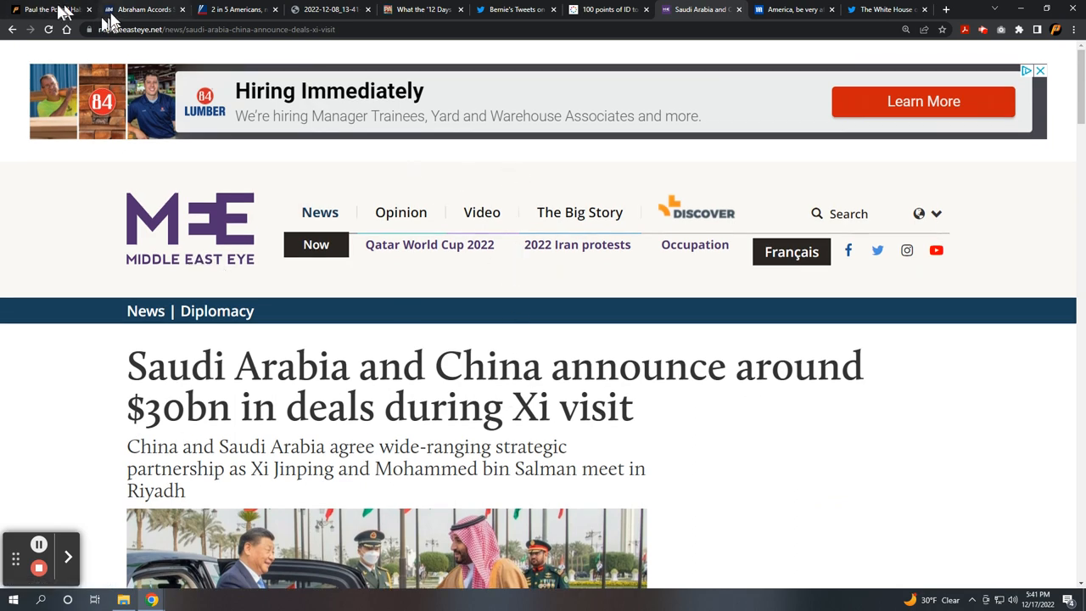
pyautogui.moveTo(47, 9)
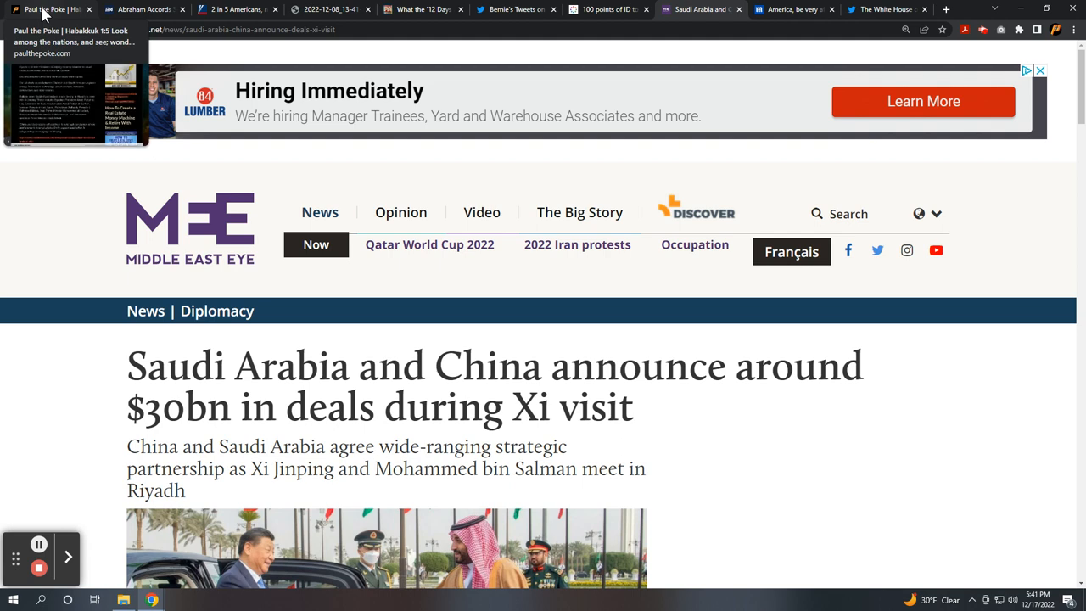
# Back on Paul the Poke, scroll past the Xi Jinping quote and John 1:1-5 to the euthanasia chart
pyautogui.click(46, 9)
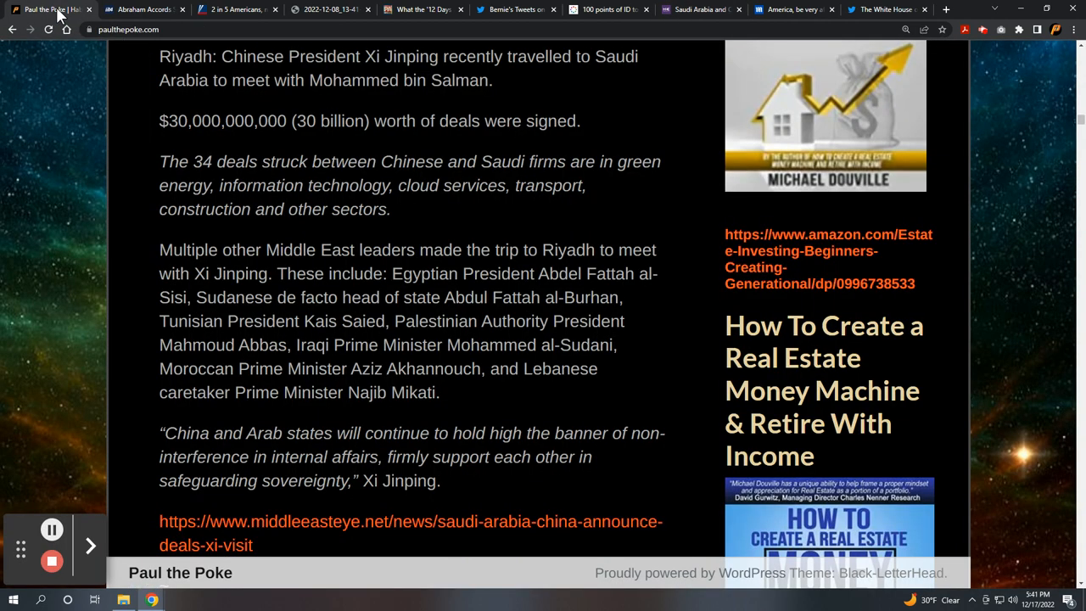
pyautogui.moveTo(395, 168)
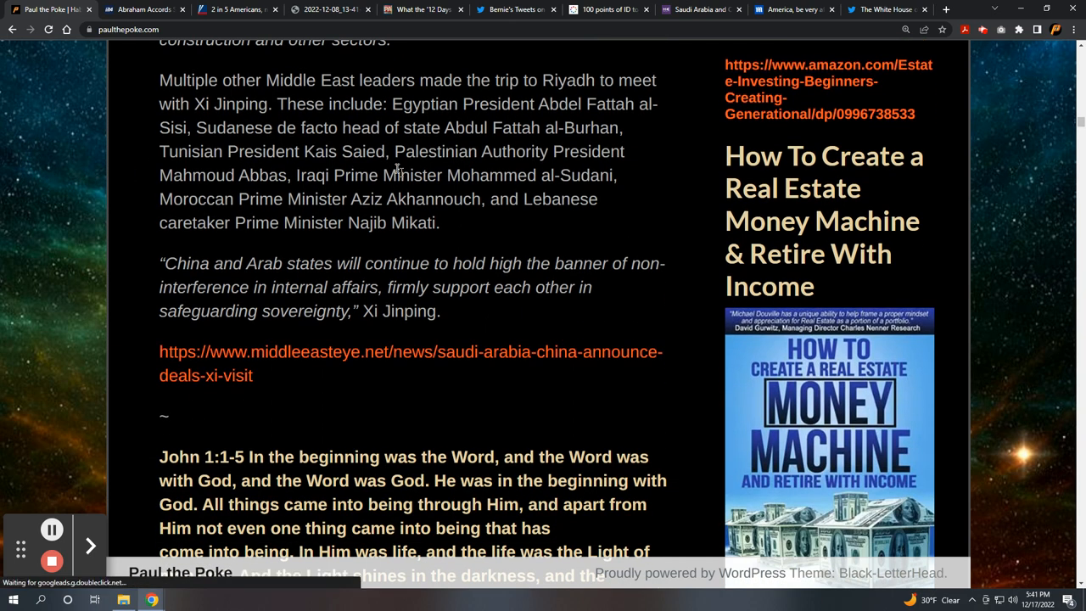
pyautogui.scroll(-3)
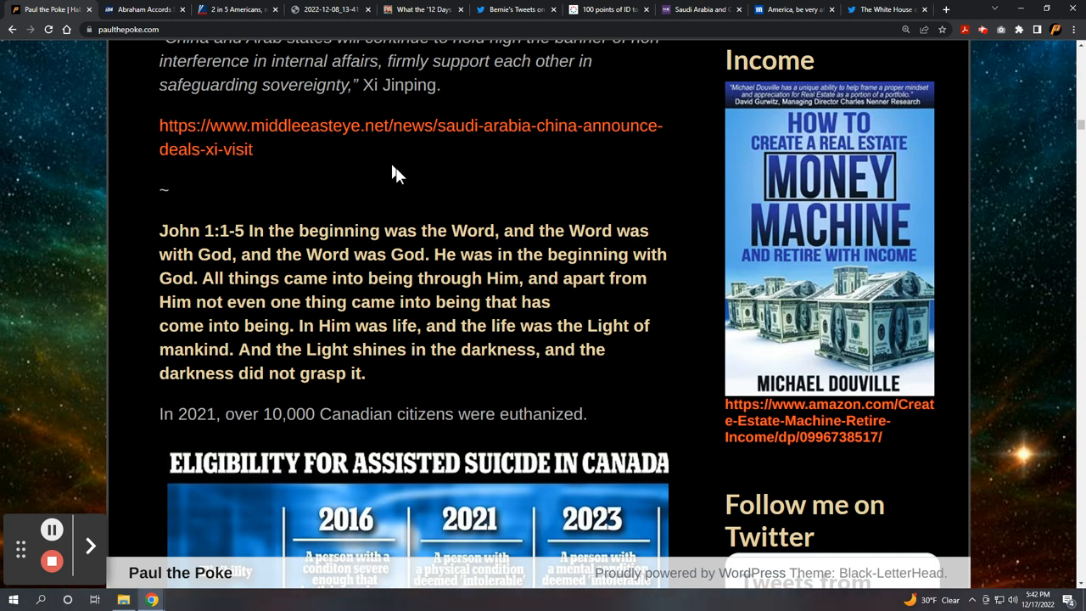
pyautogui.moveTo(408, 170)
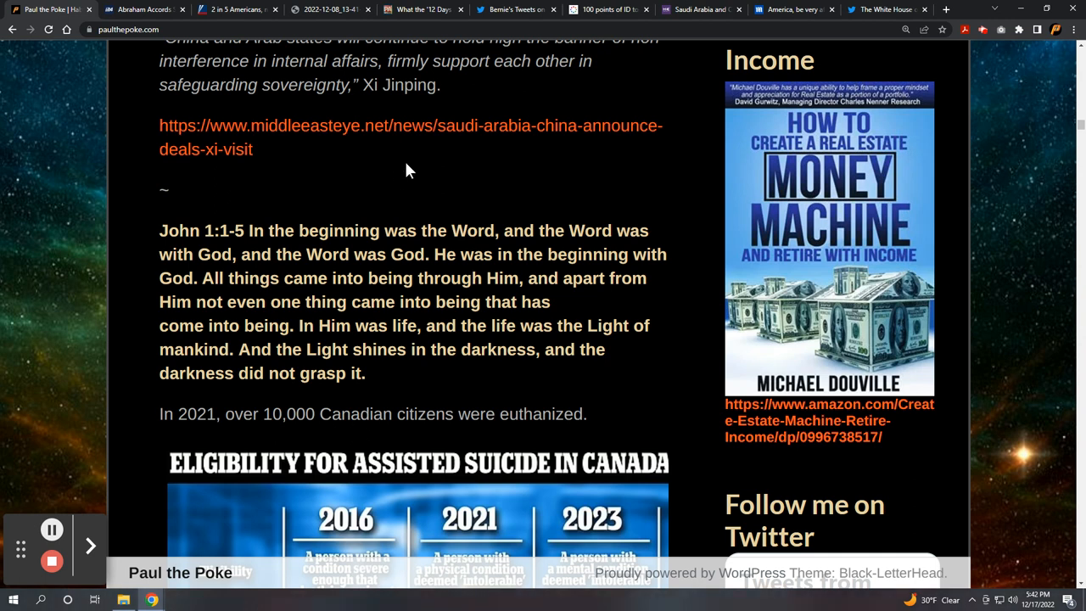
pyautogui.moveTo(463, 161)
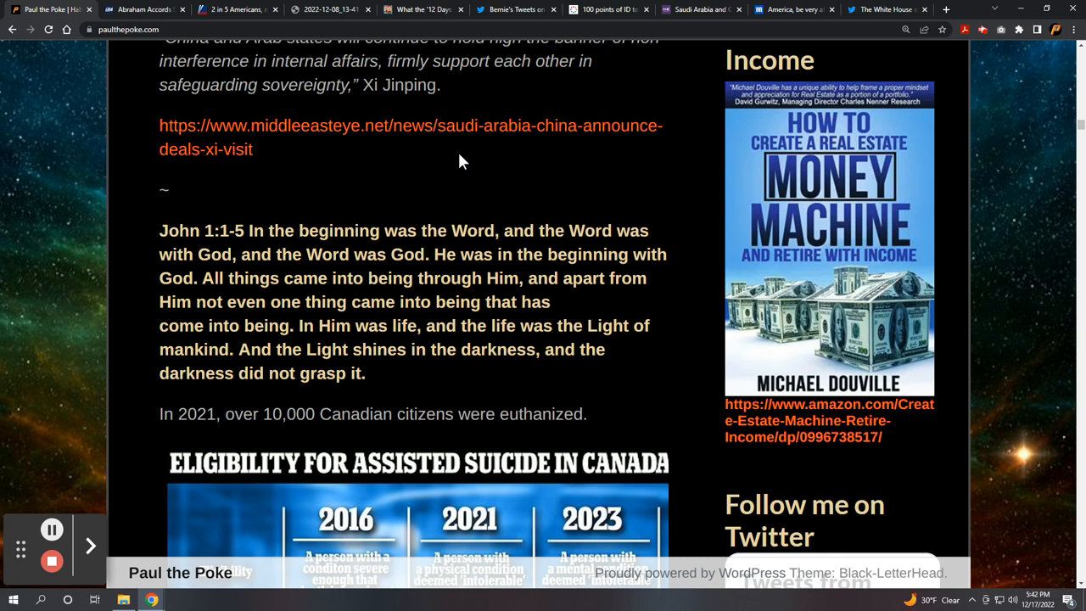
pyautogui.moveTo(476, 164)
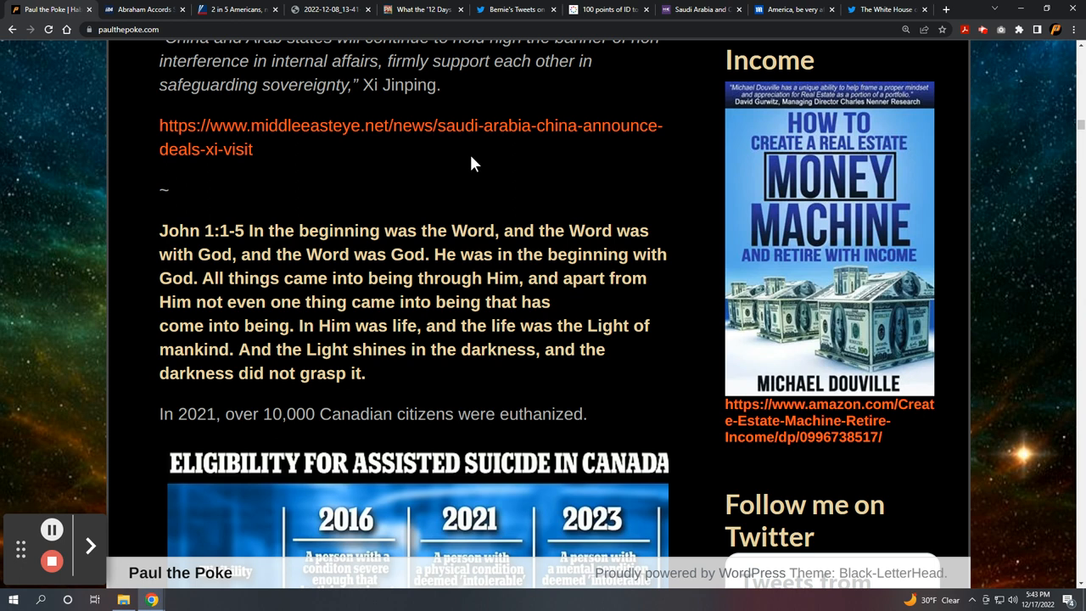
pyautogui.moveTo(478, 174)
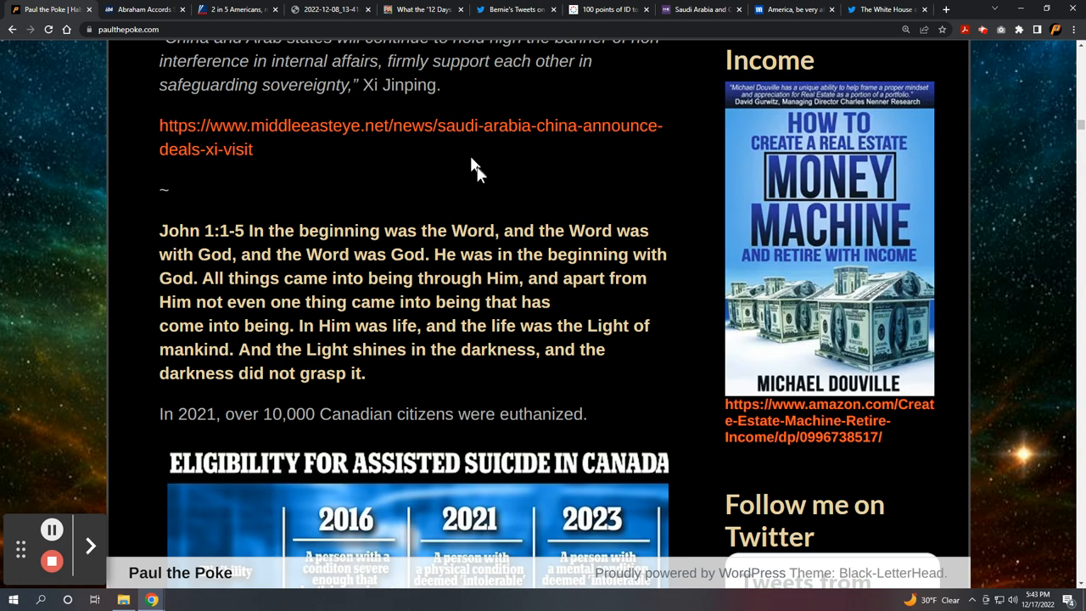
pyautogui.scroll(-3)
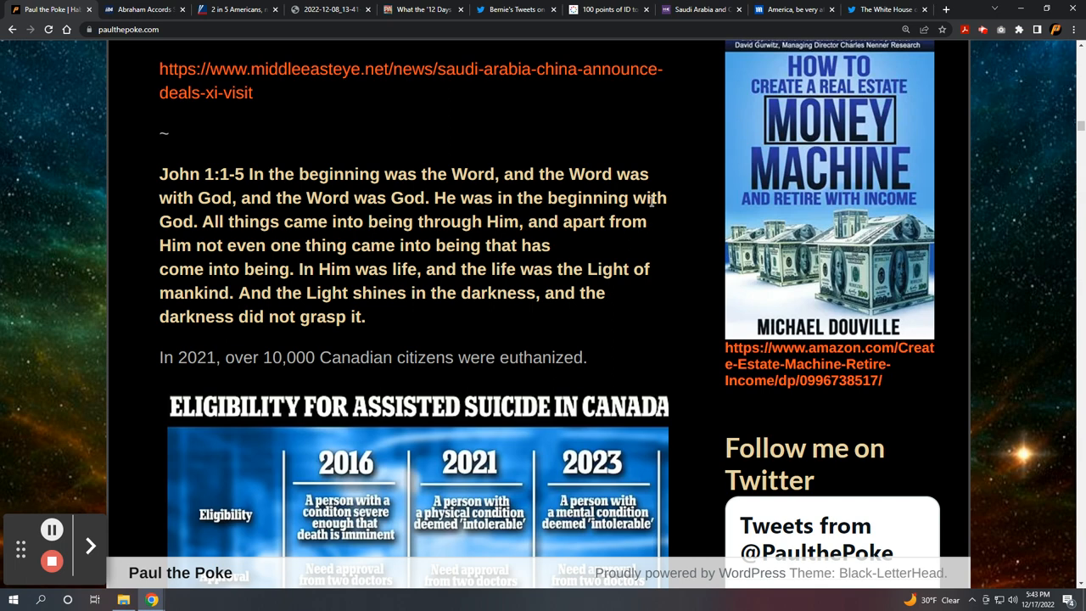
pyautogui.scroll(-3)
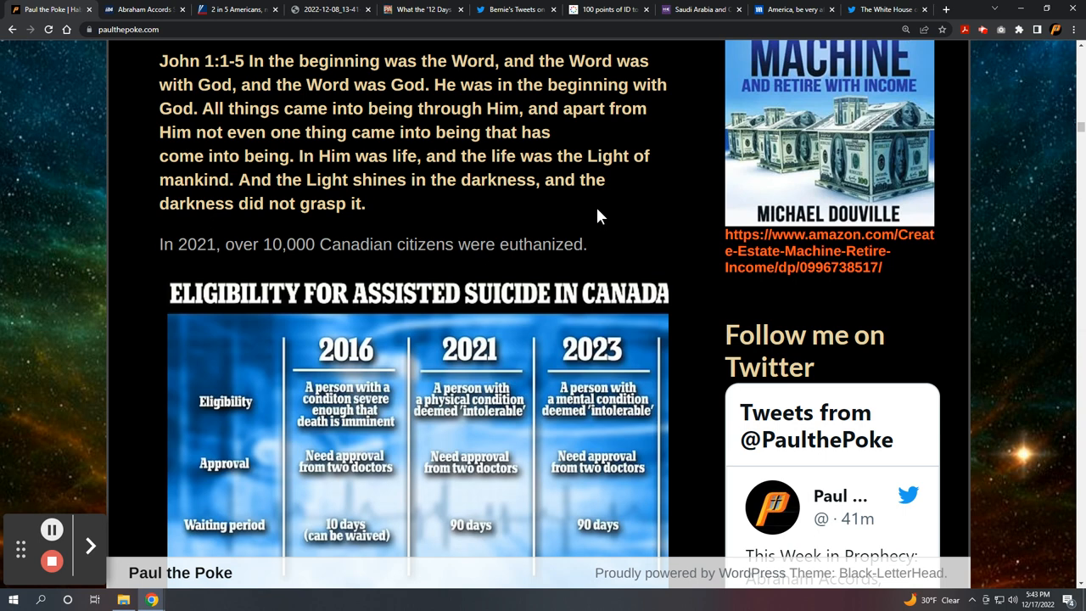
pyautogui.moveTo(633, 127)
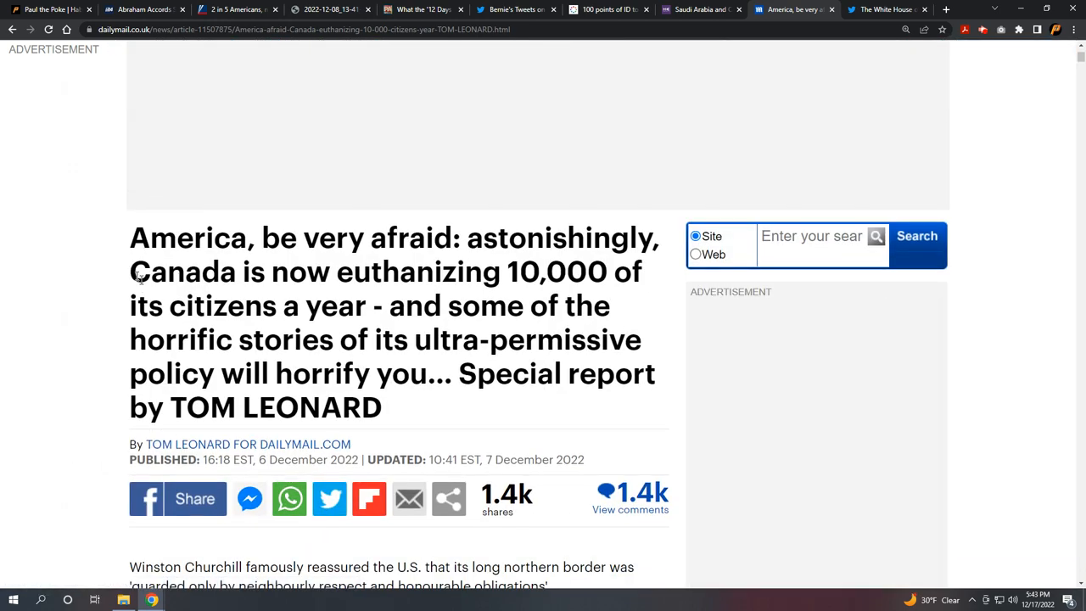
# Scroll the Daily Mail Canada euthanasia article down to the Medically Assisted Suicides in Canada chart
pyautogui.scroll(-3)
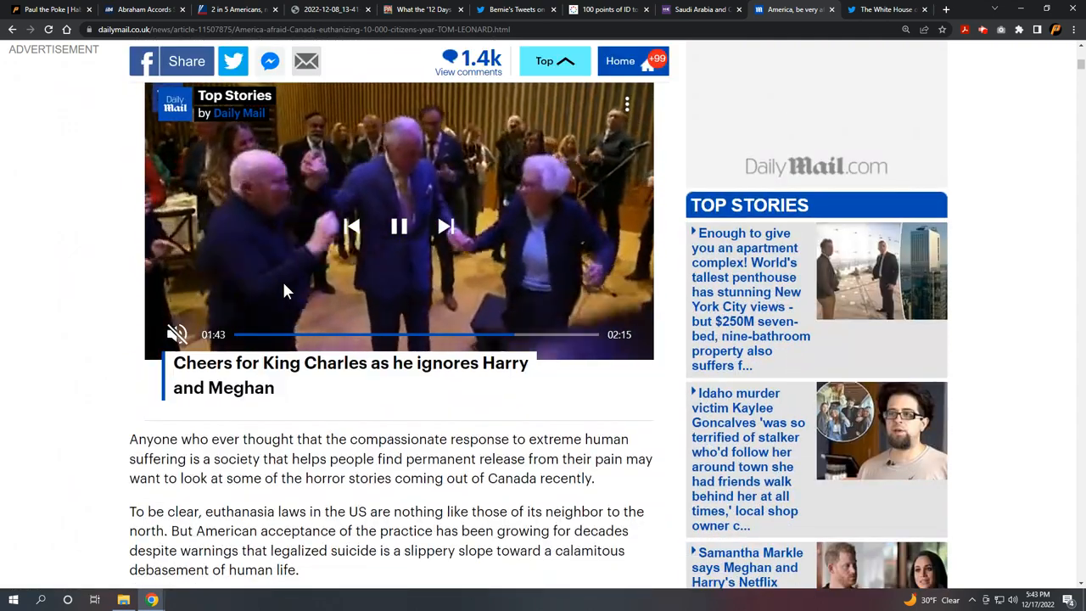
pyautogui.scroll(-3)
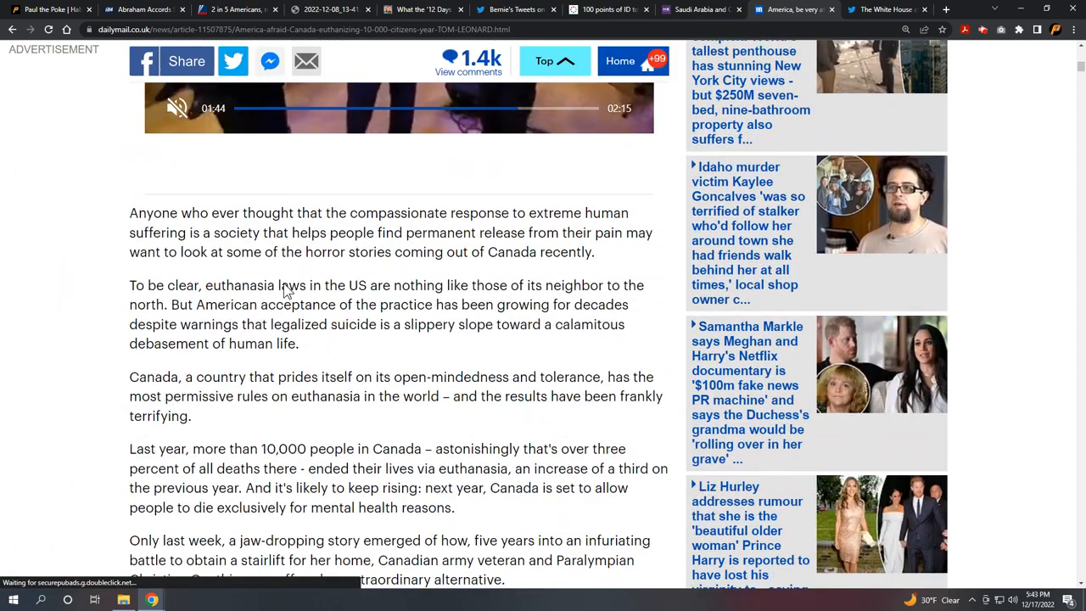
pyautogui.scroll(-3)
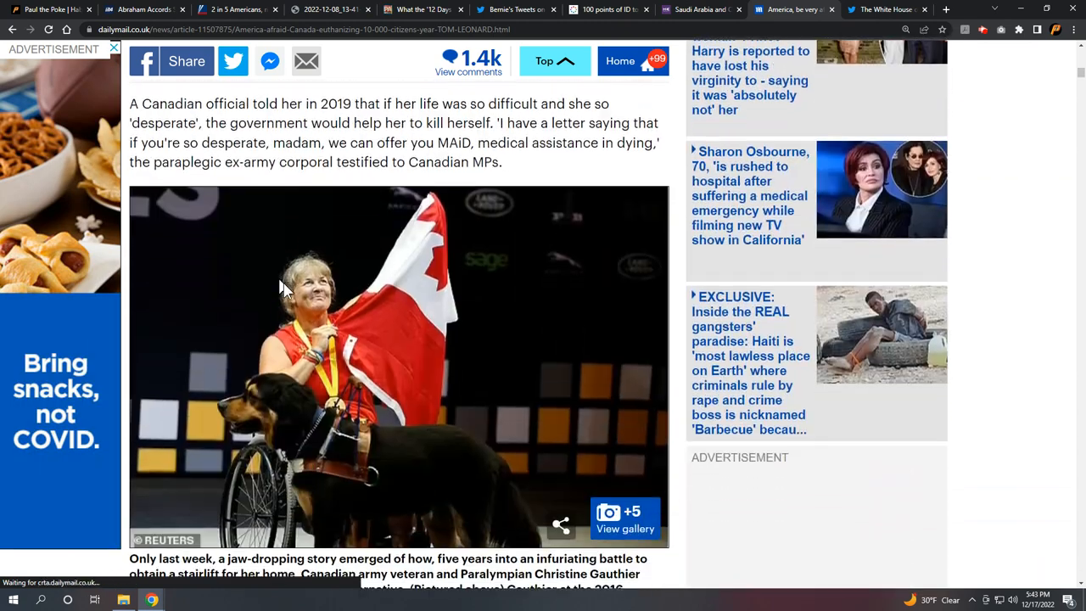
pyautogui.scroll(-3)
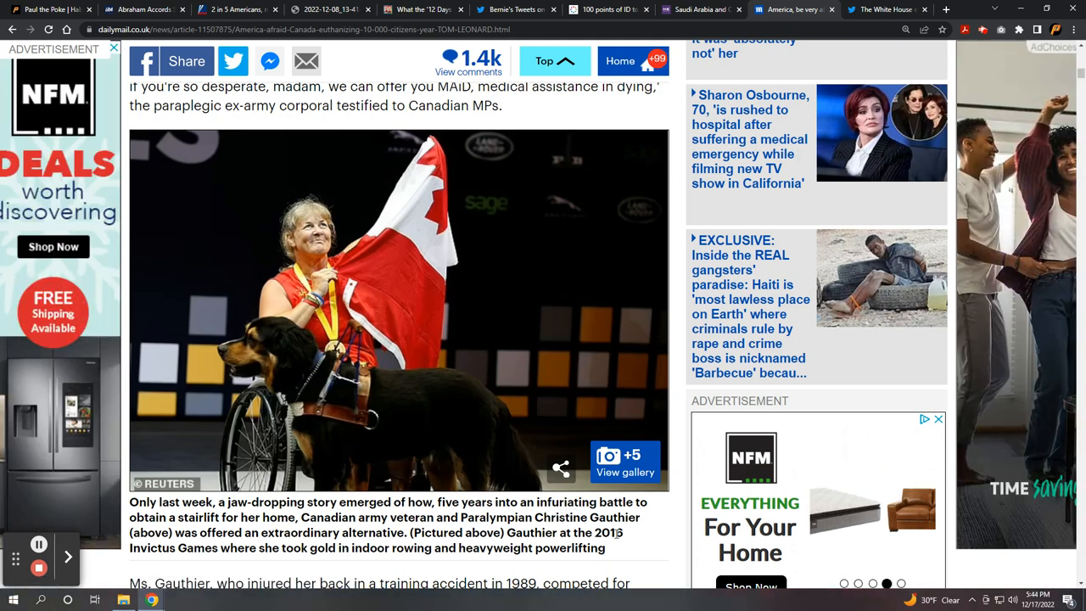
pyautogui.scroll(-3)
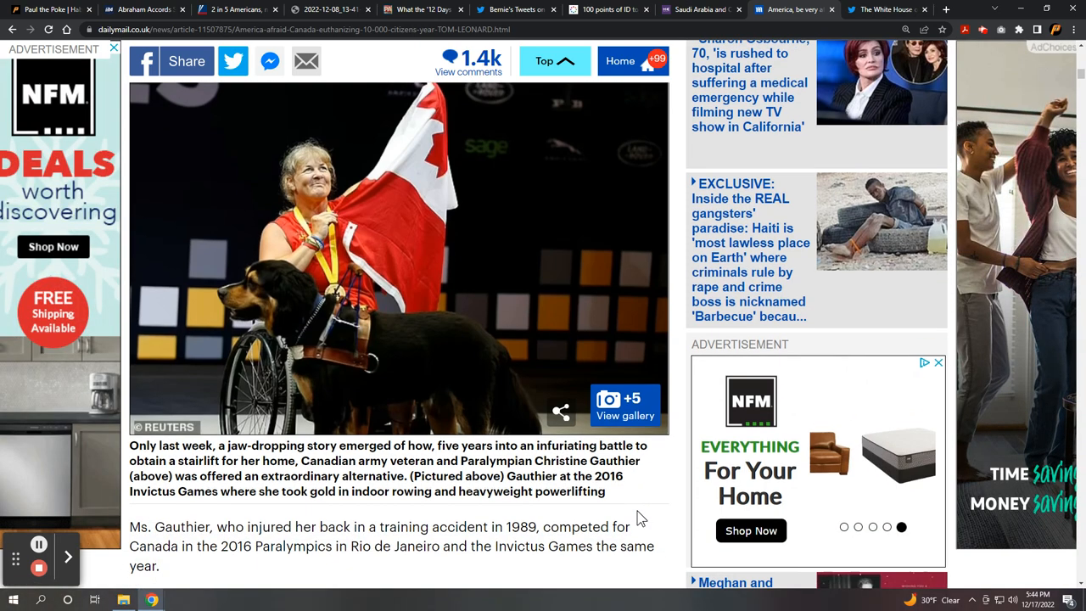
pyautogui.scroll(-3)
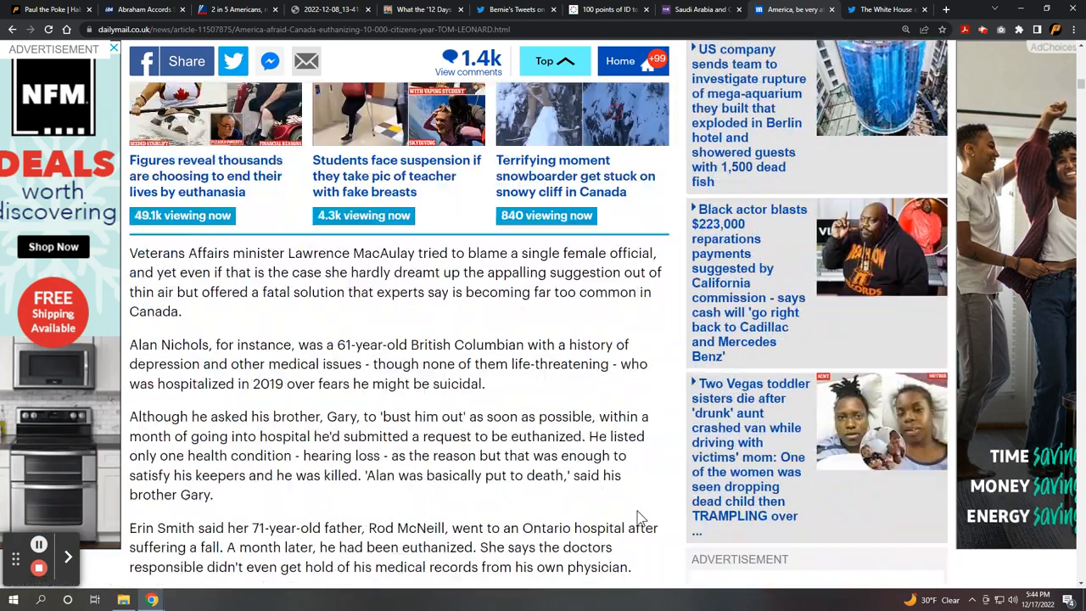
pyautogui.scroll(-3)
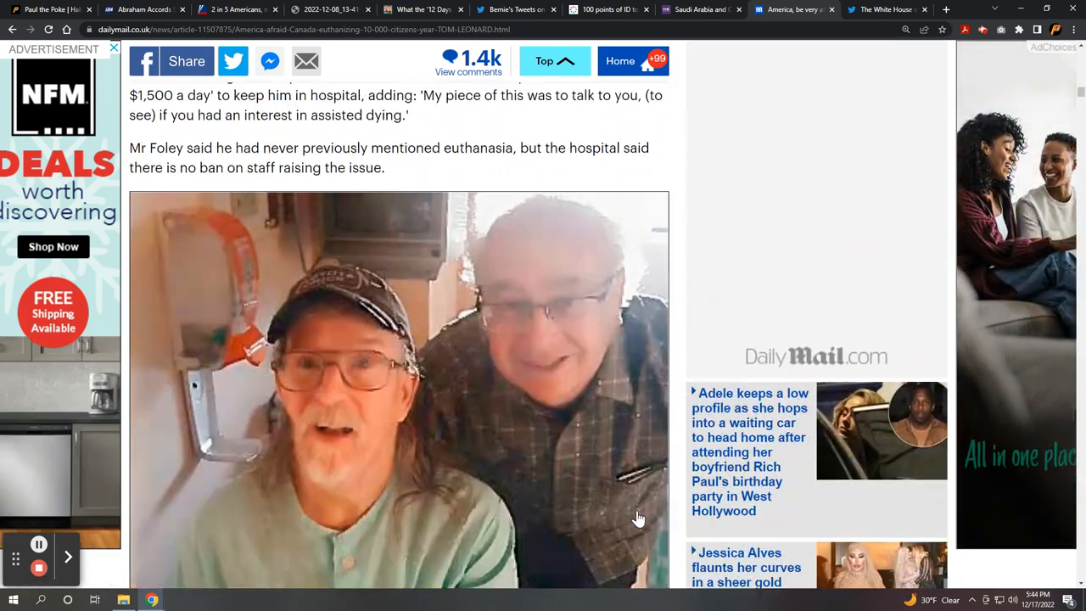
pyautogui.scroll(-3)
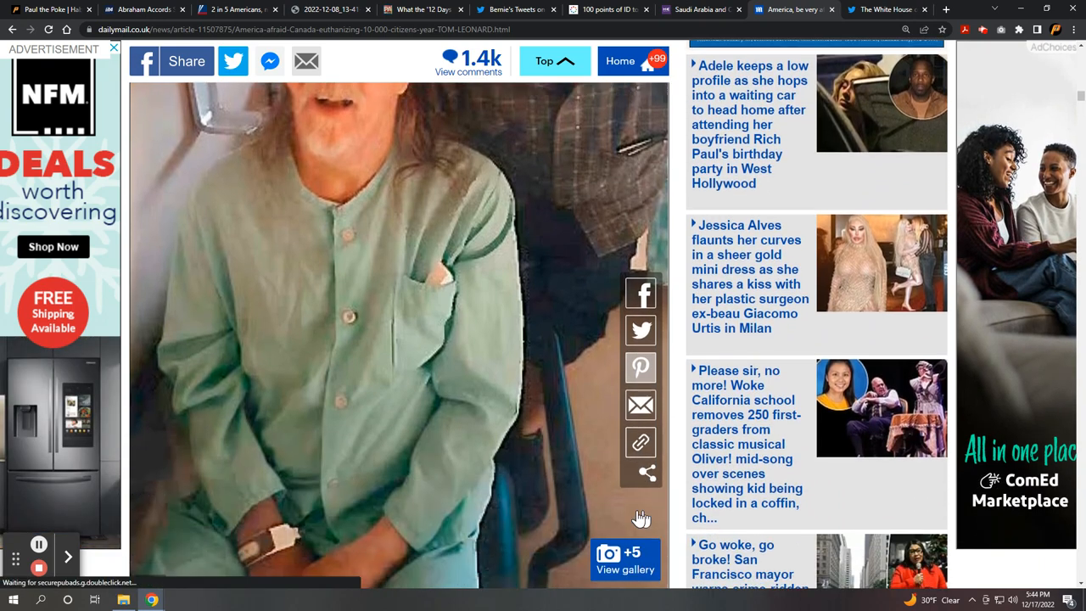
pyautogui.scroll(-3)
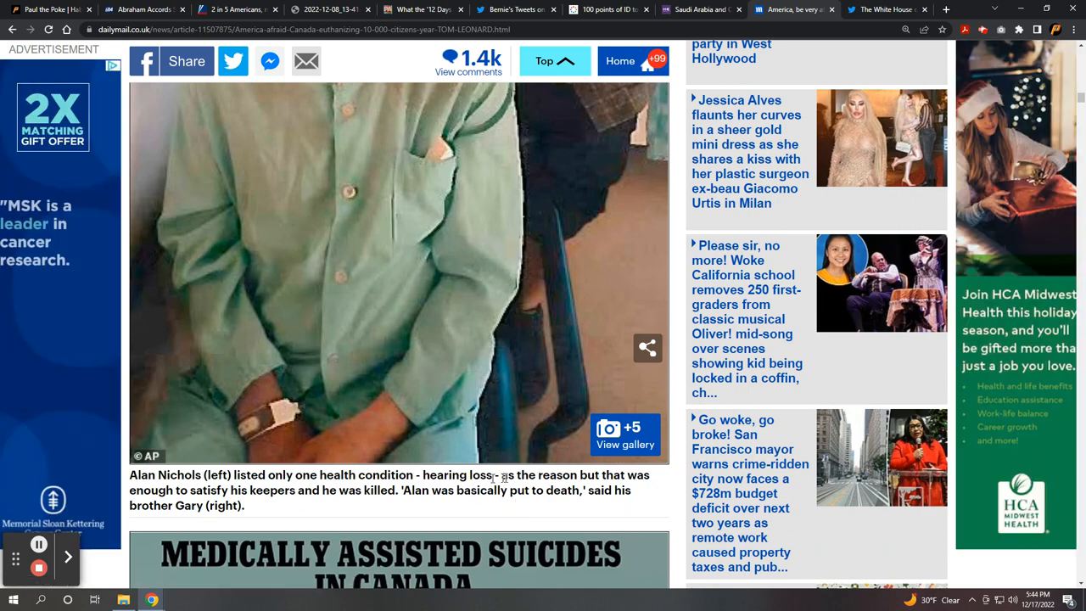
pyautogui.scroll(-3)
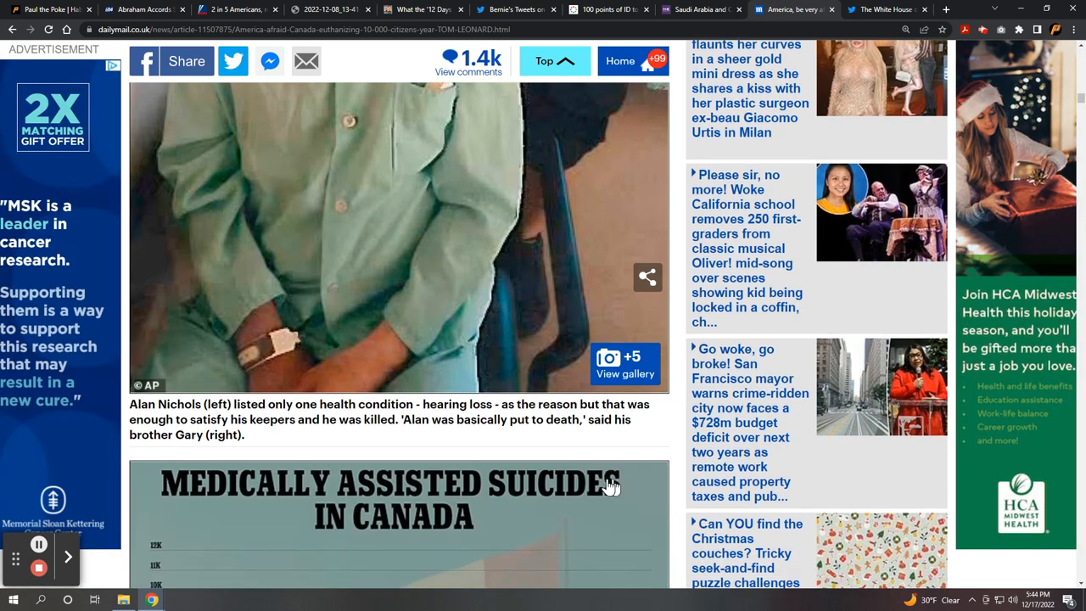
pyautogui.scroll(-3)
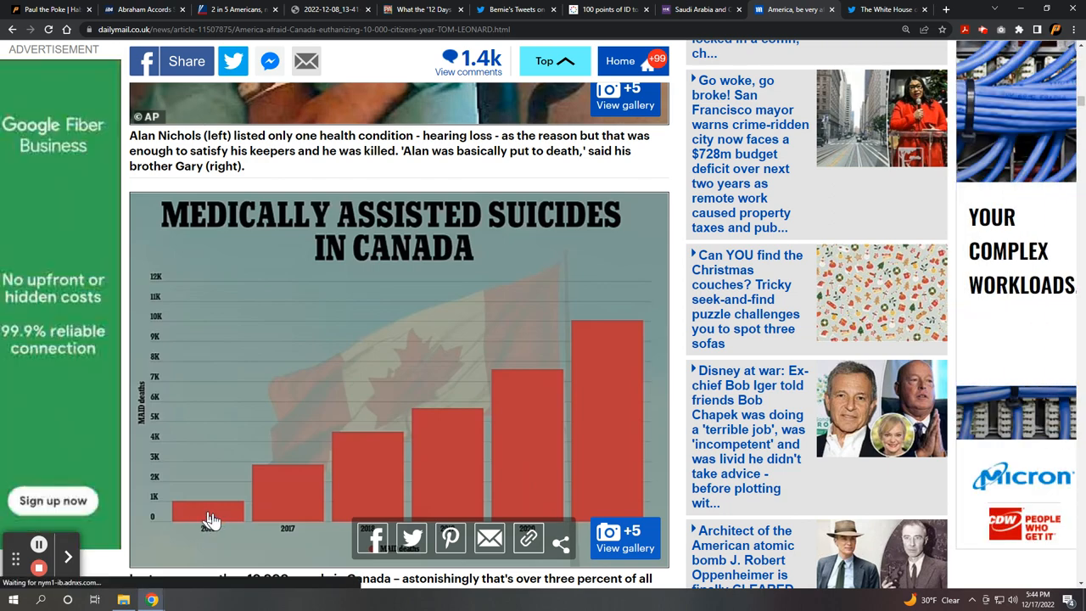
pyautogui.moveTo(369, 485)
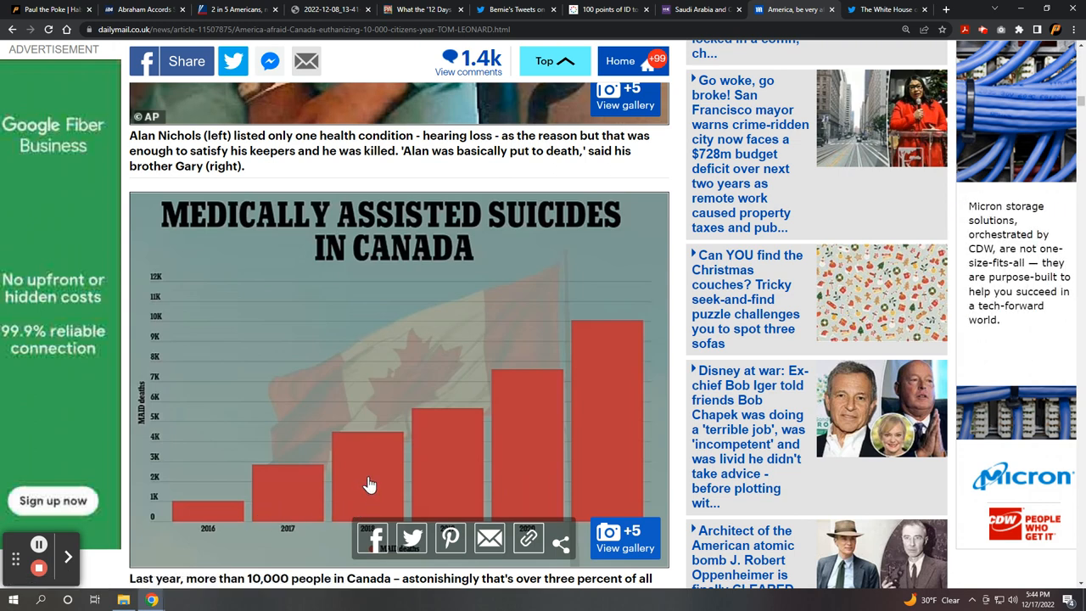
pyautogui.moveTo(510, 469)
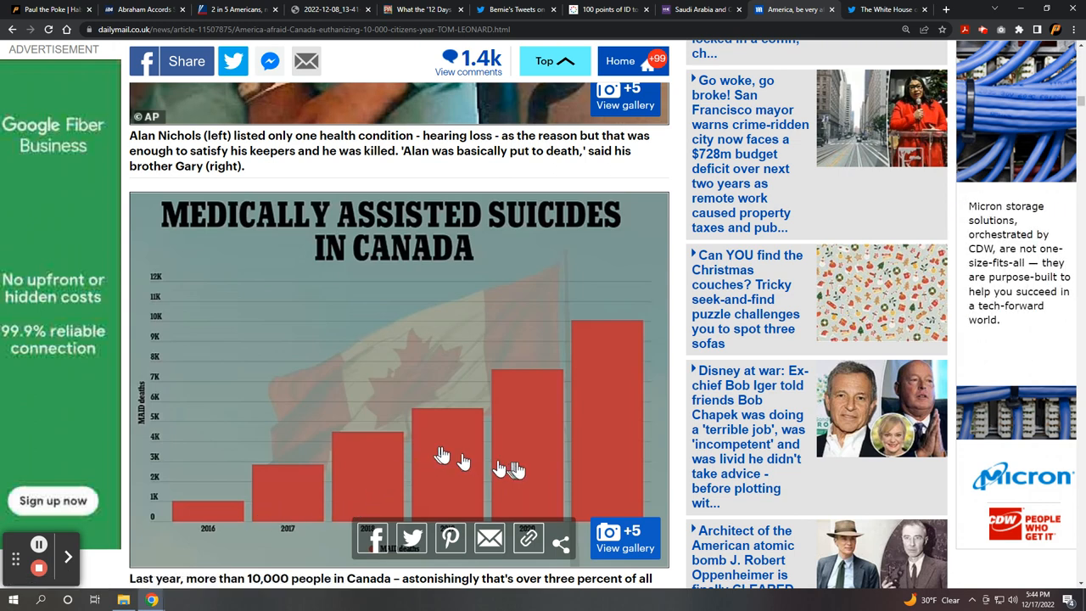
pyautogui.moveTo(609, 445)
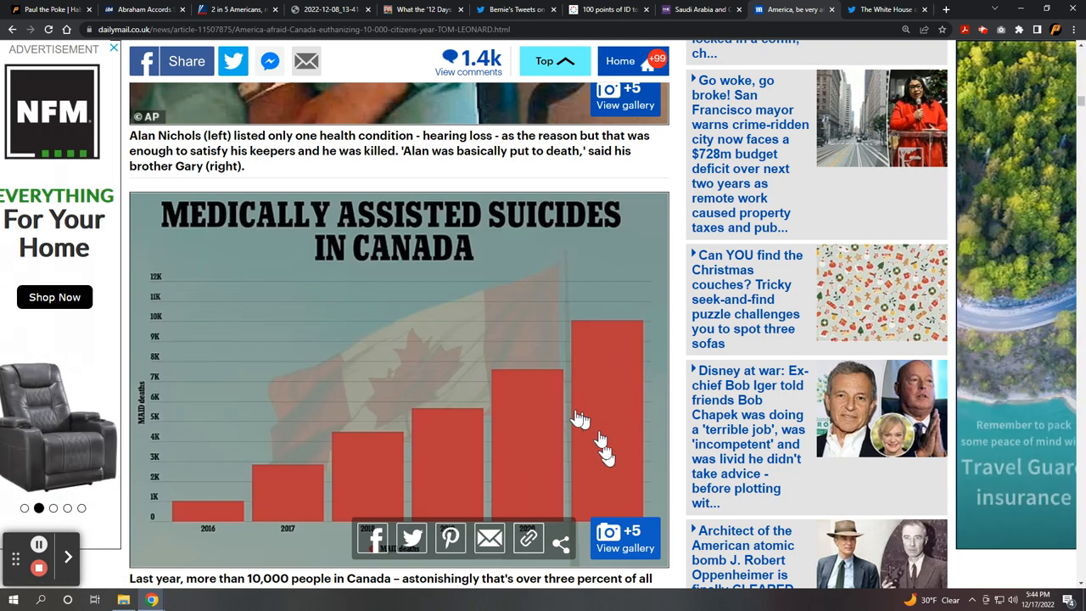
pyautogui.scroll(-3)
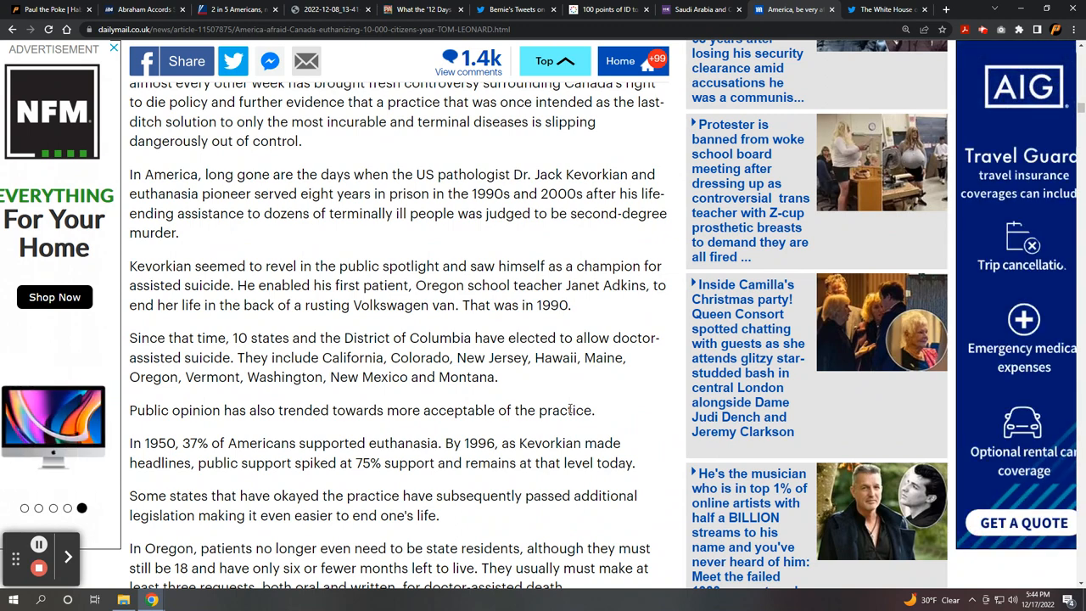
# Scroll past the US euthanasia history paragraphs to the Eligibility for Assisted Suicide in Canada graphic
pyautogui.scroll(-3)
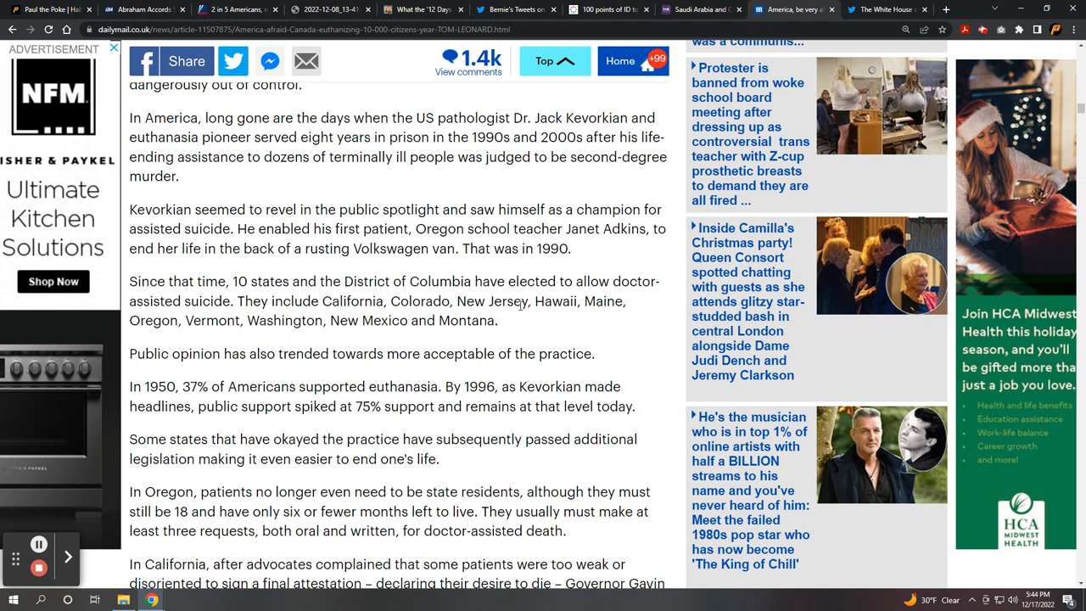
pyautogui.scroll(-3)
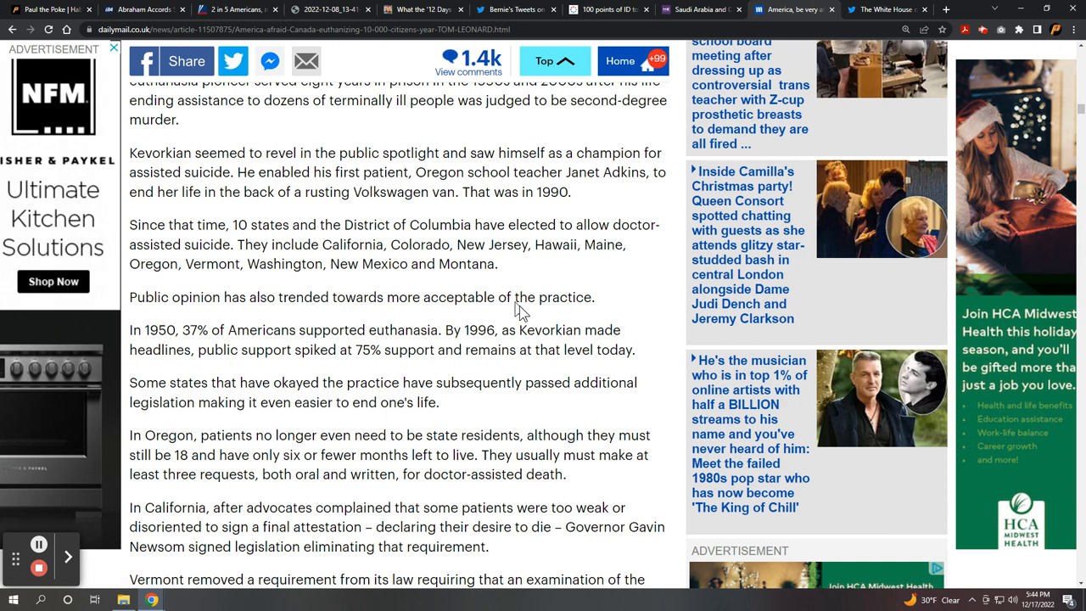
pyautogui.scroll(-3)
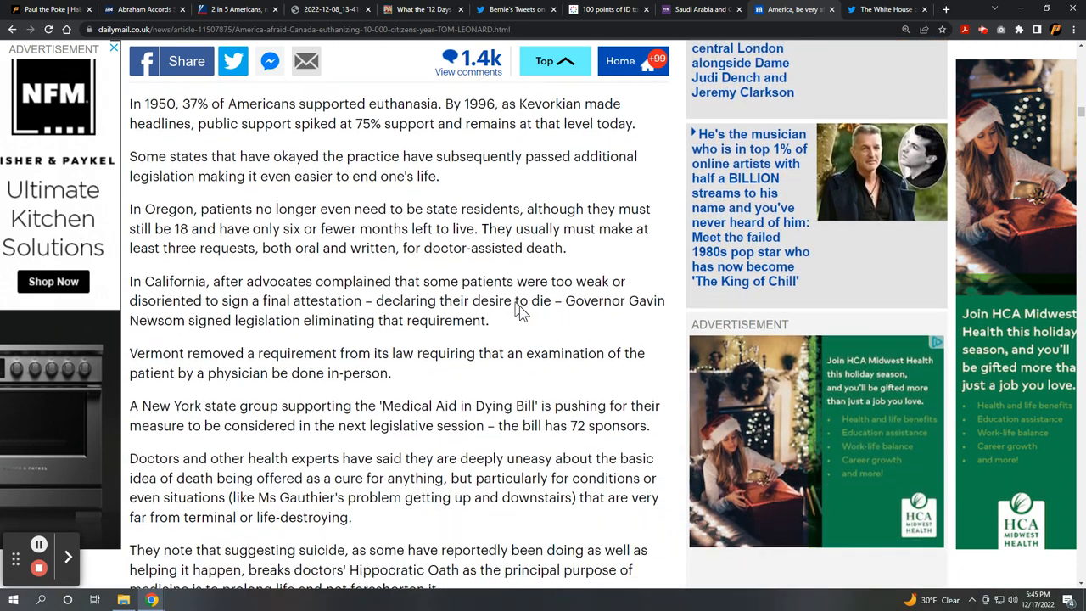
pyautogui.scroll(-3)
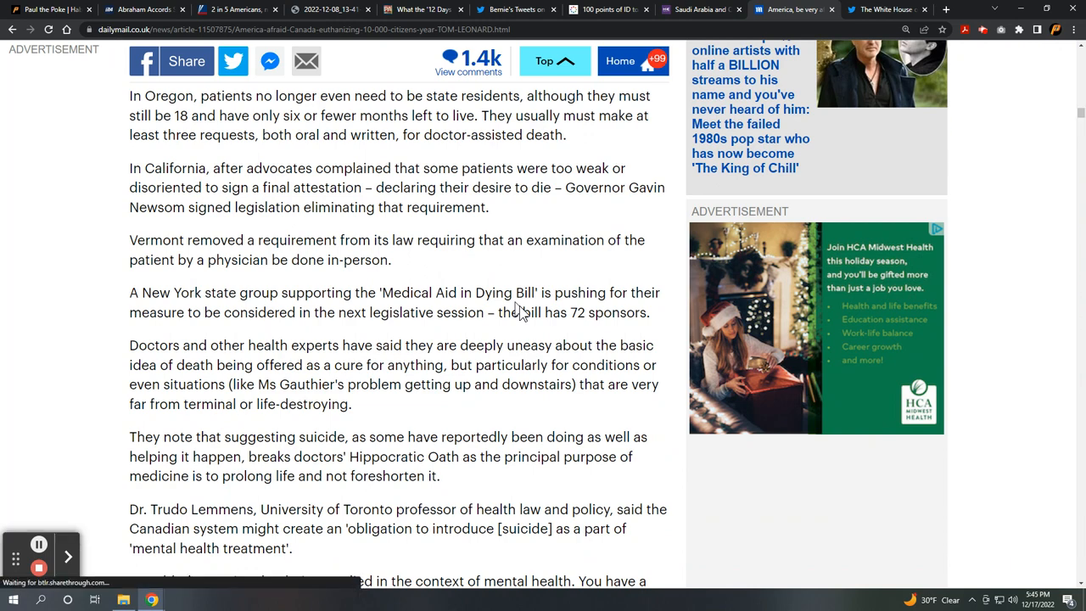
pyautogui.scroll(-3)
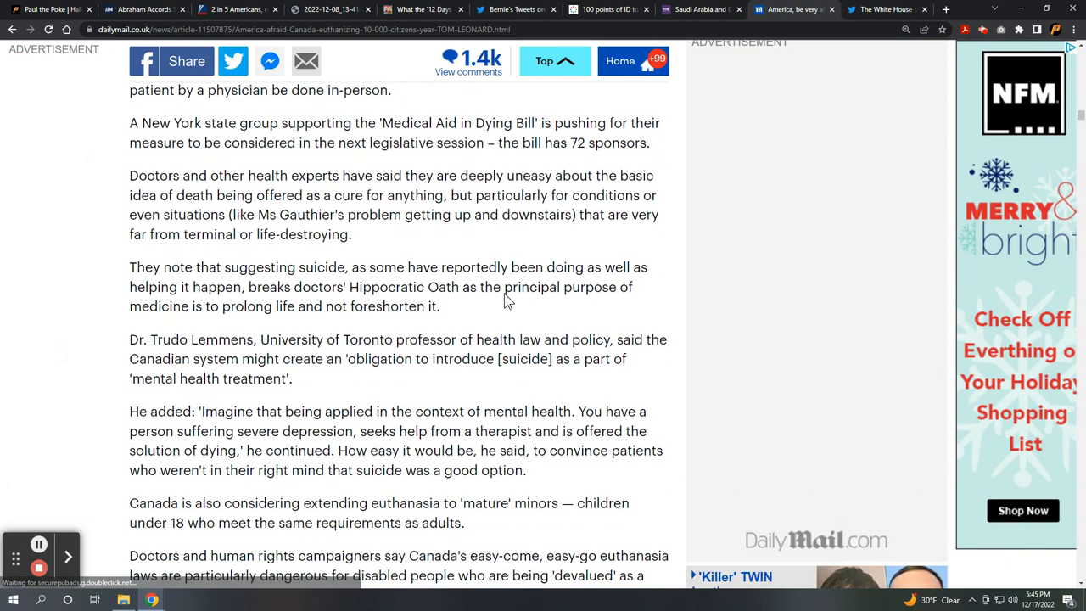
pyautogui.scroll(-3)
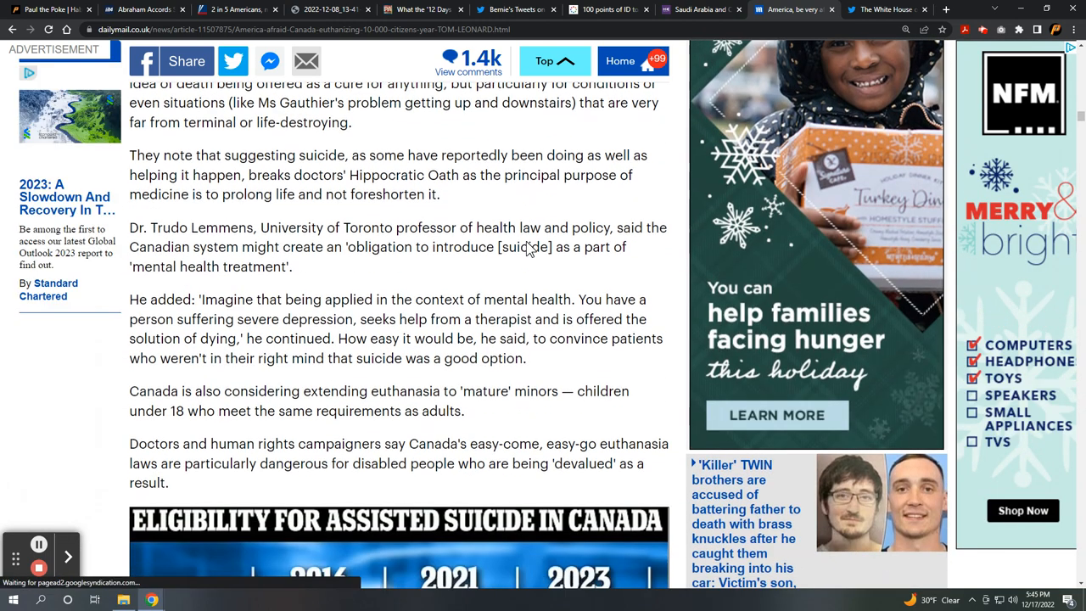
pyautogui.scroll(-3)
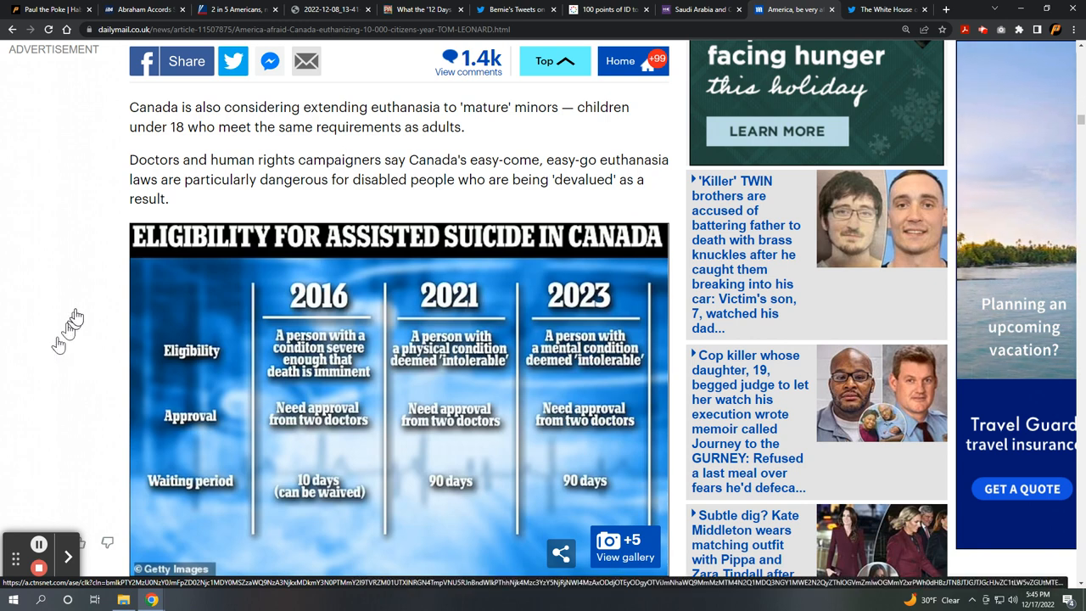
pyautogui.moveTo(76, 316)
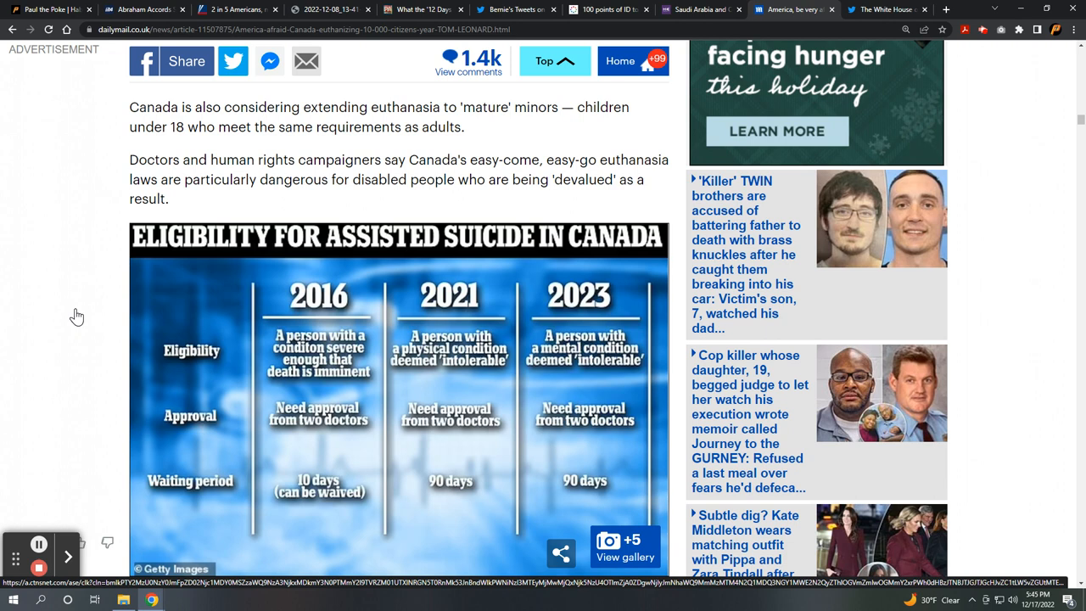
pyautogui.moveTo(61, 298)
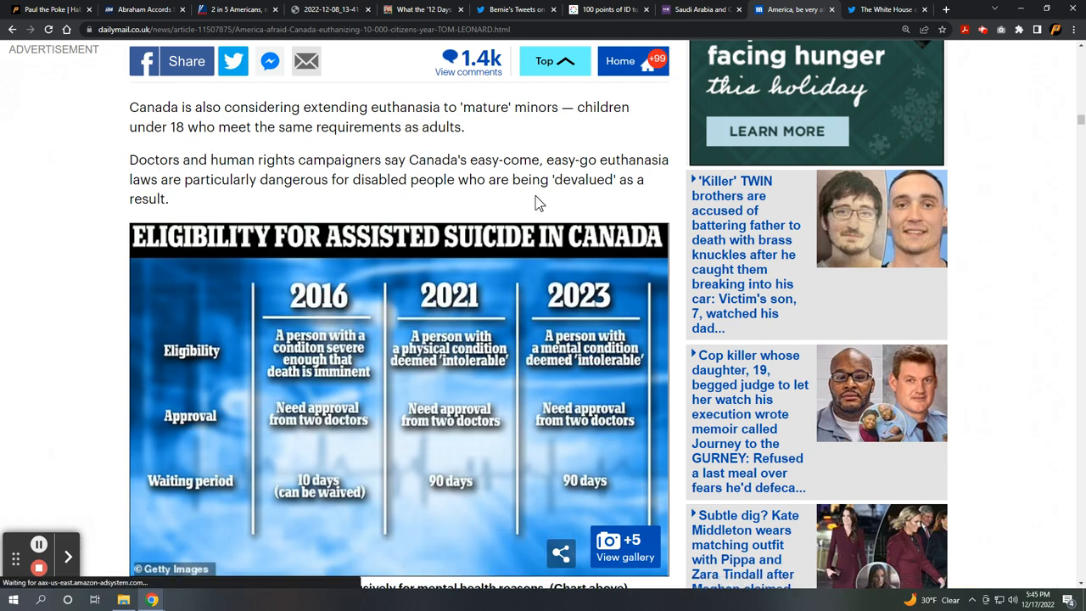
# Scroll past the eligibility chart and Gavin Newsom photo to the care-cost paragraphs
pyautogui.scroll(-3)
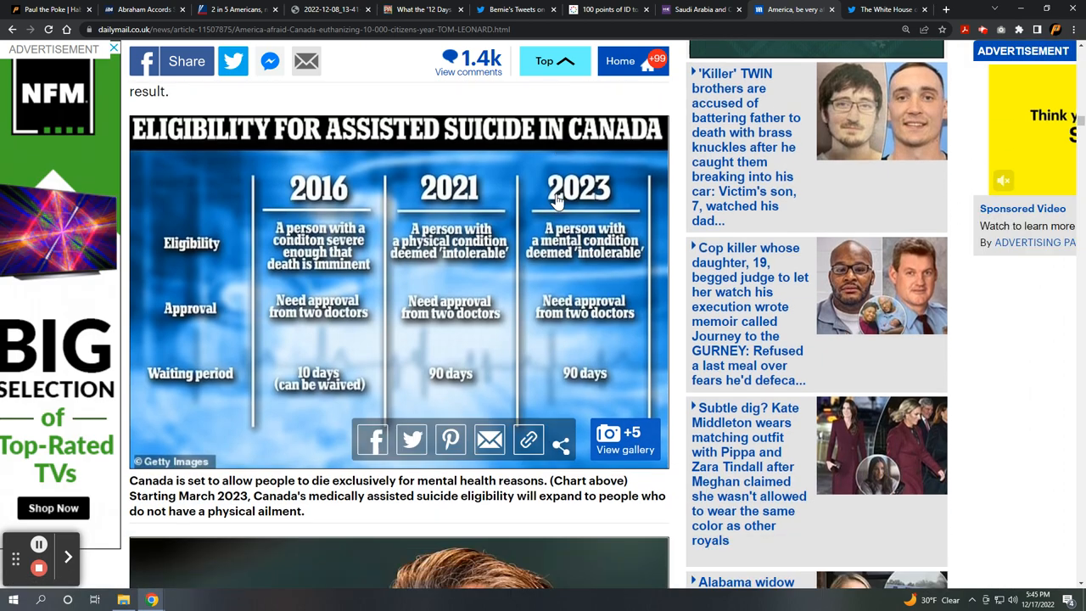
pyautogui.scroll(-3)
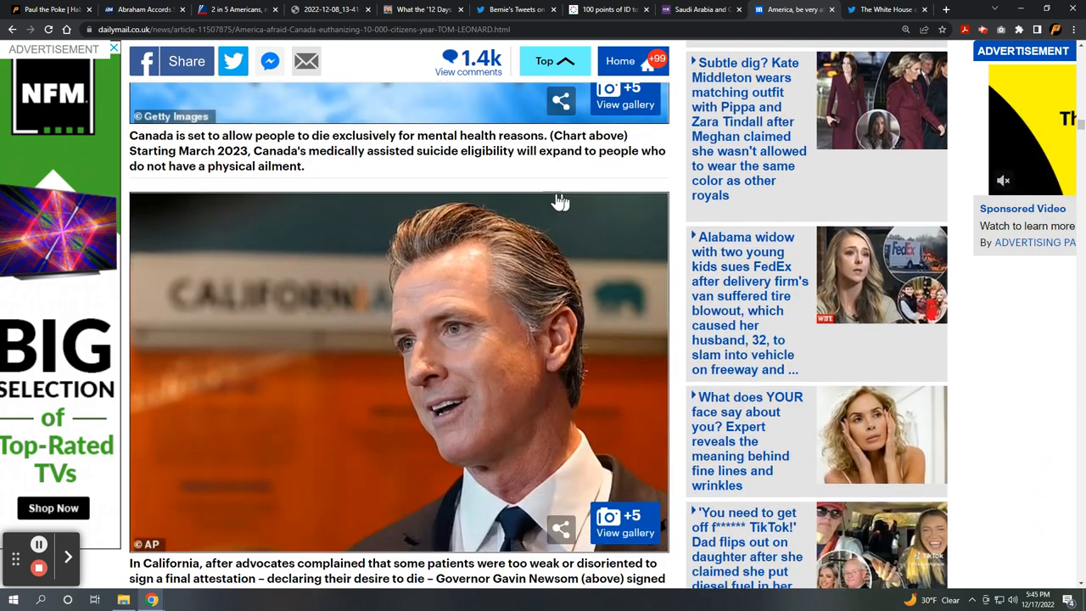
pyautogui.scroll(-3)
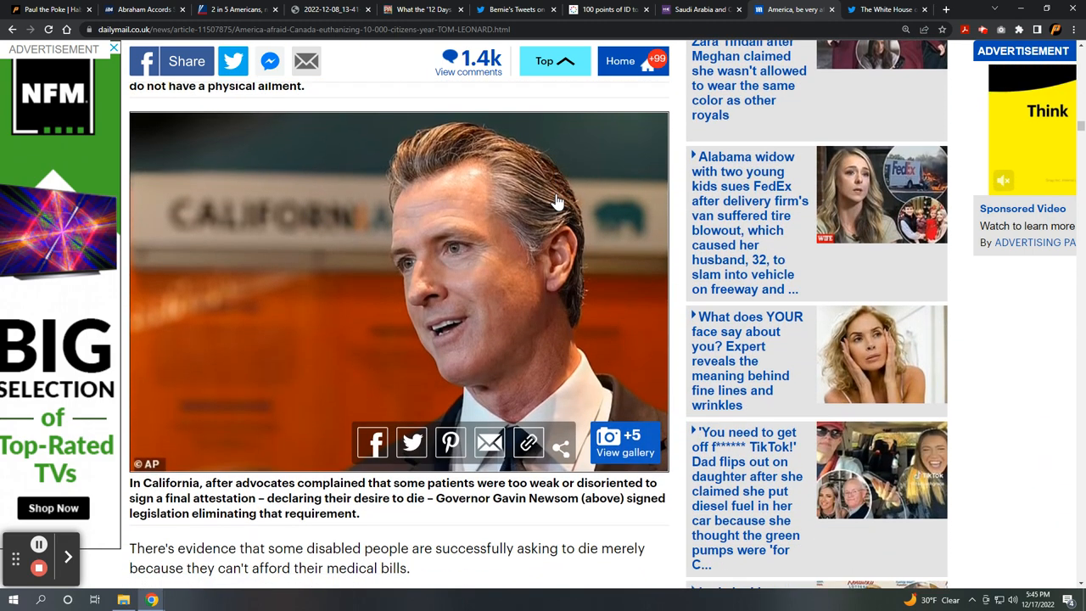
pyautogui.scroll(-3)
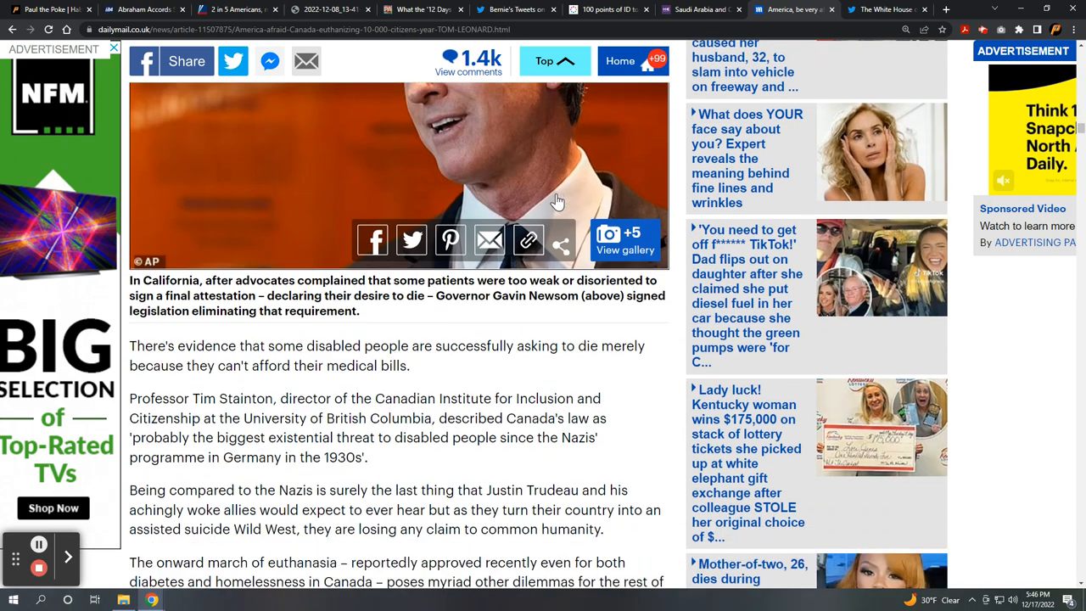
pyautogui.scroll(-3)
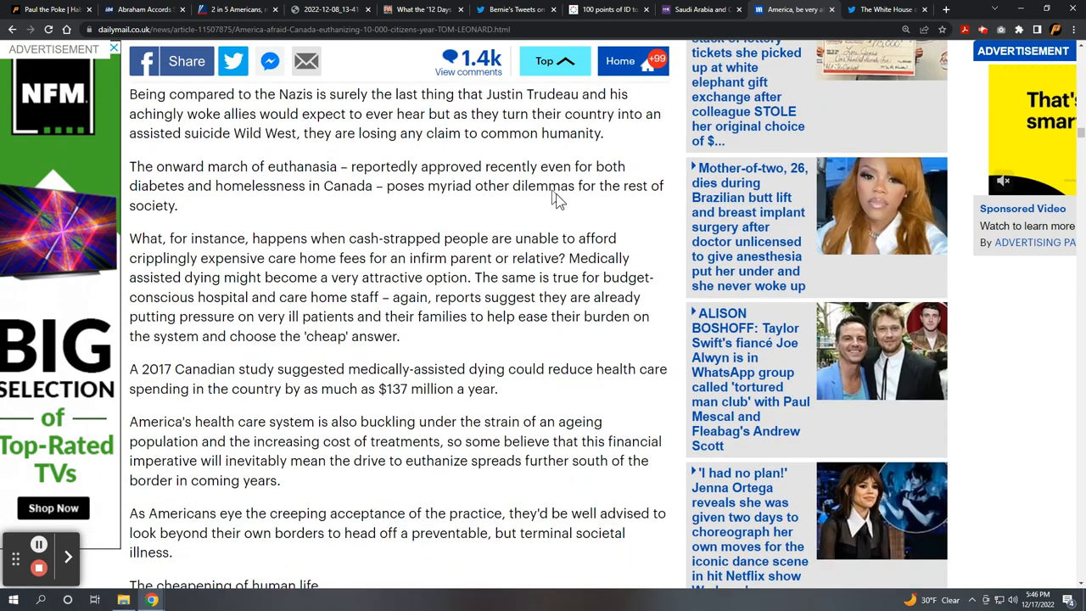
pyautogui.scroll(-3)
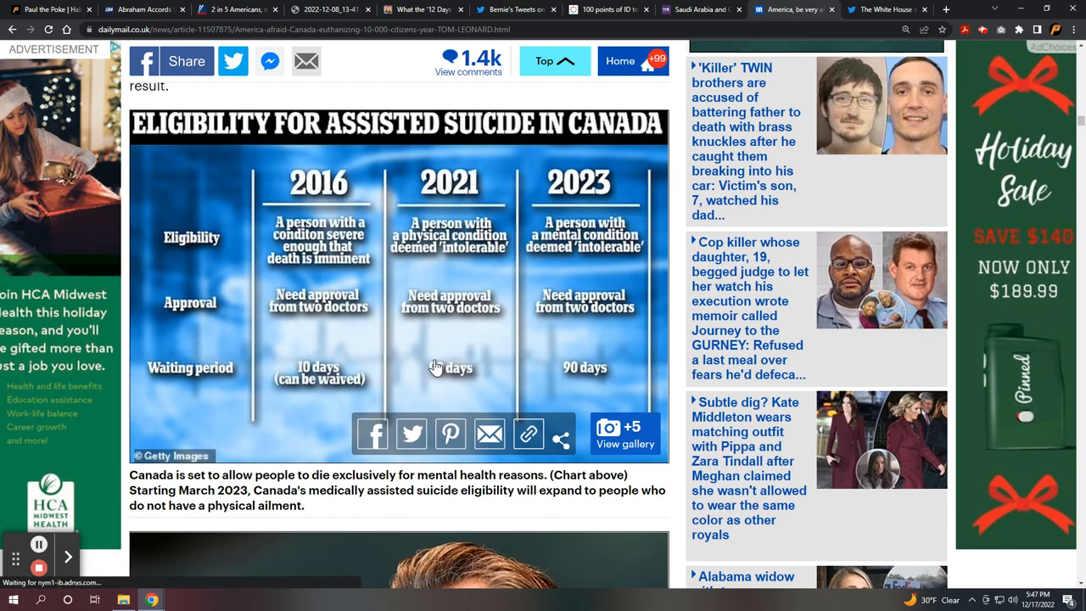
pyautogui.moveTo(444, 355)
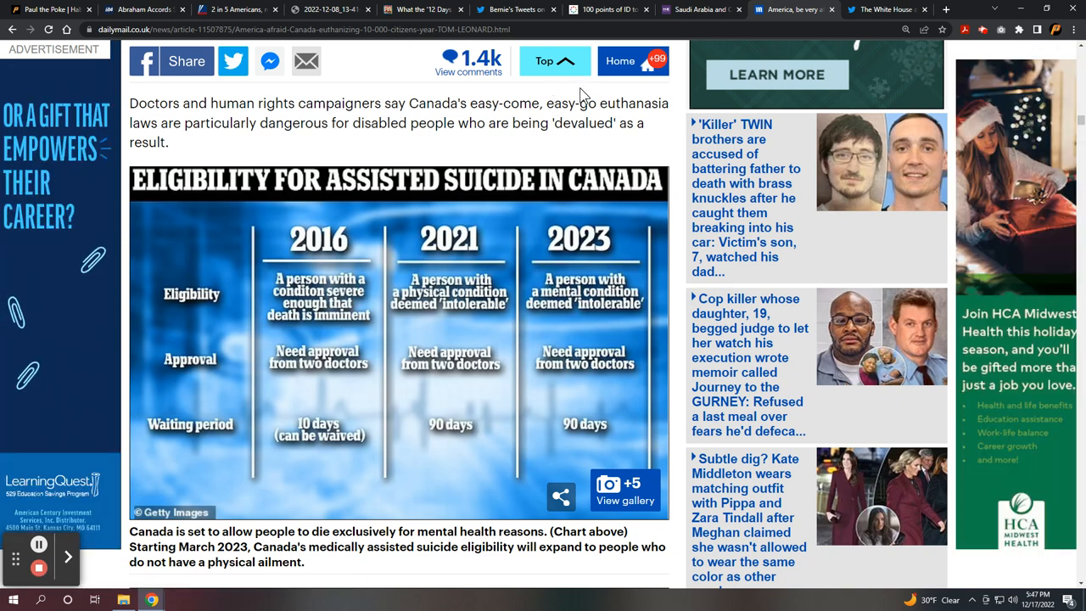
# Return to Paul the Poke and scroll past the euthanasia chart and Daily Mail link to Genesis 2:24
pyautogui.click(560, 497)
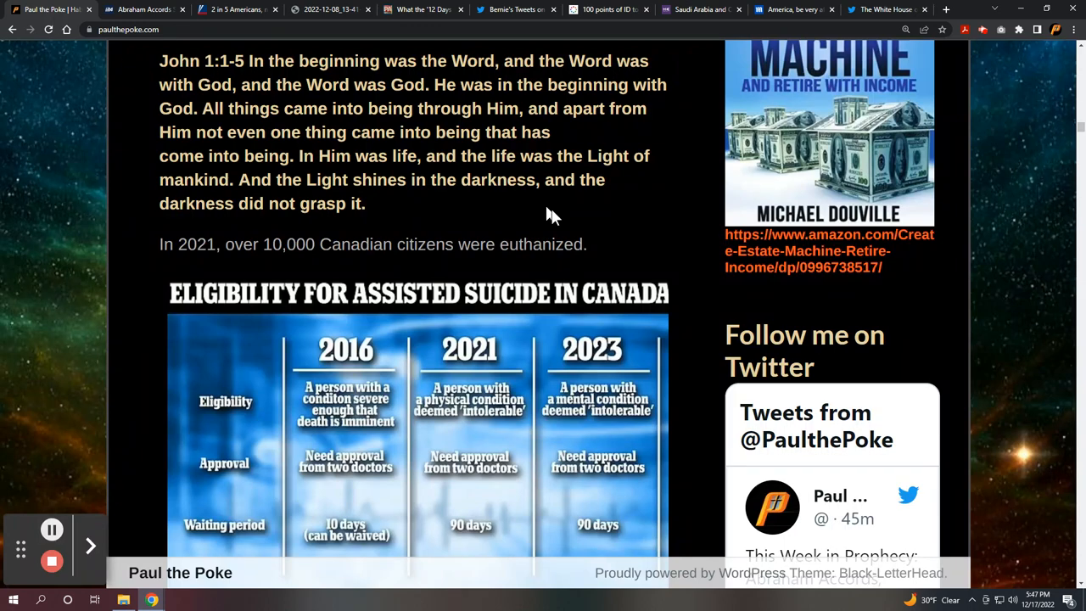
pyautogui.scroll(-3)
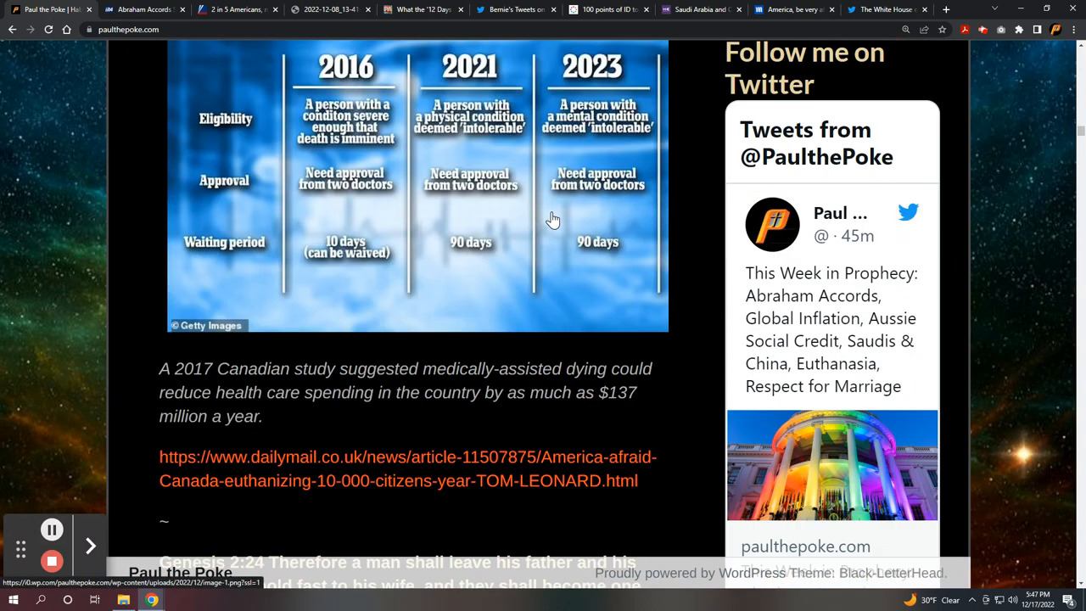
pyautogui.scroll(-3)
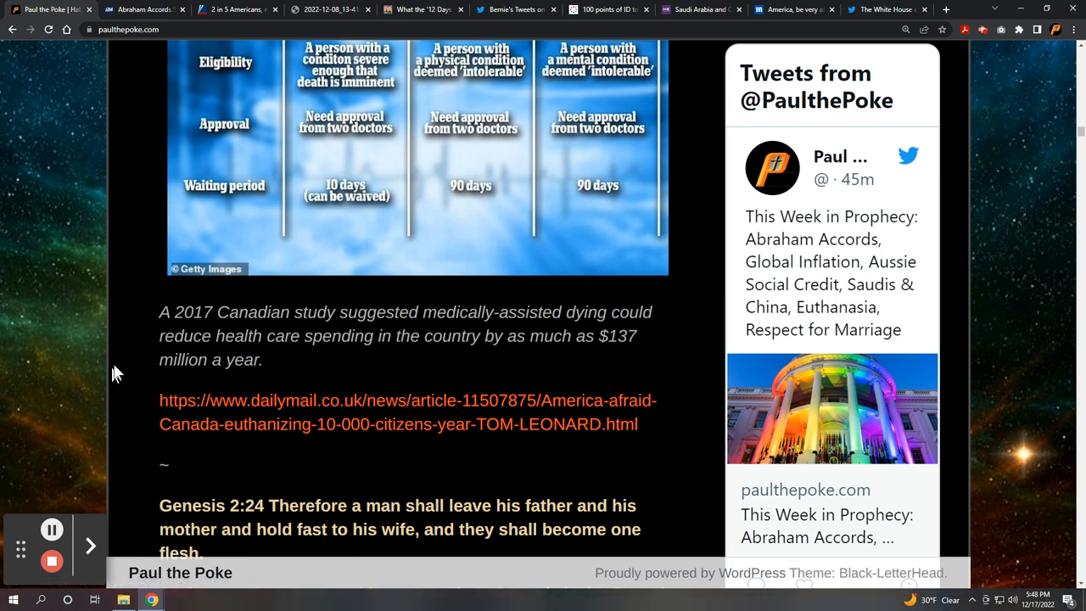
pyautogui.moveTo(129, 372)
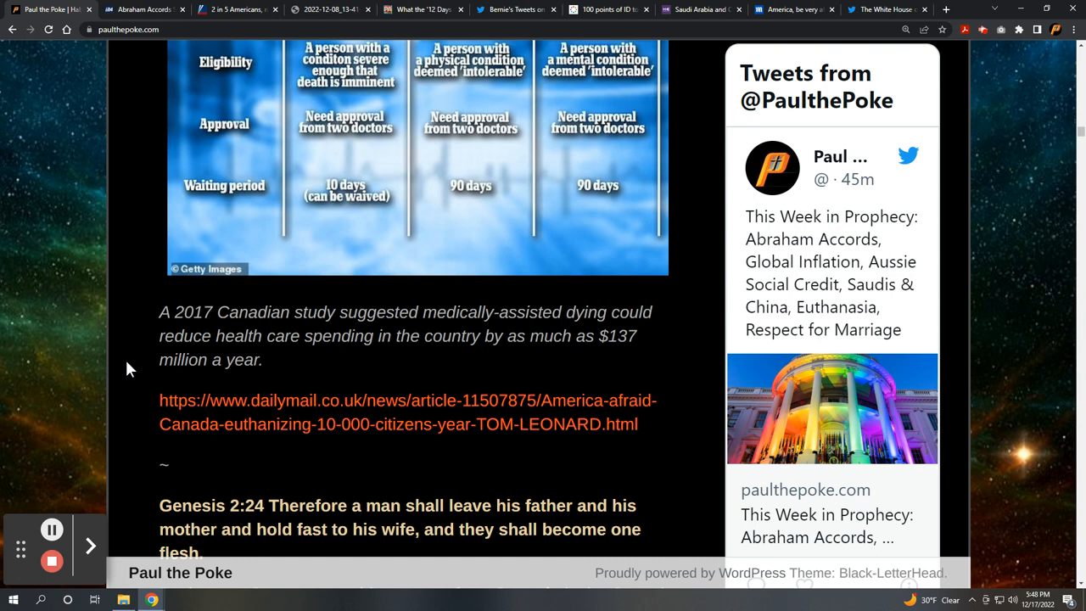
pyautogui.scroll(-3)
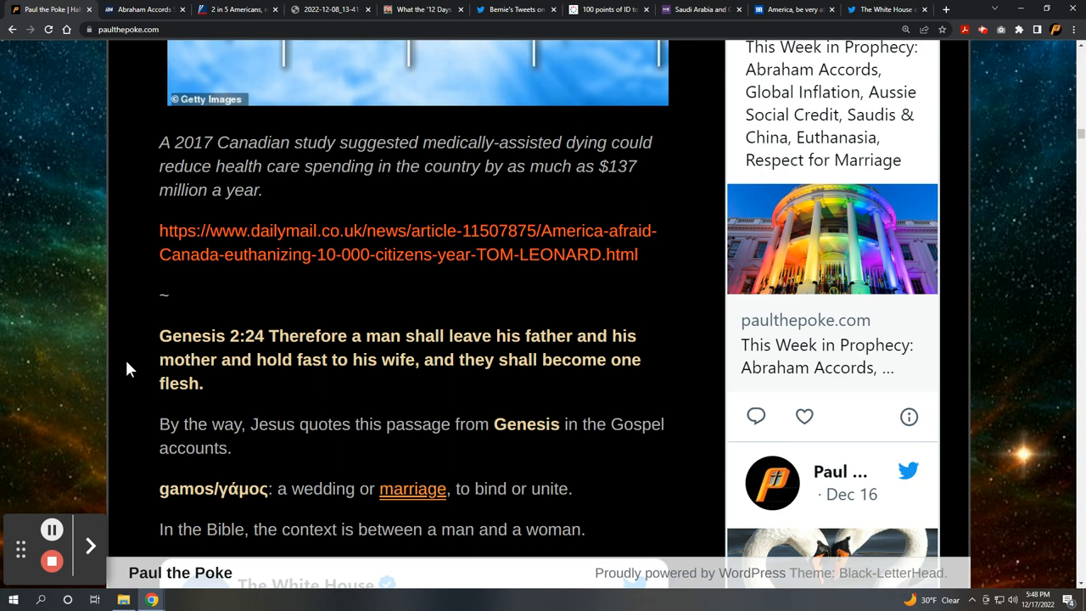
pyautogui.moveTo(174, 305)
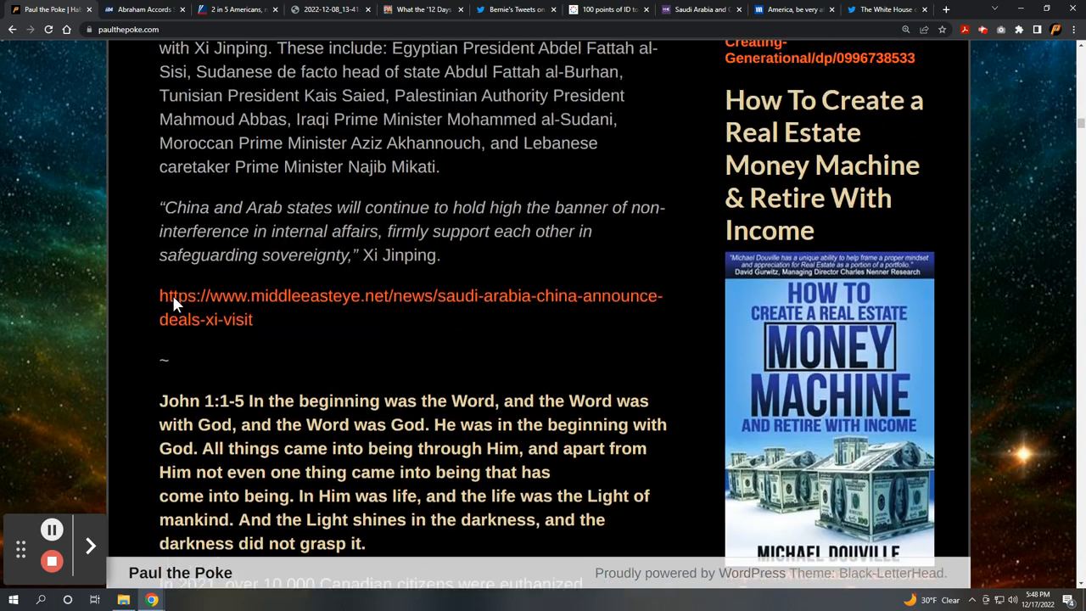
# Scroll below the Genesis 2:24 passage to the White House rainbow-lighting tweet
pyautogui.scroll(-3)
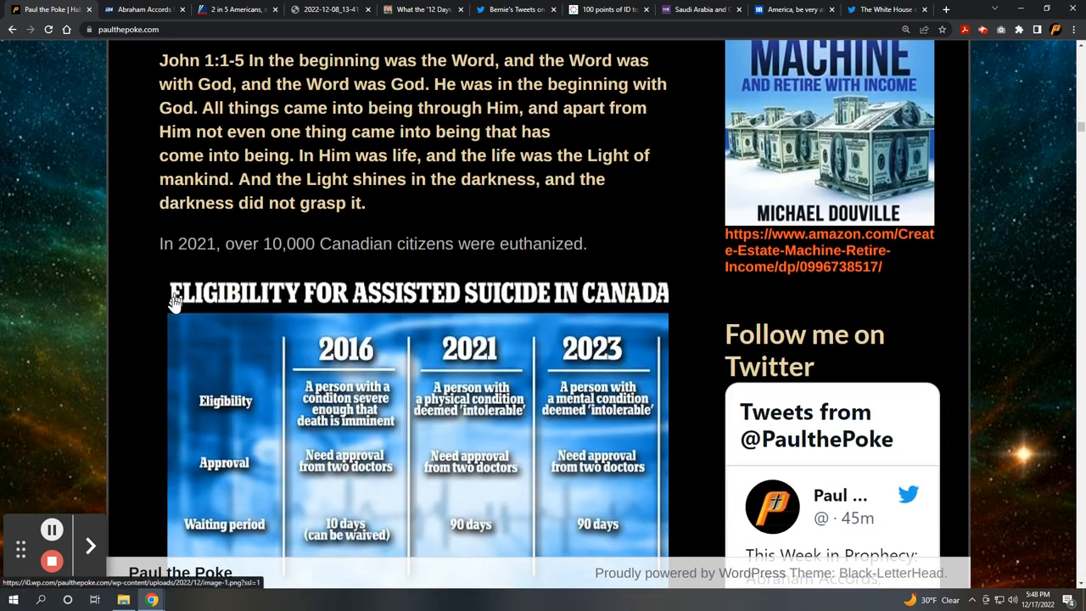
pyautogui.scroll(-3)
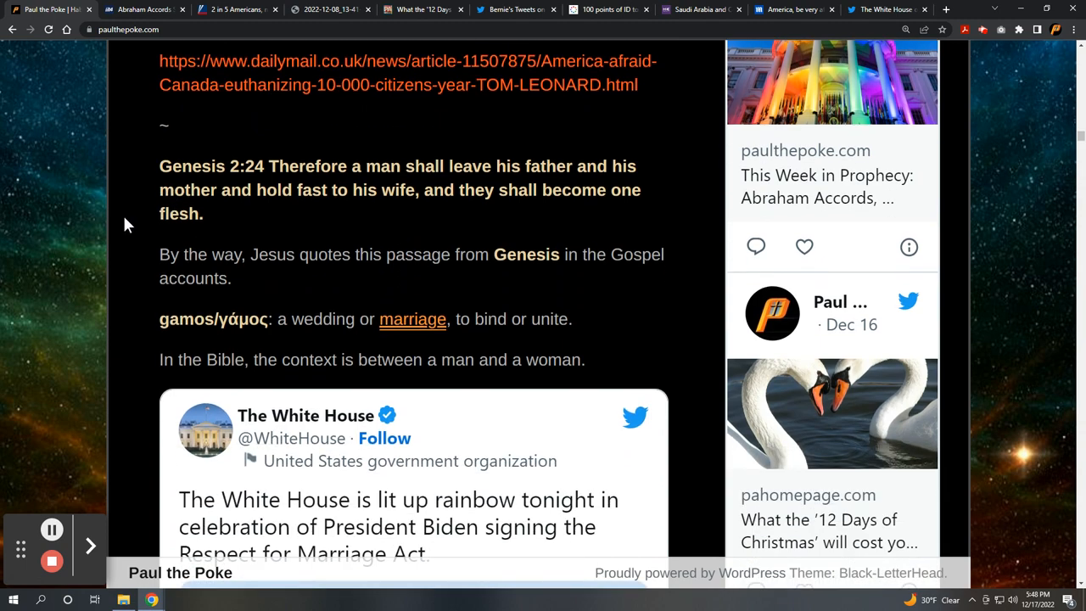
pyautogui.scroll(-3)
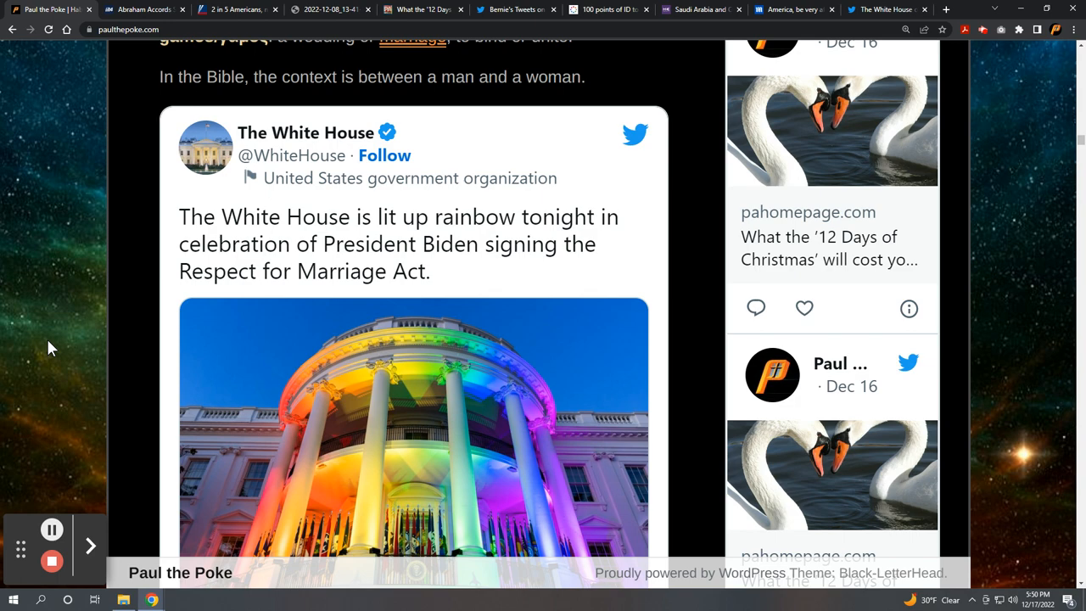
# Scroll past the tweet to Revelation 6:6 and the Double-Digit Inflation chart
pyautogui.scroll(-3)
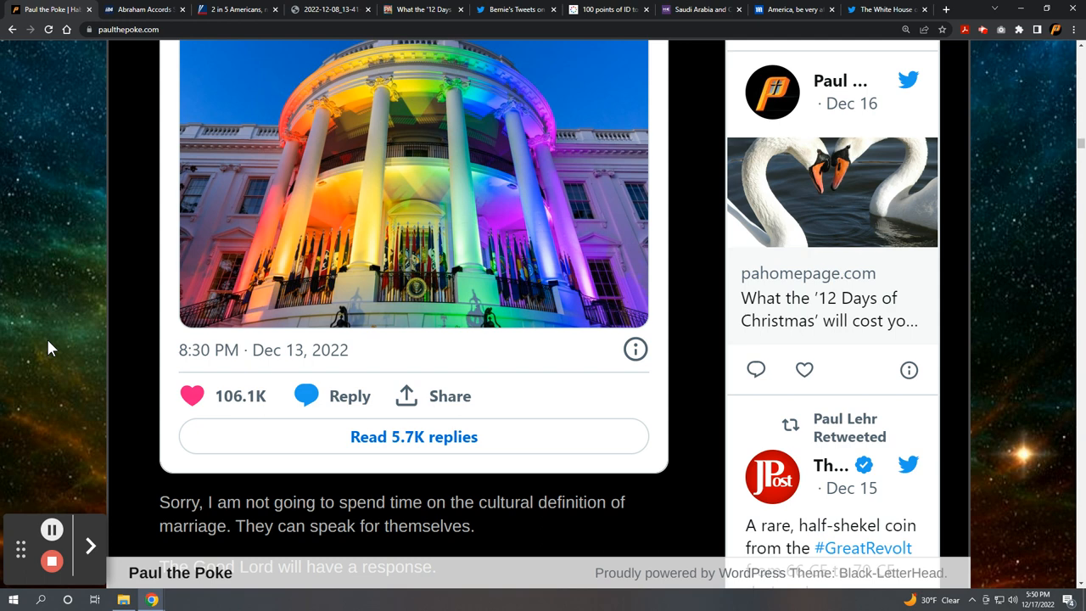
pyautogui.scroll(-3)
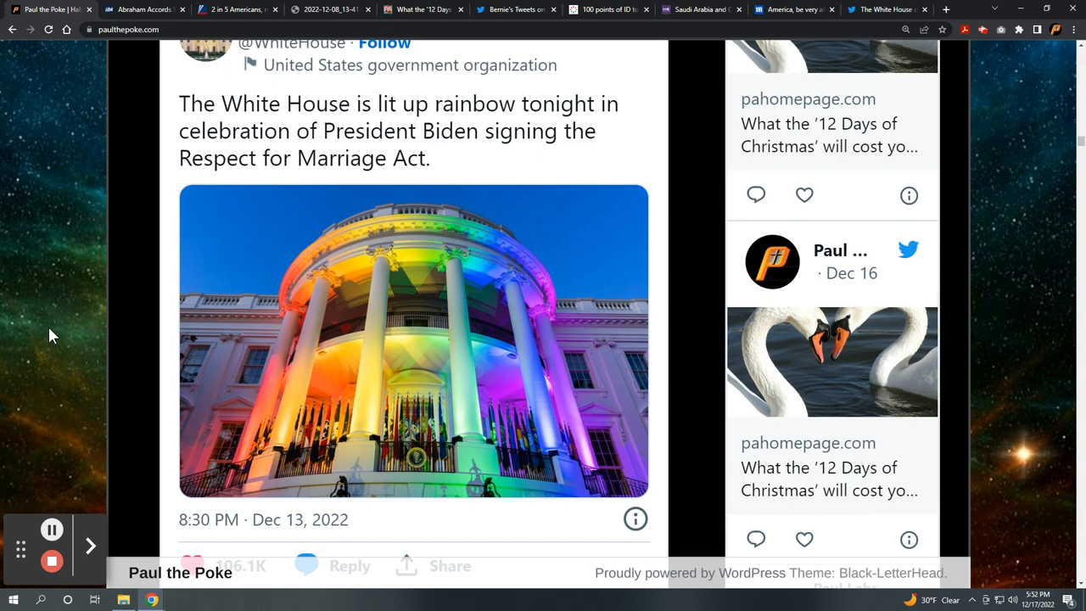
pyautogui.scroll(-3)
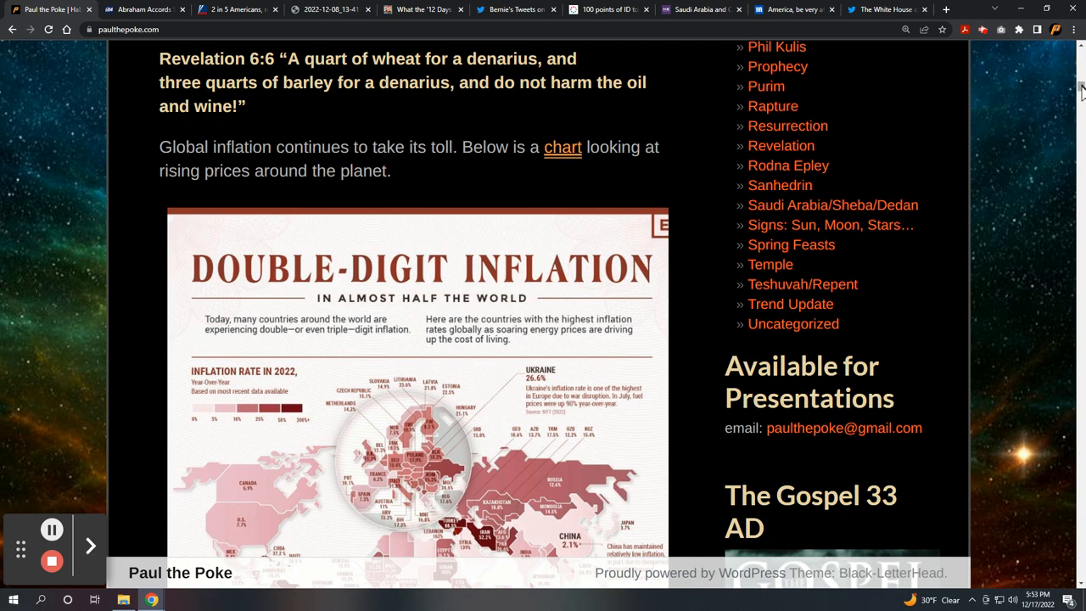
# Scroll through the post and back up to the This Week in Prophecy headline and tags
pyautogui.scroll(3)
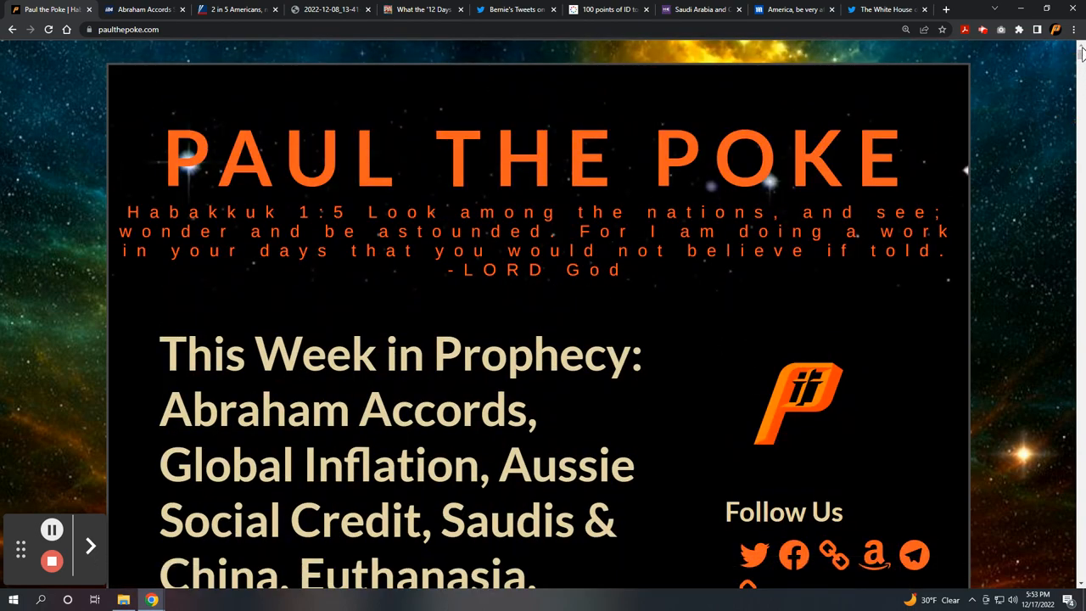
pyautogui.scroll(-3)
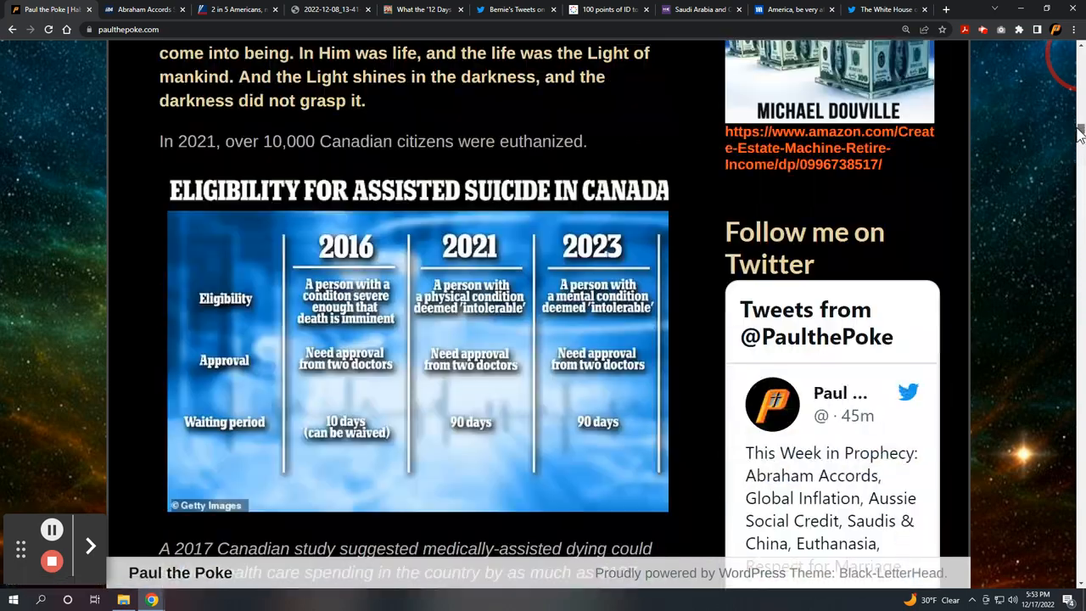
pyautogui.scroll(-3)
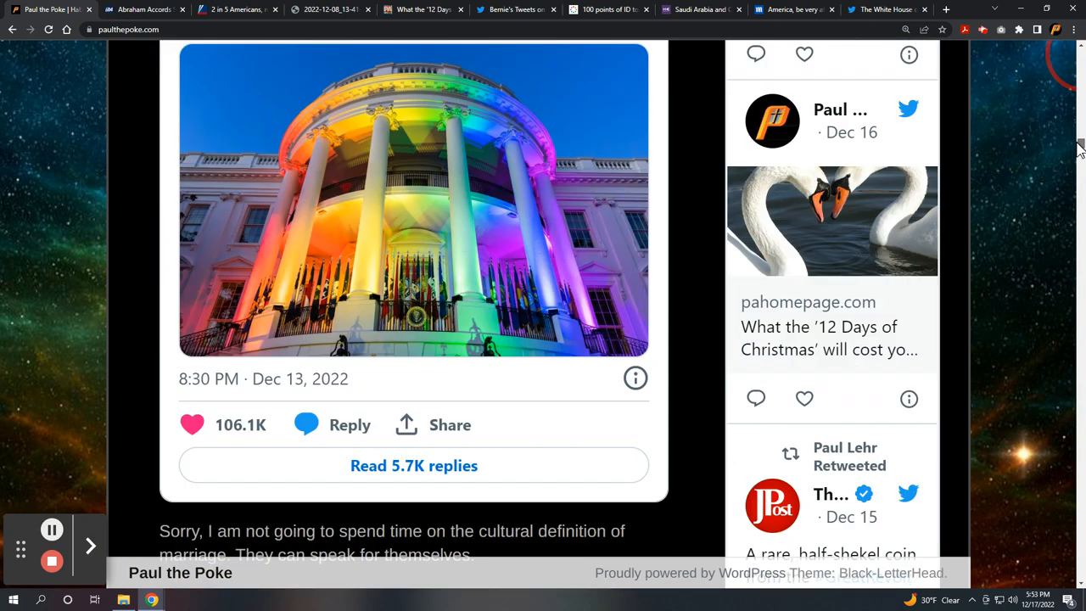
pyautogui.moveTo(1072, 159)
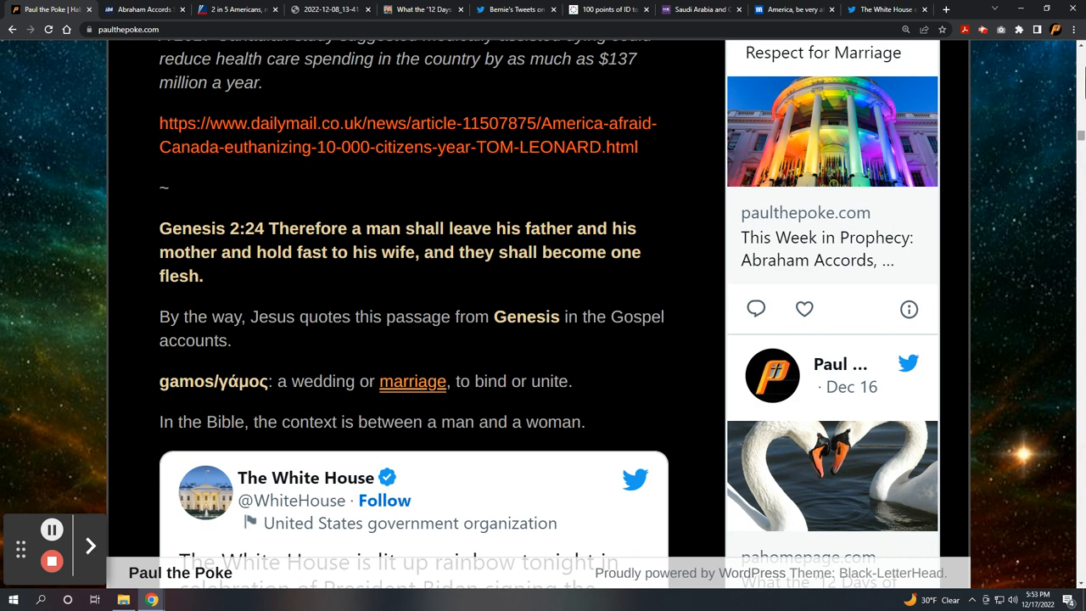
pyautogui.moveTo(1081, 132)
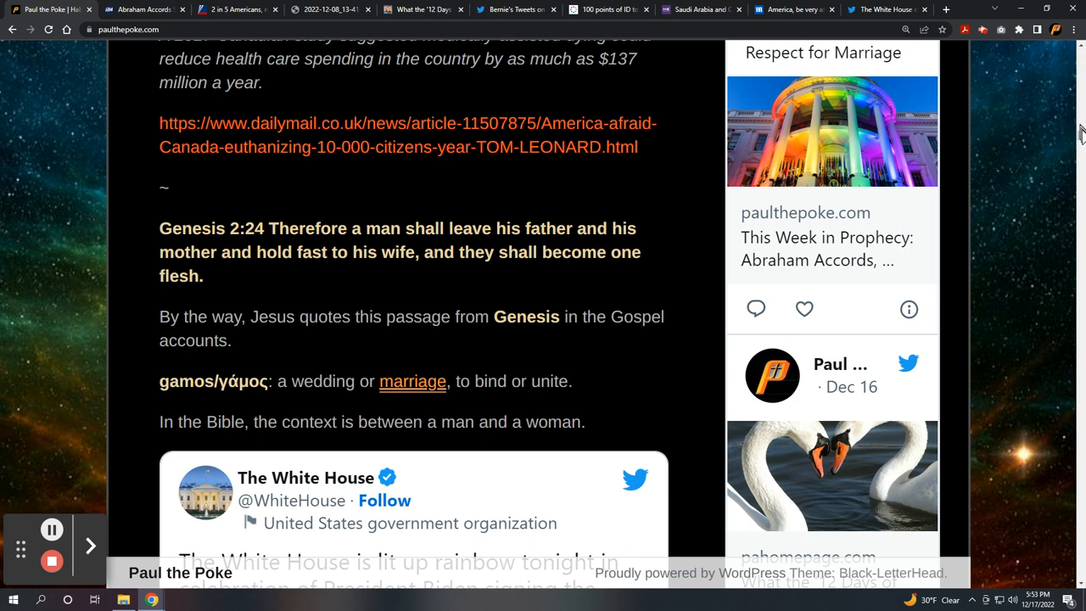
pyautogui.moveTo(1082, 134)
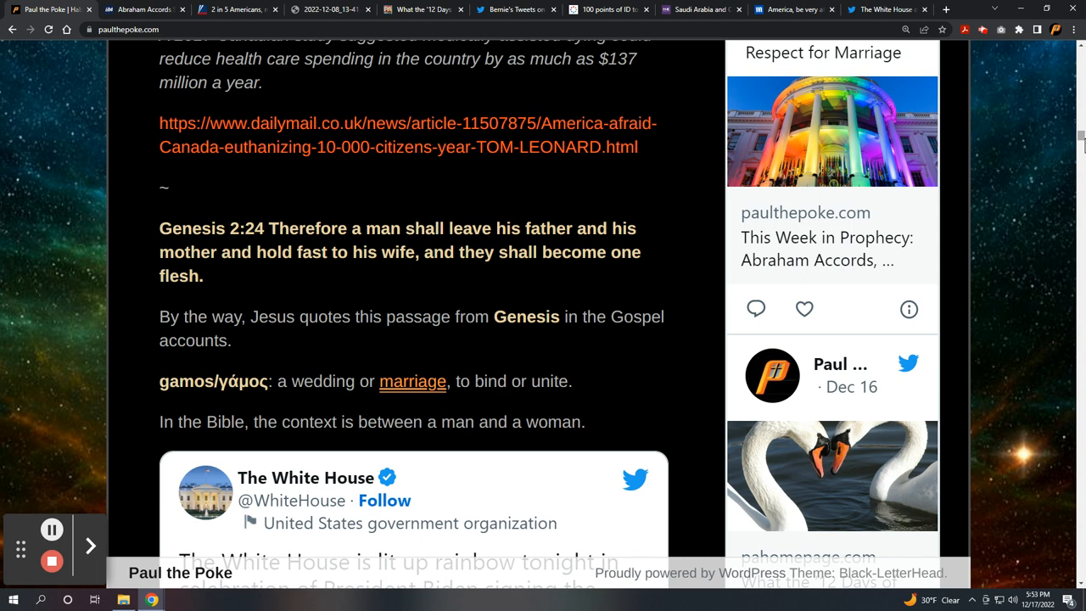
pyautogui.moveTo(1081, 141)
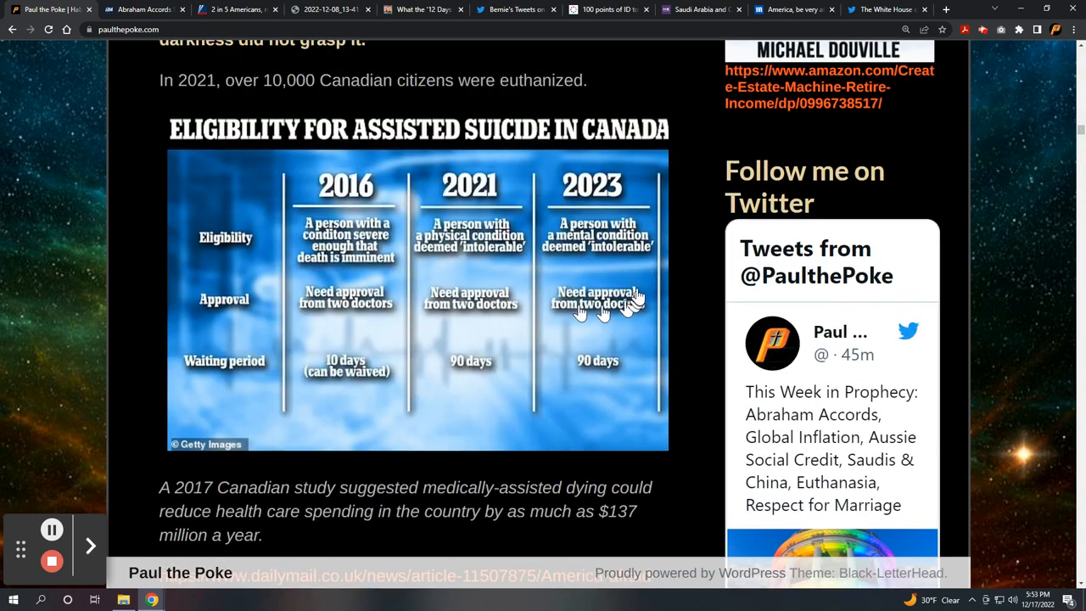
pyautogui.scroll(-3)
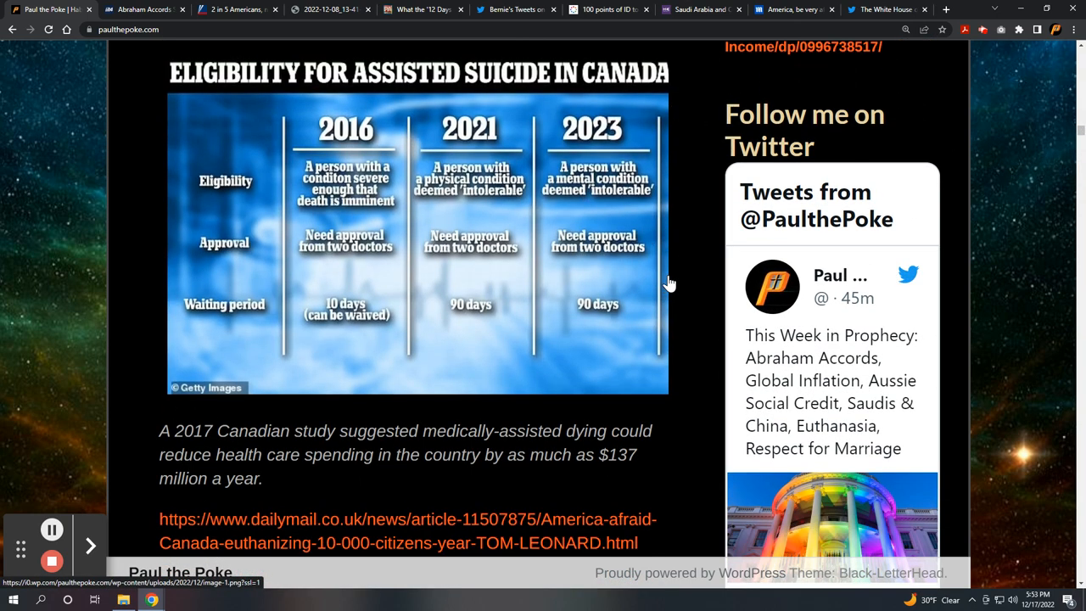
pyautogui.scroll(3)
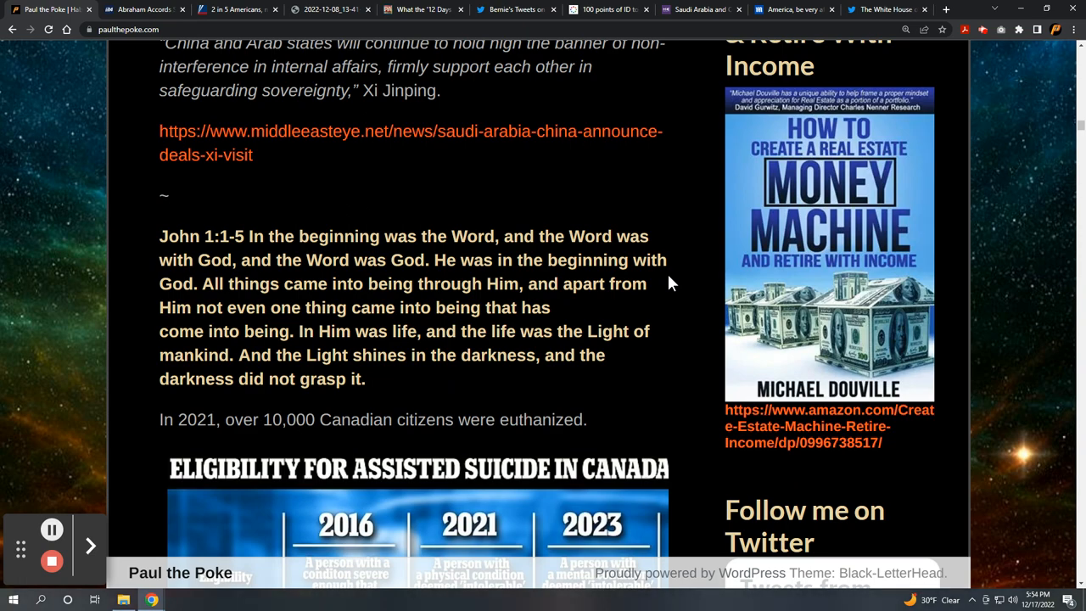
pyautogui.scroll(-3)
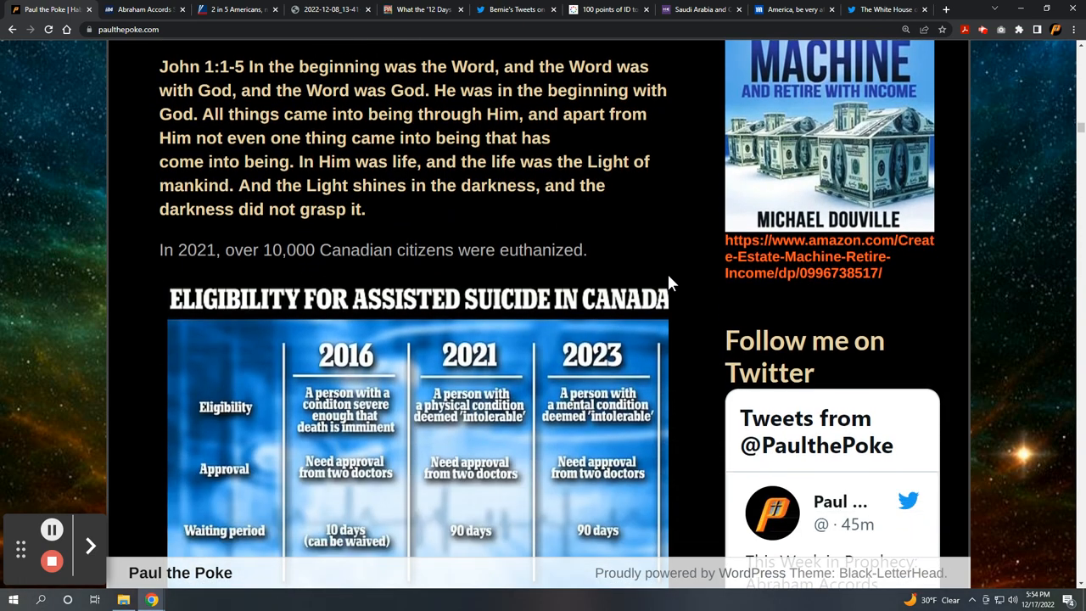
pyautogui.scroll(3)
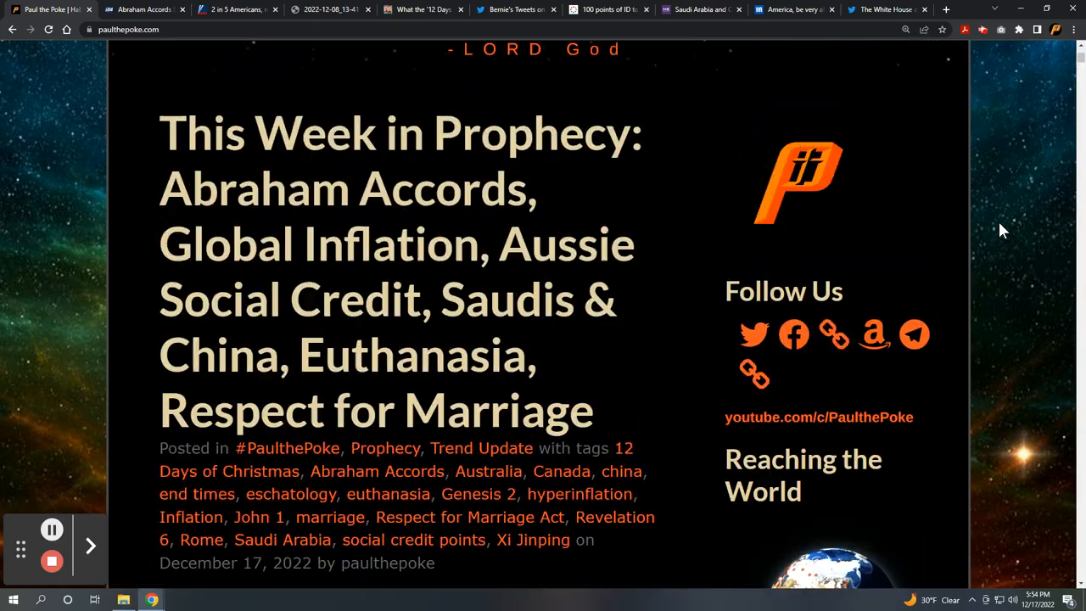
# Scroll past the Psalm 122:6 ad to the Rome summit paragraph and Subscribe widget
pyautogui.scroll(-3)
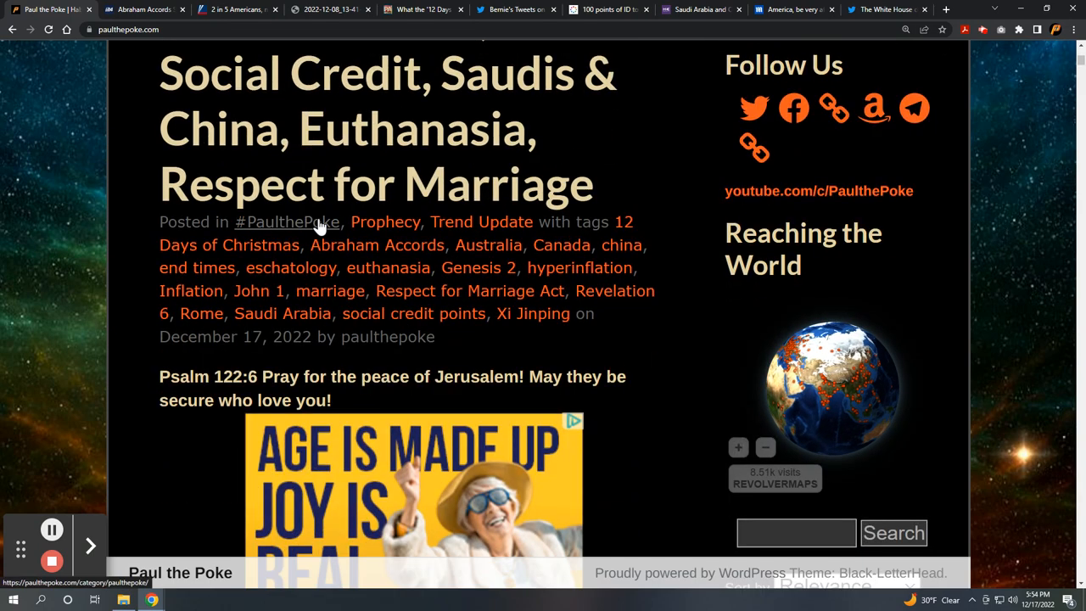
pyautogui.moveTo(845, 263)
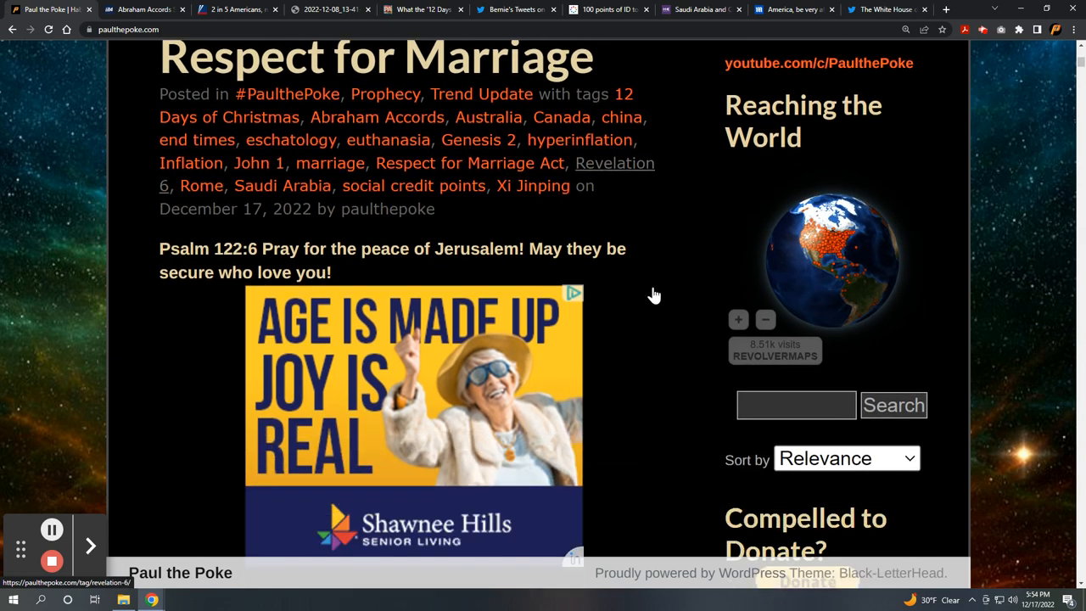
pyautogui.scroll(-3)
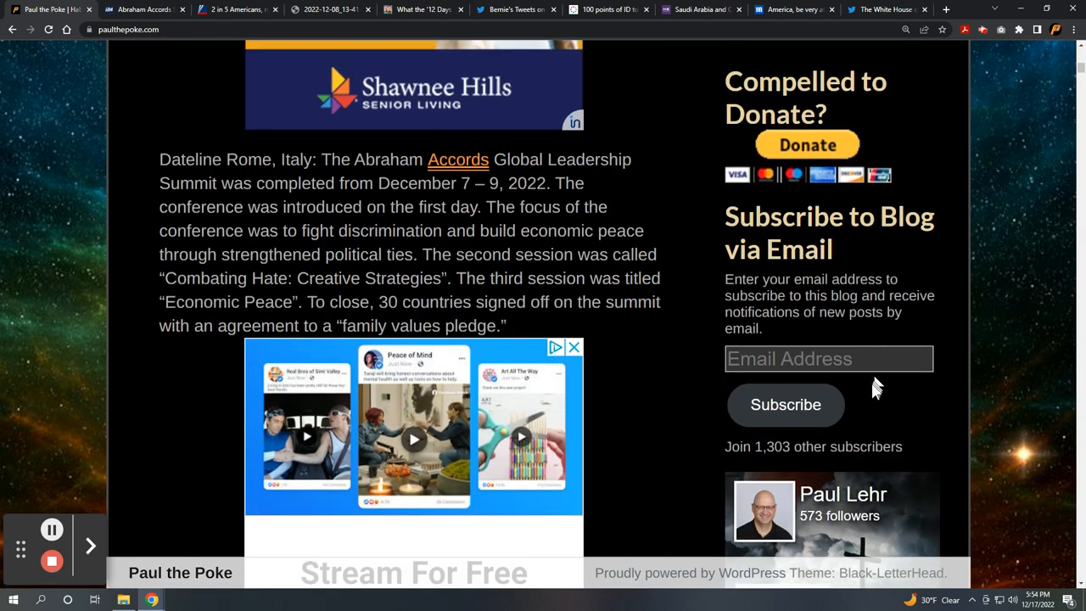
pyautogui.click(785, 404)
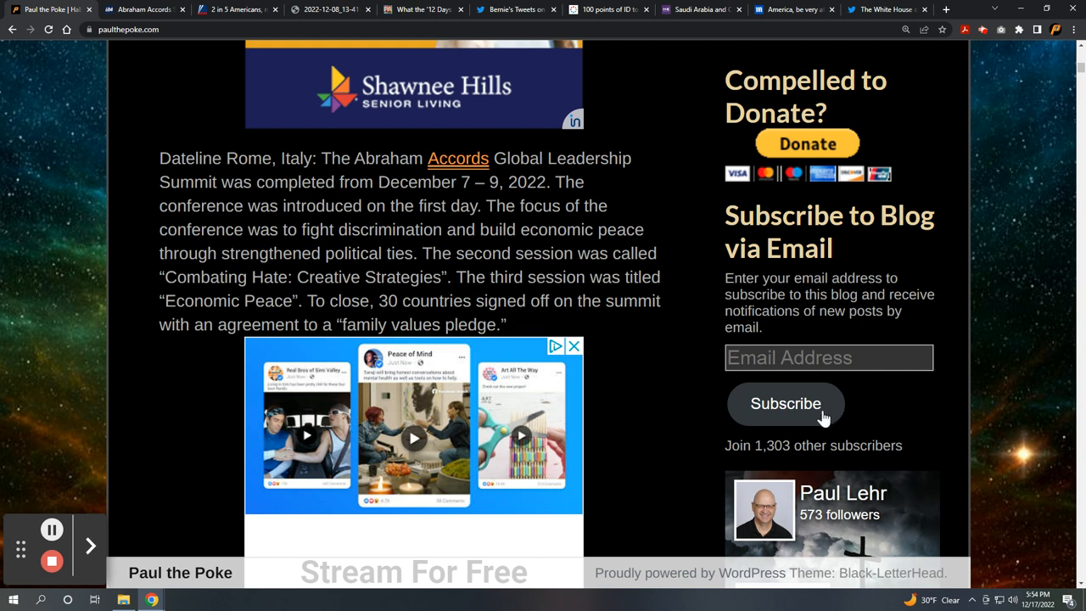
pyautogui.moveTo(1008, 399)
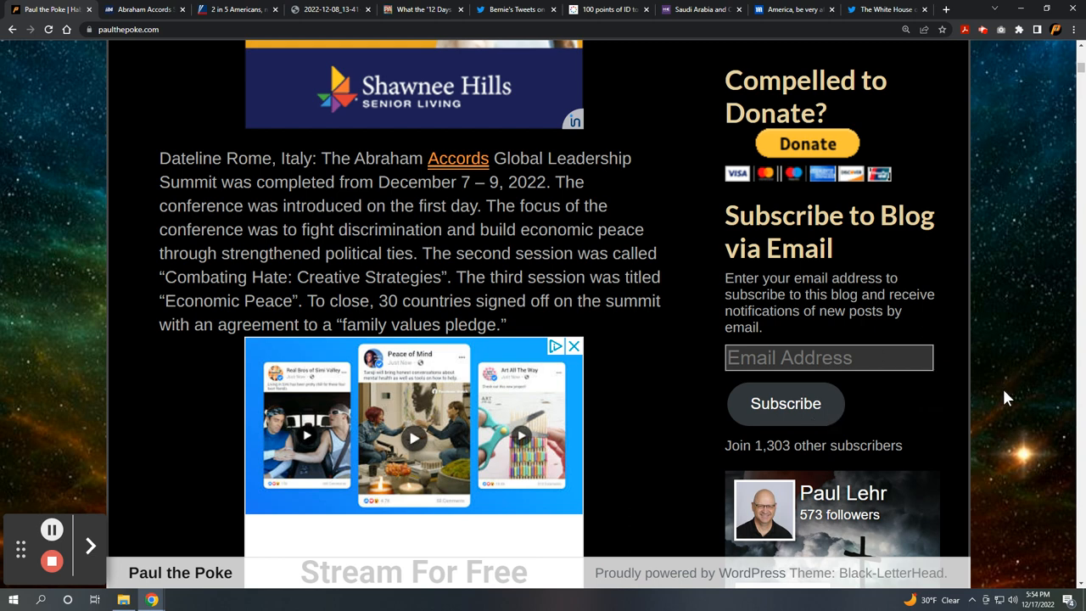
pyautogui.moveTo(1027, 403)
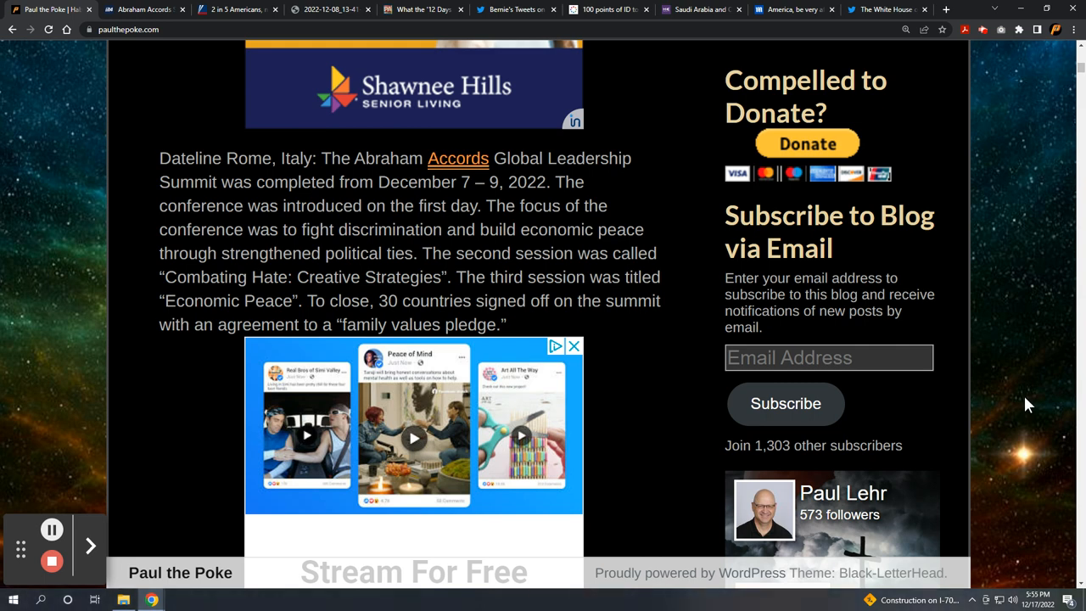
pyautogui.moveTo(986, 39)
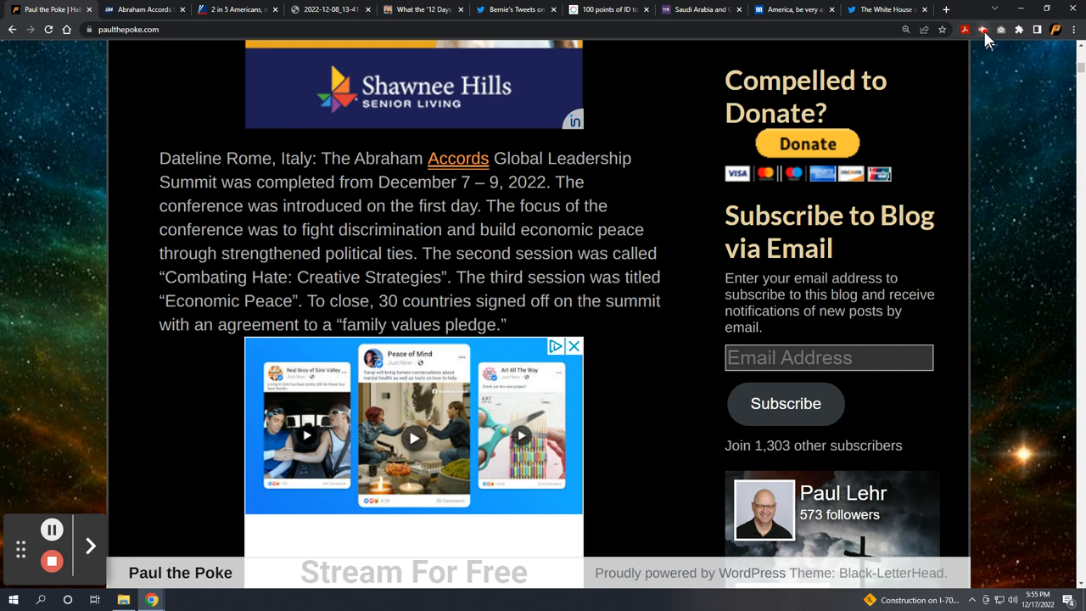